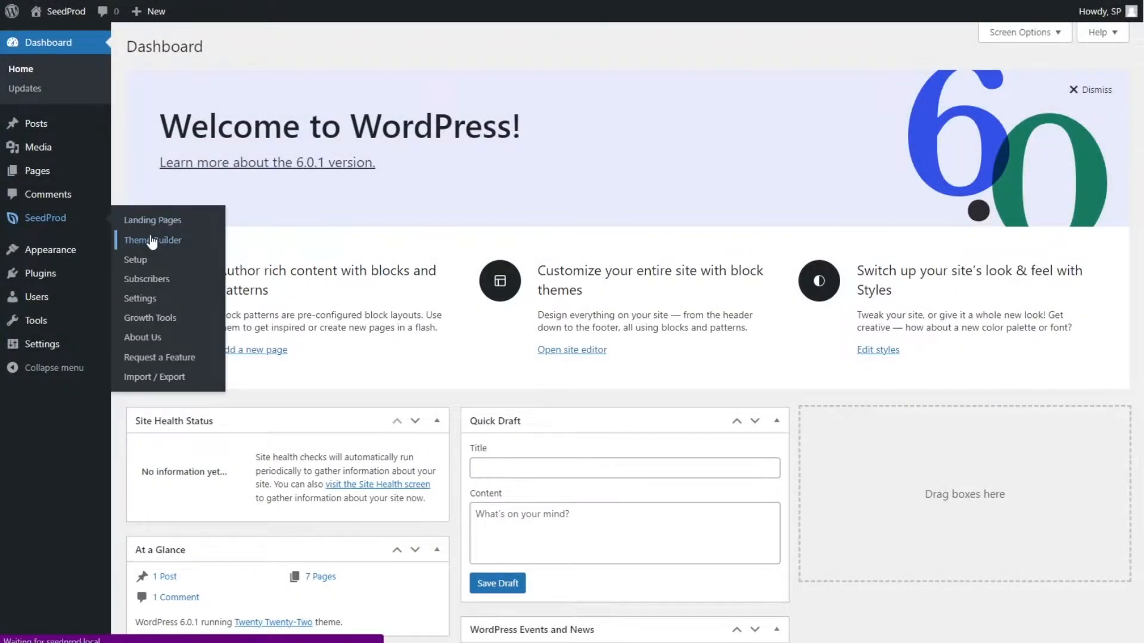
Open SeedProd's Theme Builder template list and look through it
left_click(152, 240)
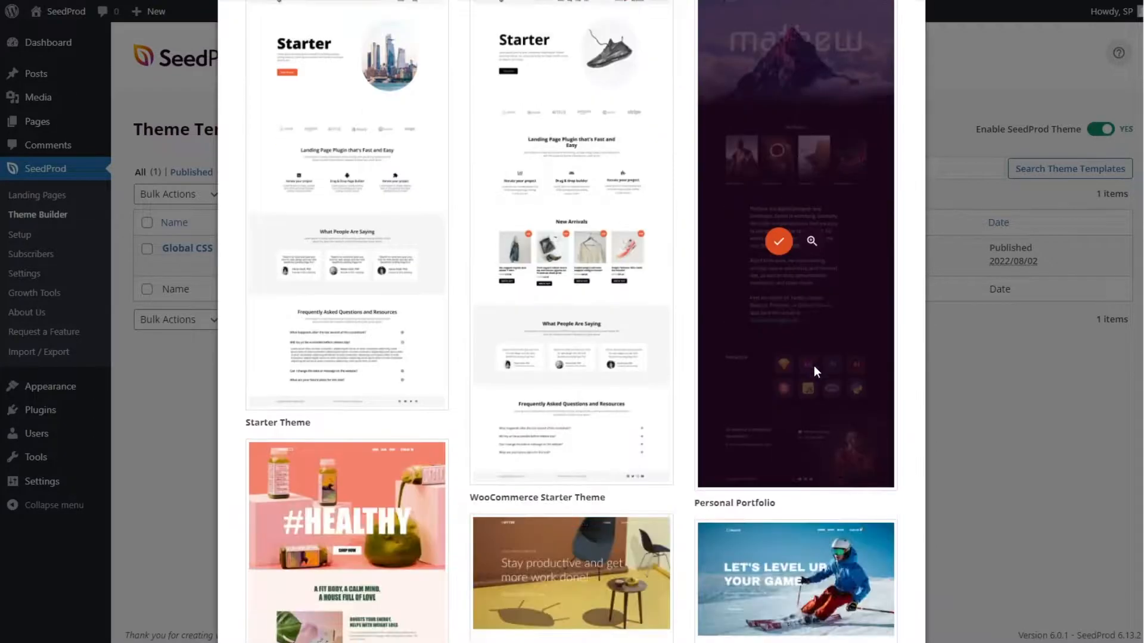
scroll("down", 3)
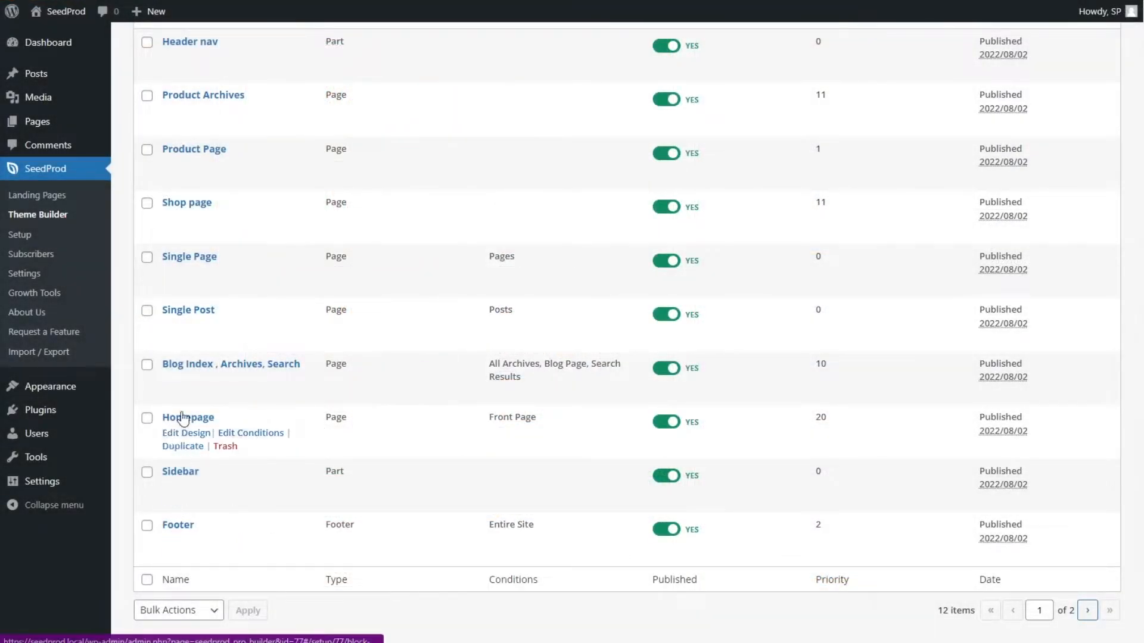
scroll("up", 3)
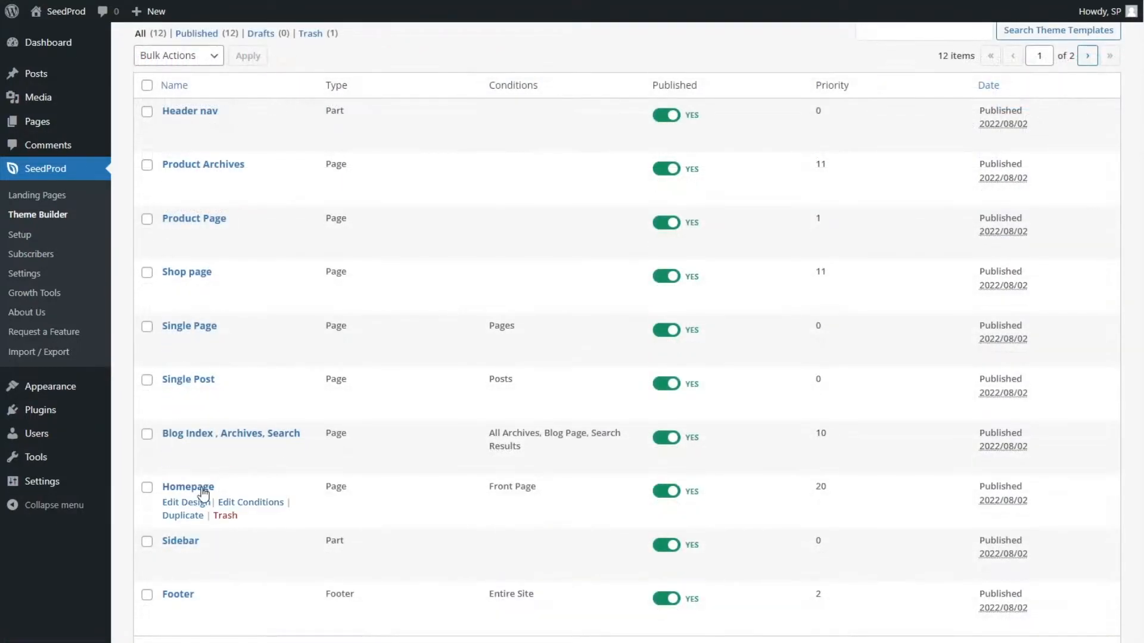
Edit the Homepage template design and scroll down to its hero and category sections
left_click(181, 502)
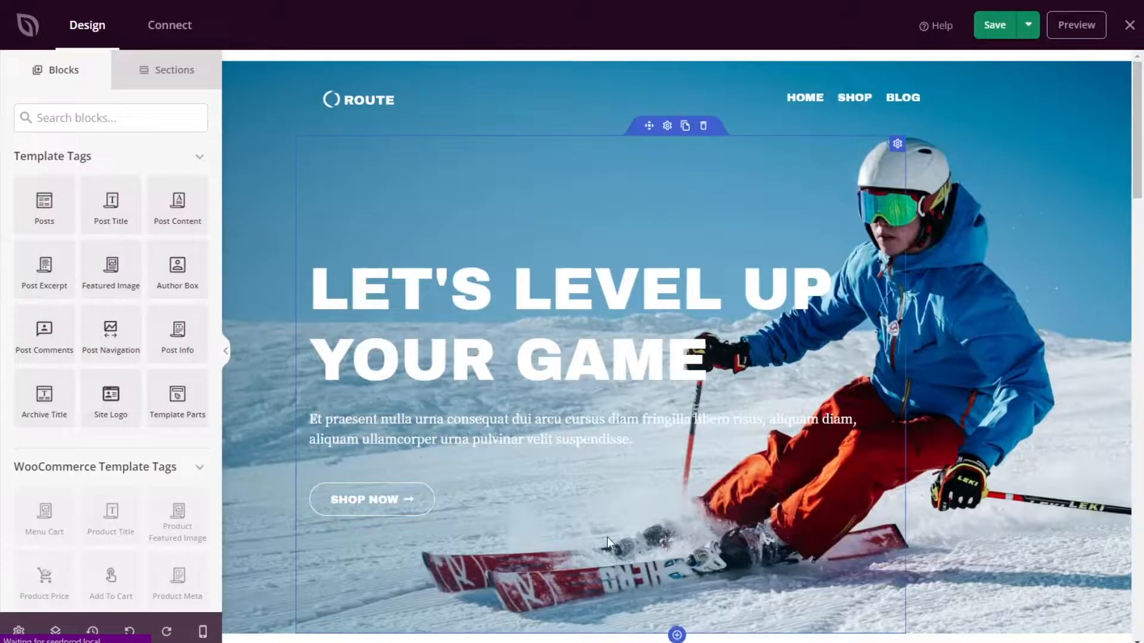
scroll("down", 3)
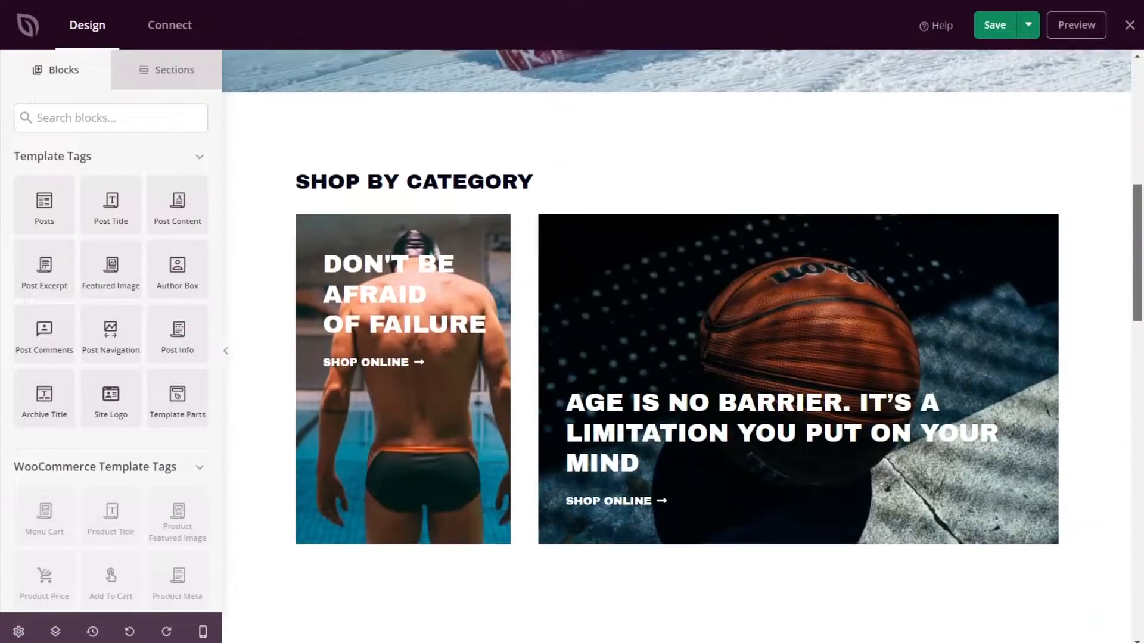
scroll("down", 3)
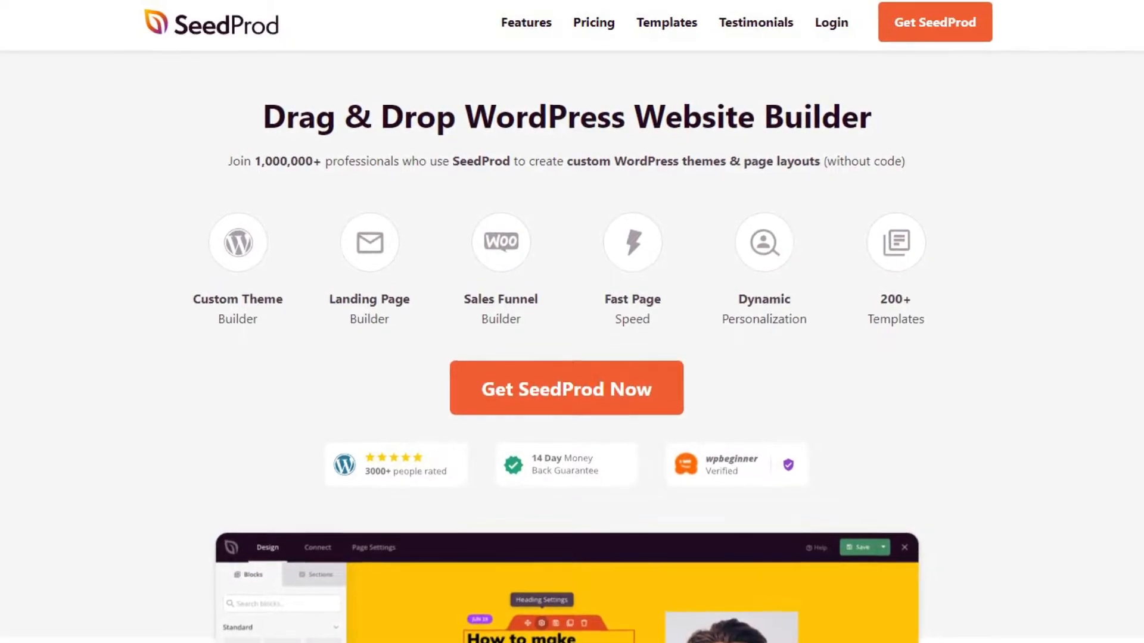
Scroll down seedprod.com to view the builder features and call-to-action
scroll("down", 3)
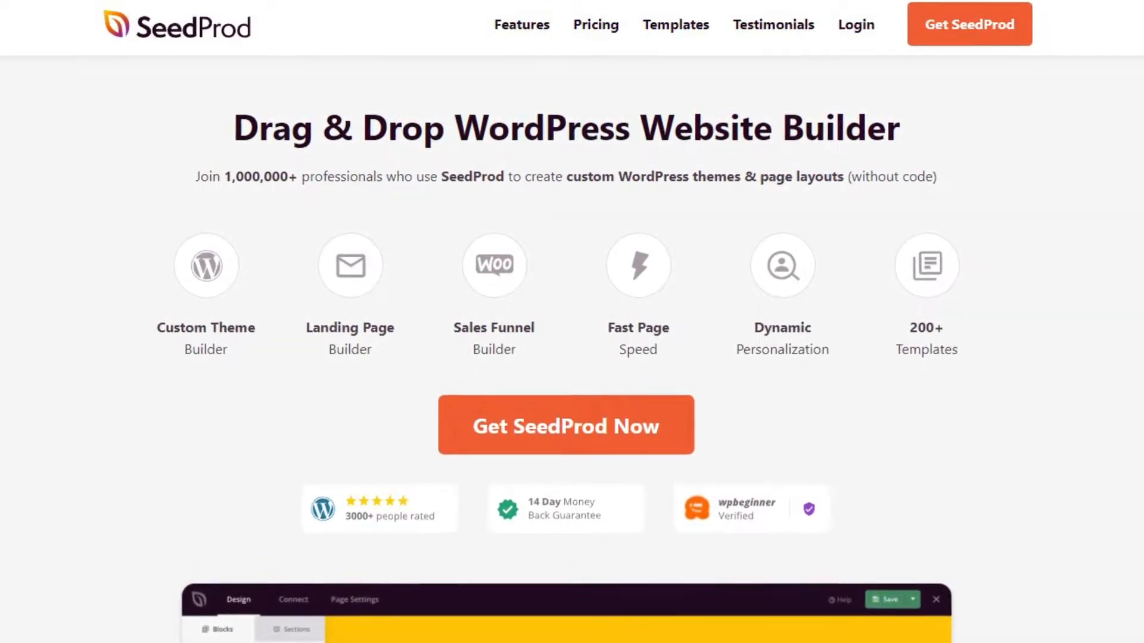
scroll("down", 3)
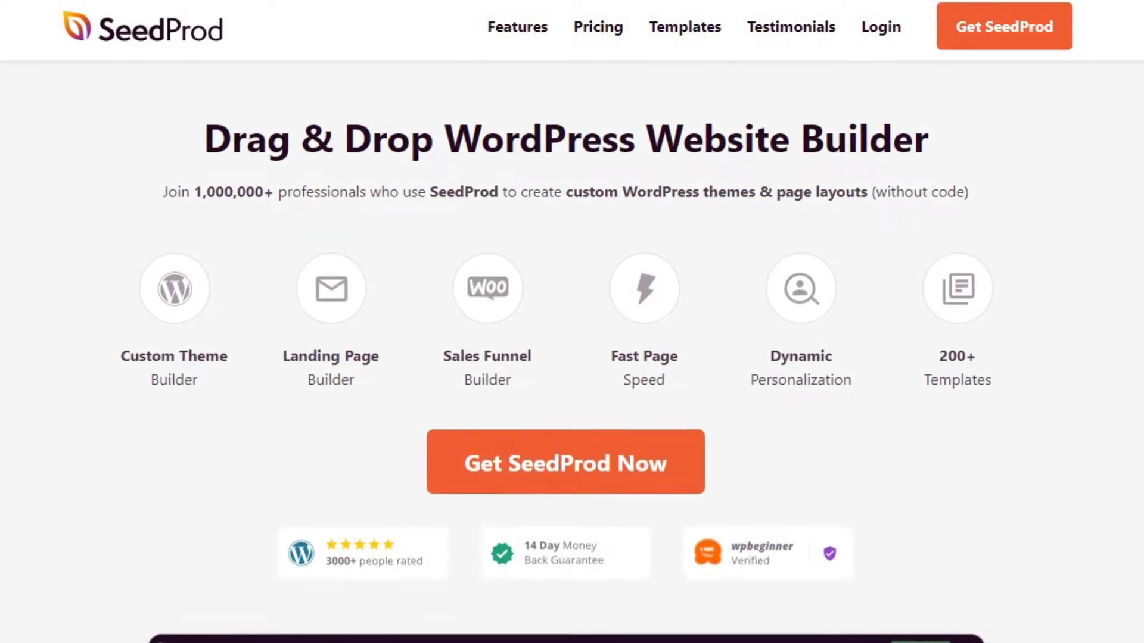
Move from the WordPress dashboard tab to the seedprod.com tab
left_click(73, 9)
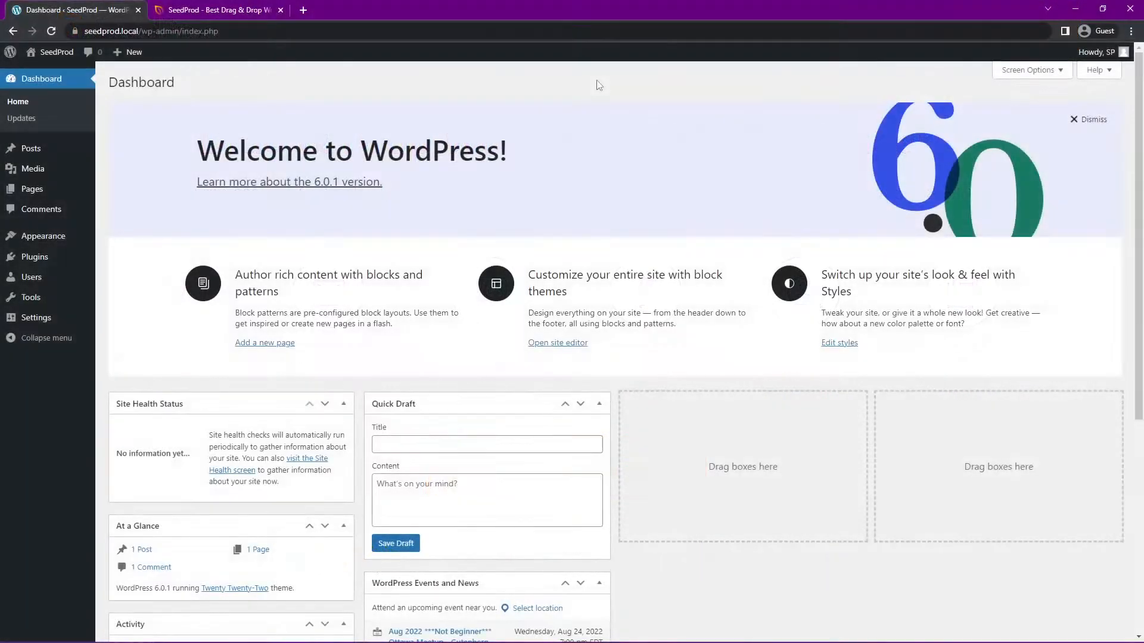
mouse_move(430, 91)
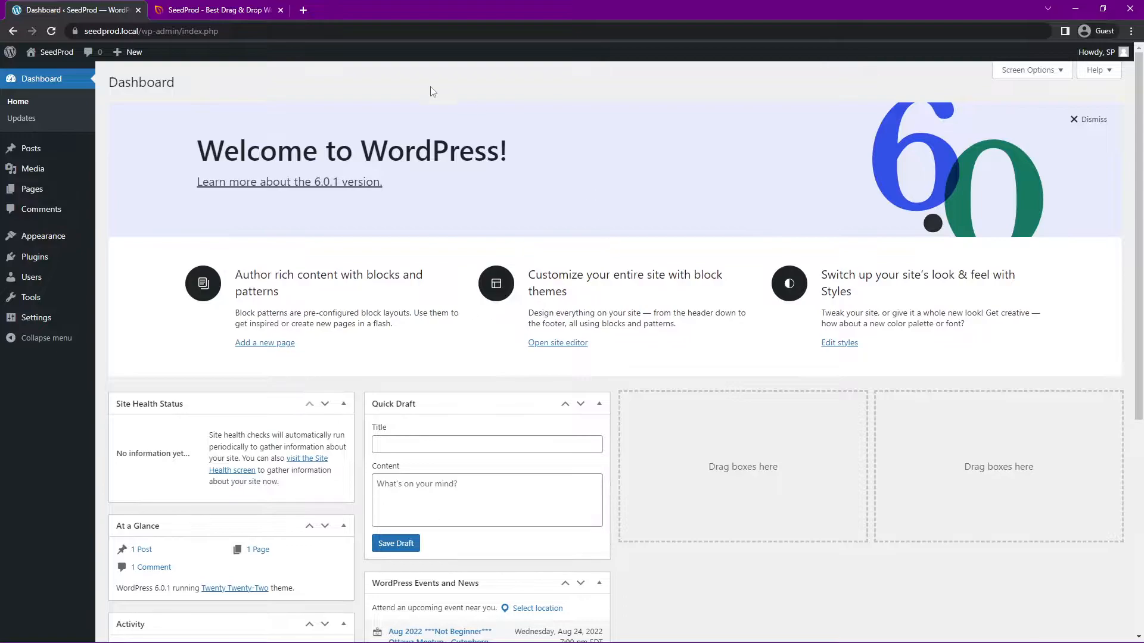
mouse_move(184, 126)
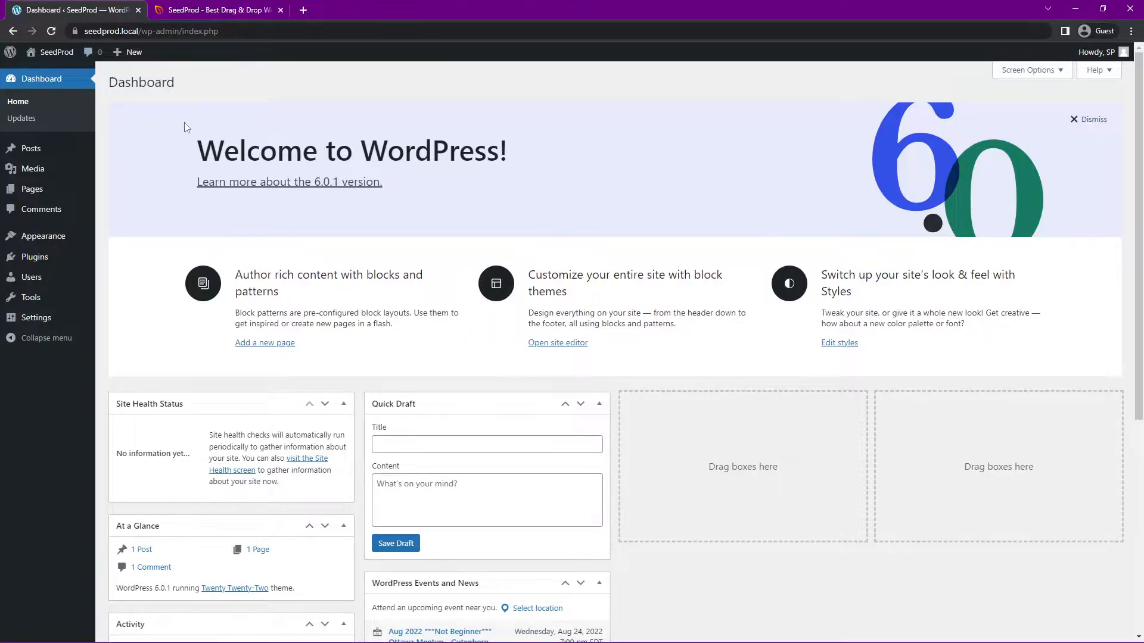
mouse_move(175, 14)
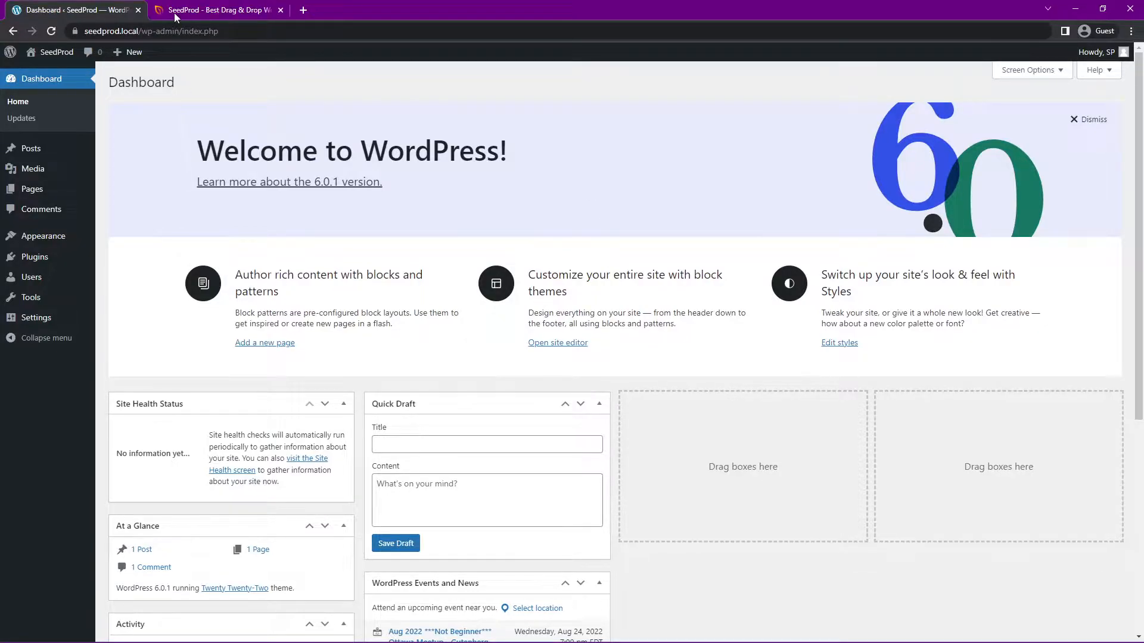
left_click(218, 9)
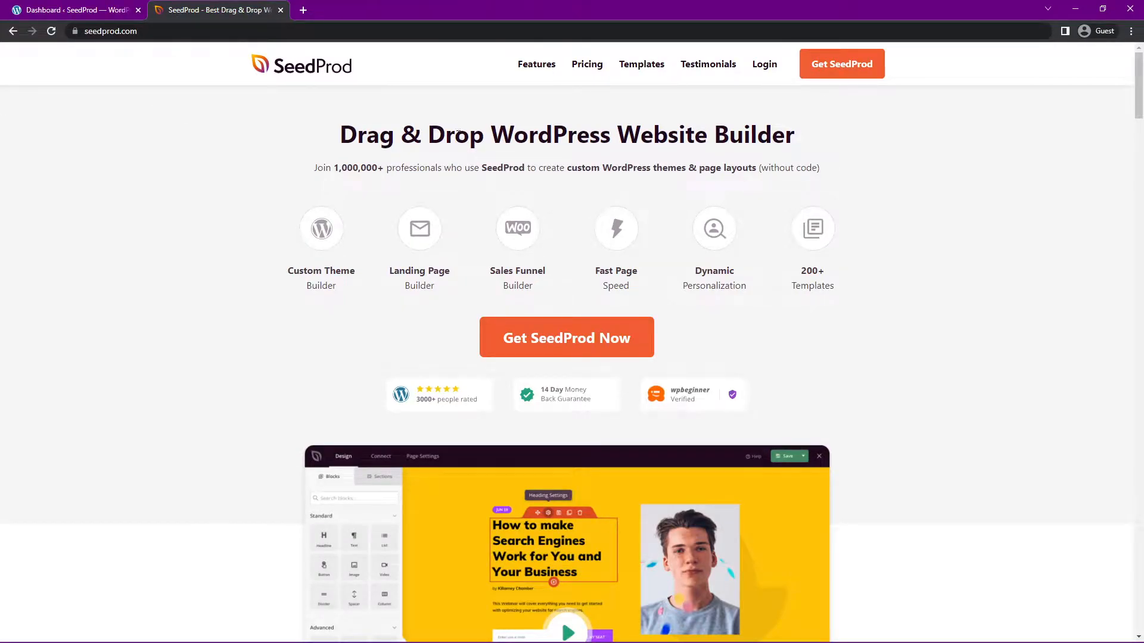
mouse_move(842, 64)
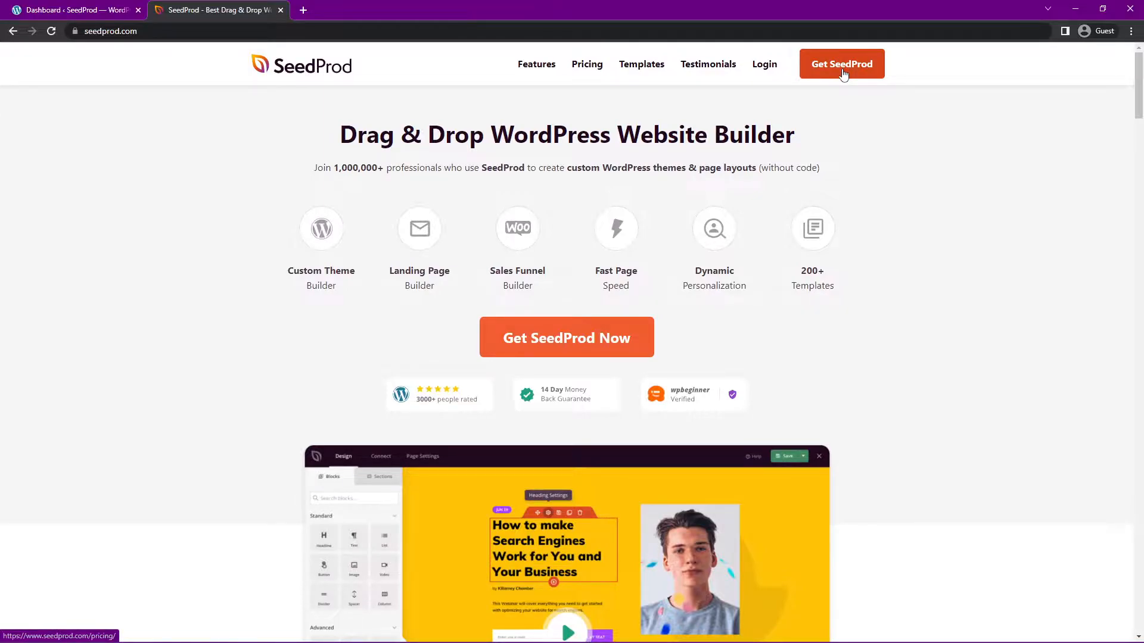
mouse_move(781, 81)
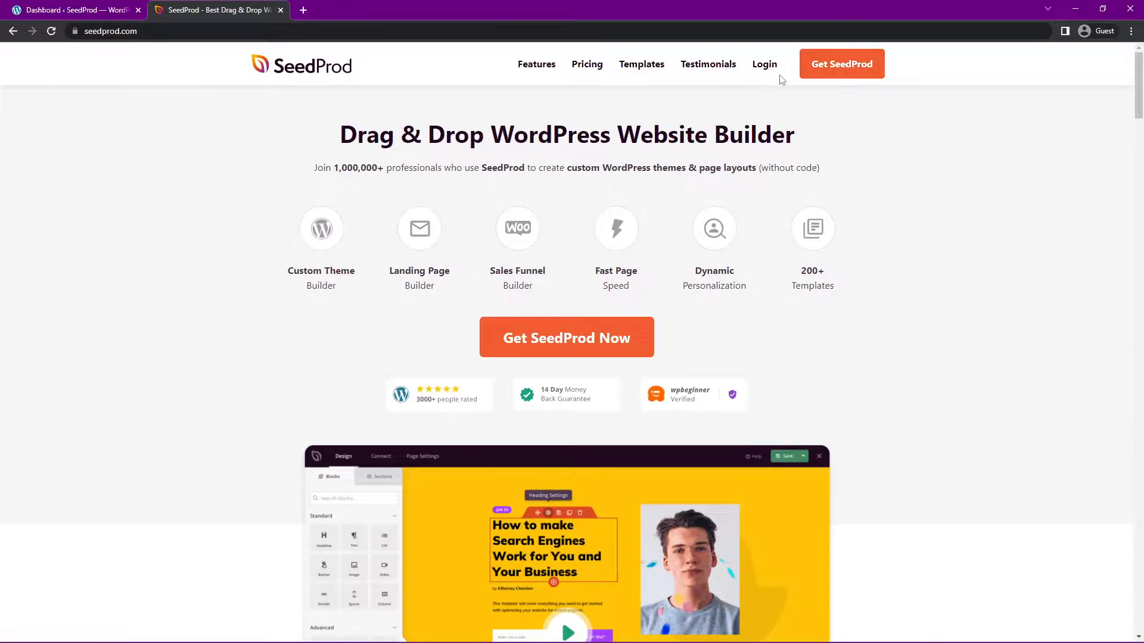
Log in to the SeedProd account with the account email and password
left_click(764, 64)
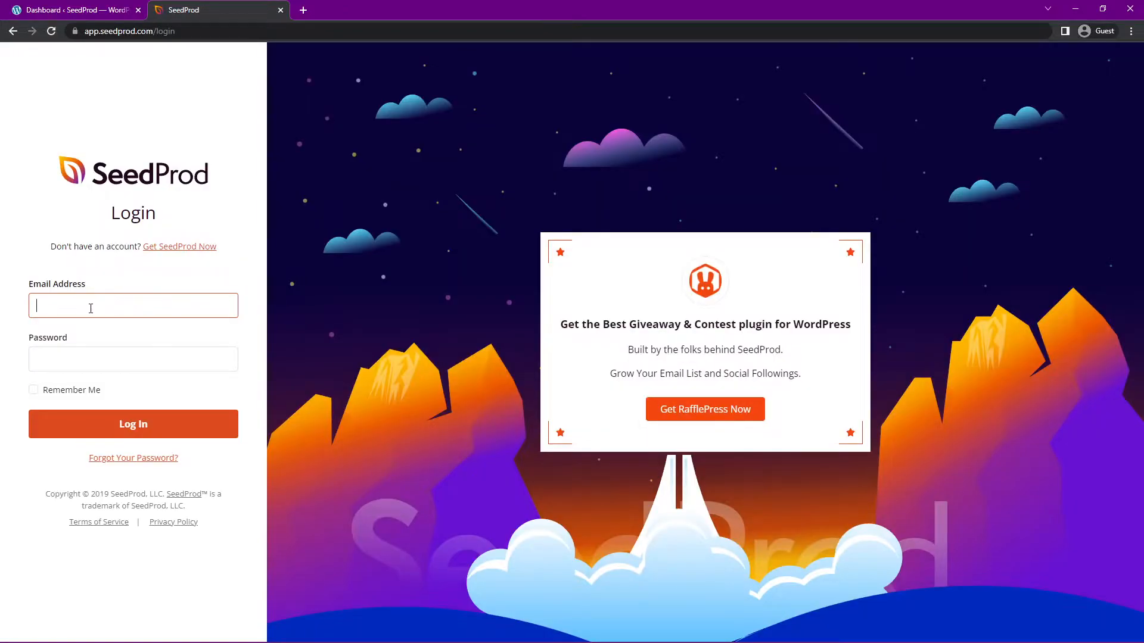
left_click(133, 424)
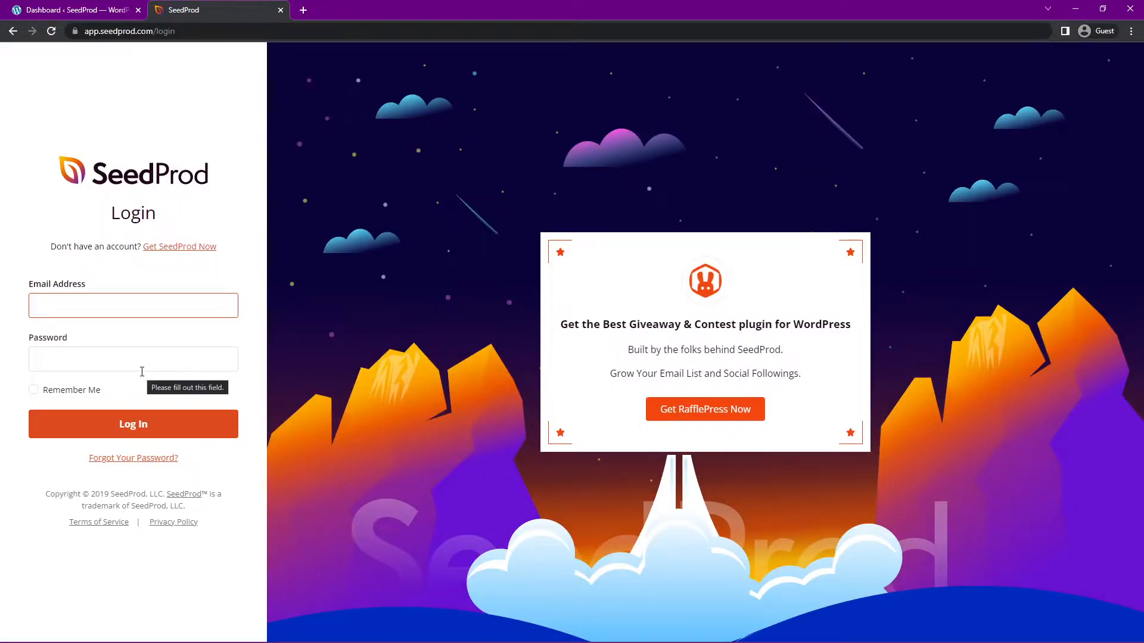
mouse_move(376, 305)
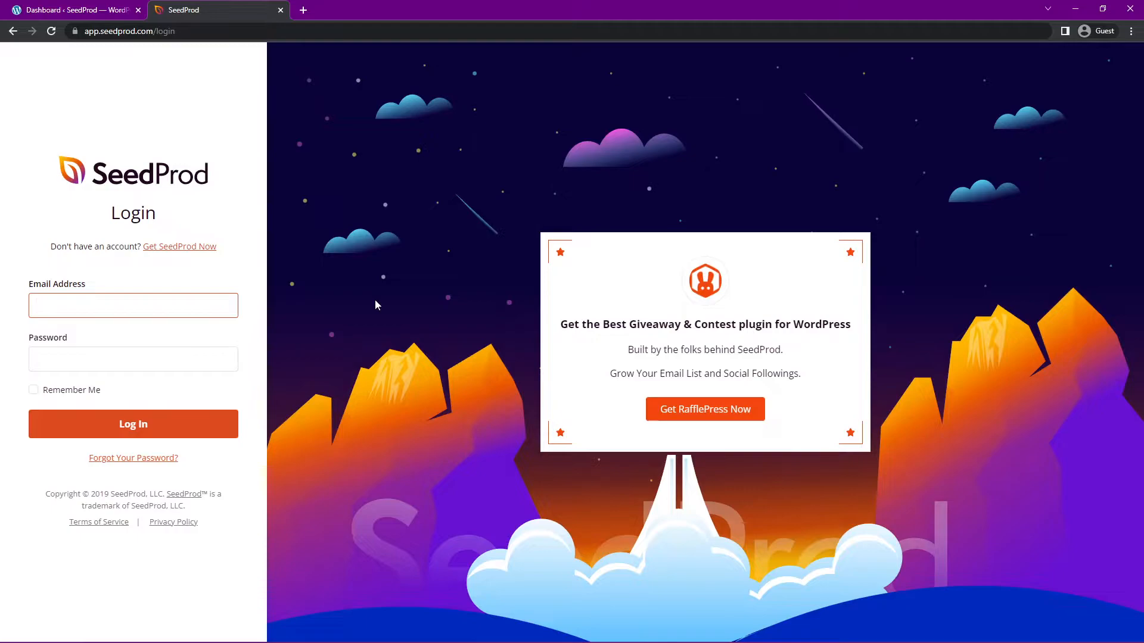
left_click(133, 423)
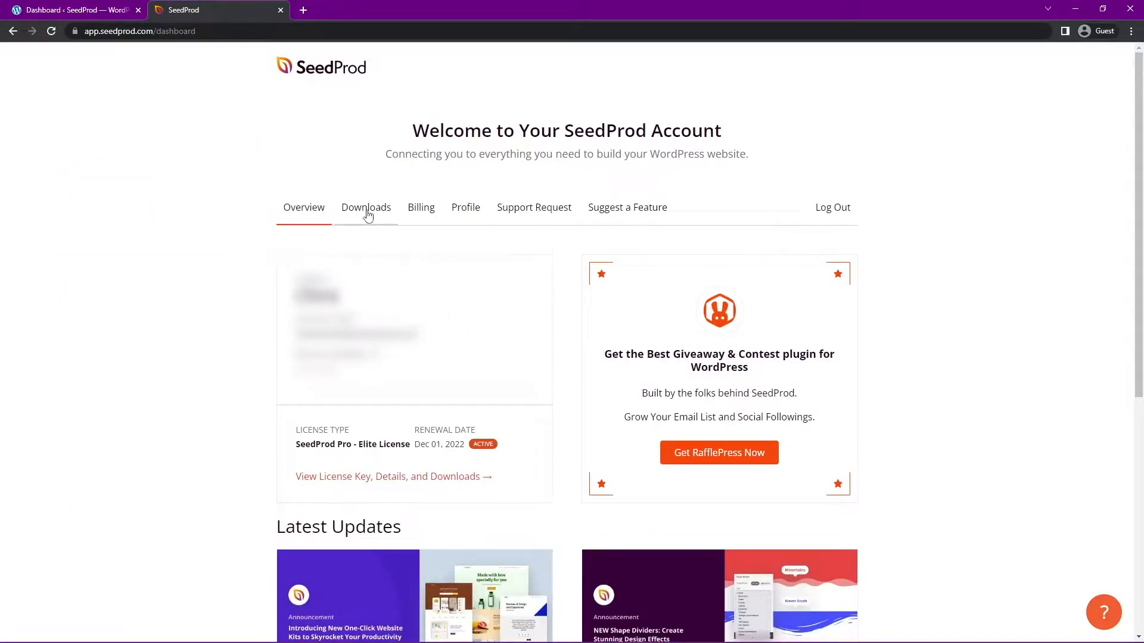
Download the SeedProd Pro 6.13.2 plugin zip, then close the account tab
left_click(366, 207)
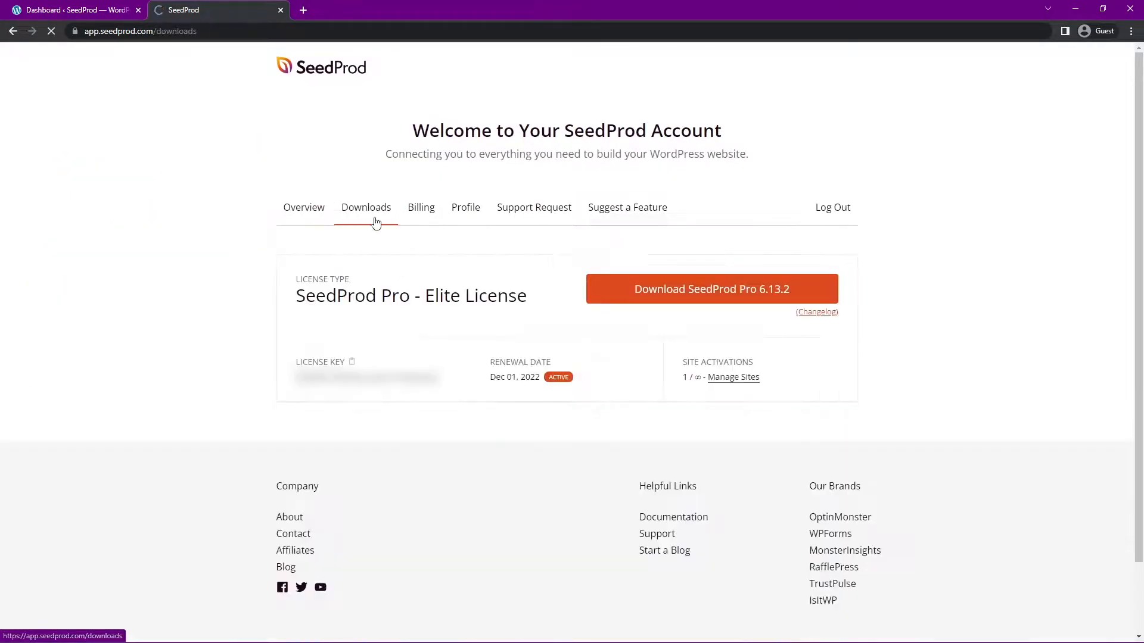
left_click(711, 289)
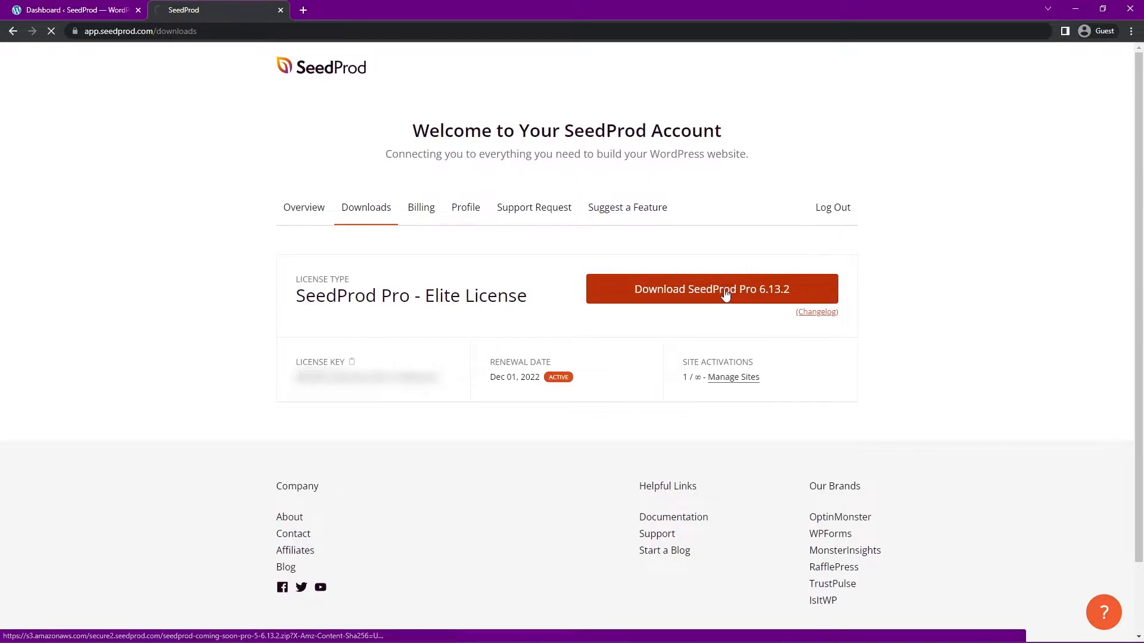
left_click(711, 289)
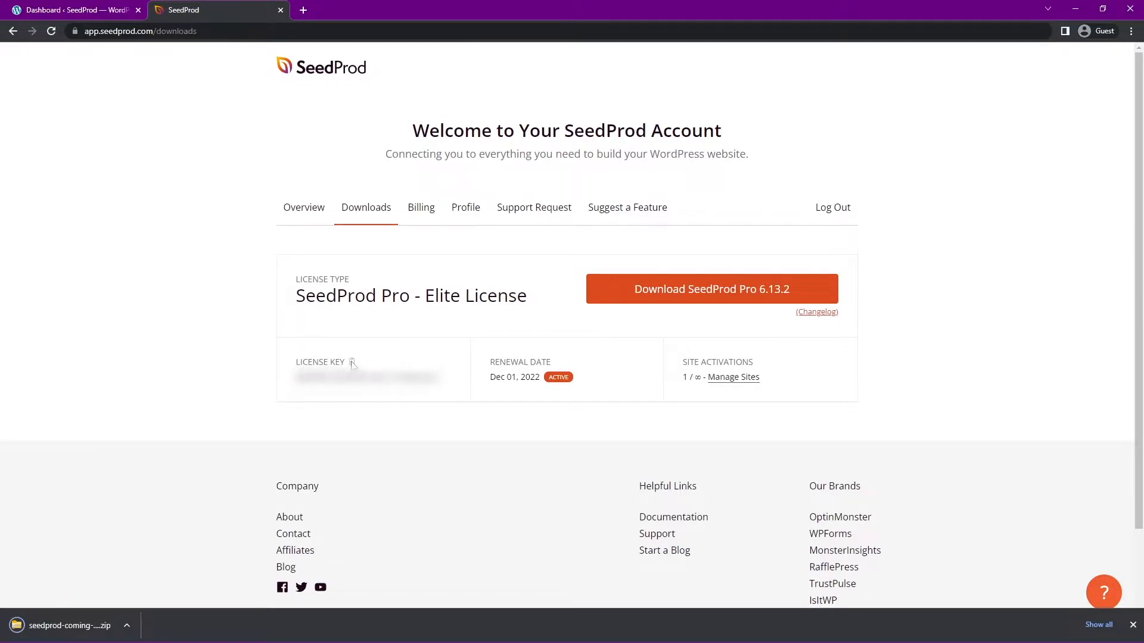
left_click(73, 9)
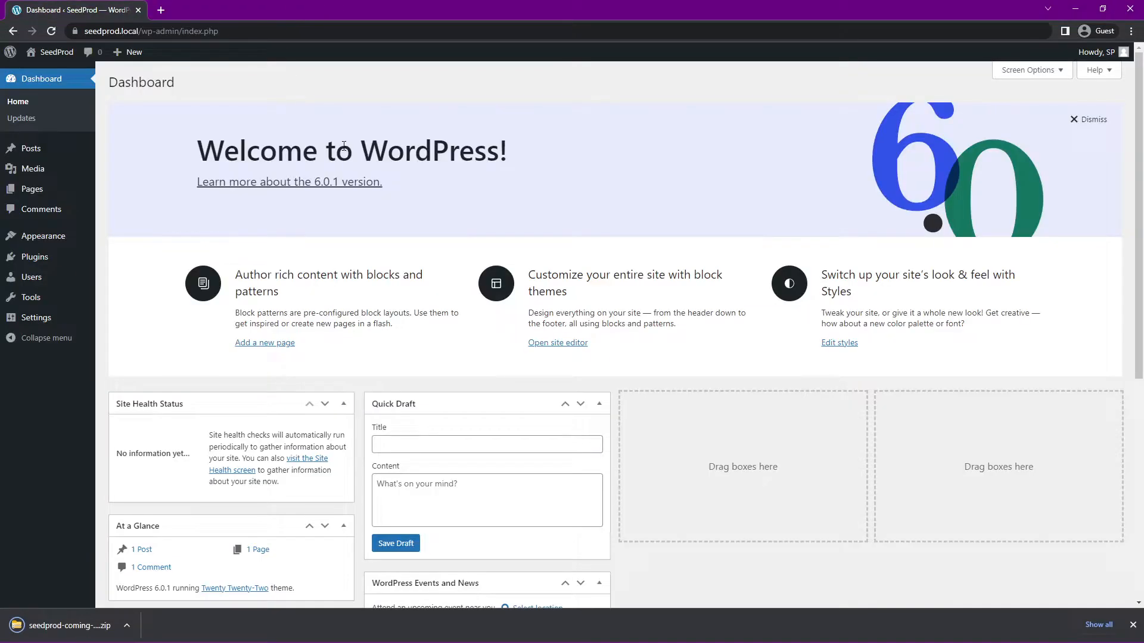
mouse_move(165, 213)
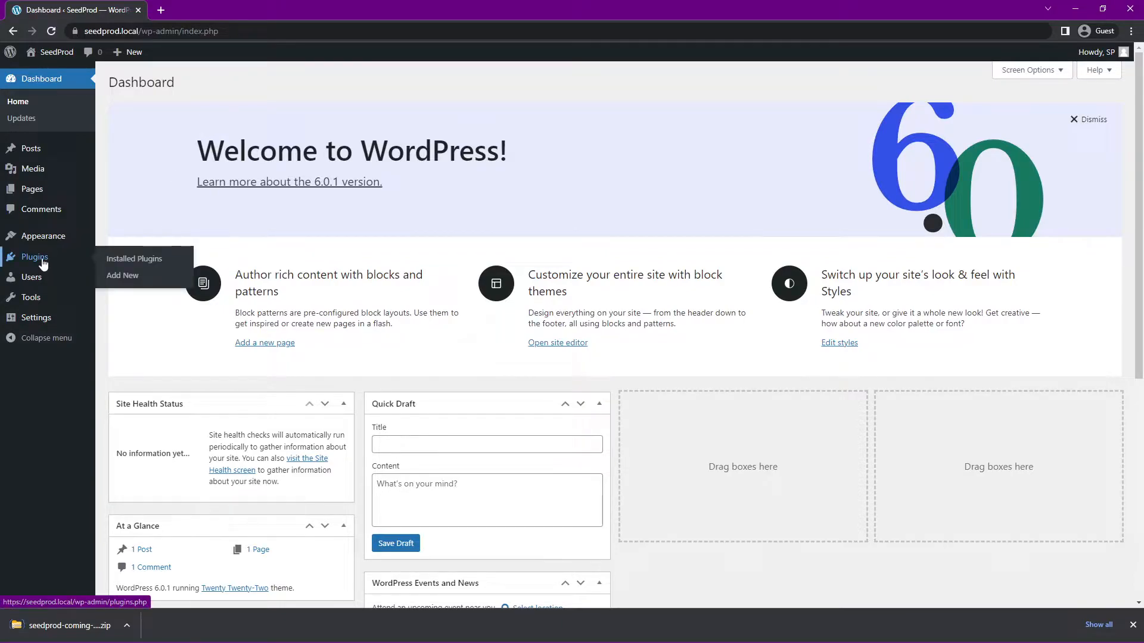
Go to Plugins > Add New and reveal the Upload Plugin form
left_click(123, 275)
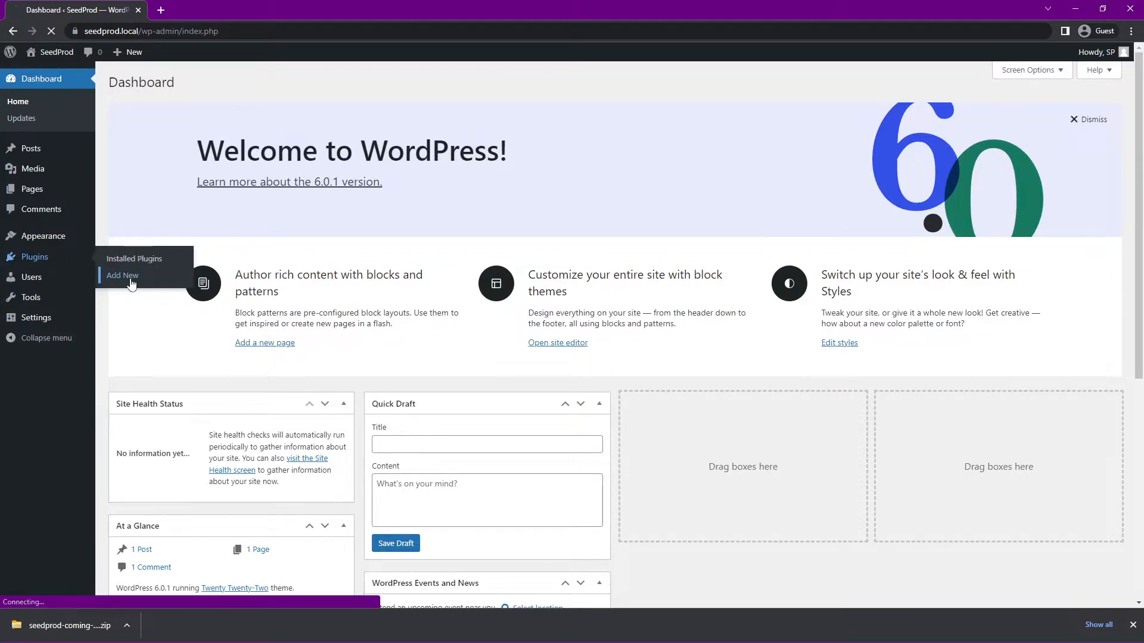
left_click(121, 275)
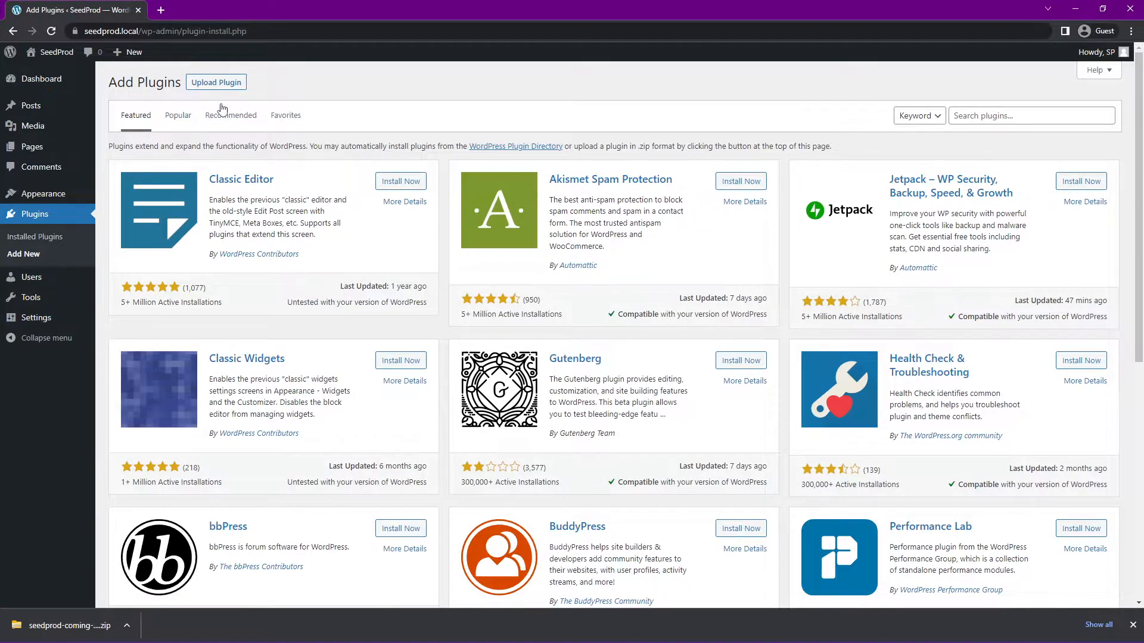
left_click(216, 81)
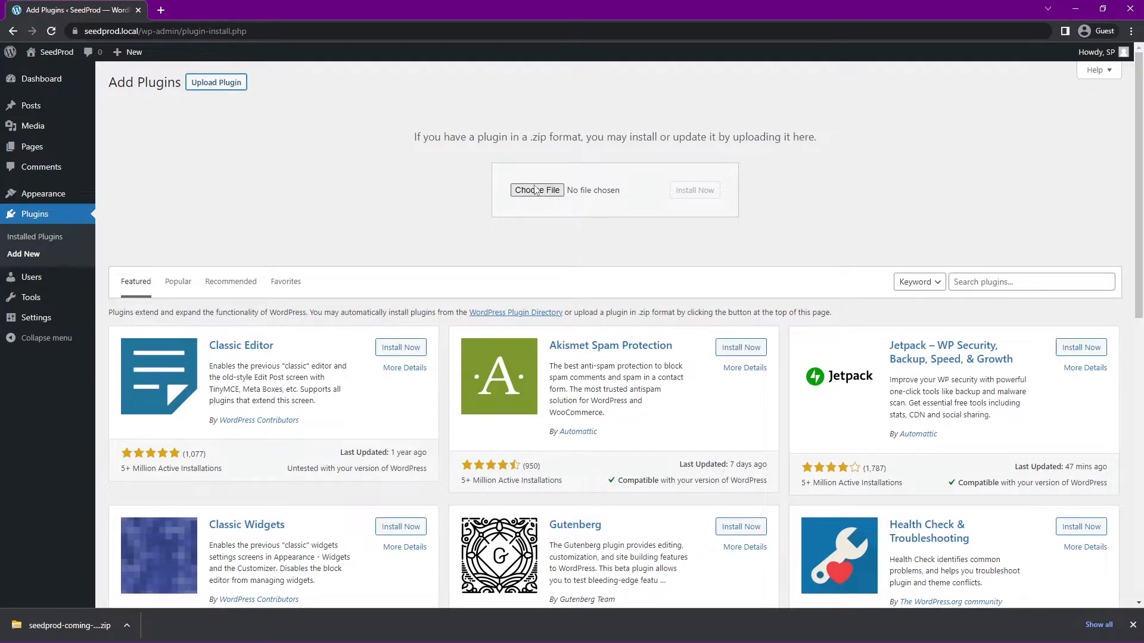
mouse_move(537, 190)
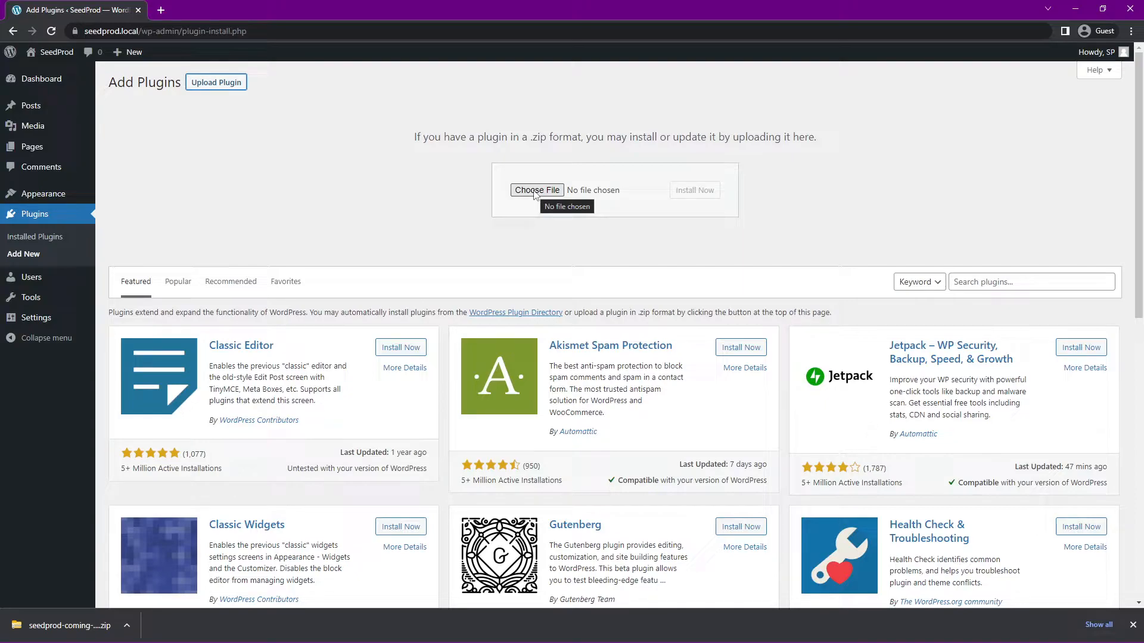
mouse_move(372, 215)
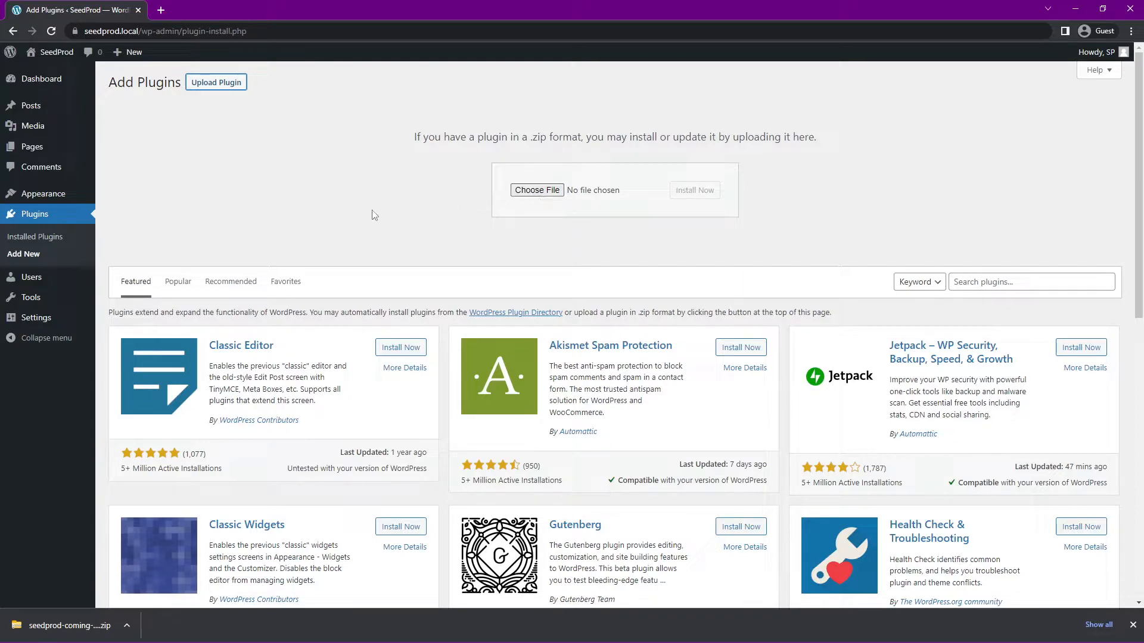
mouse_move(100, 584)
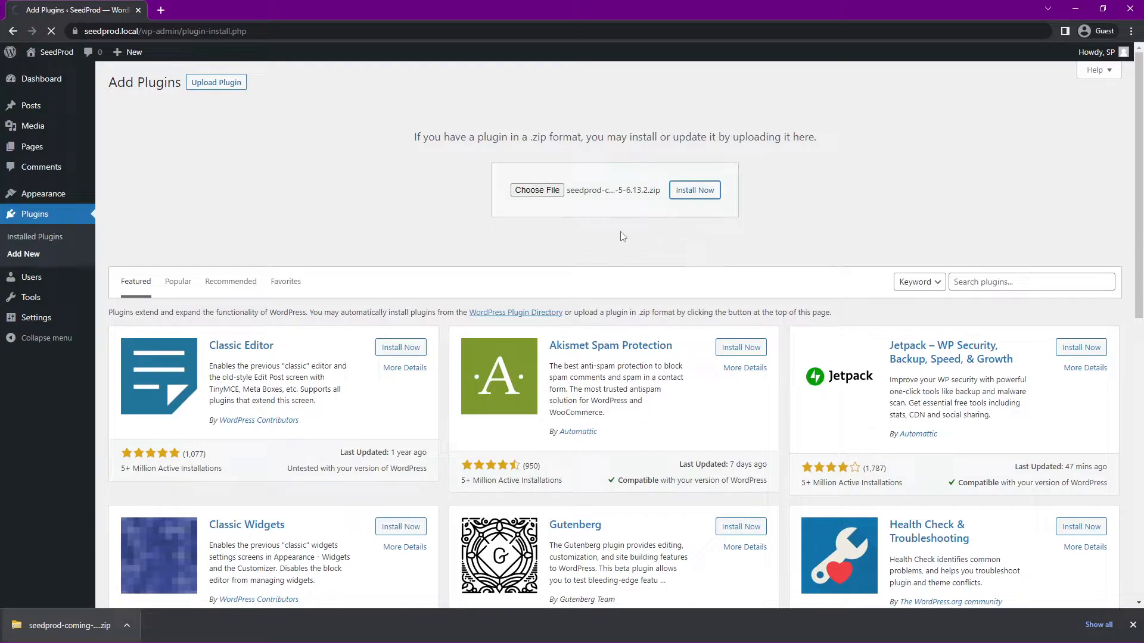
Paste the license key into SeedProd's license key field
left_click(693, 191)
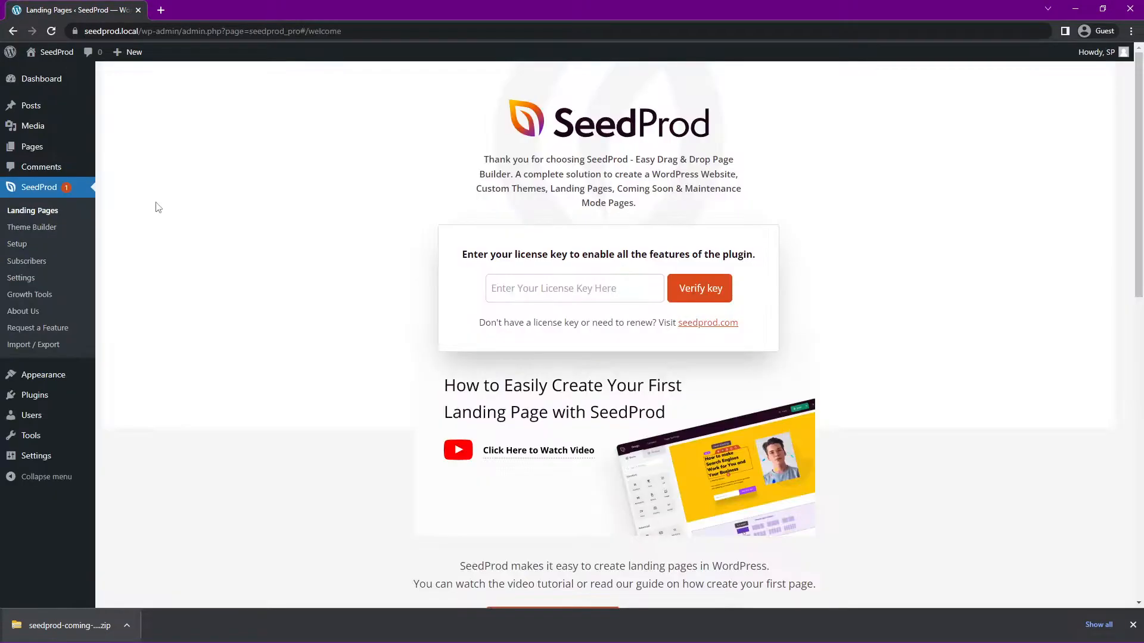
right_click(573, 287)
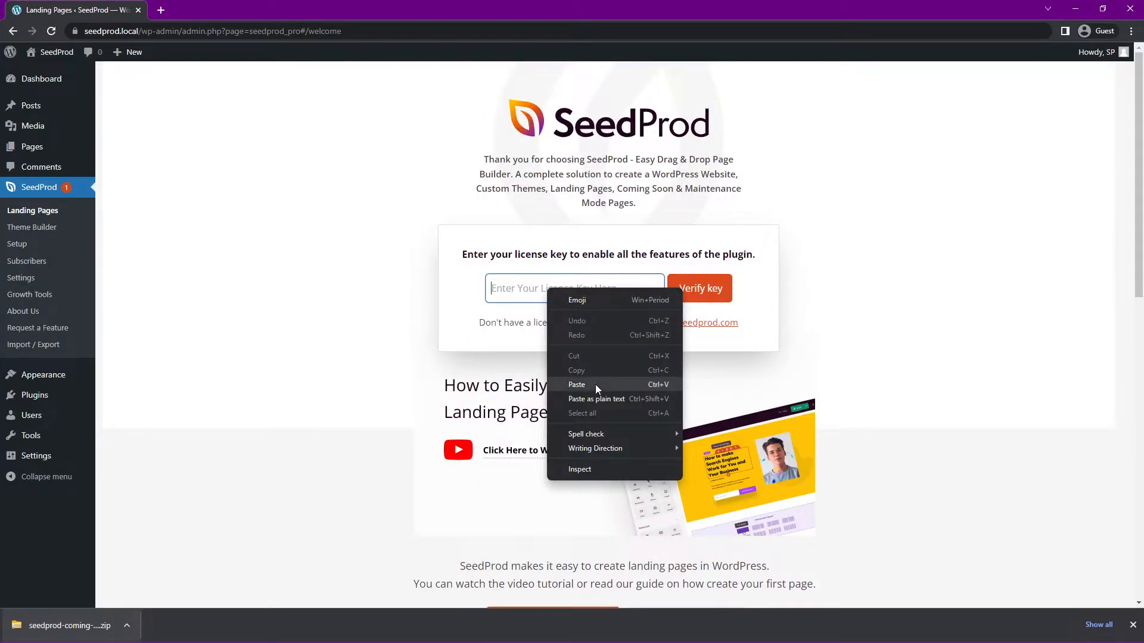
left_click(576, 385)
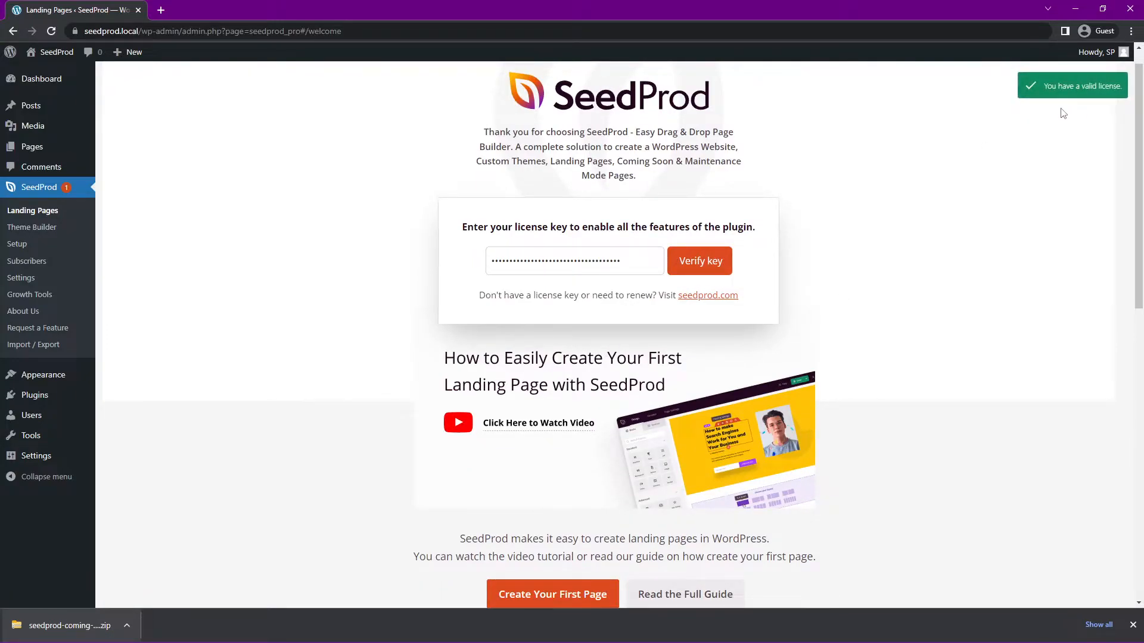
mouse_move(1121, 584)
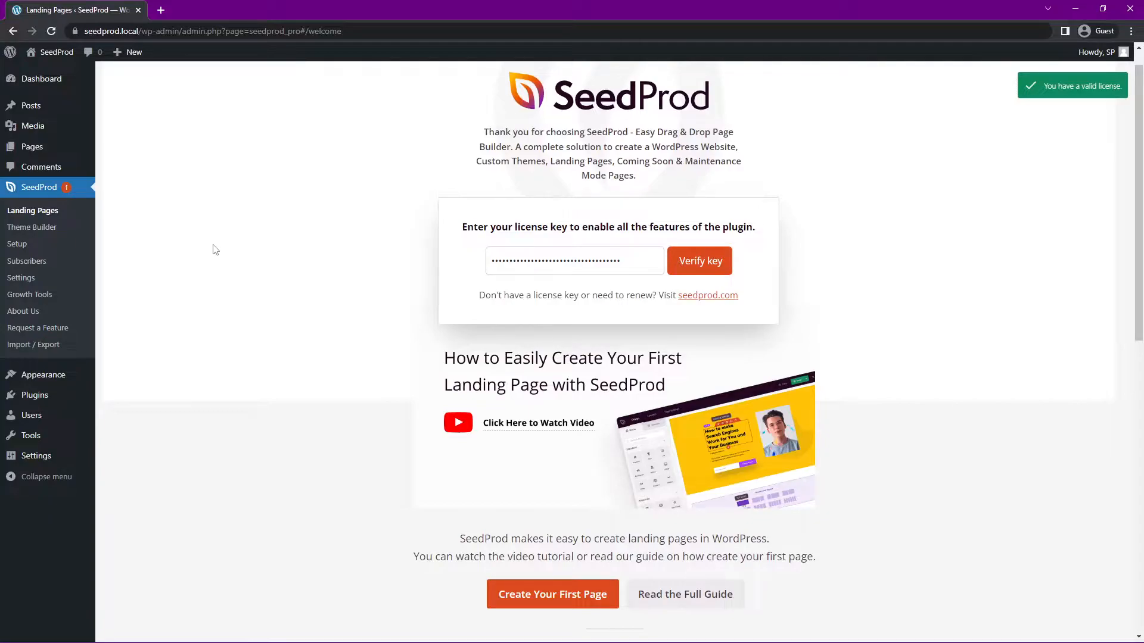
mouse_move(32, 210)
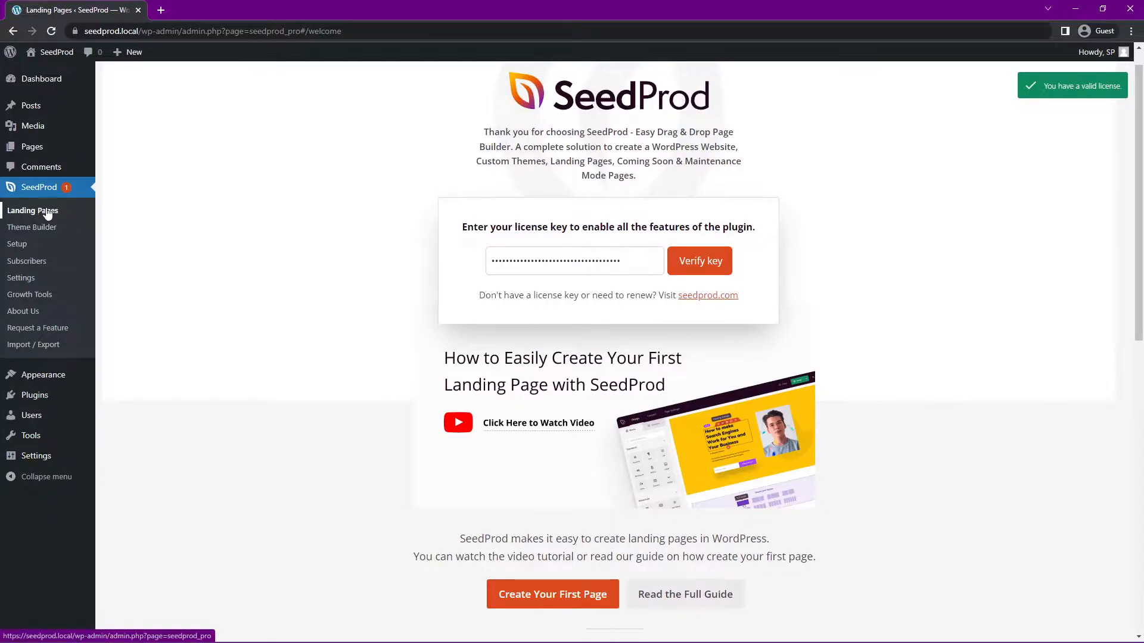
mouse_move(32, 227)
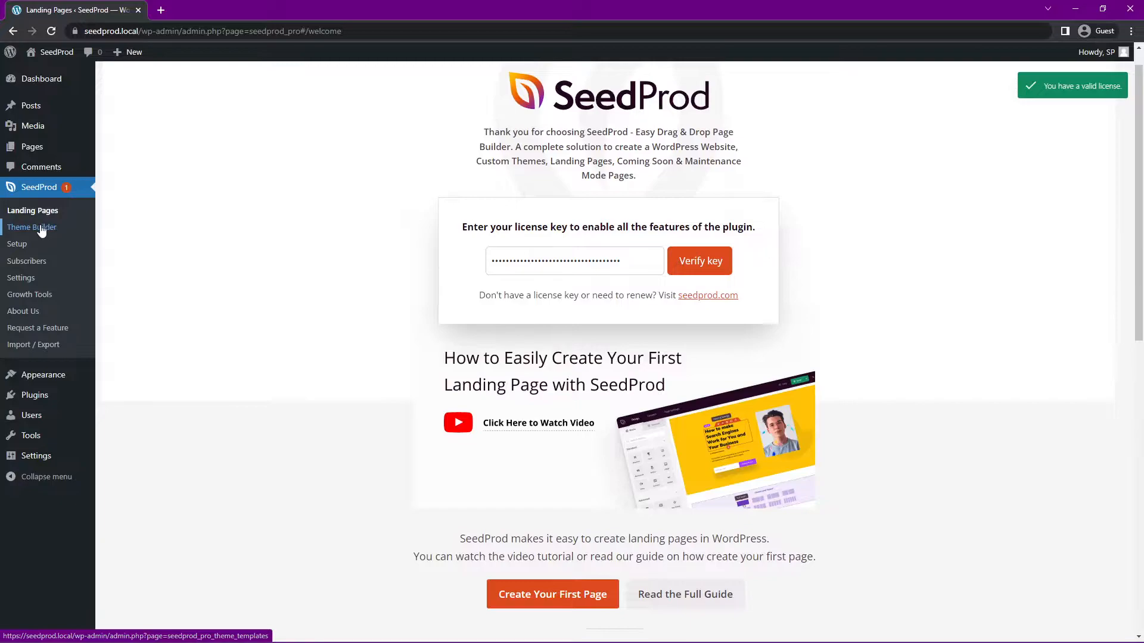
mouse_move(159, 218)
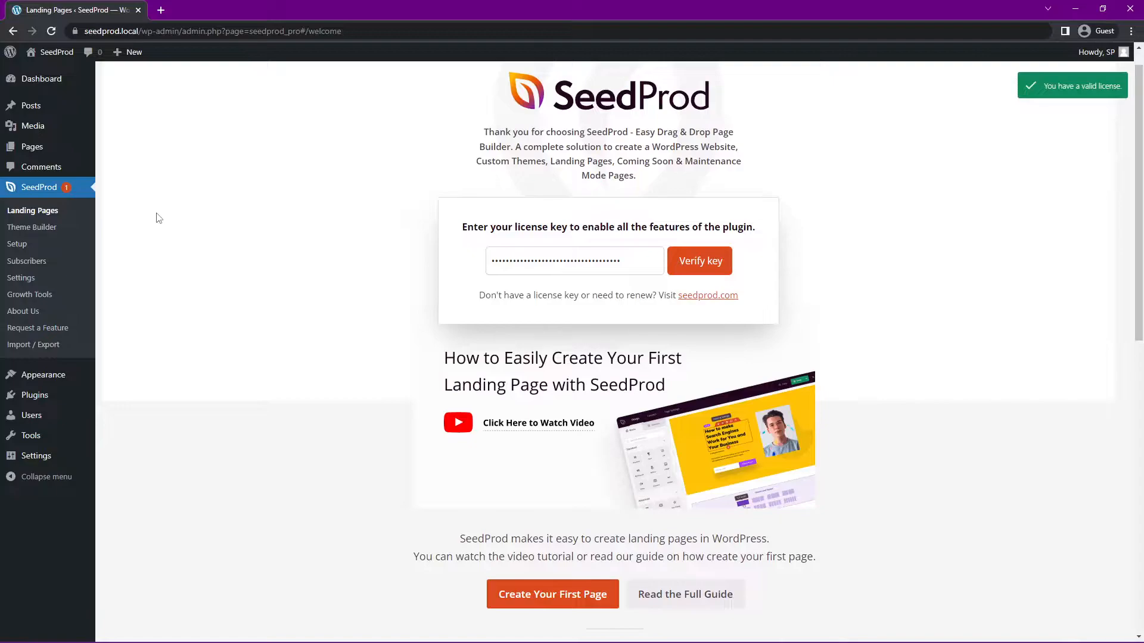
mouse_move(224, 222)
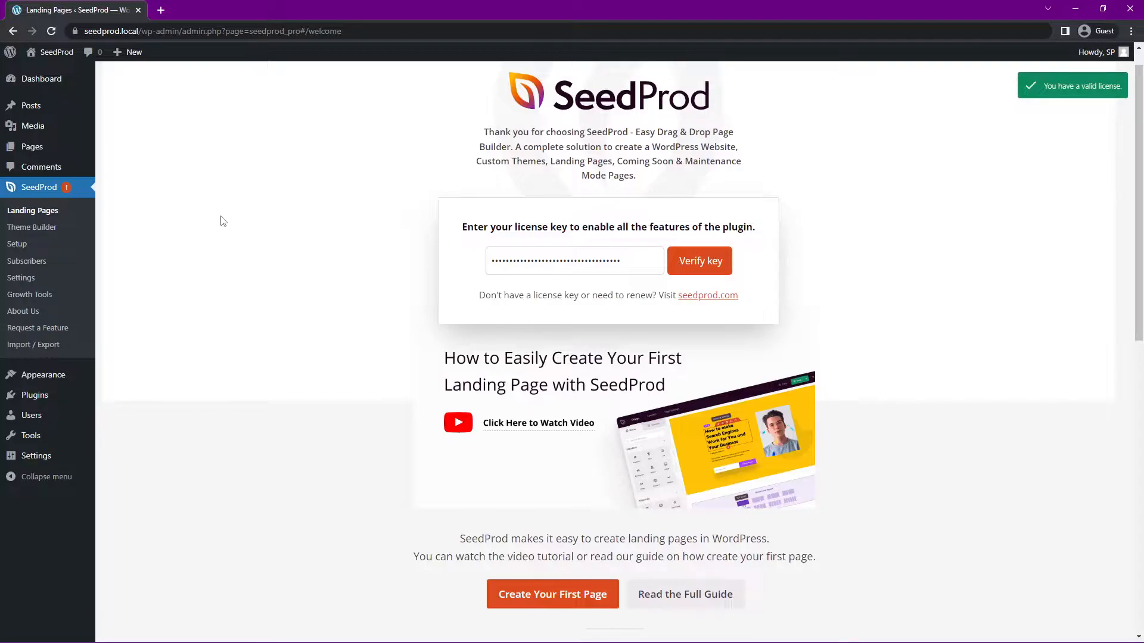
mouse_move(32, 211)
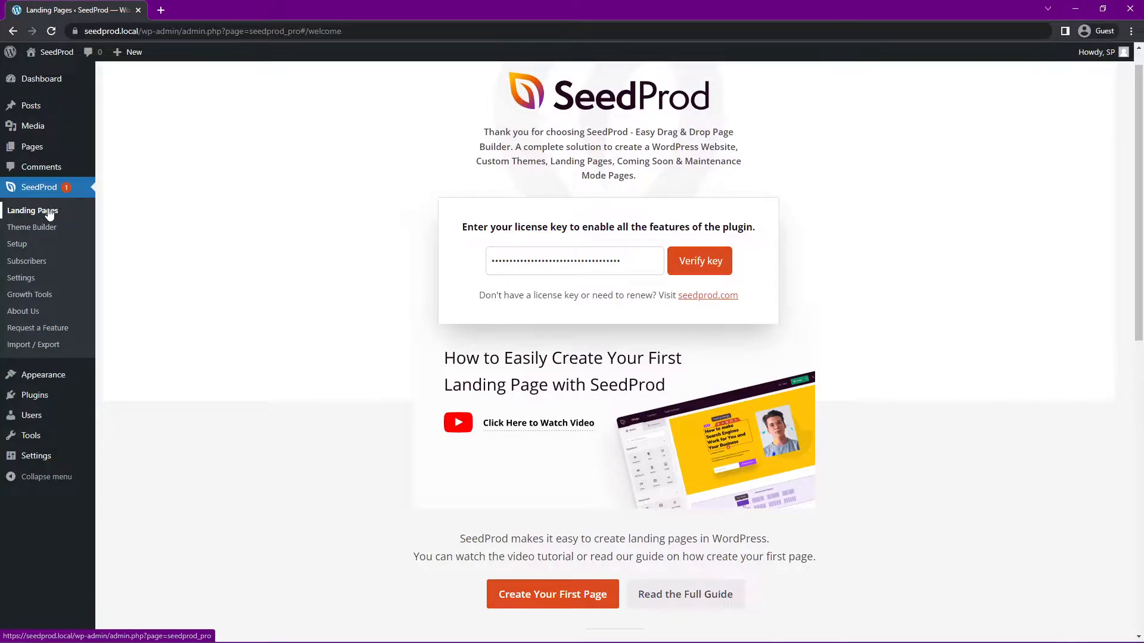
mouse_move(32, 227)
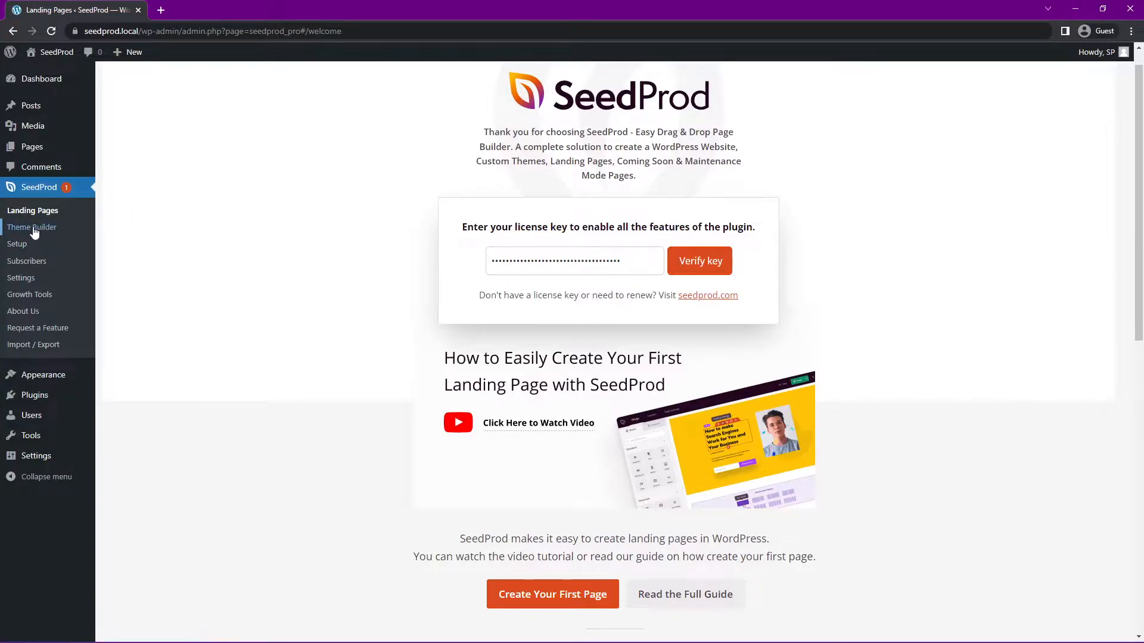
mouse_move(66, 232)
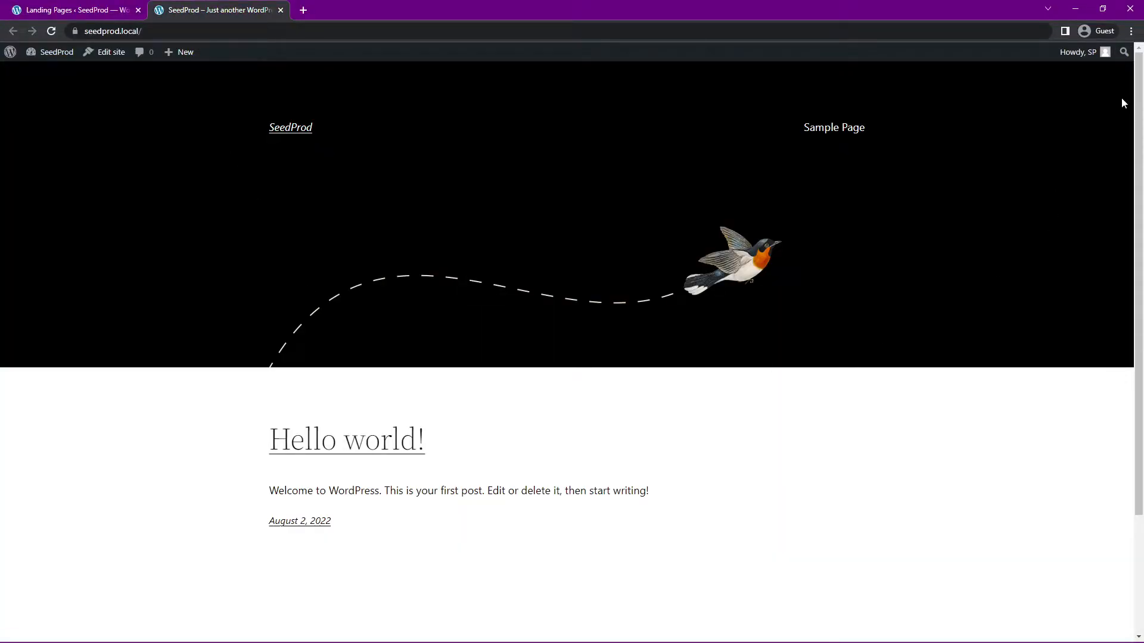
Switch back to the SeedProd welcome page tab
left_click(73, 10)
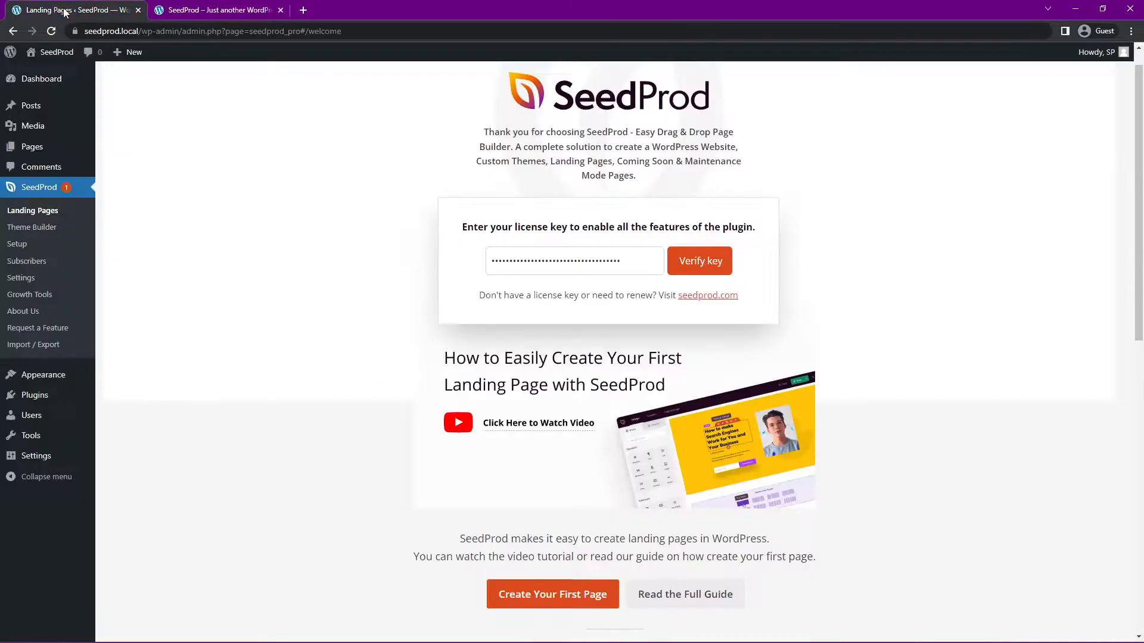
Open SeedProd > Theme Builder from the WordPress sidebar
left_click(32, 227)
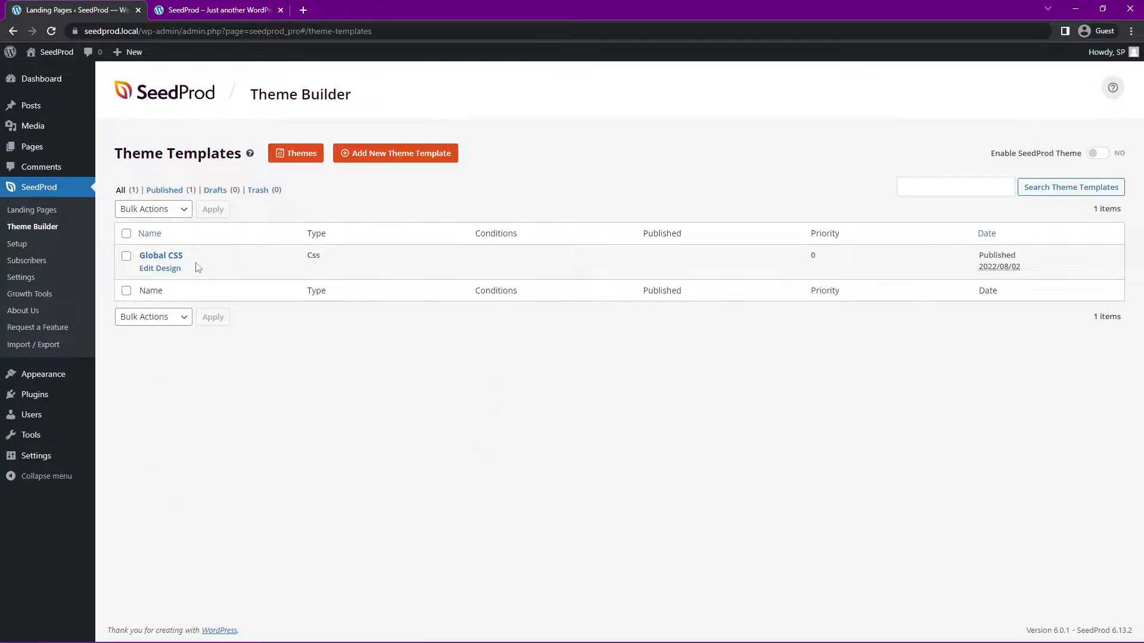
mouse_move(601, 403)
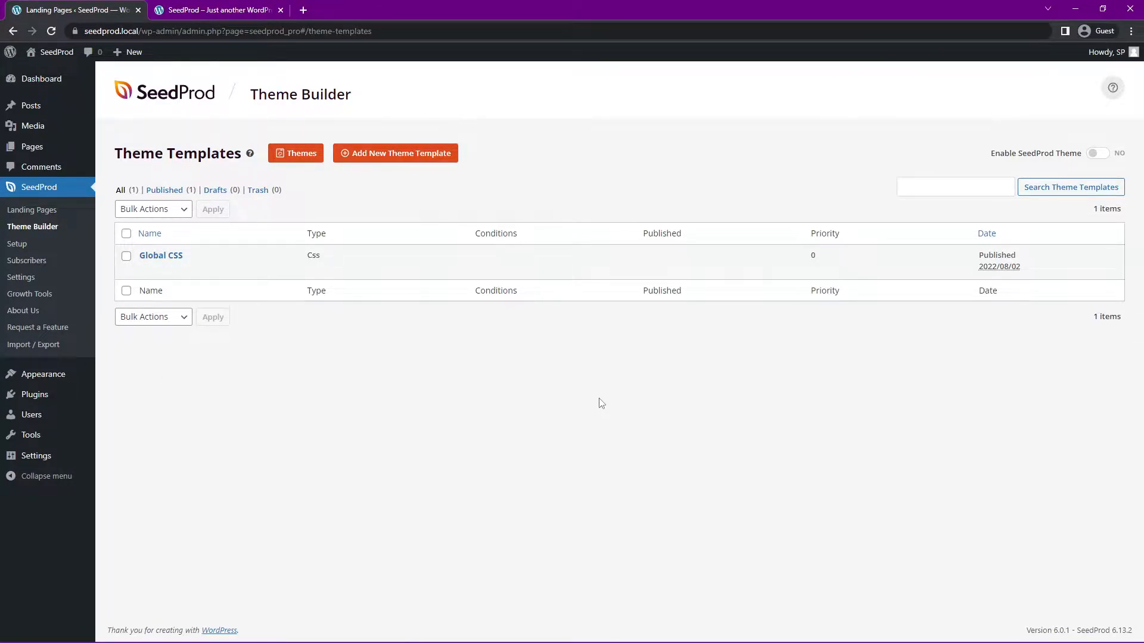
mouse_move(160, 255)
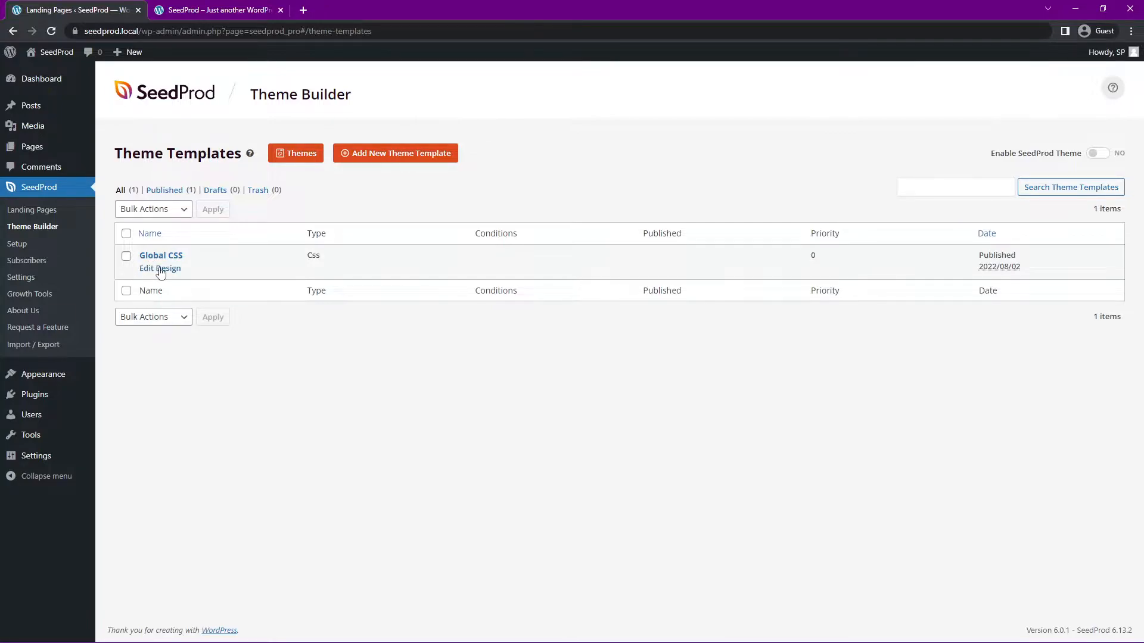
left_click(160, 268)
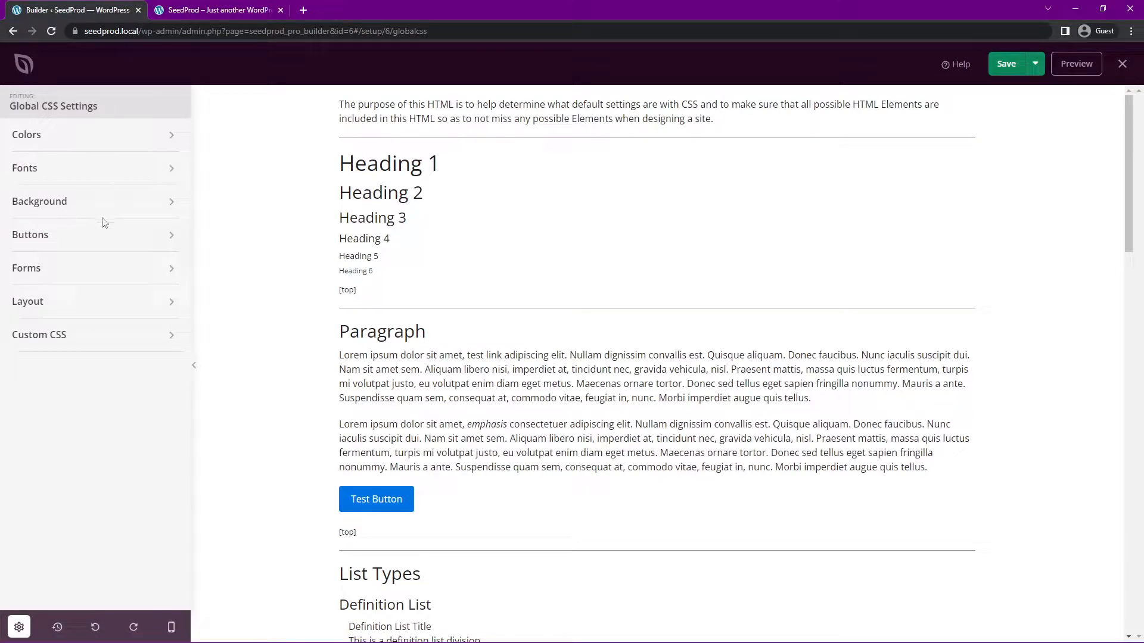
mouse_move(69, 339)
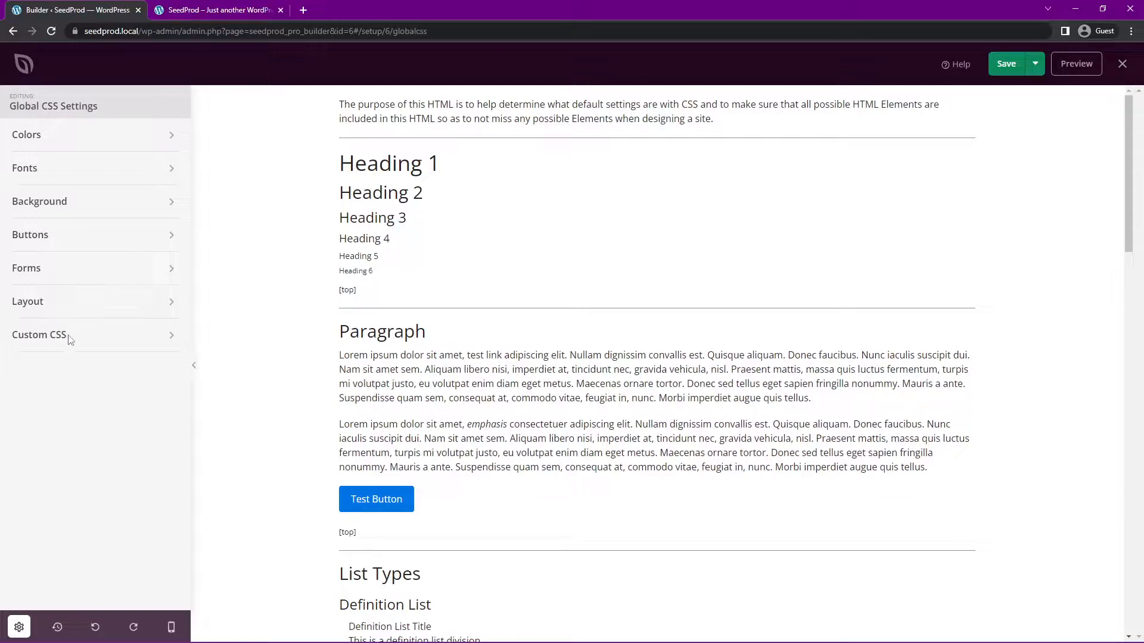
scroll("down", 3)
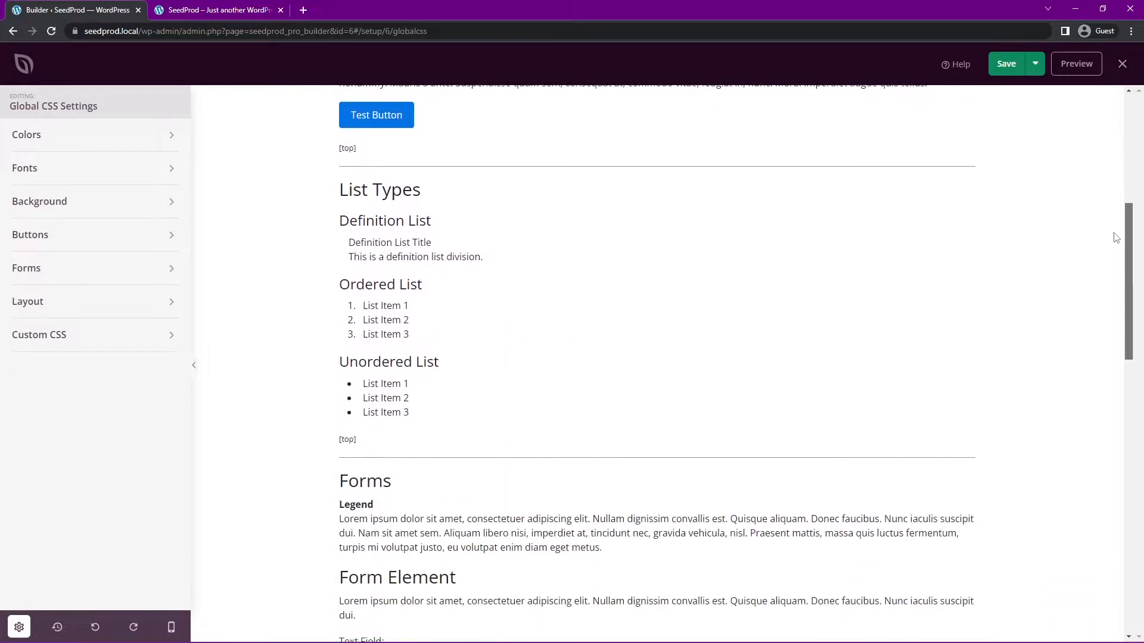
scroll("down", 3)
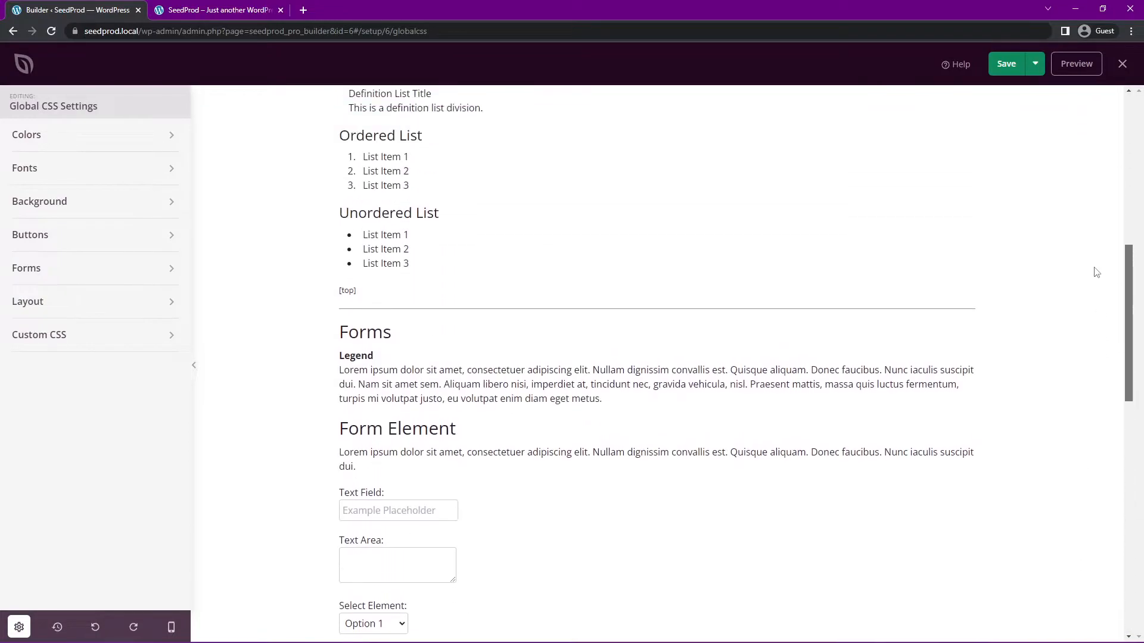
scroll("up", 3)
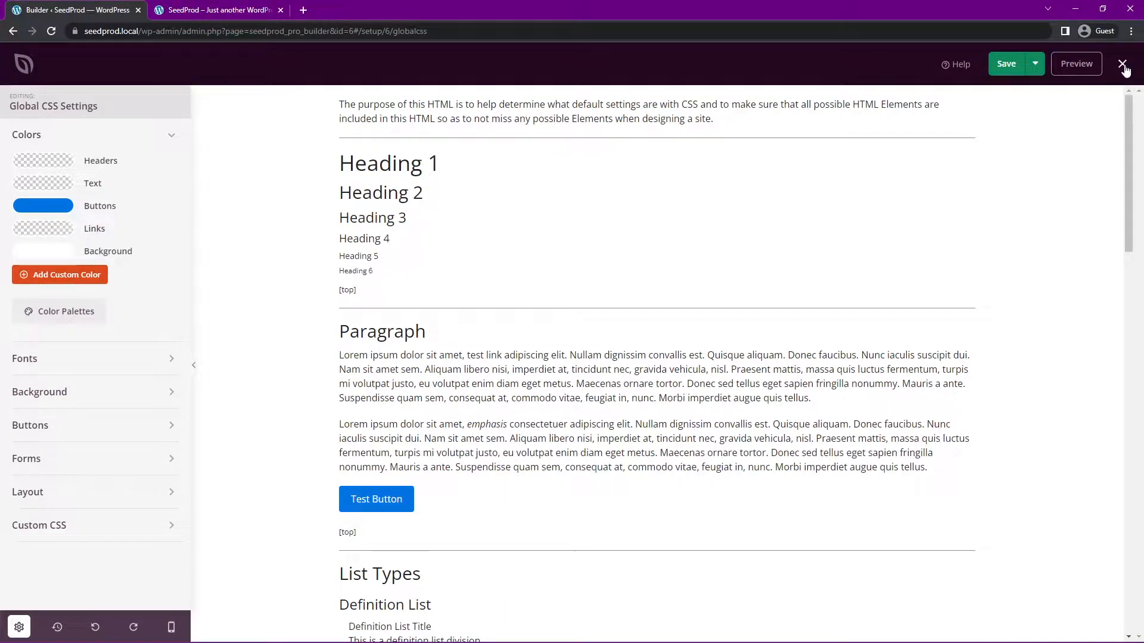
left_click(1121, 64)
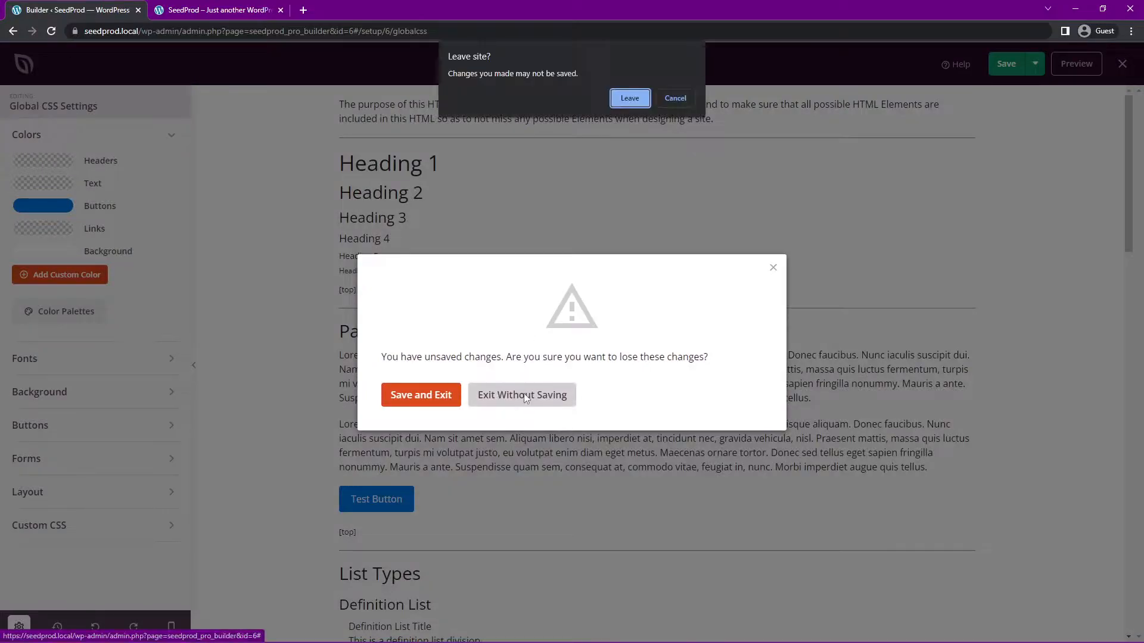
left_click(522, 394)
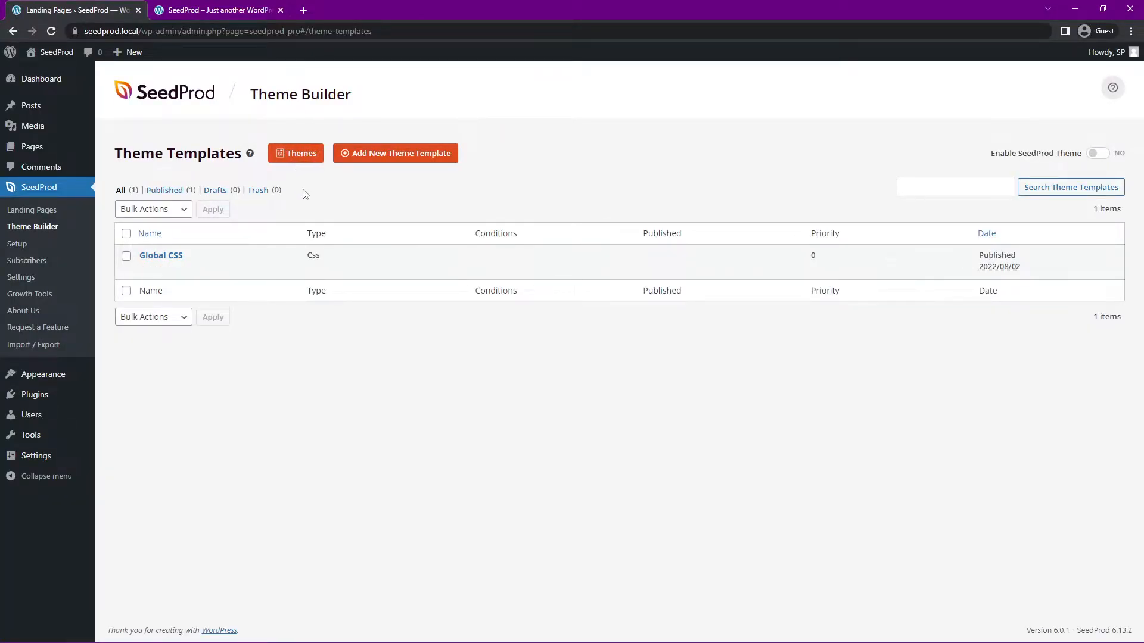
mouse_move(396, 153)
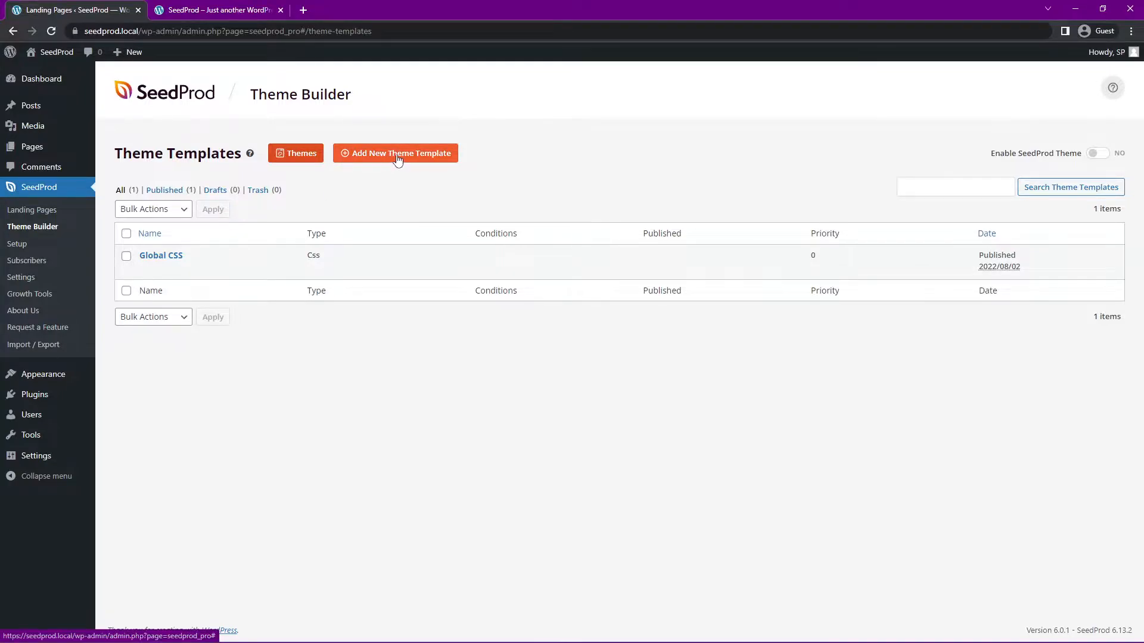
mouse_move(296, 153)
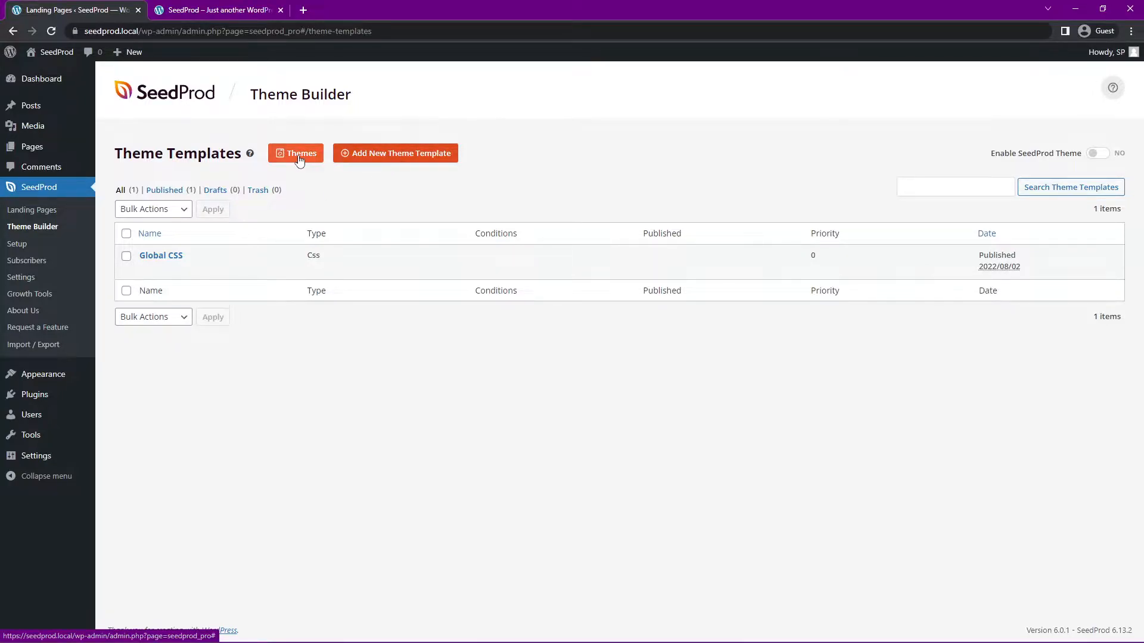
Open the Themes gallery and browse the ready-made themes to import one
left_click(295, 153)
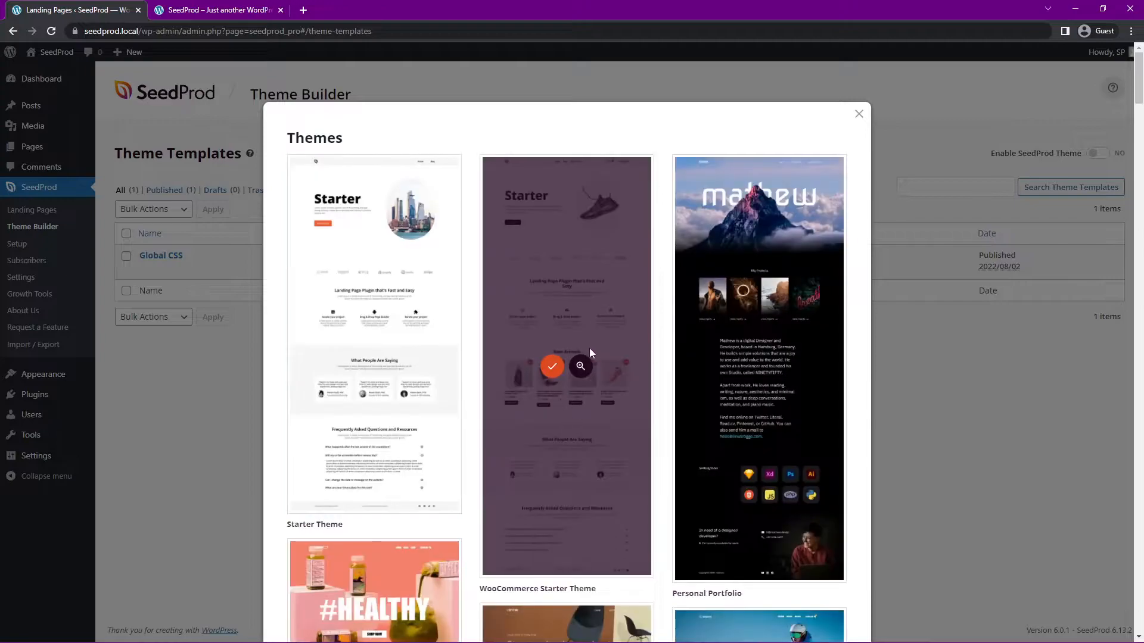
mouse_move(661, 350)
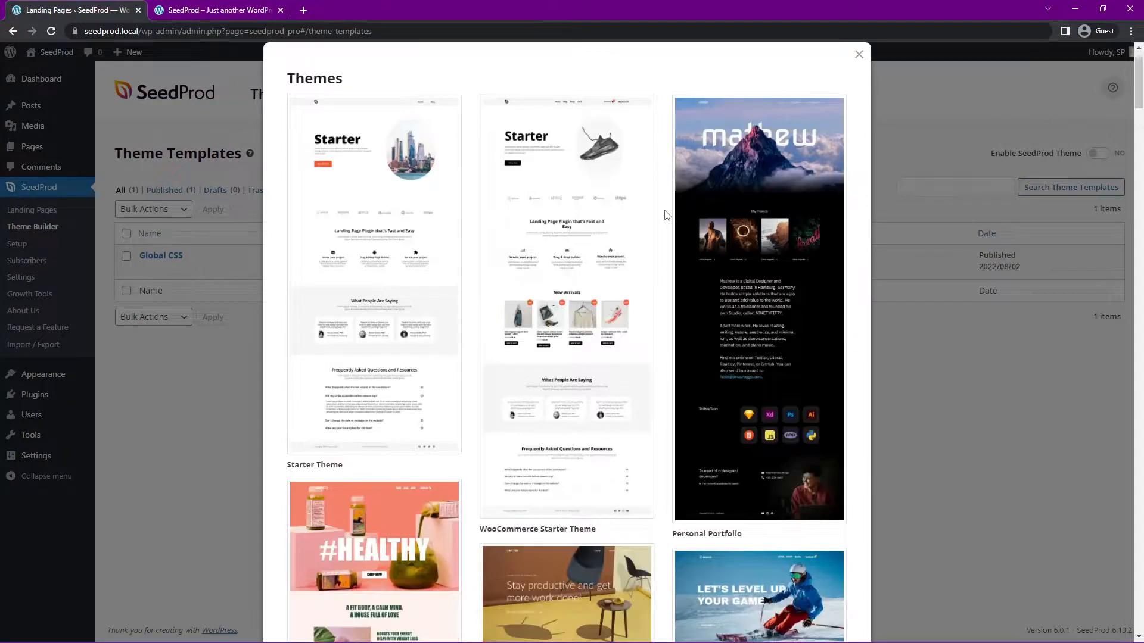
scroll("down", 3)
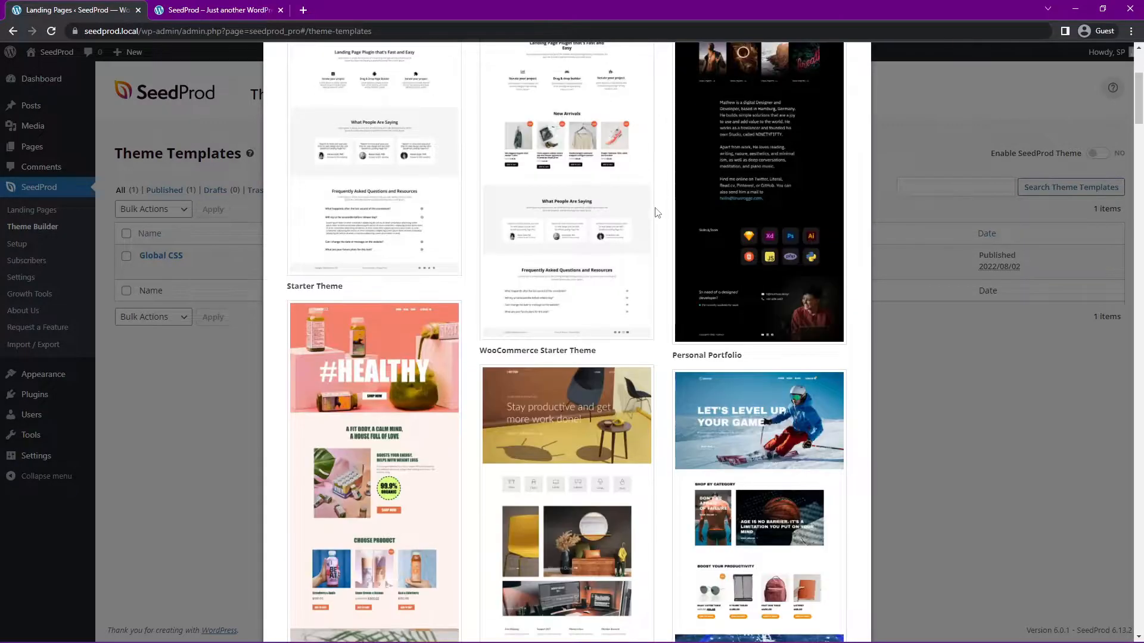
scroll("down", 3)
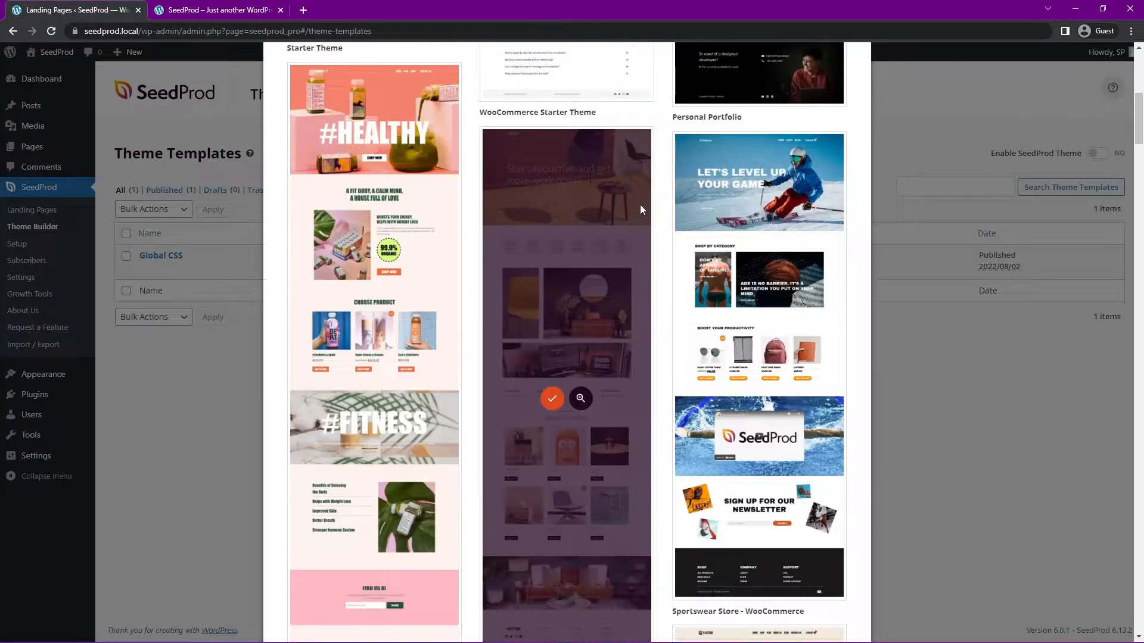
scroll("down", 3)
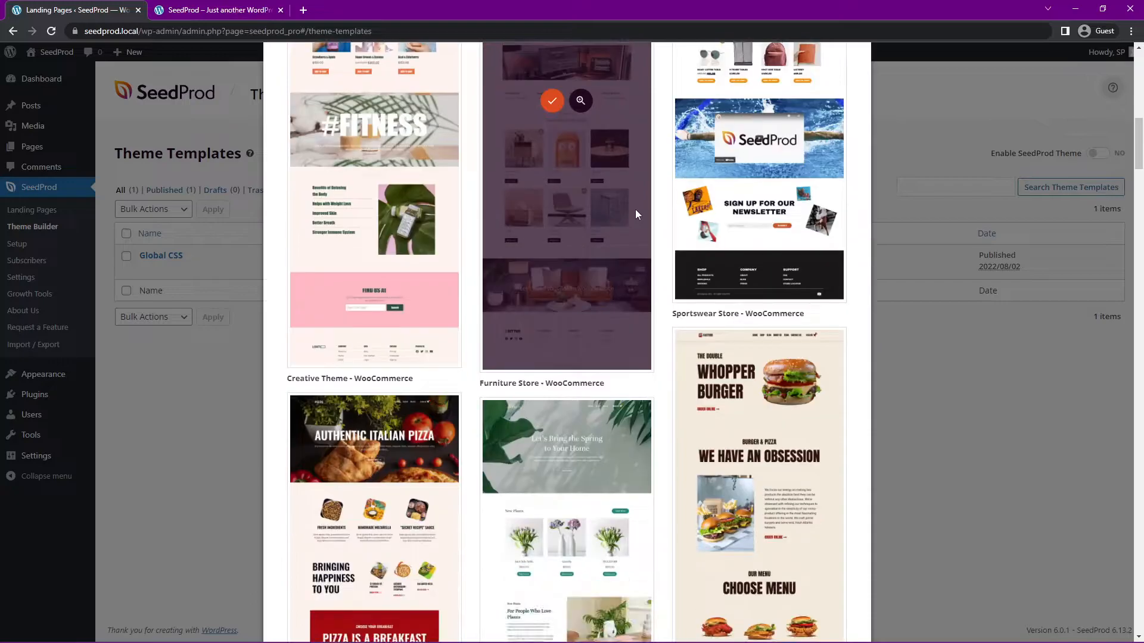
scroll("down", 3)
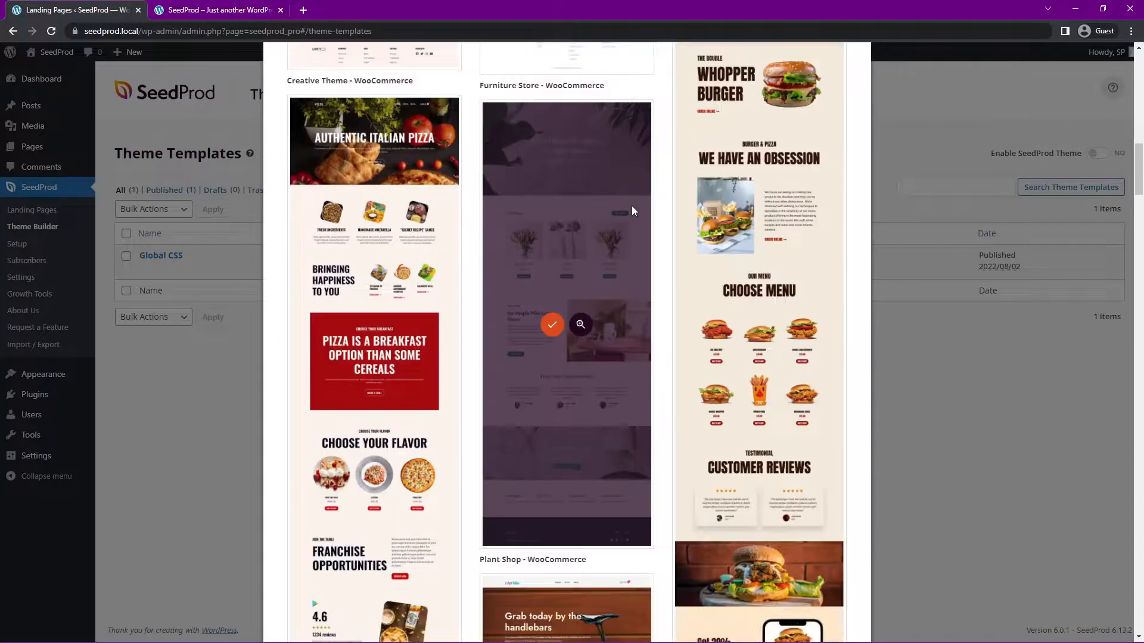
scroll("down", 3)
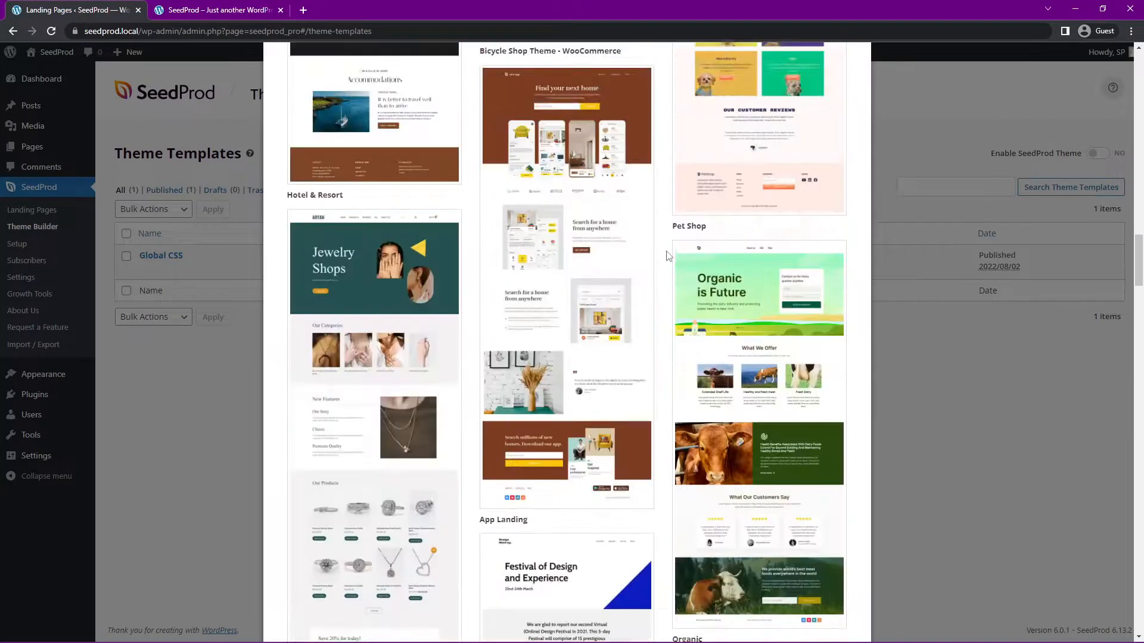
scroll("up", 3)
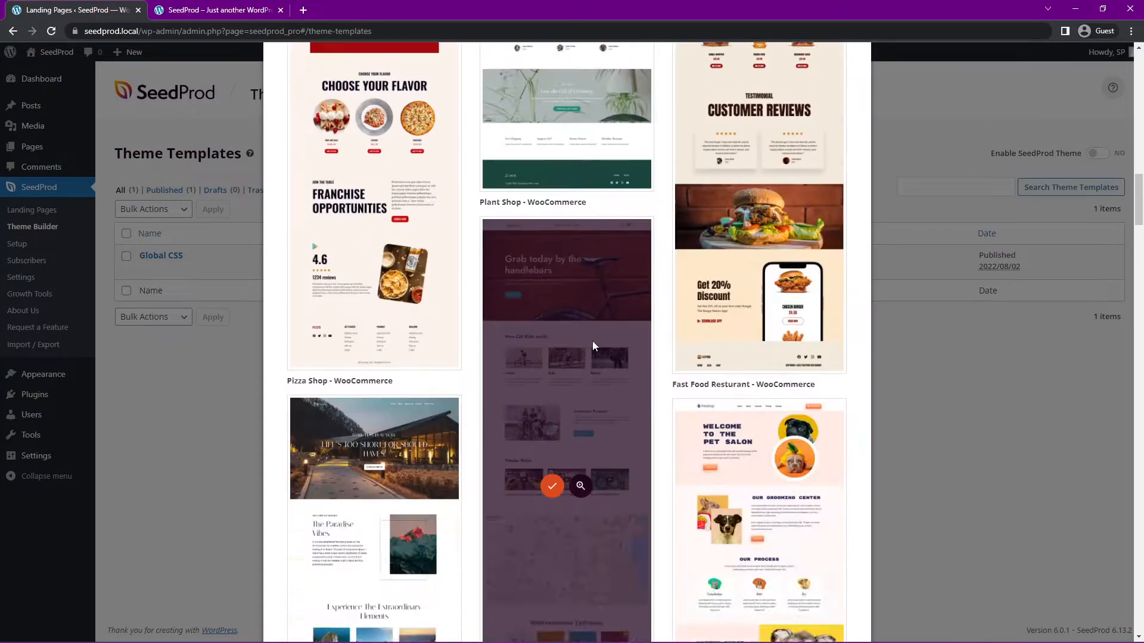
scroll("down", 3)
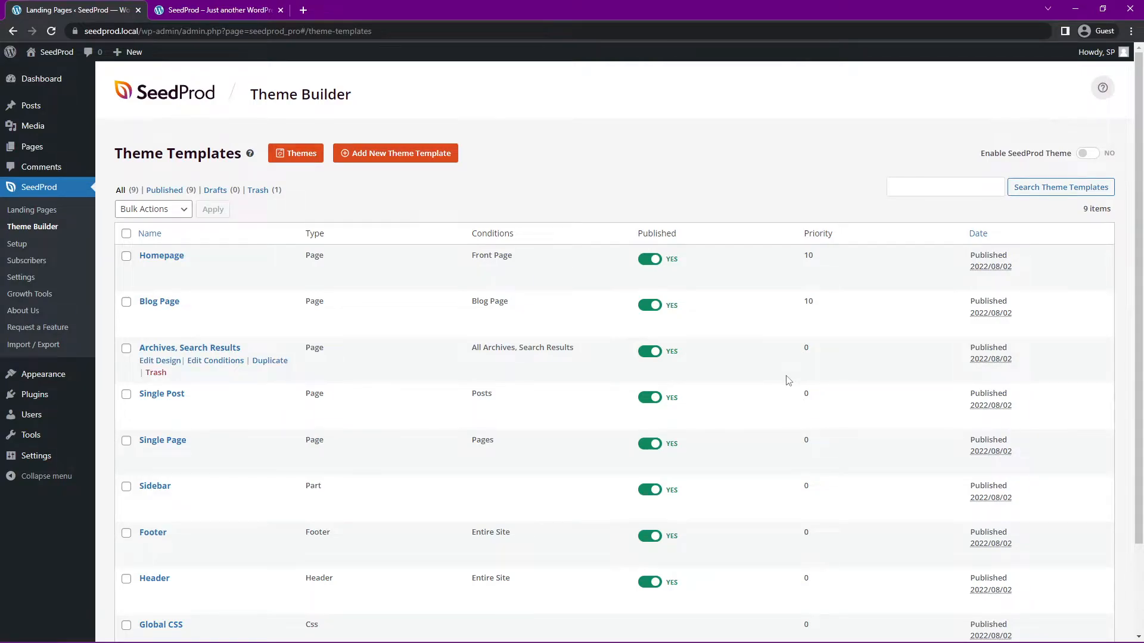
scroll("down", 3)
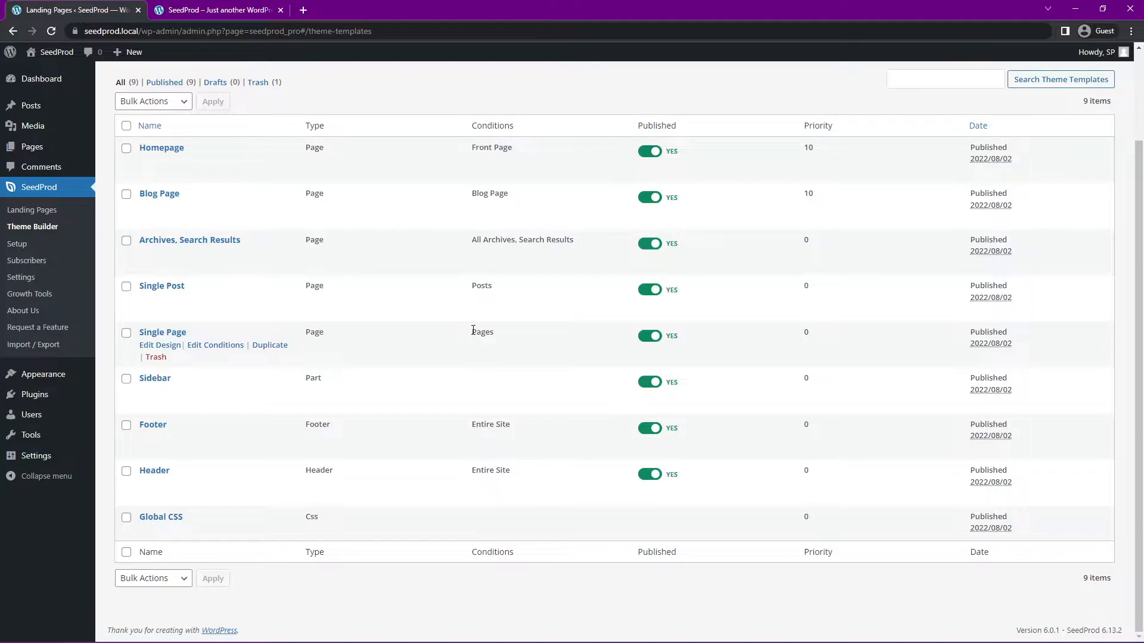
mouse_move(199, 536)
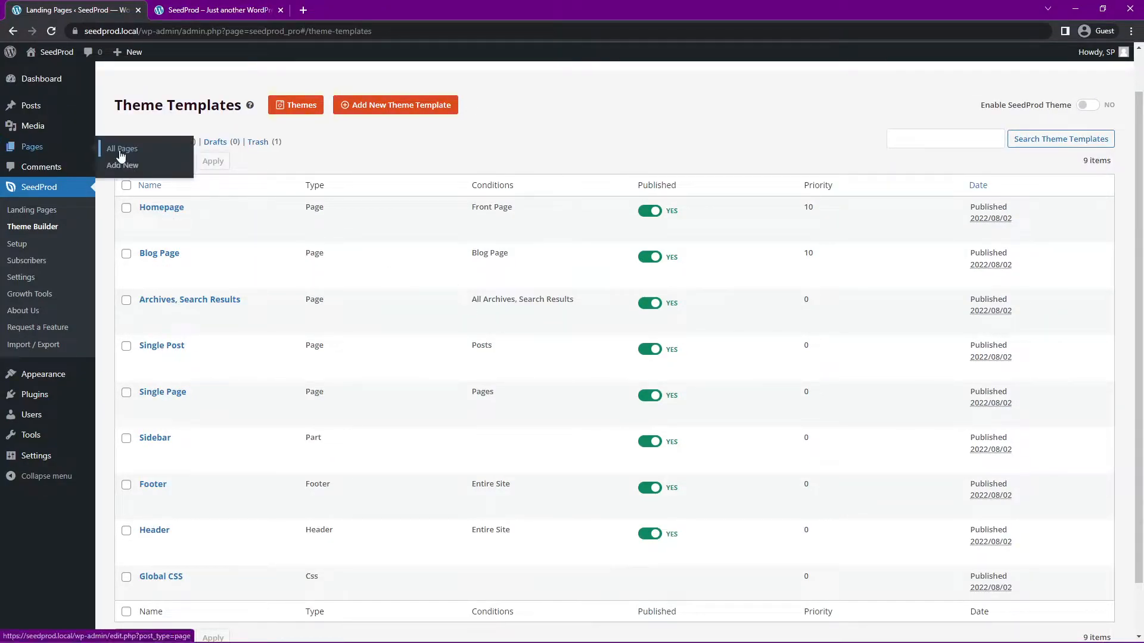
Open Pages > All Pages, which lists About Us, Services and Contact Us
left_click(120, 149)
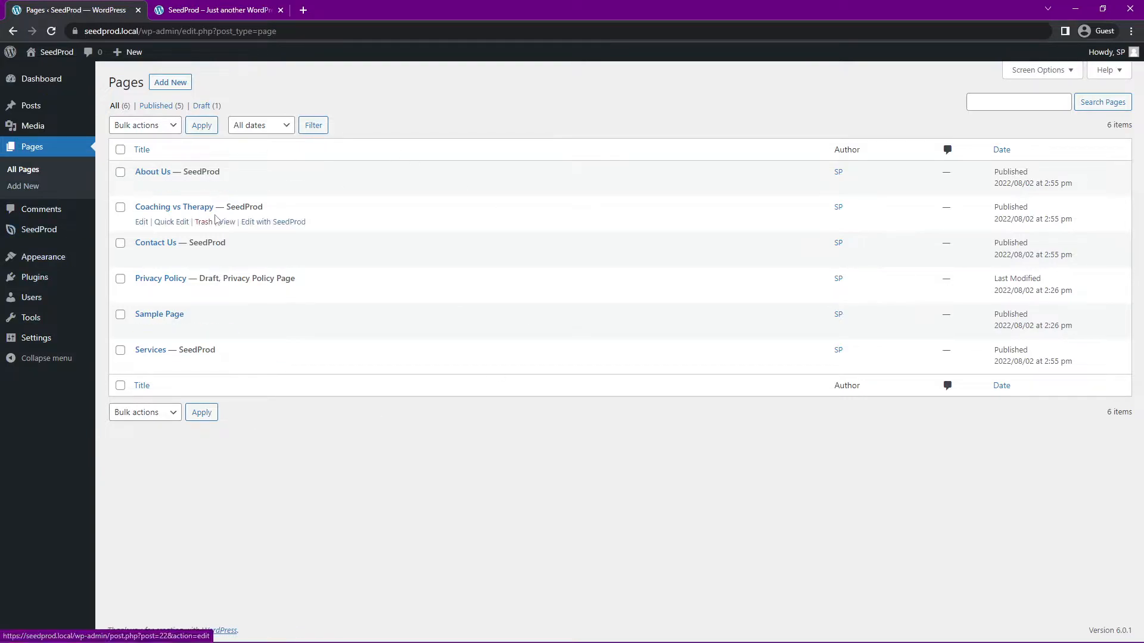
mouse_move(221, 202)
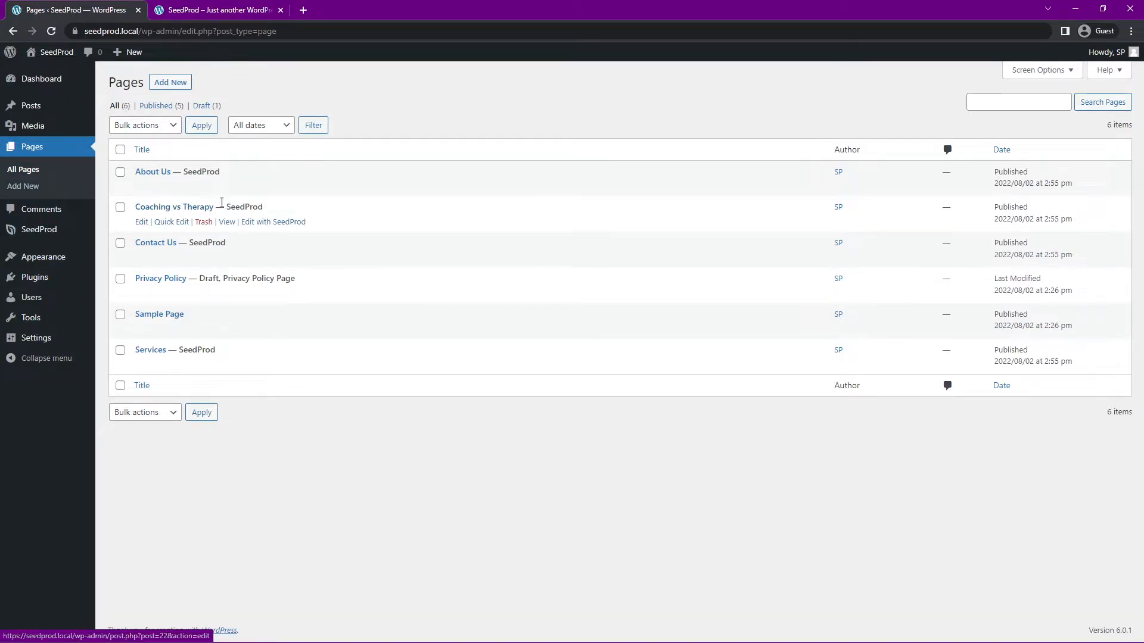
mouse_move(159, 357)
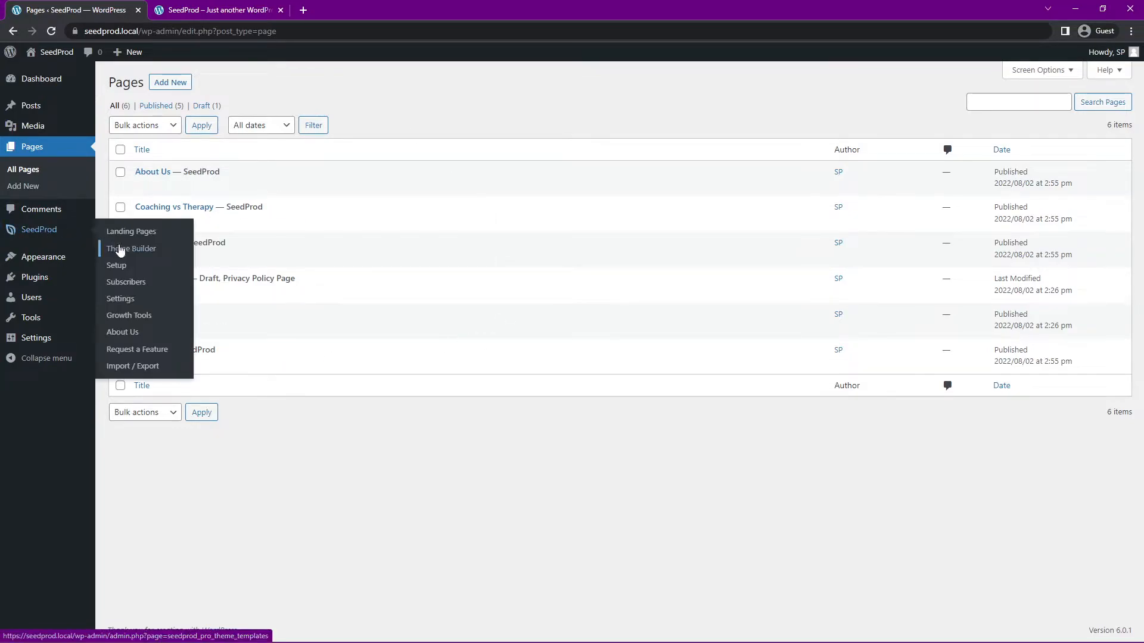
Return to the Theme Builder list showing the nine published templates
left_click(131, 248)
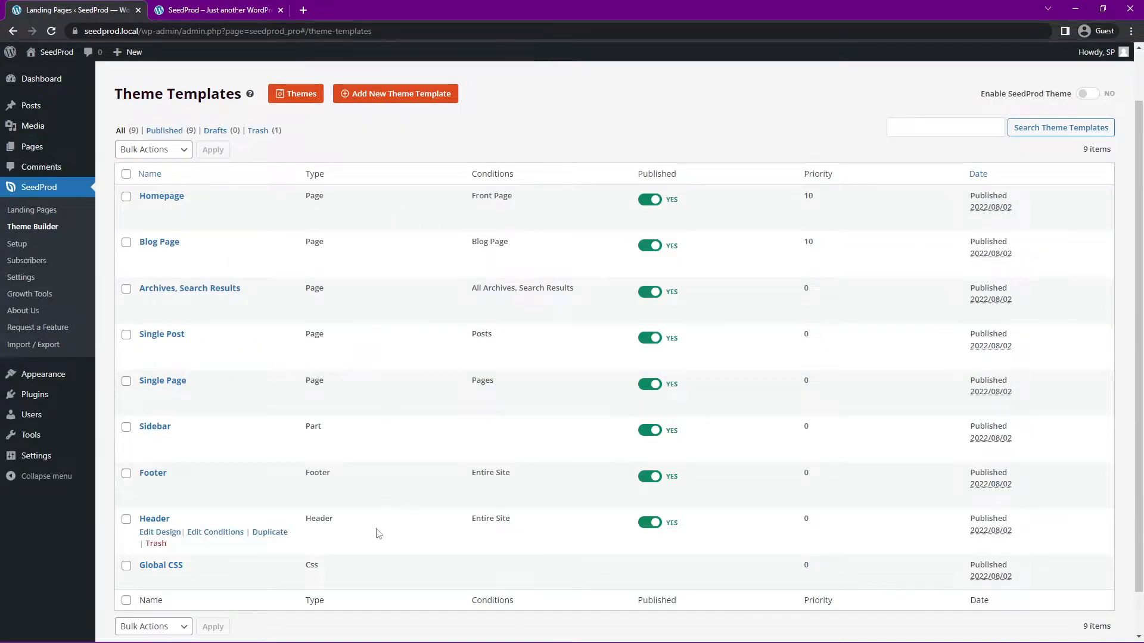
mouse_move(221, 380)
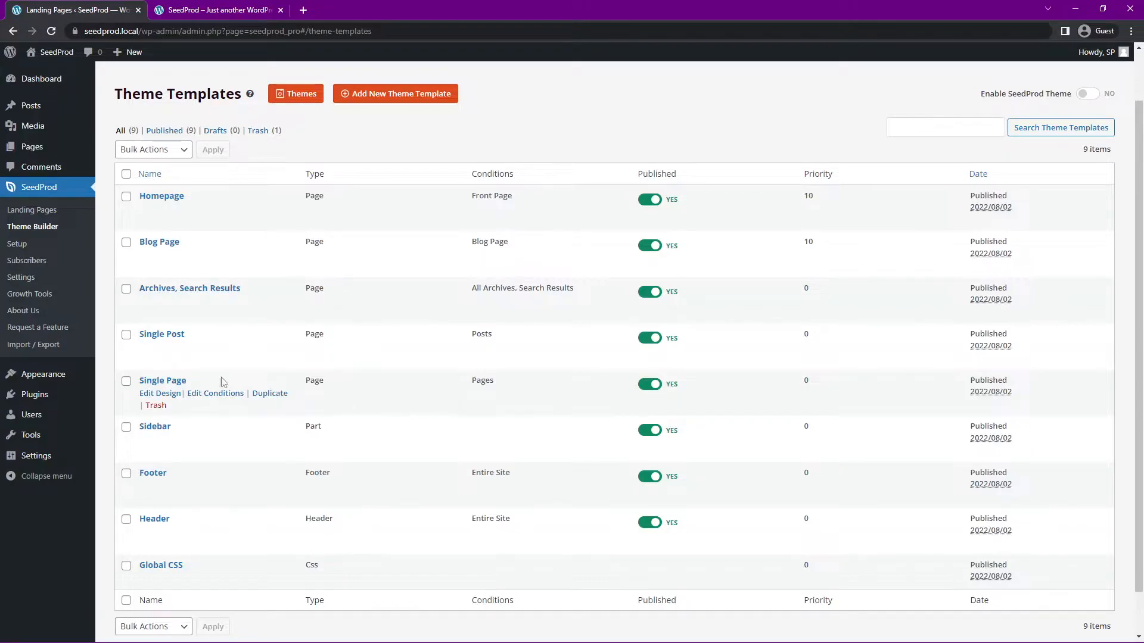
mouse_move(488, 392)
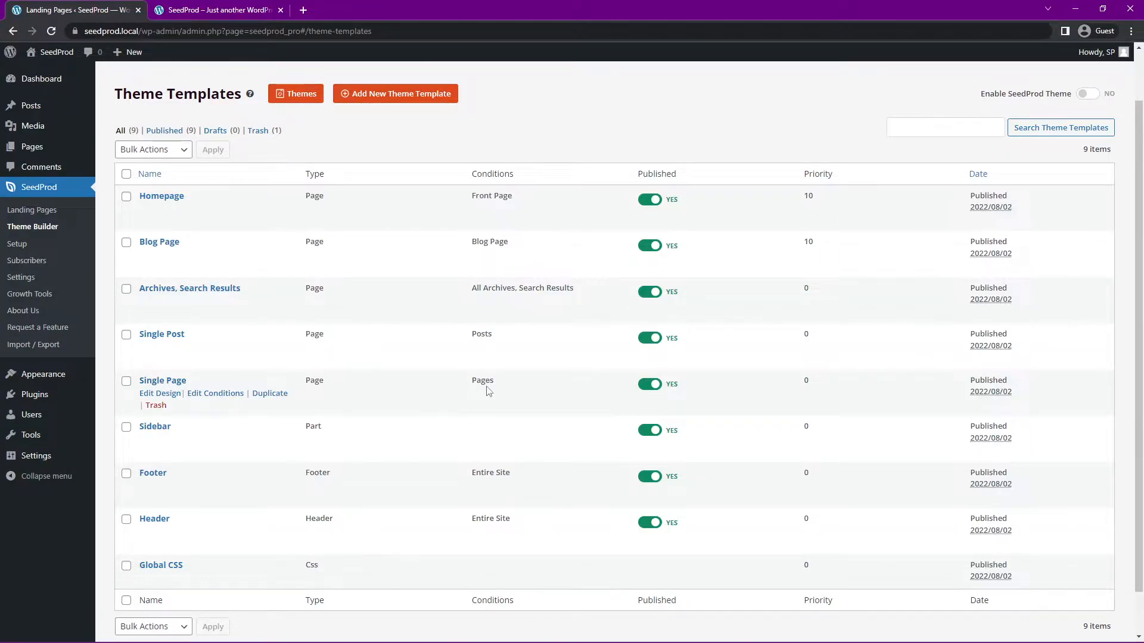
mouse_move(491, 406)
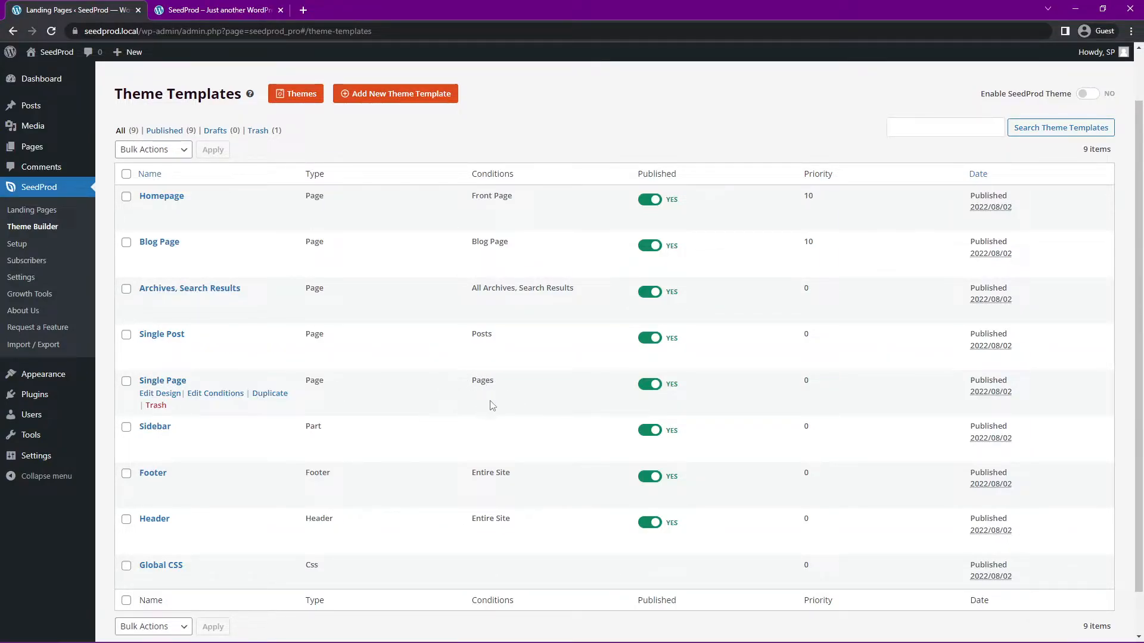
mouse_move(160, 393)
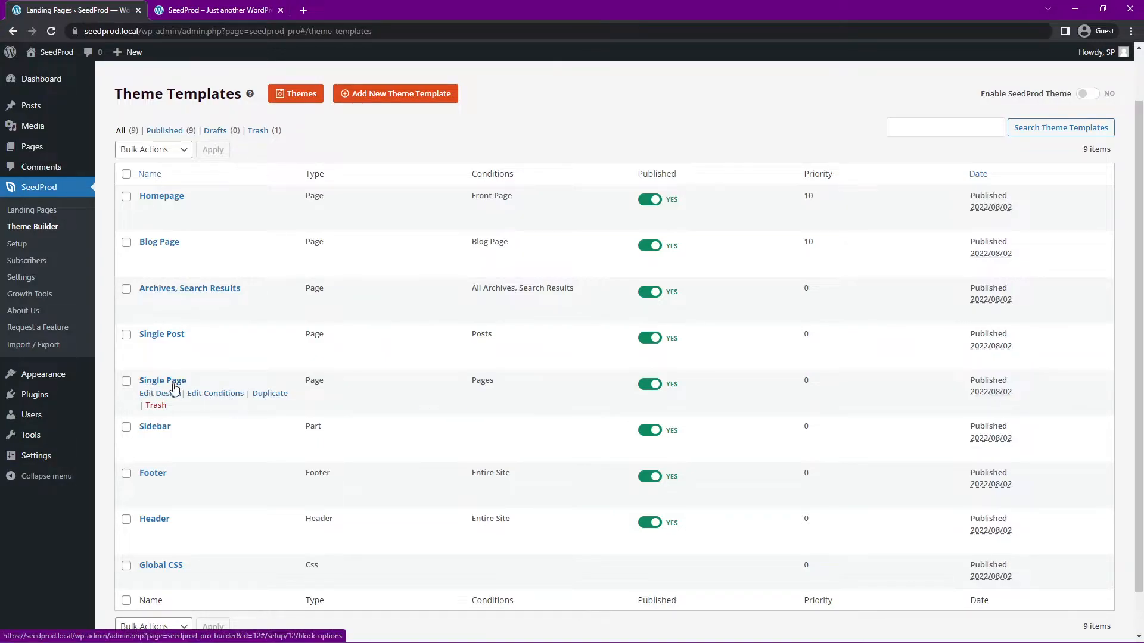
mouse_move(193, 389)
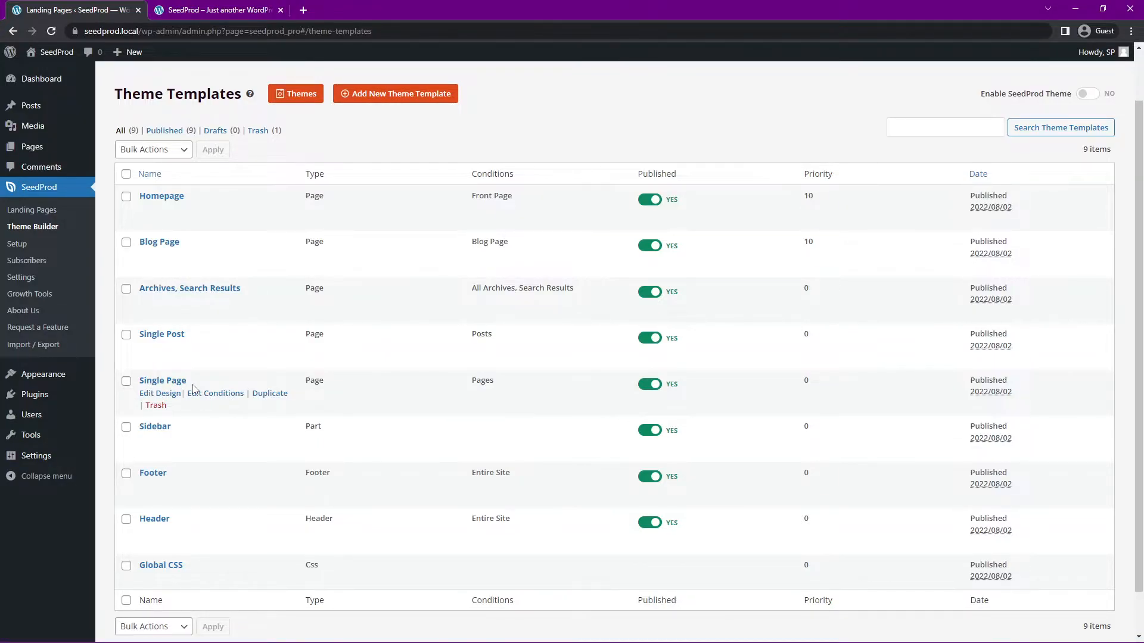
mouse_move(429, 383)
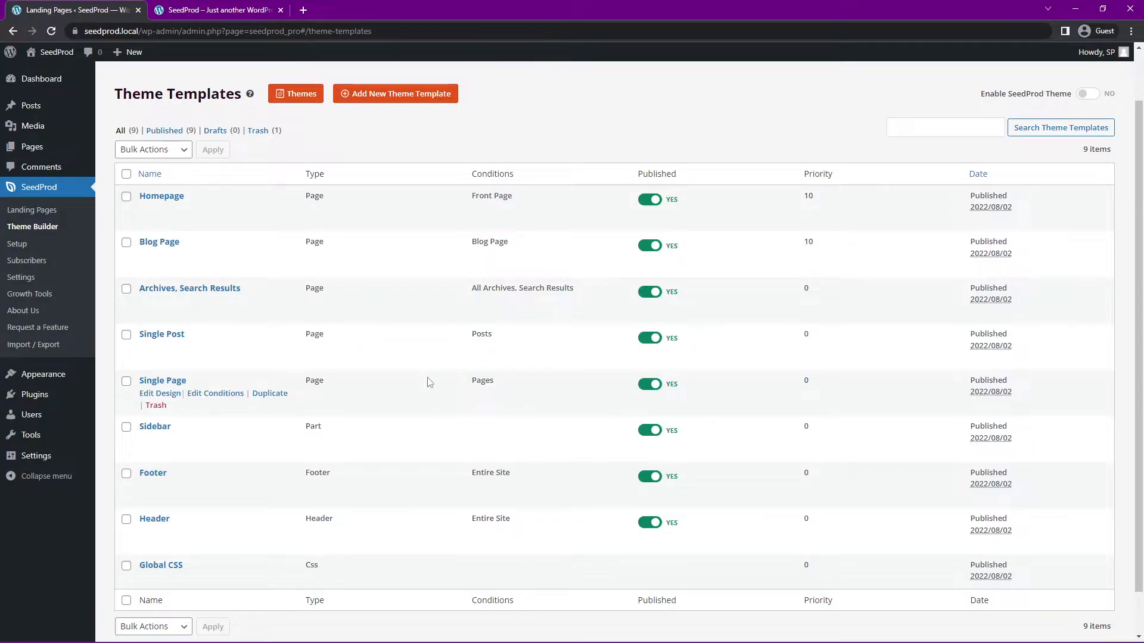
mouse_move(478, 169)
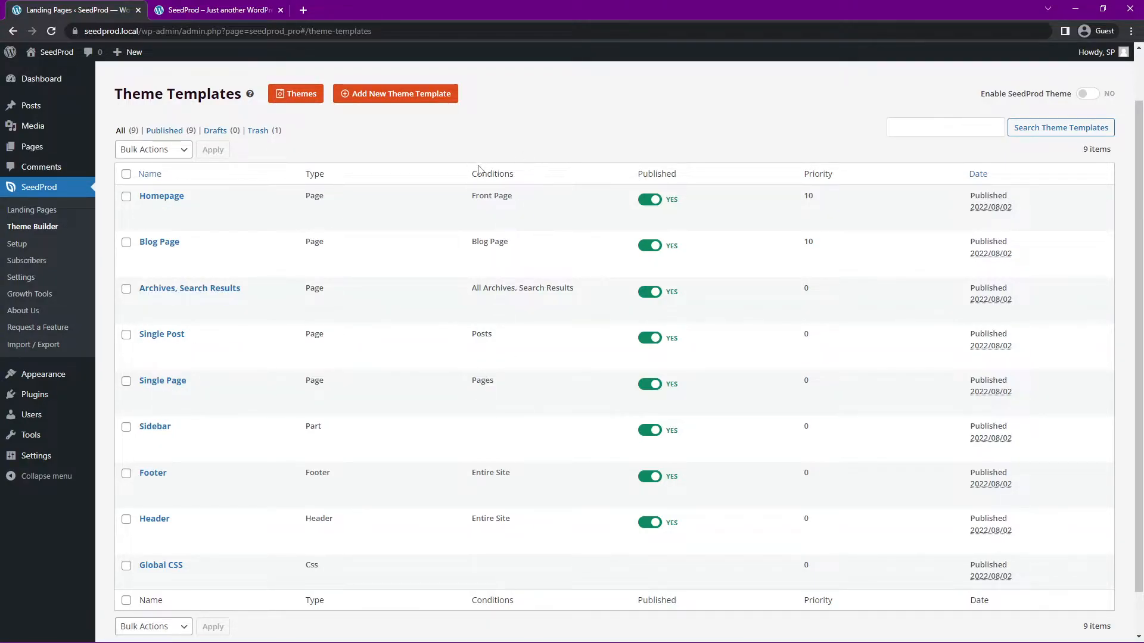
mouse_move(500, 183)
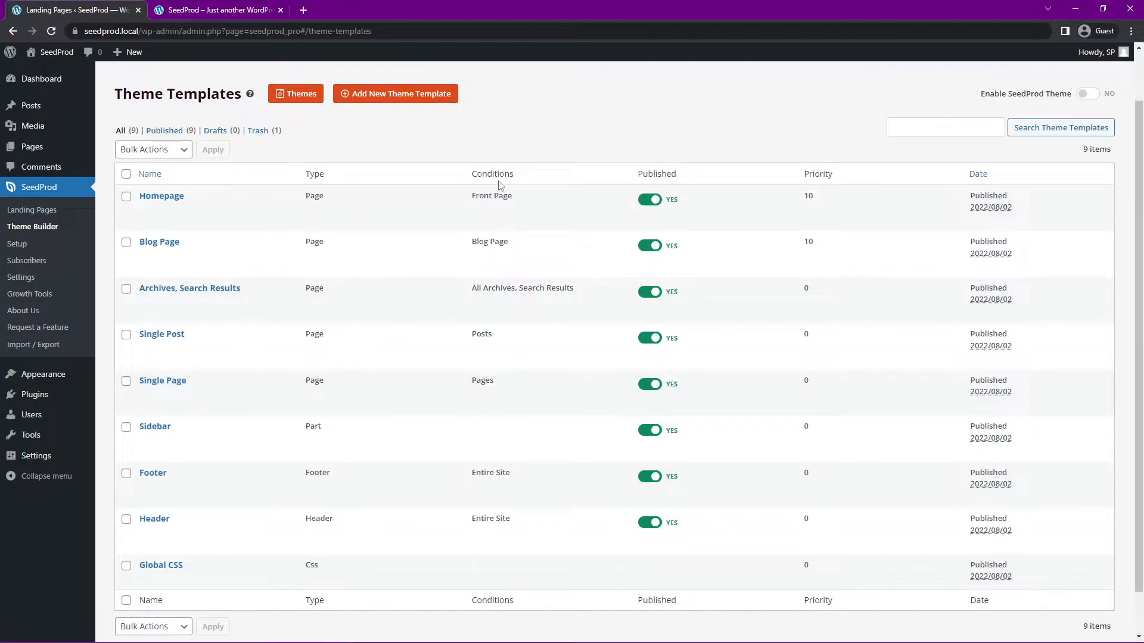
mouse_move(162, 196)
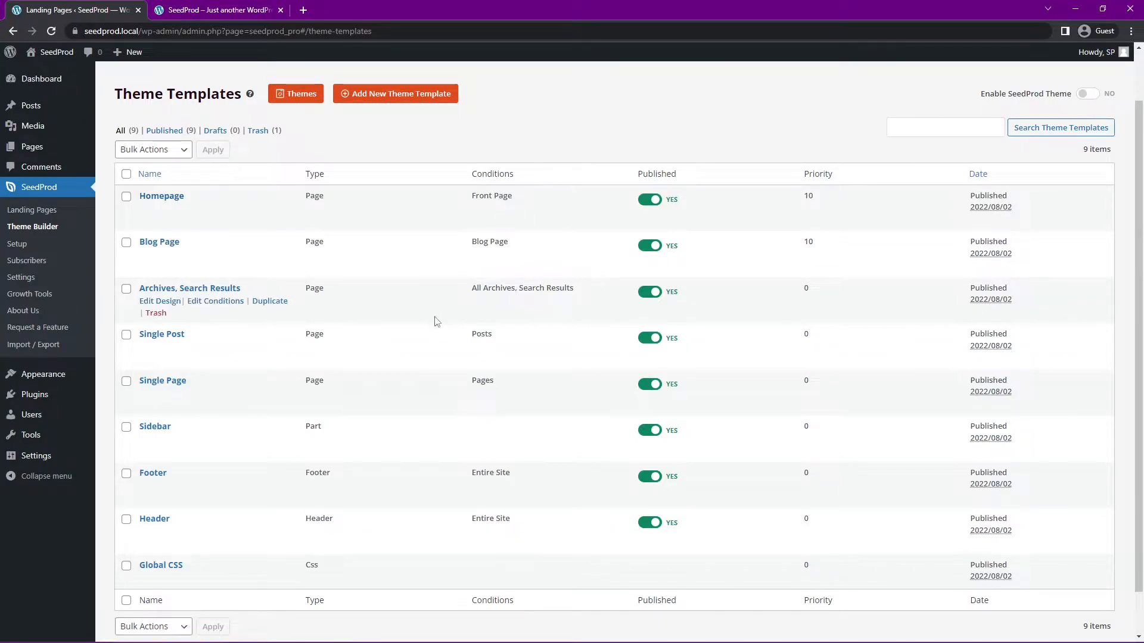
mouse_move(164, 530)
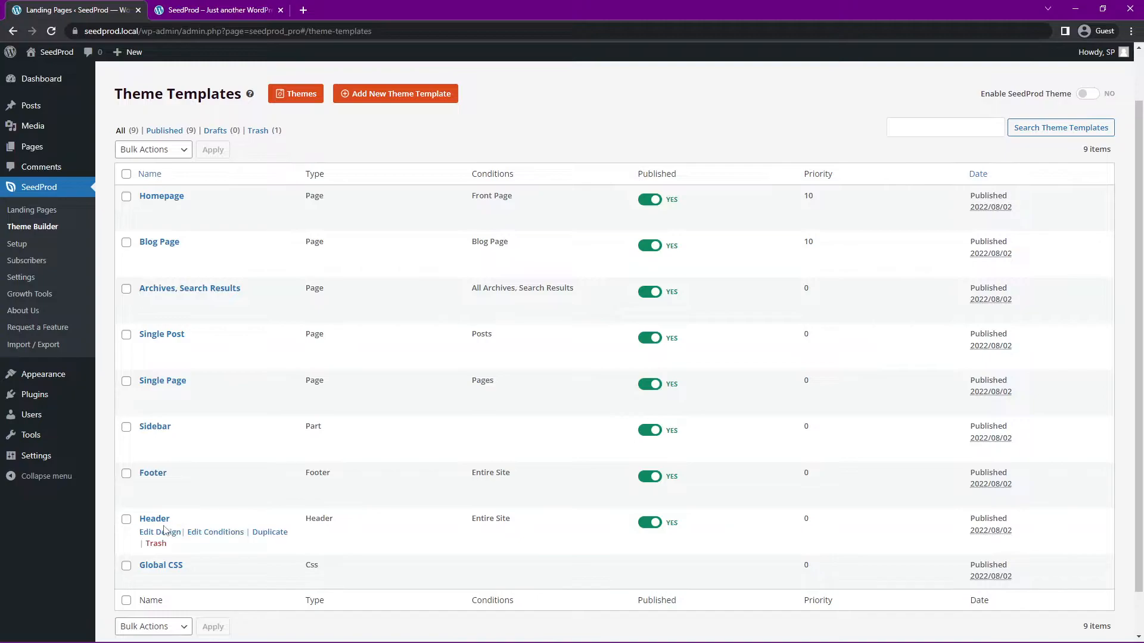
mouse_move(498, 543)
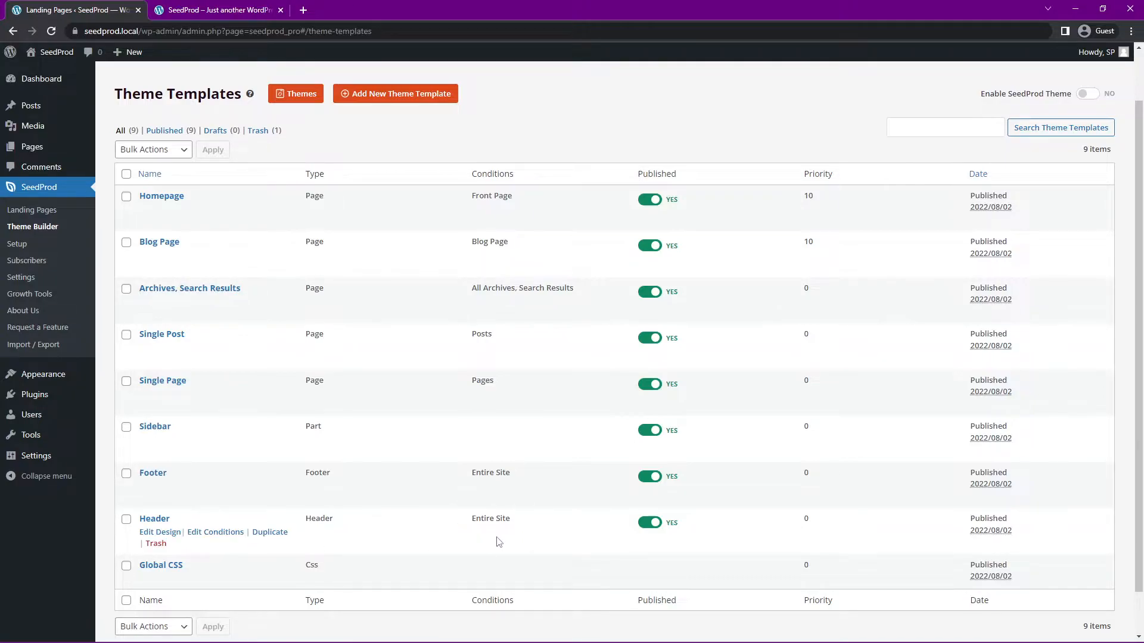
mouse_move(510, 501)
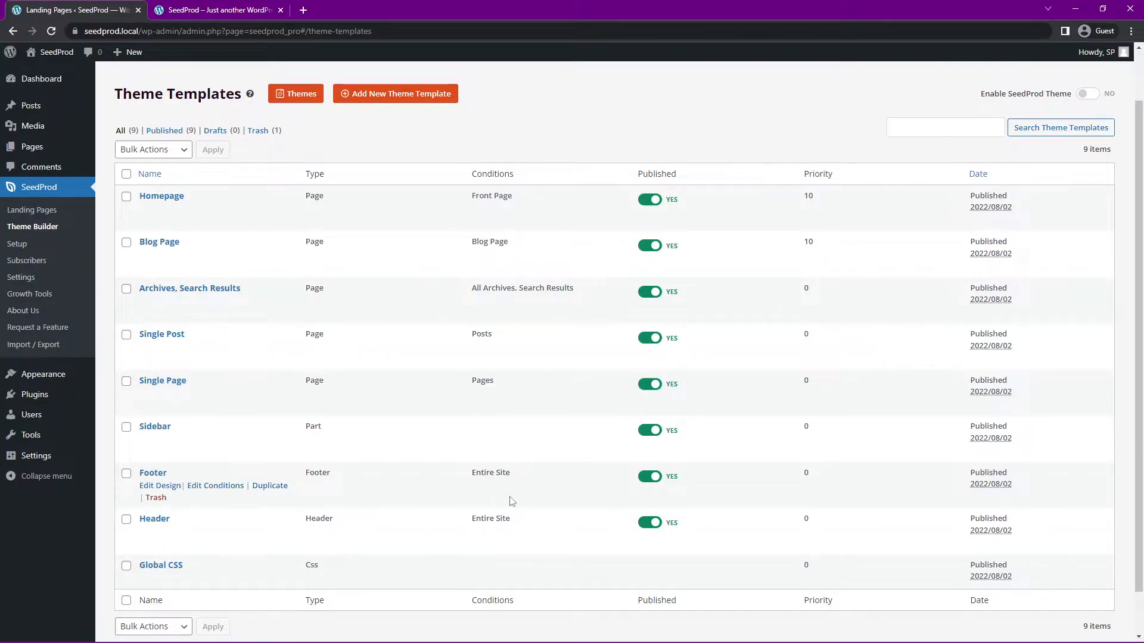
mouse_move(547, 140)
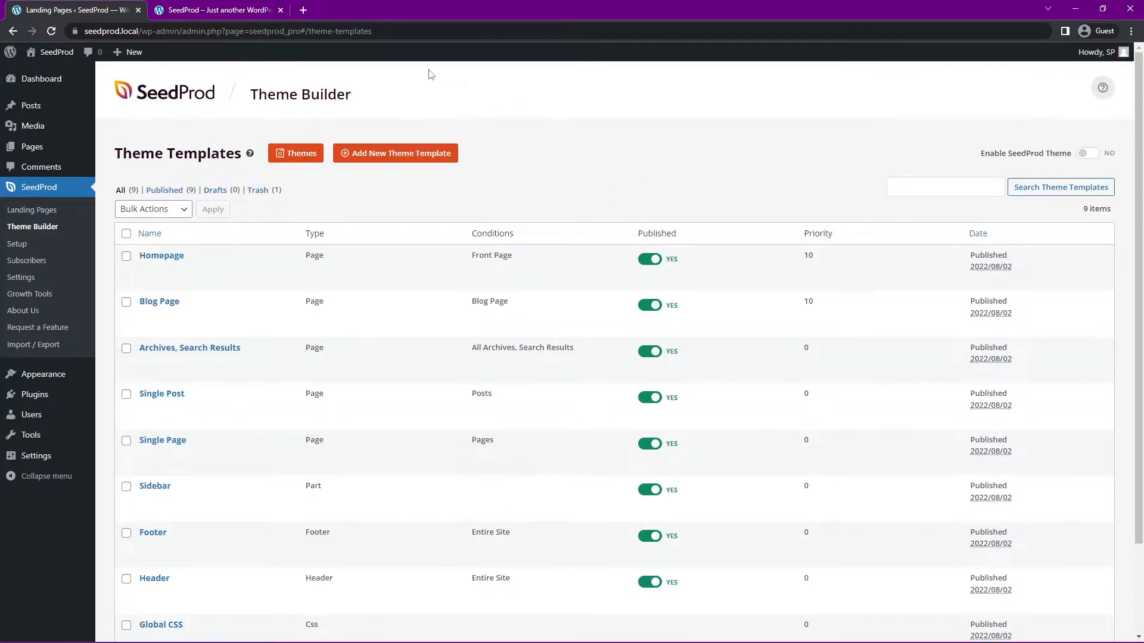
mouse_move(189, 347)
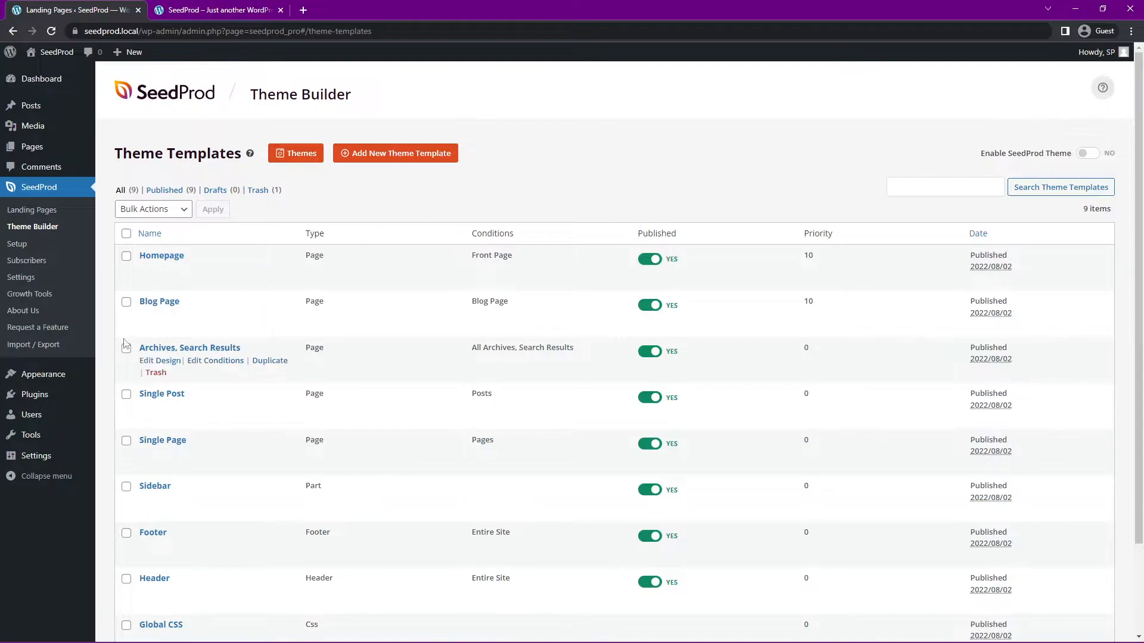
left_click(34, 344)
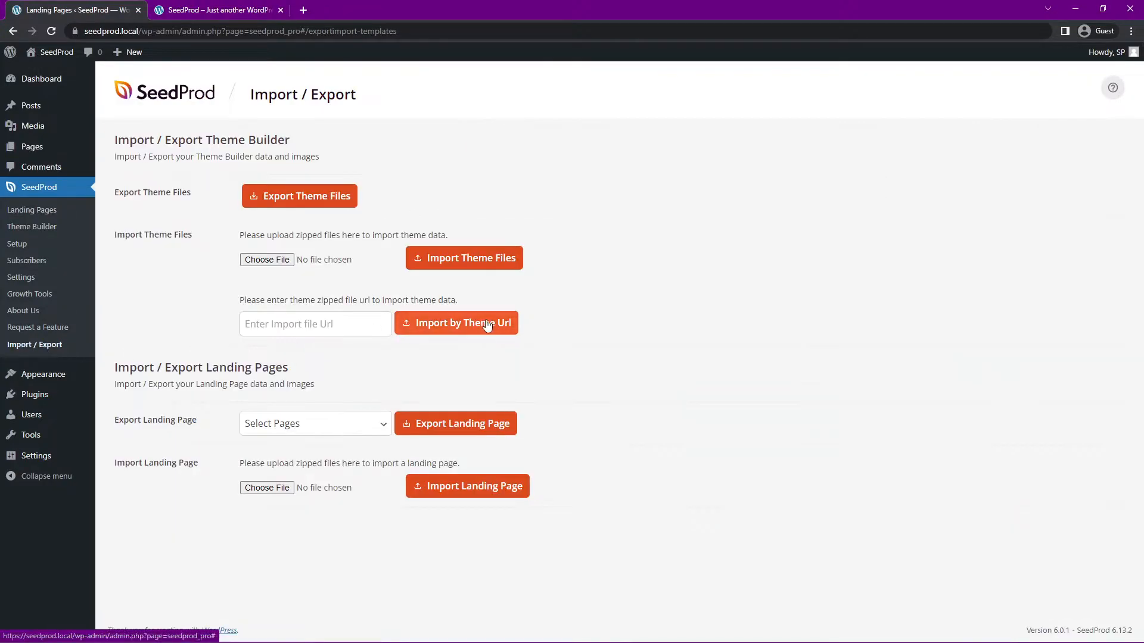
mouse_move(721, 329)
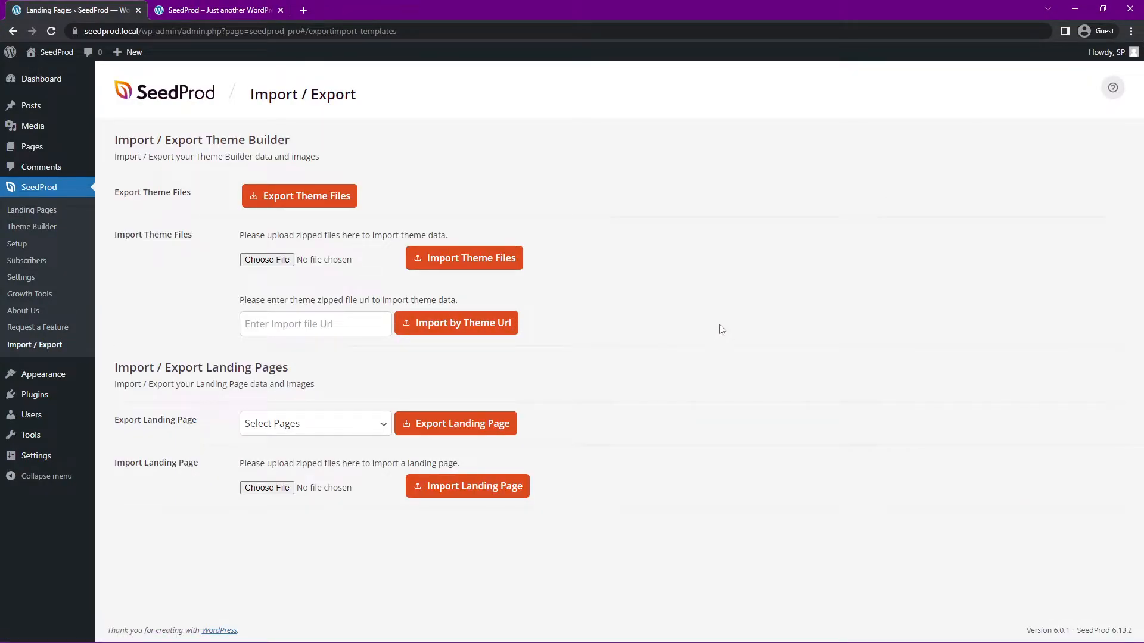
mouse_move(497, 173)
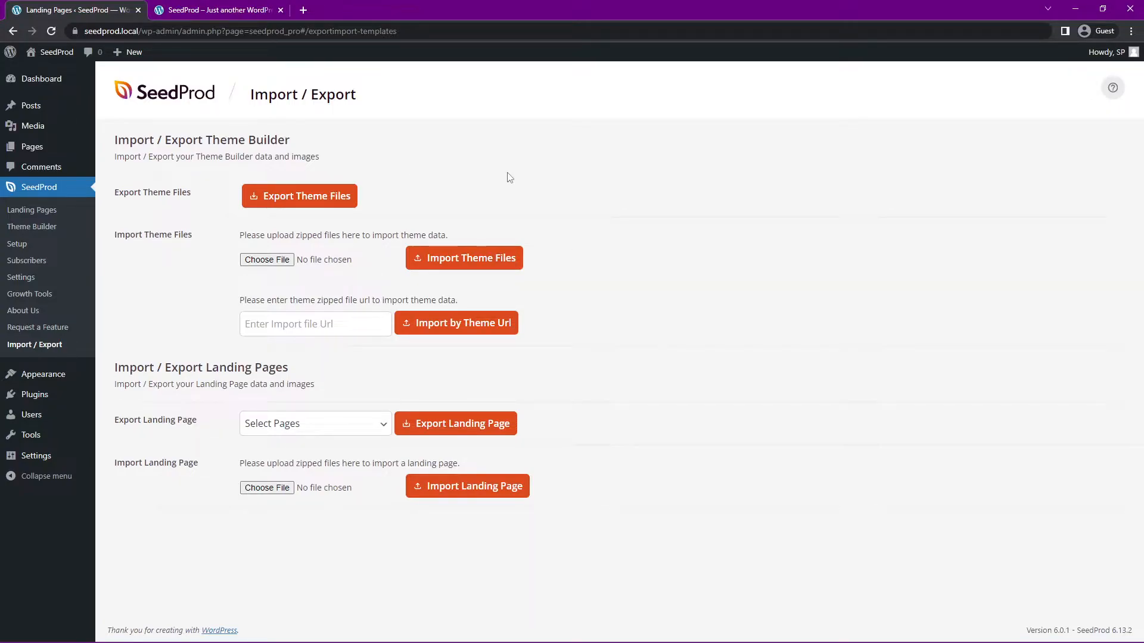
mouse_move(592, 221)
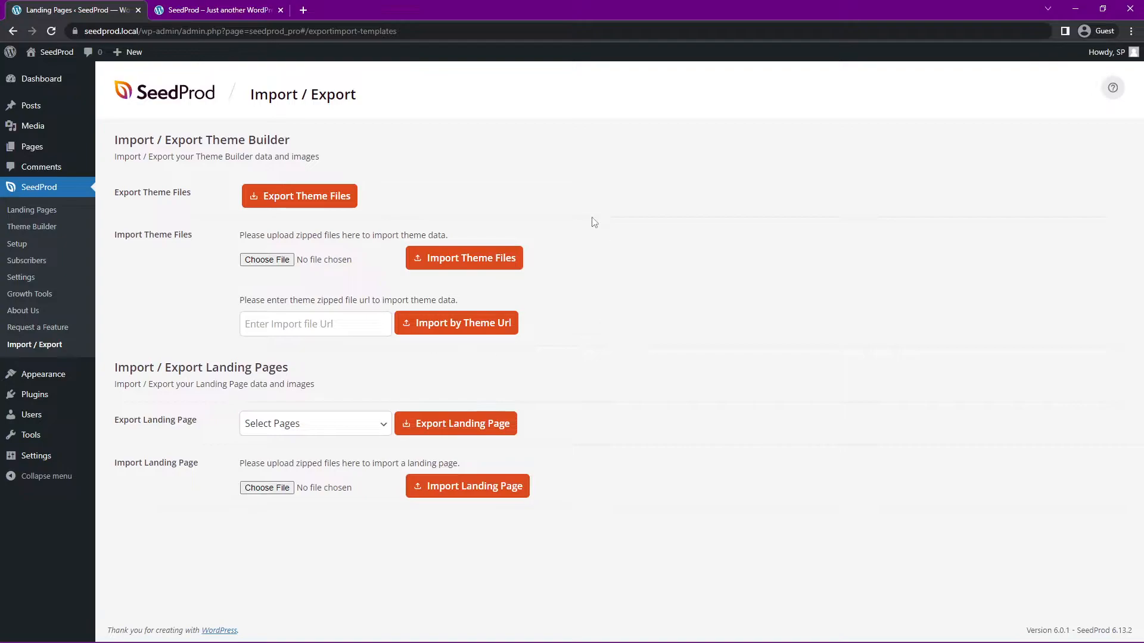
mouse_move(644, 262)
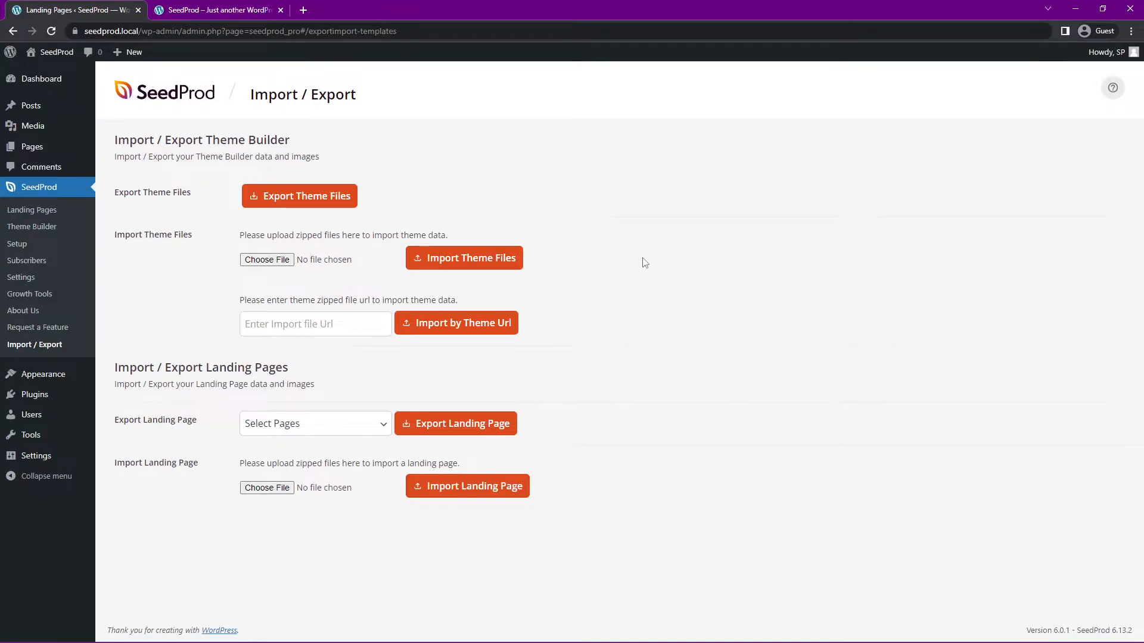
mouse_move(684, 323)
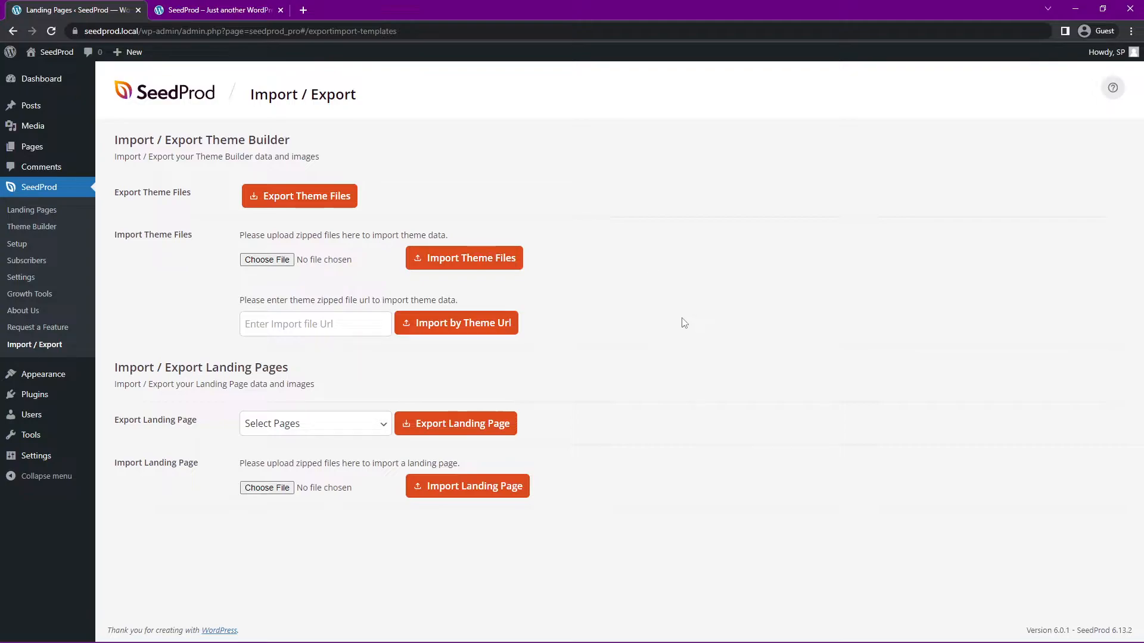
mouse_move(673, 307)
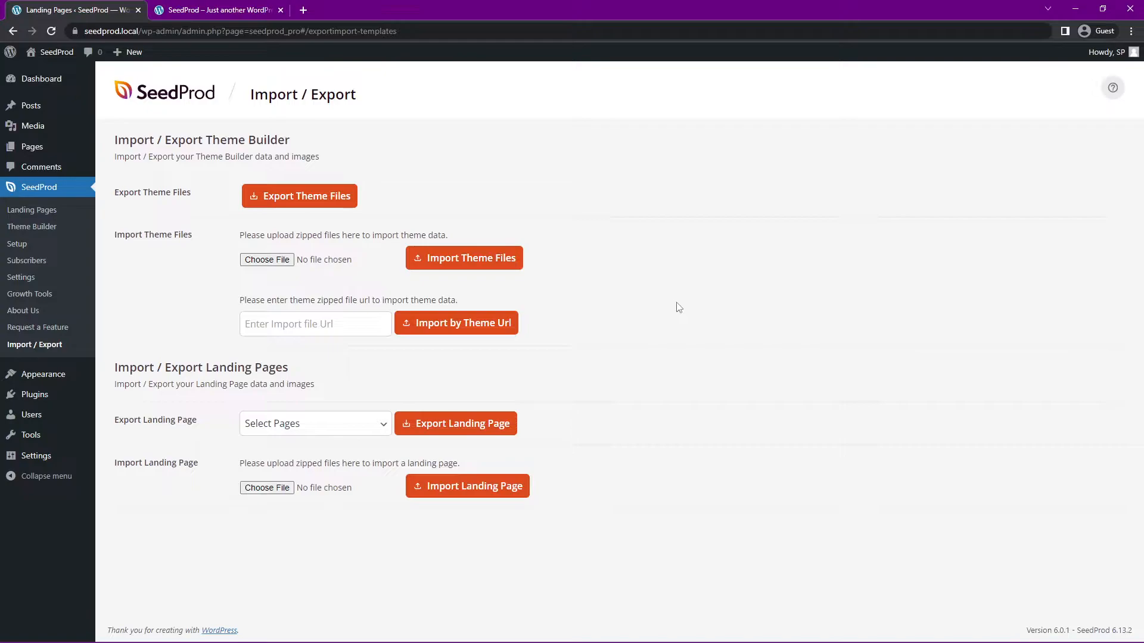
mouse_move(32, 227)
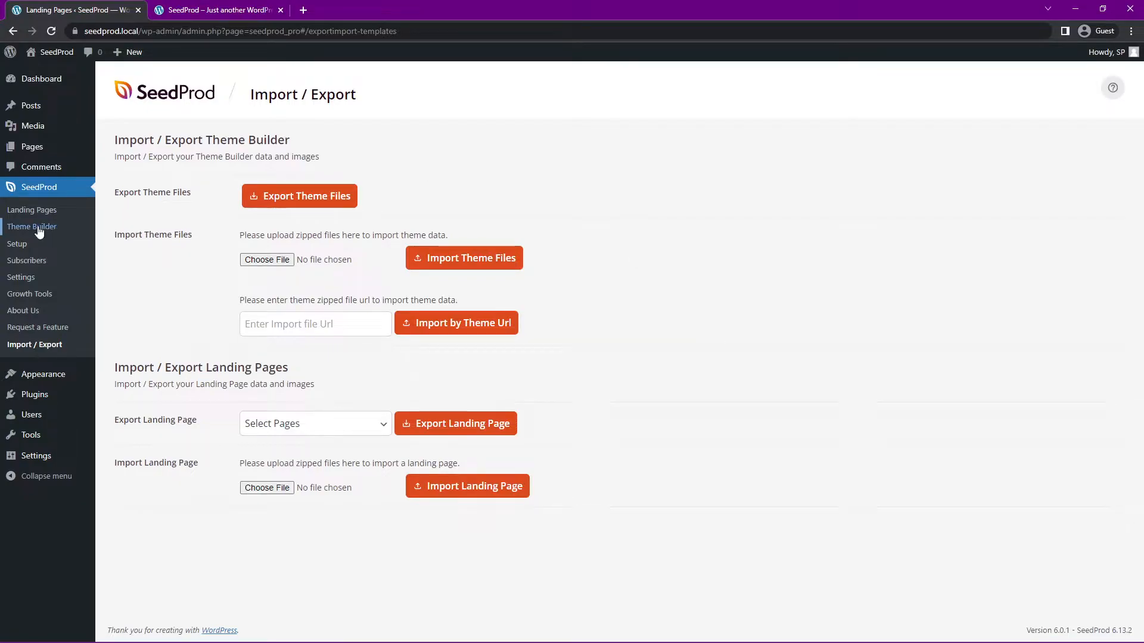
Open the Theme Templates list and glance at the live site tab
left_click(32, 227)
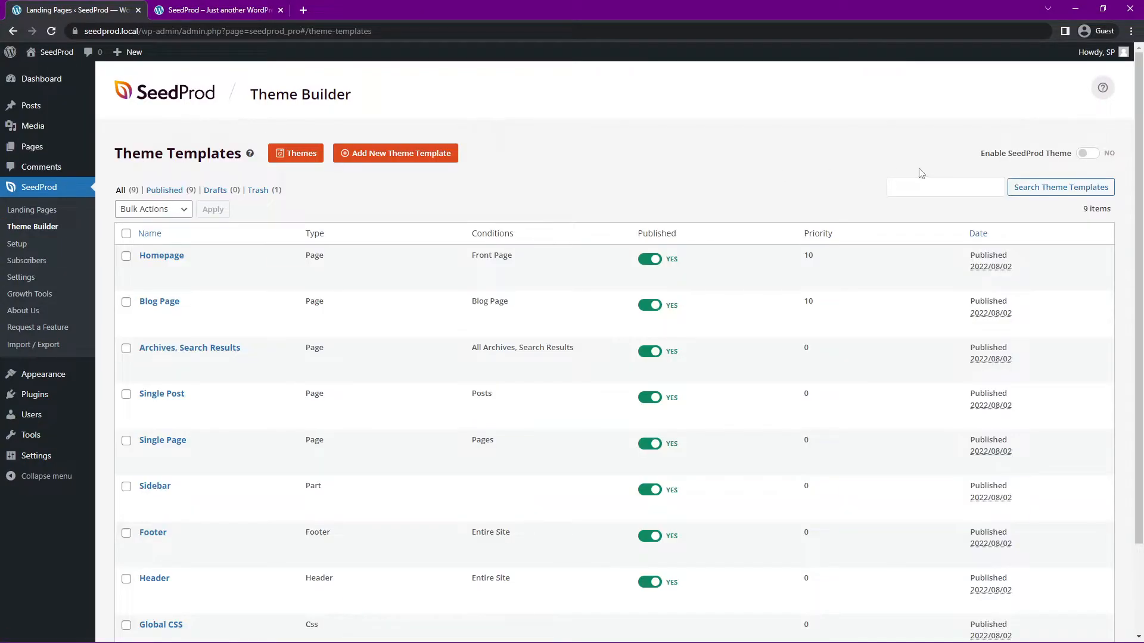
mouse_move(777, 152)
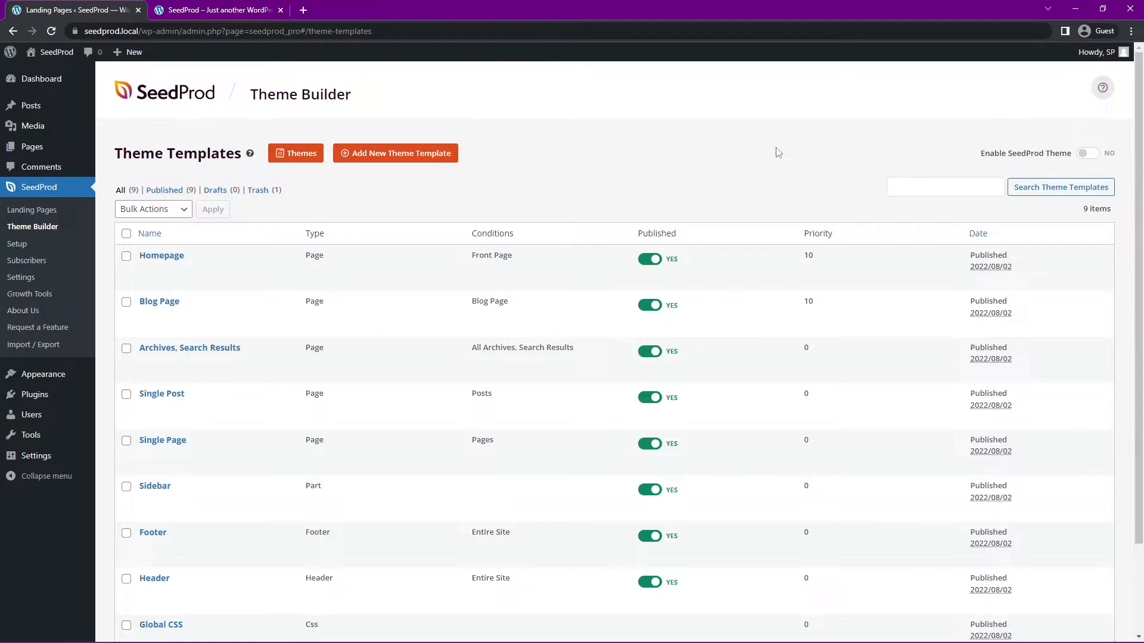
mouse_move(215, 104)
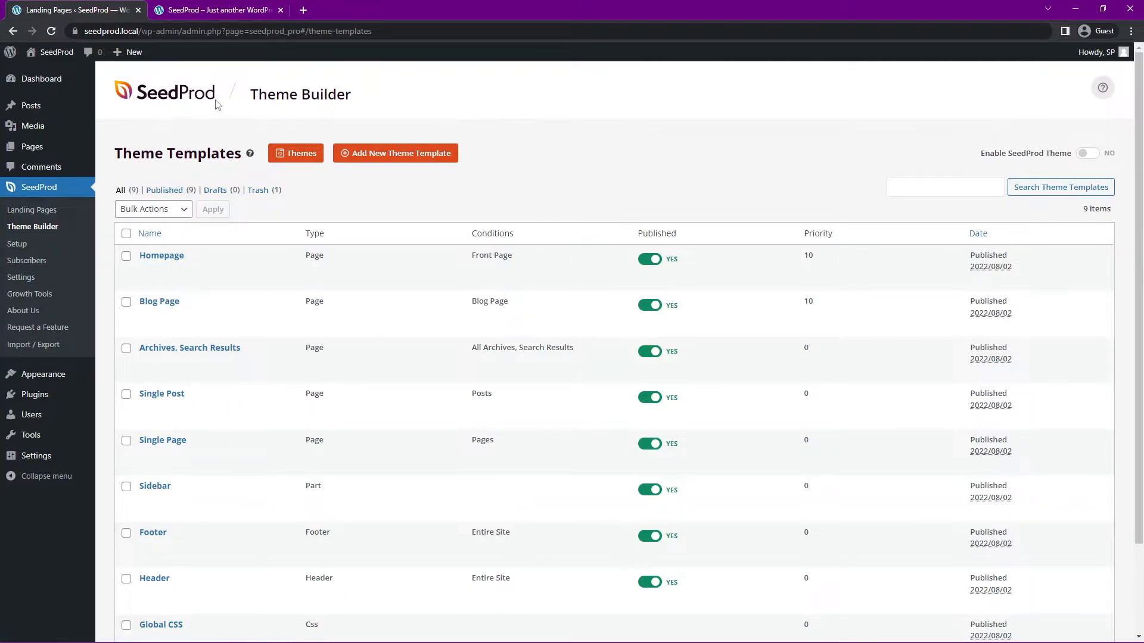
left_click(215, 10)
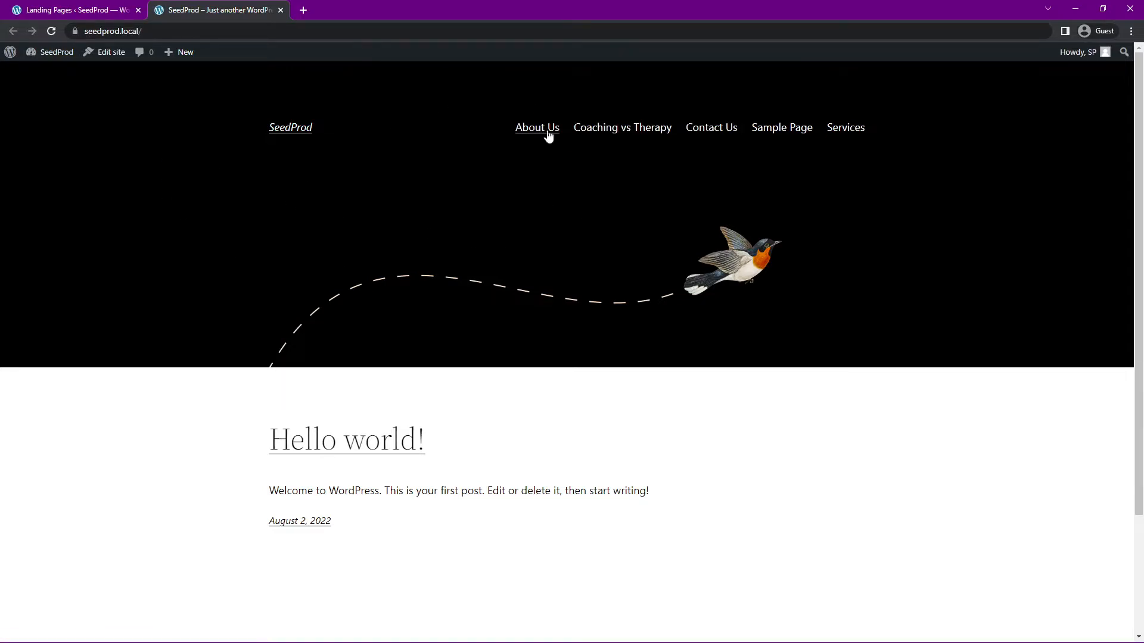
mouse_move(733, 222)
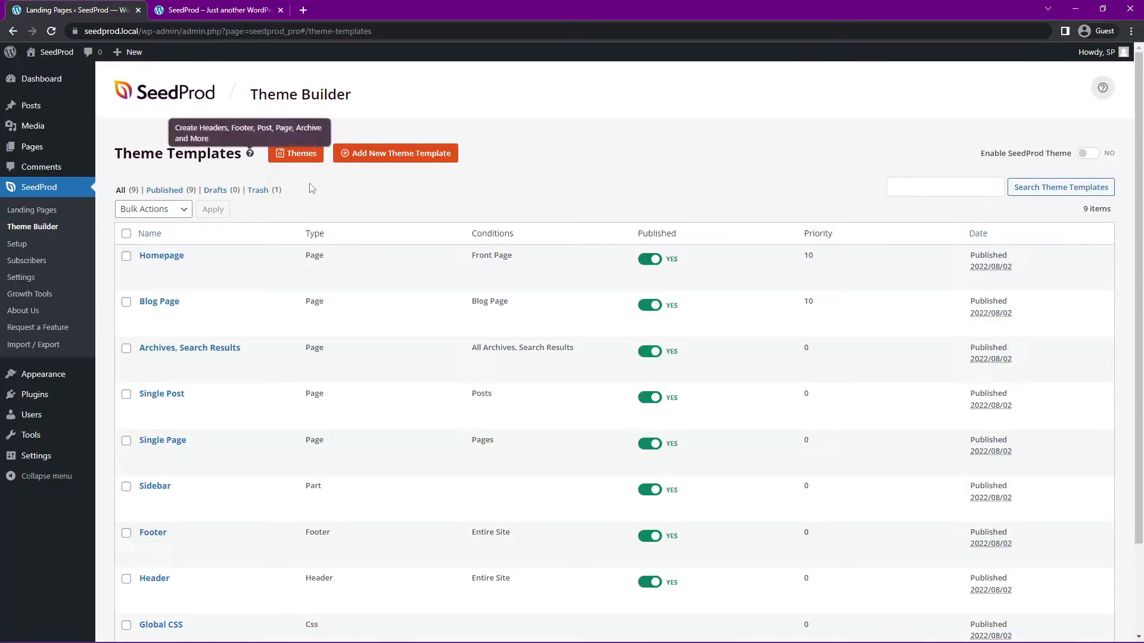
mouse_move(1088, 160)
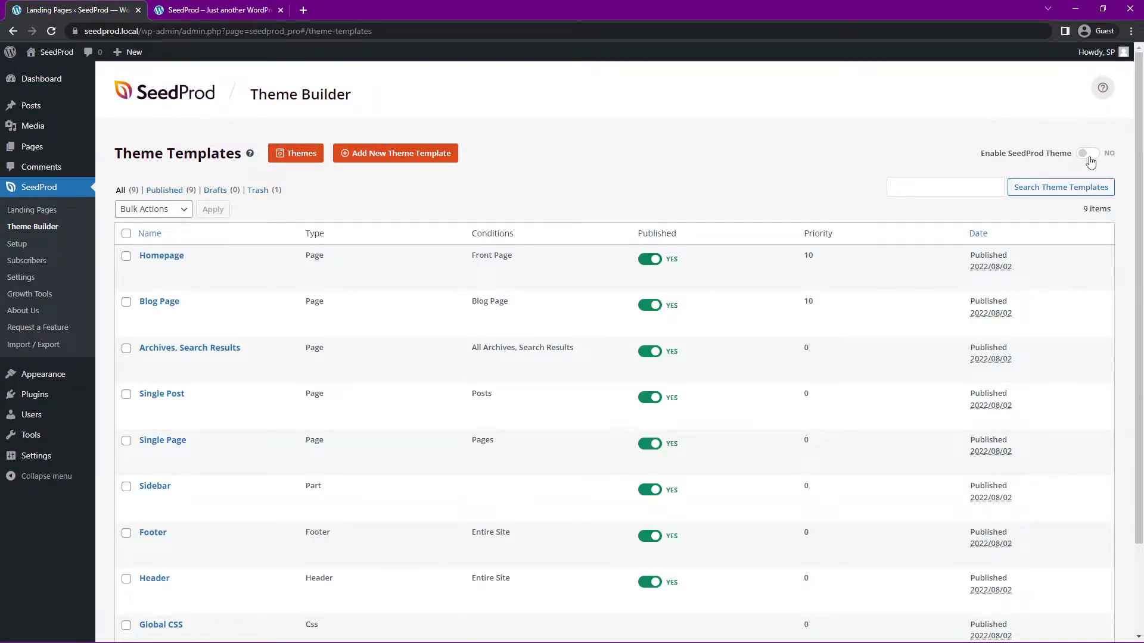
Set Enable SeedProd Theme to YES and confirm the static Home and Blog pages
left_click(1086, 153)
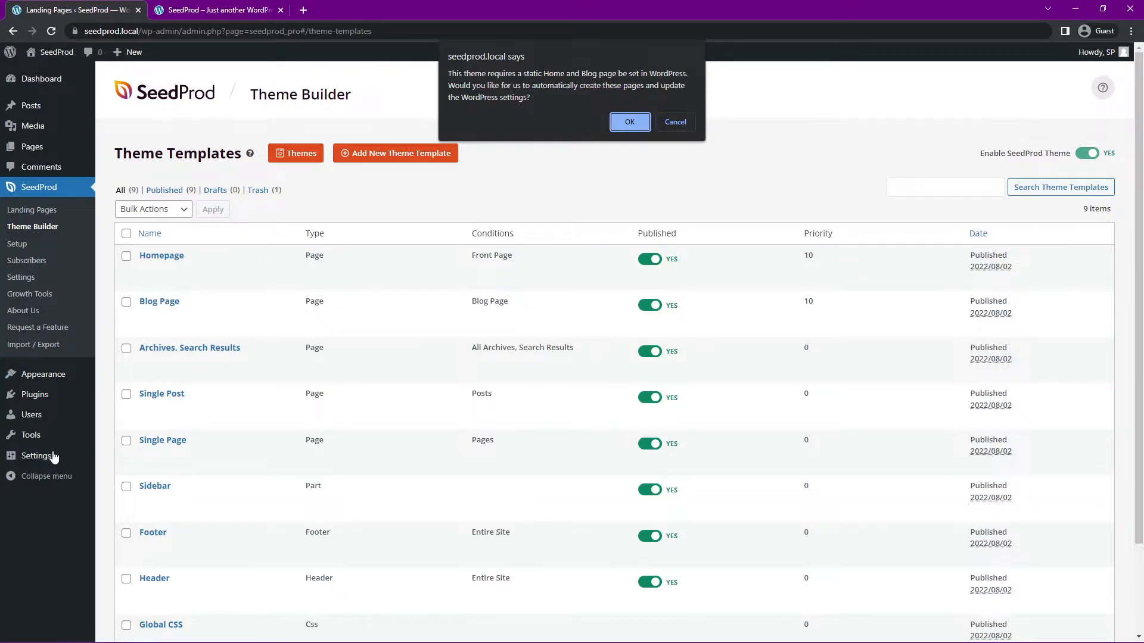
left_click(629, 122)
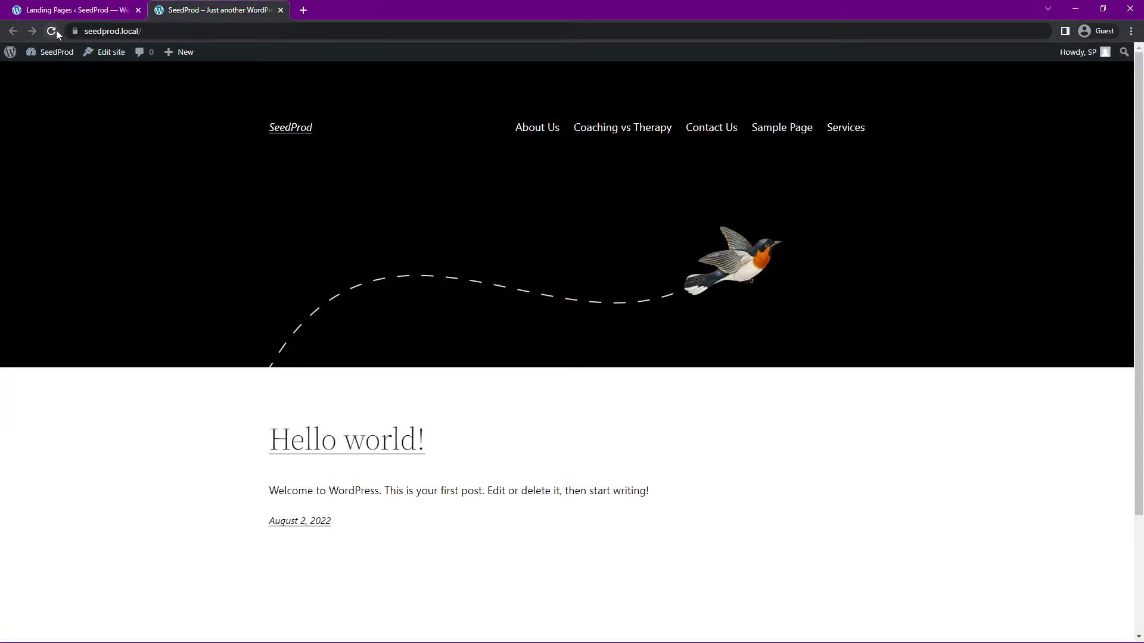
Reload the live site, scroll the new Pullman homepage, and scroll the template list
left_click(51, 30)
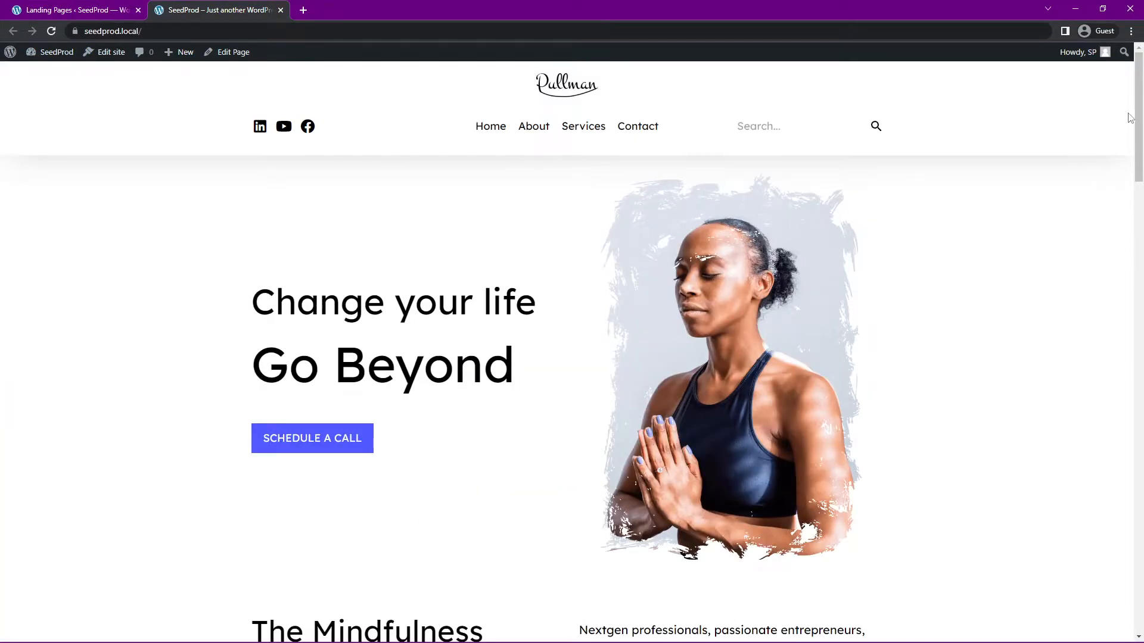
mouse_move(648, 89)
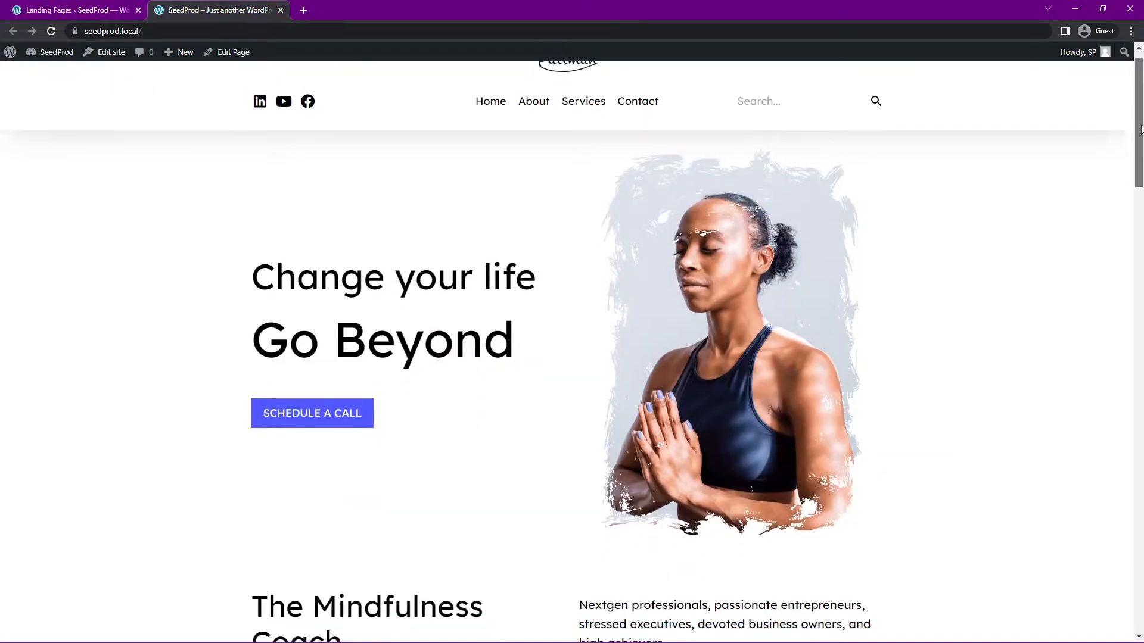
scroll("down", 3)
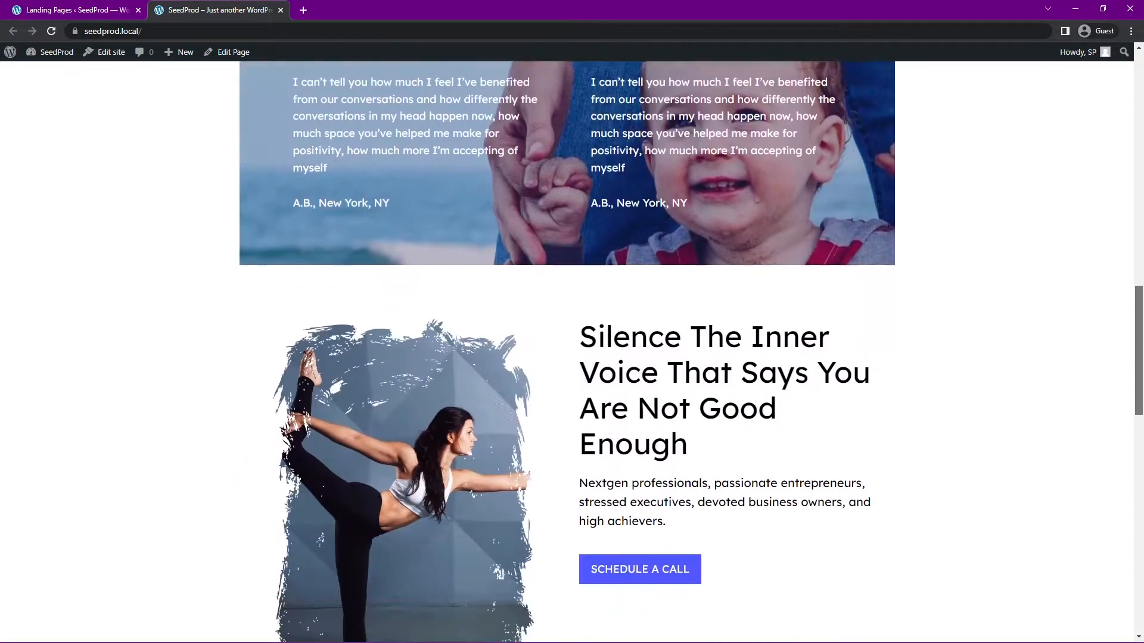
scroll("down", 3)
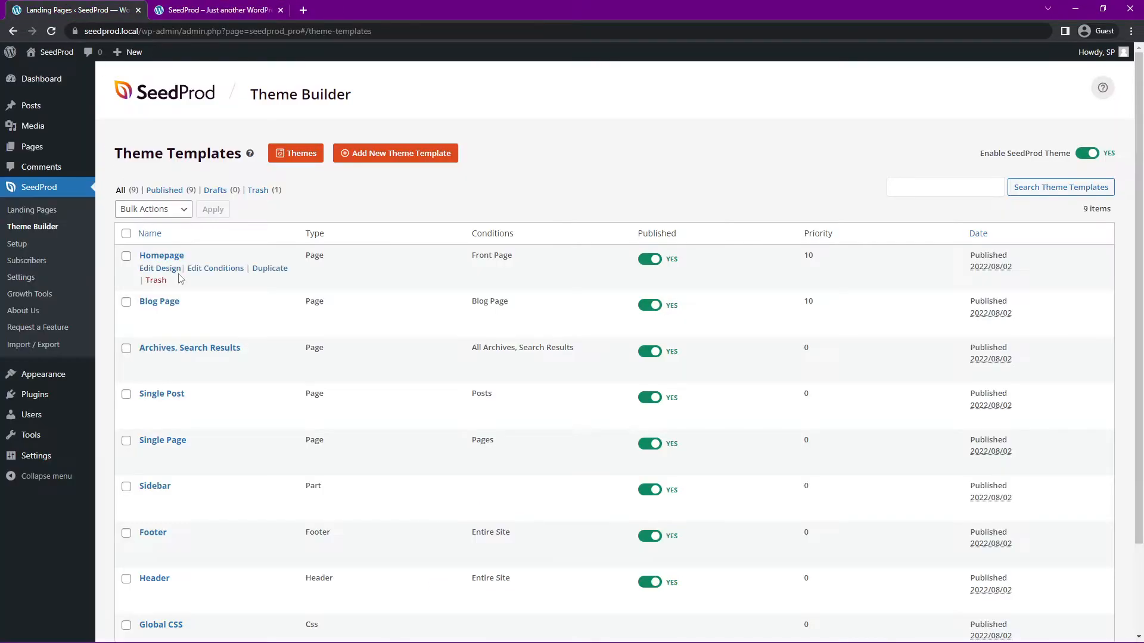
mouse_move(189, 348)
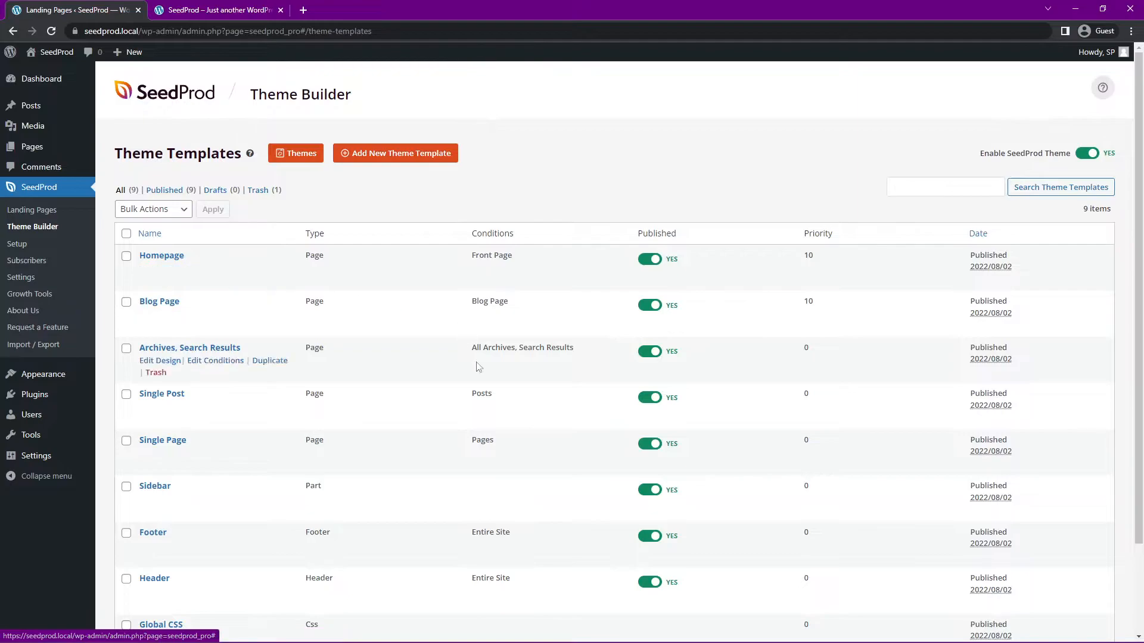
scroll("down", 3)
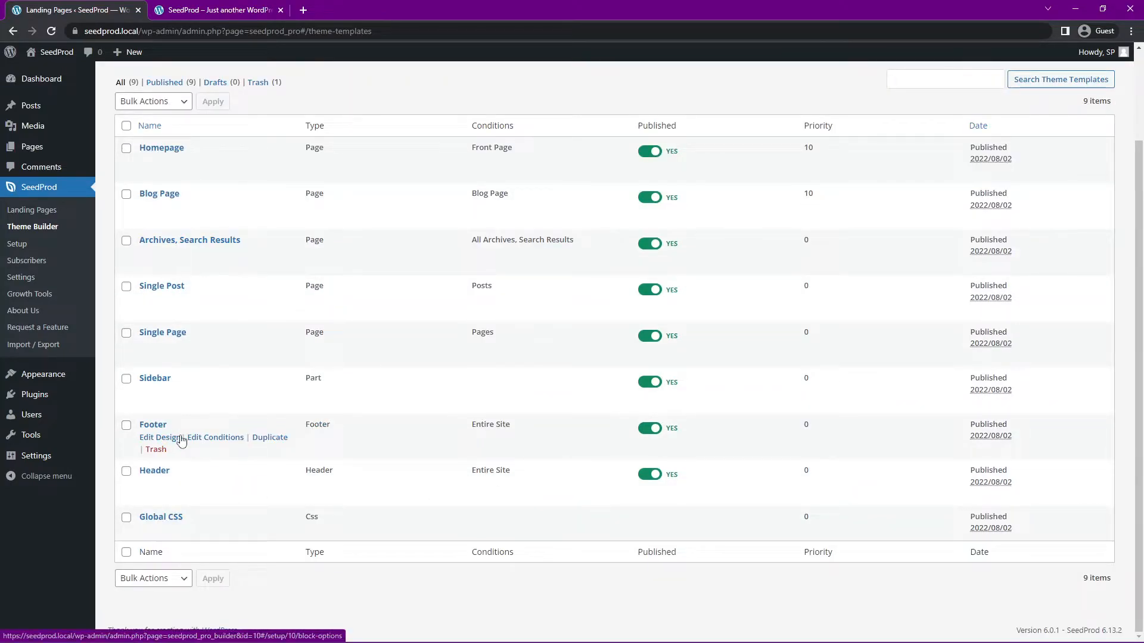
scroll("up", 3)
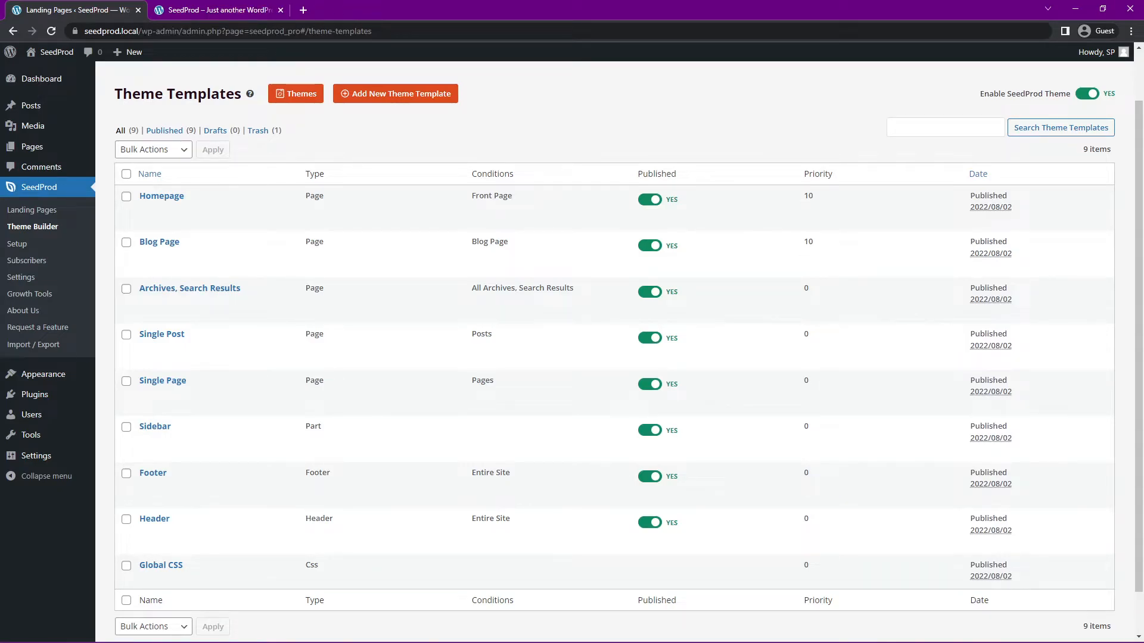
left_click(215, 9)
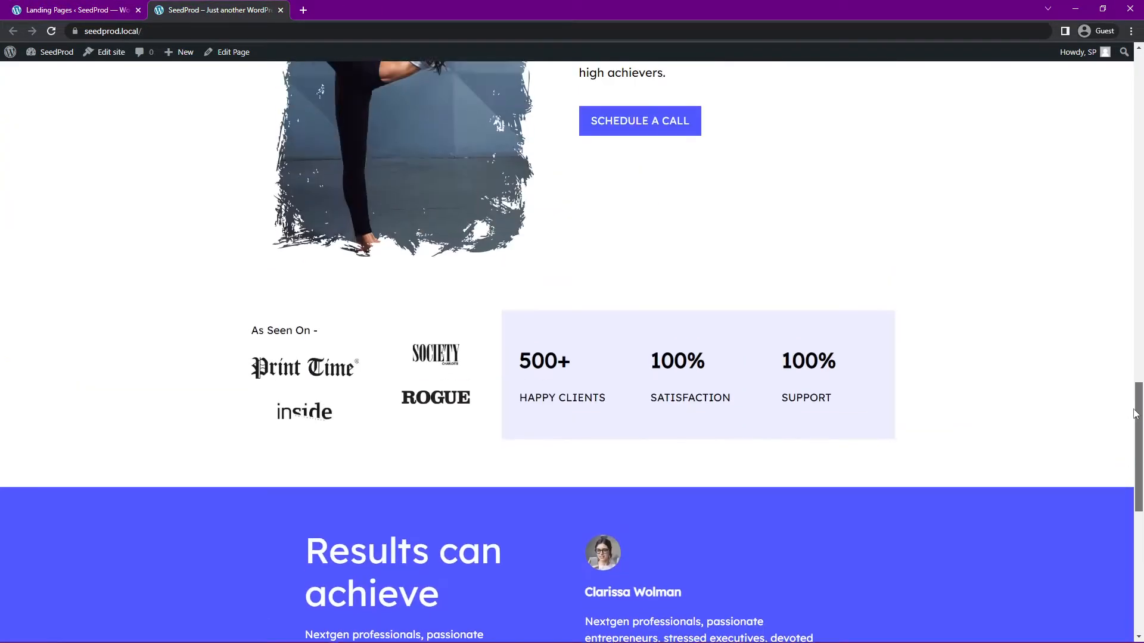
scroll("up", 3)
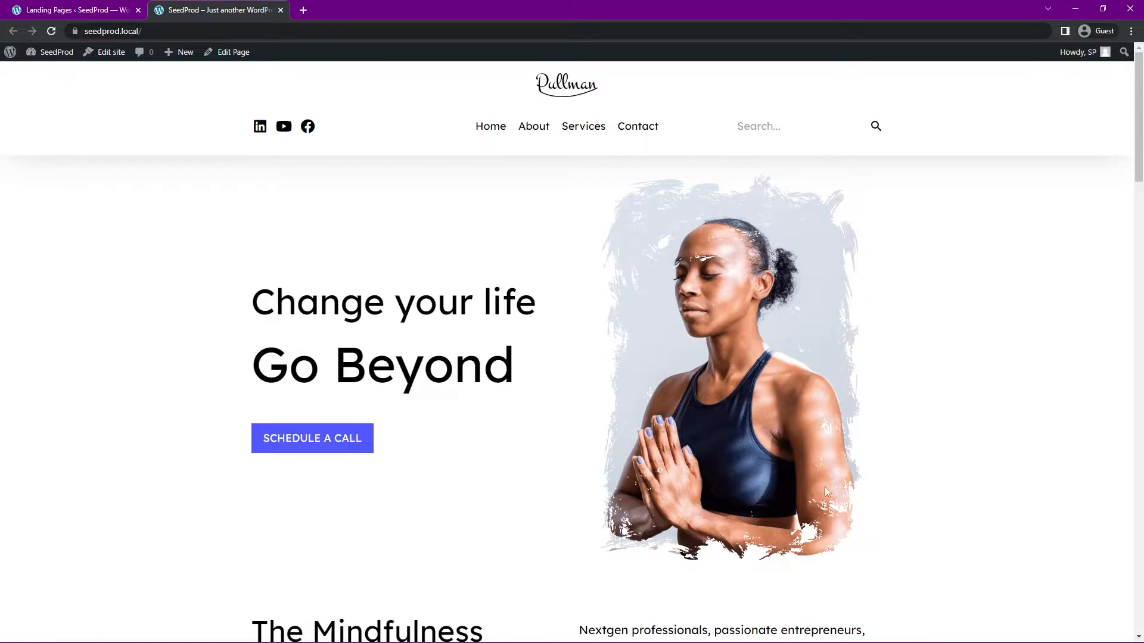
mouse_move(243, 249)
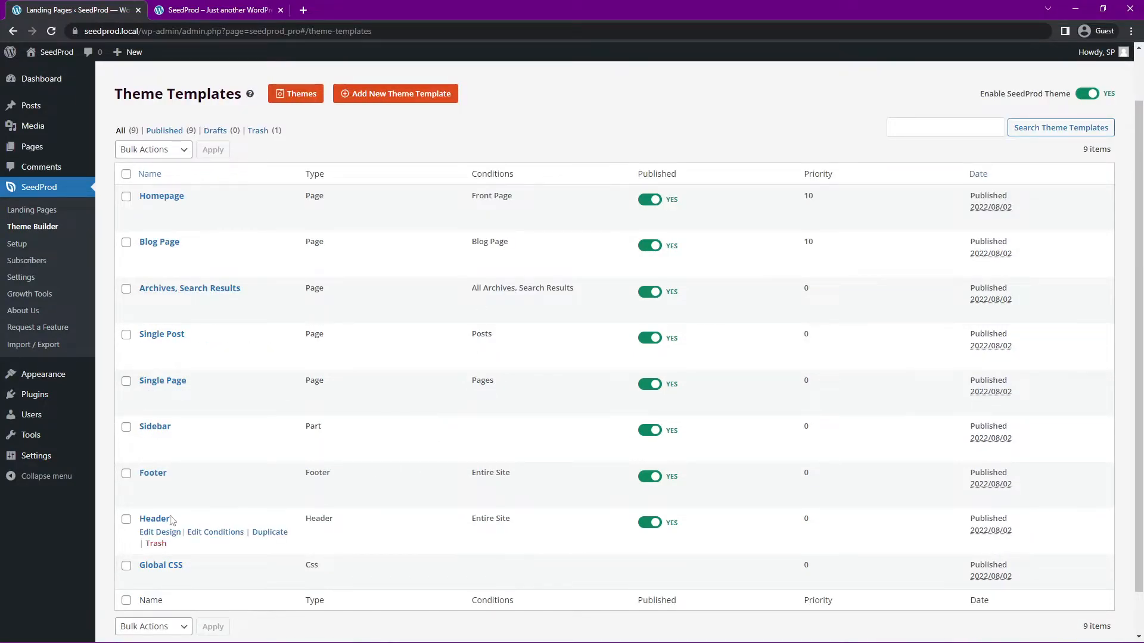
left_click(160, 532)
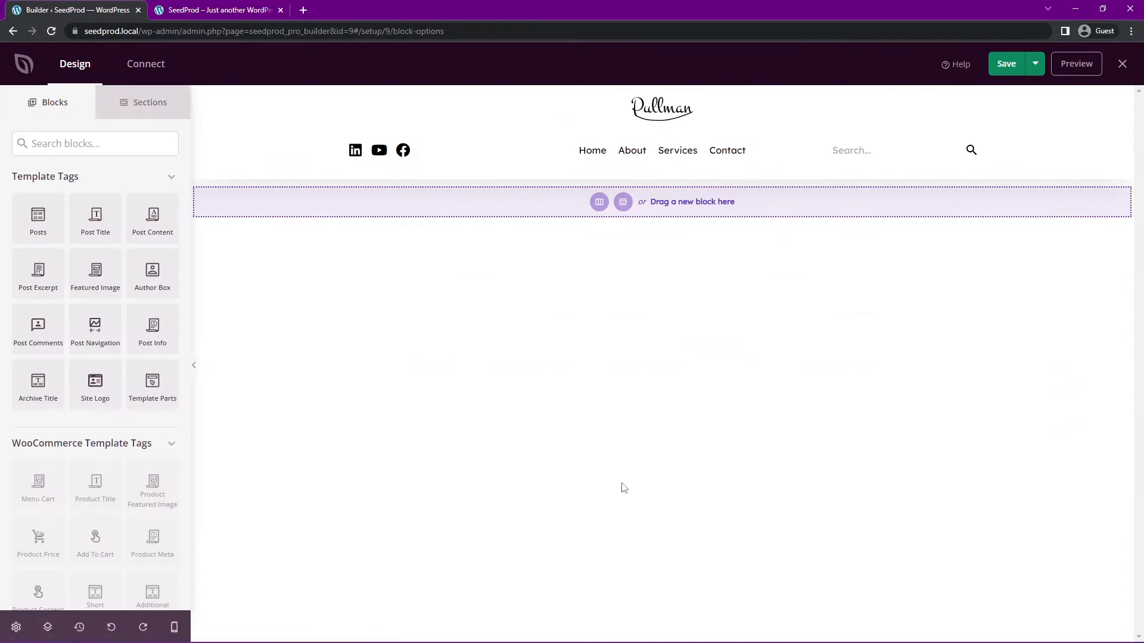
mouse_move(888, 289)
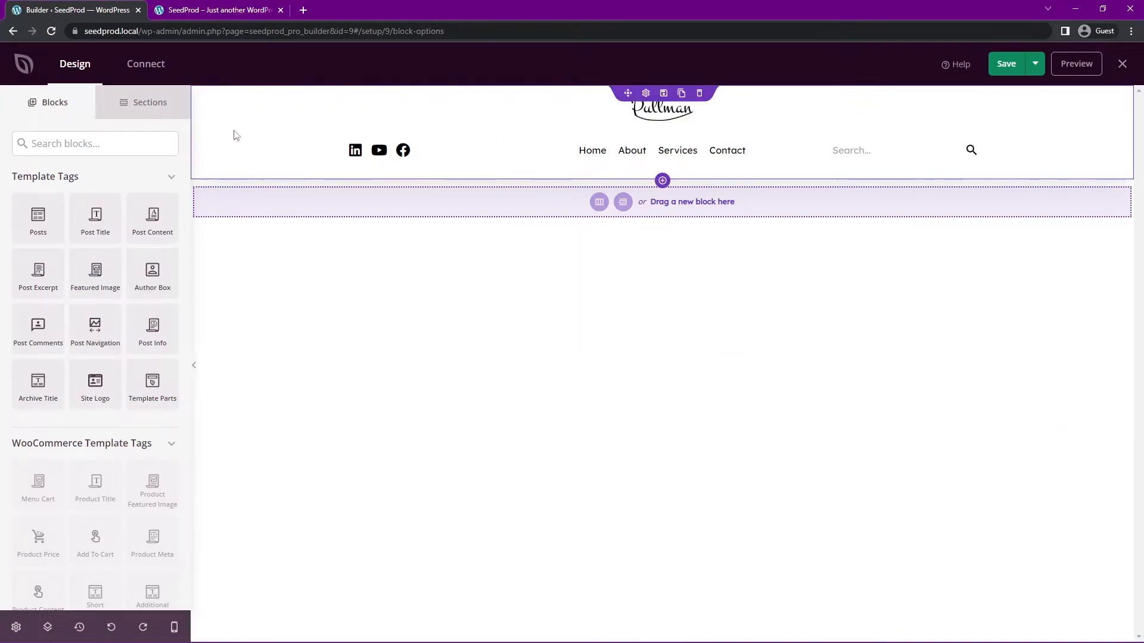
mouse_move(283, 163)
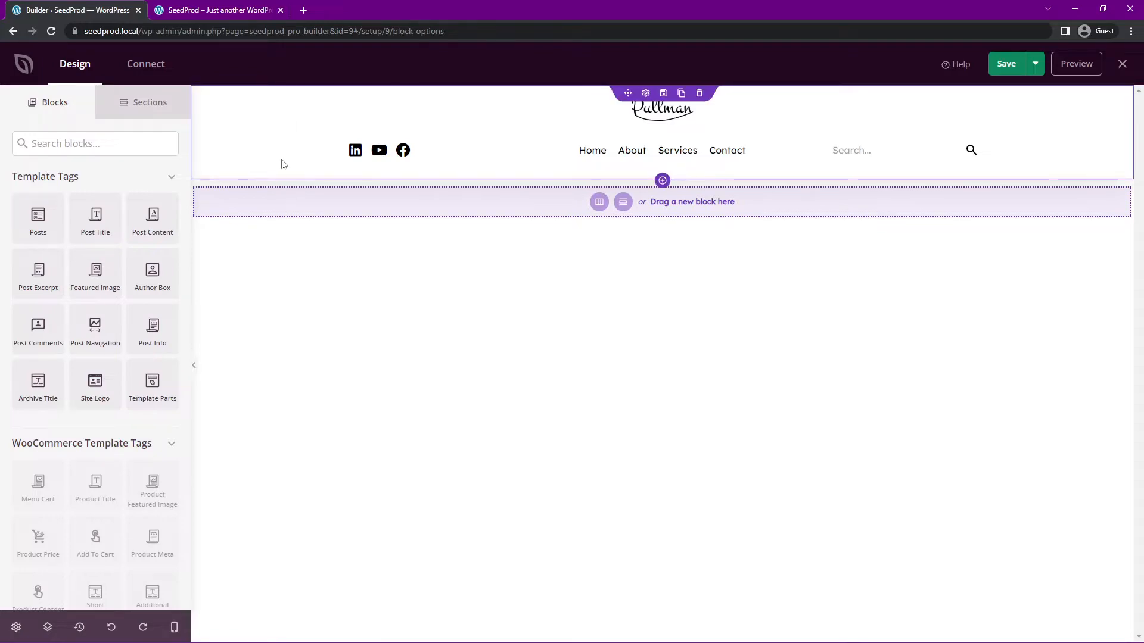
mouse_move(318, 109)
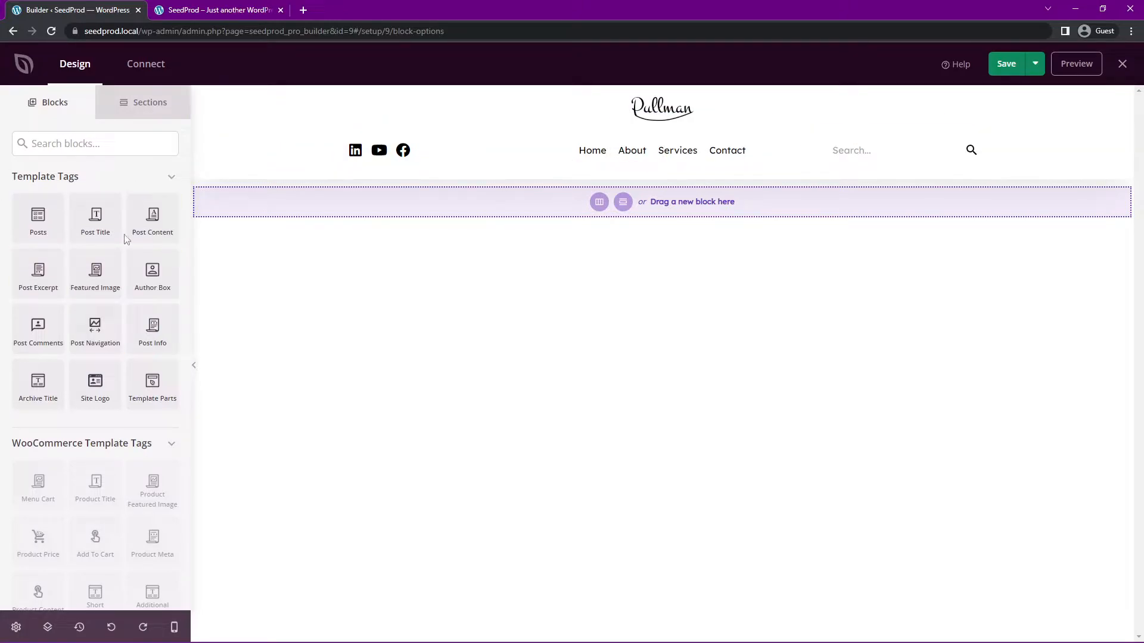
mouse_move(67, 206)
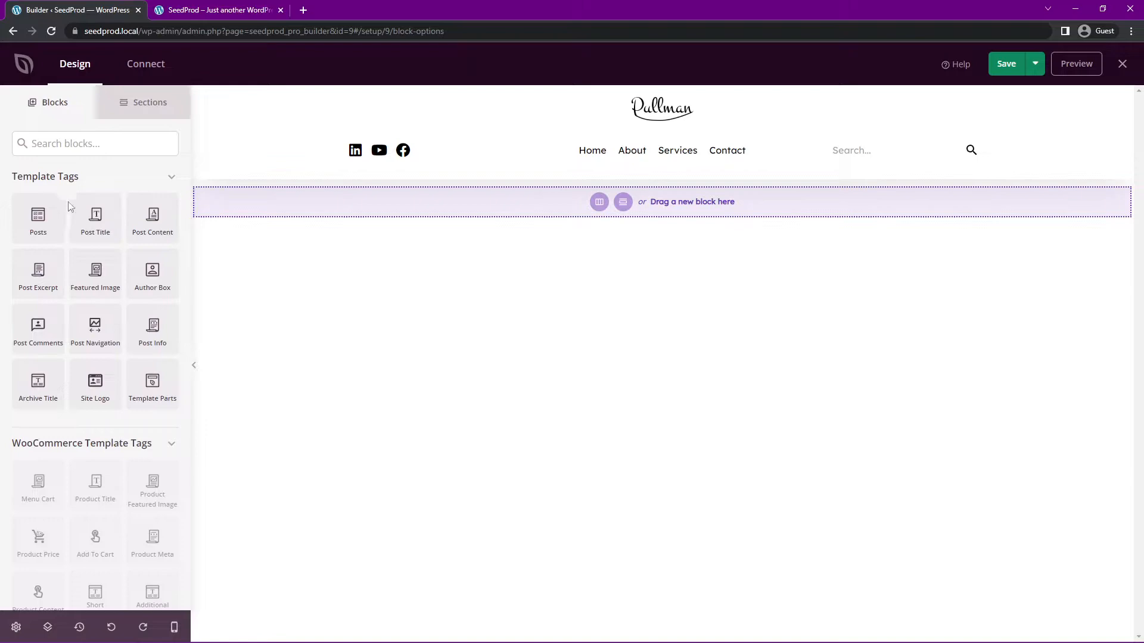
scroll("down", 3)
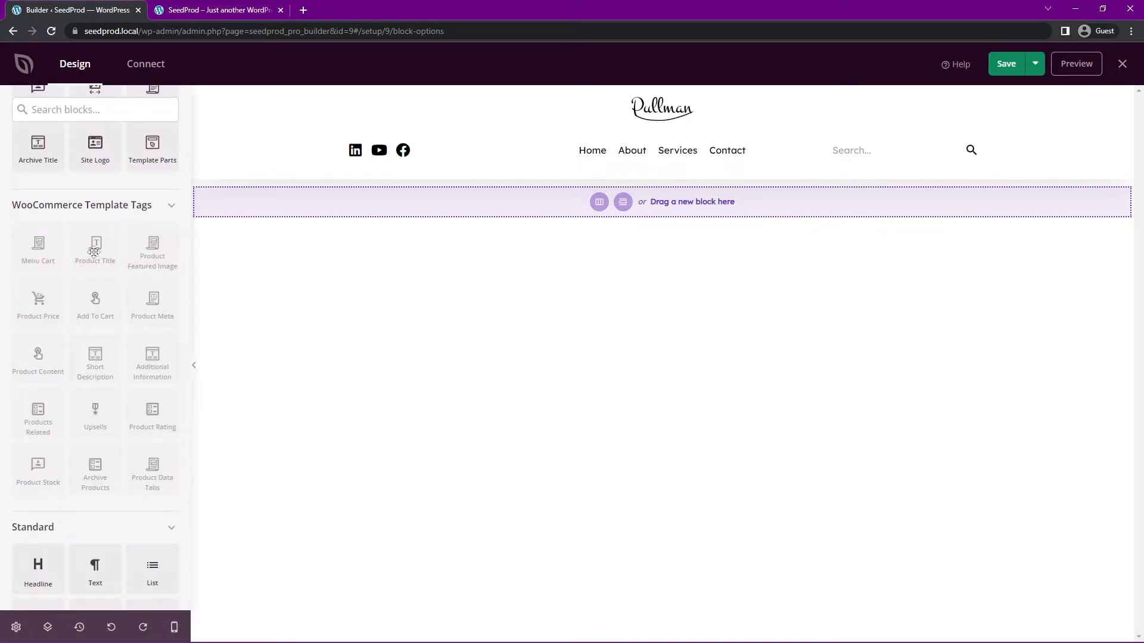
mouse_move(169, 213)
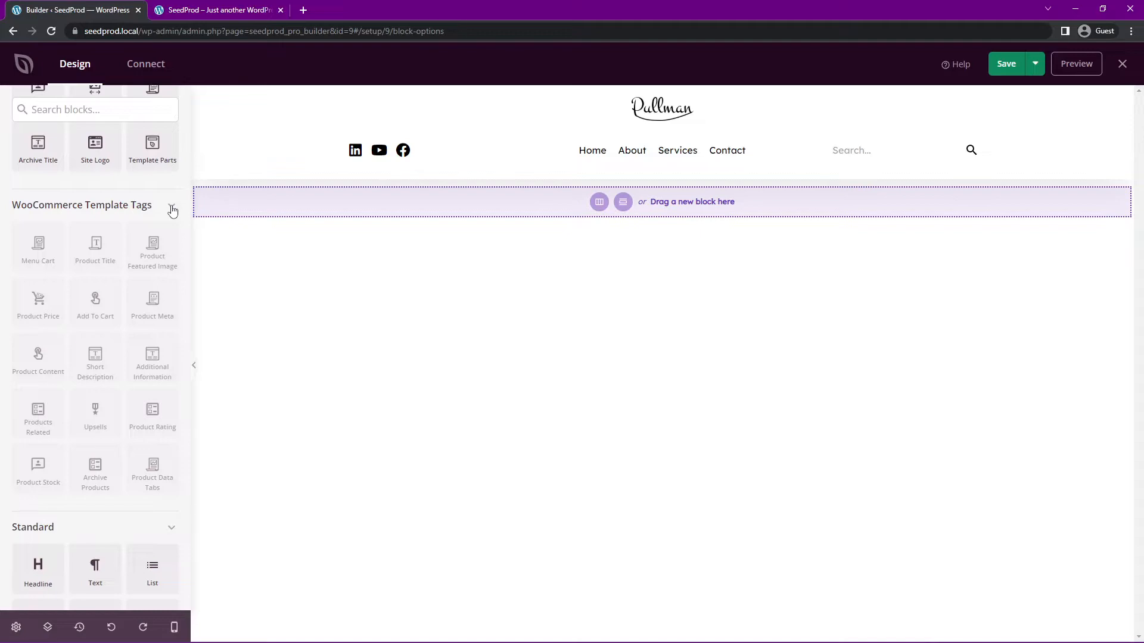
Collapse WooCommerce Template Tags and delete the stray 'My Awesome Headline' block from the header
left_click(172, 208)
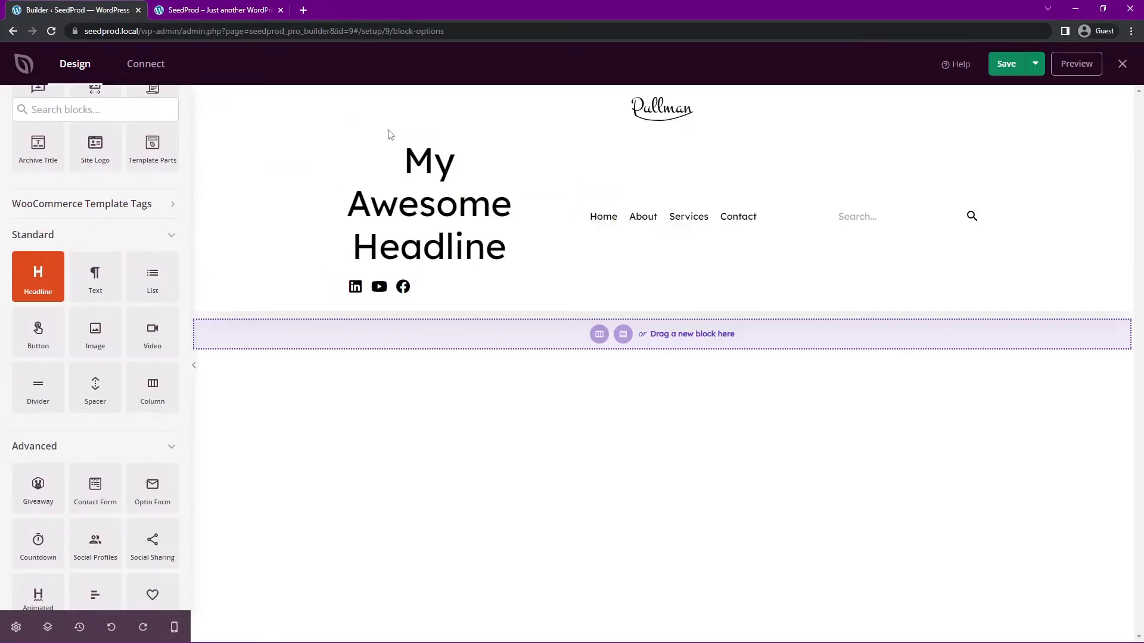
left_click(429, 204)
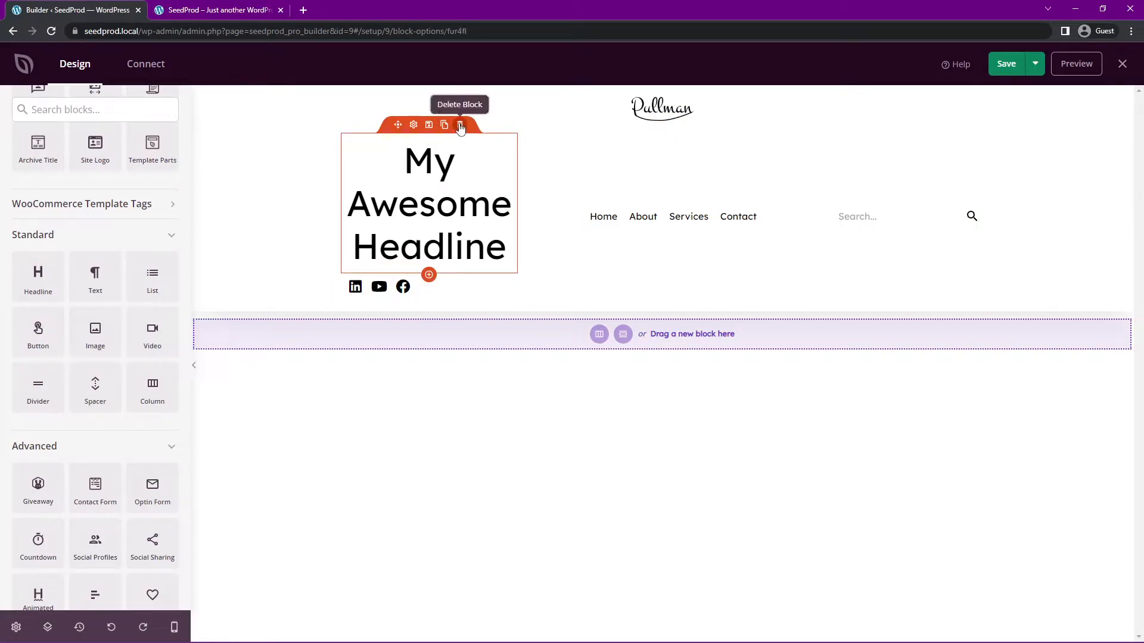
left_click(459, 125)
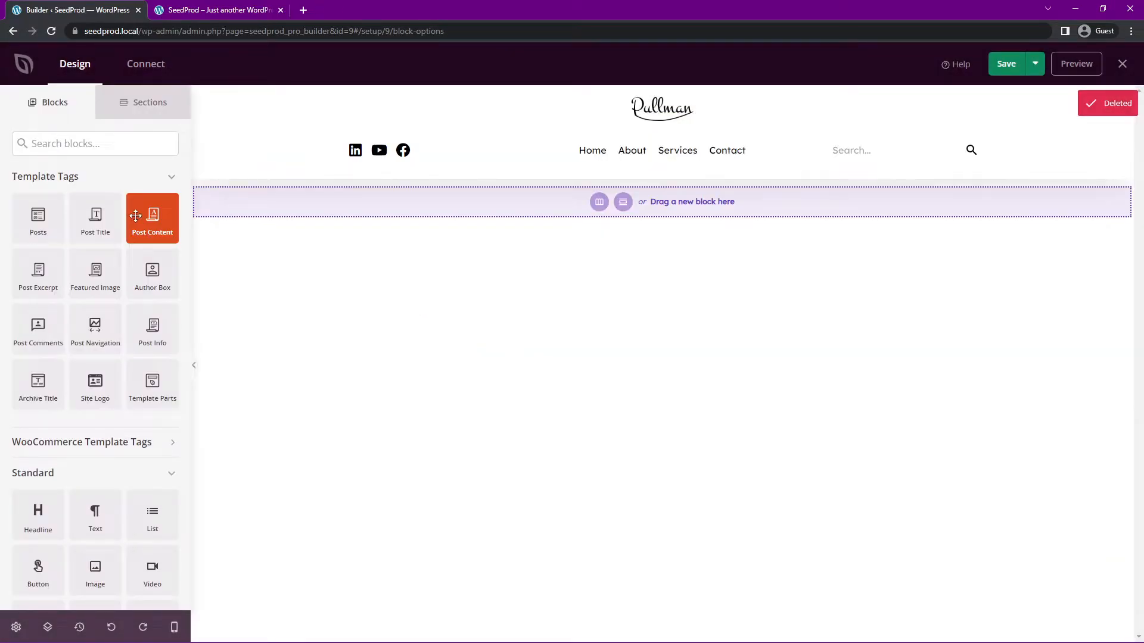
Scroll the Blocks panel toward Widgets and collapse the WooCommerce block group
scroll("down", 3)
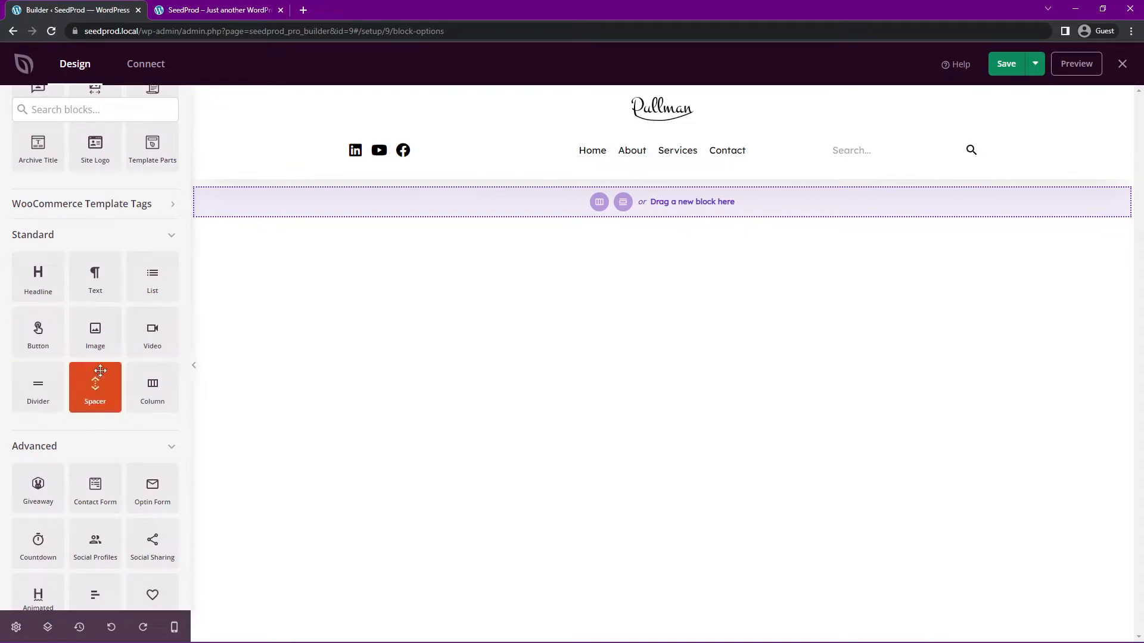
scroll("down", 3)
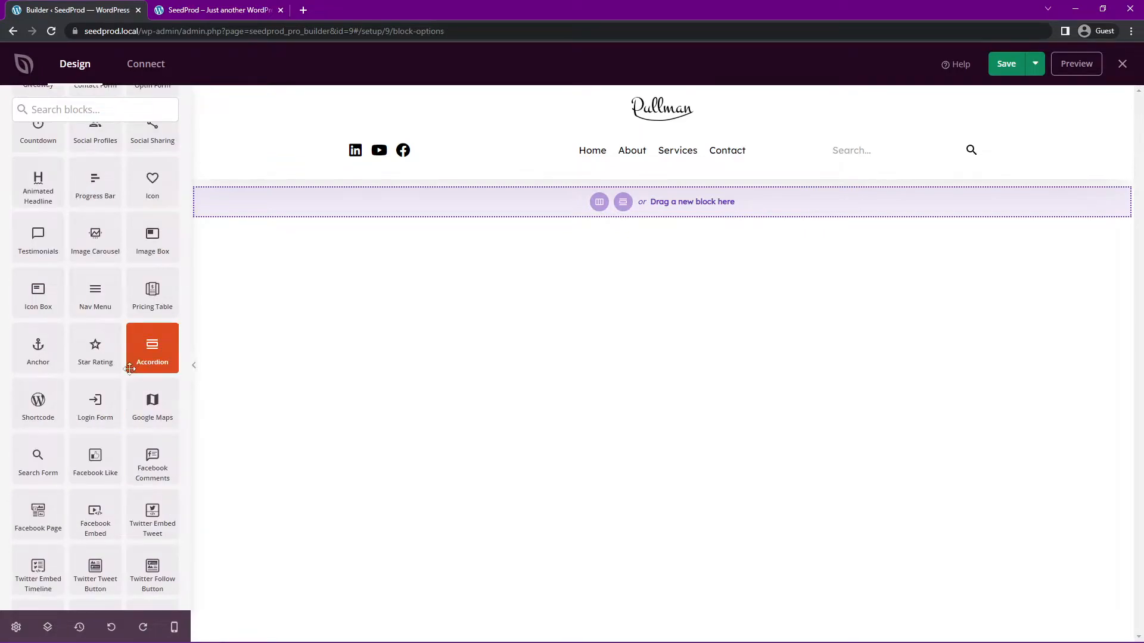
scroll("down", 3)
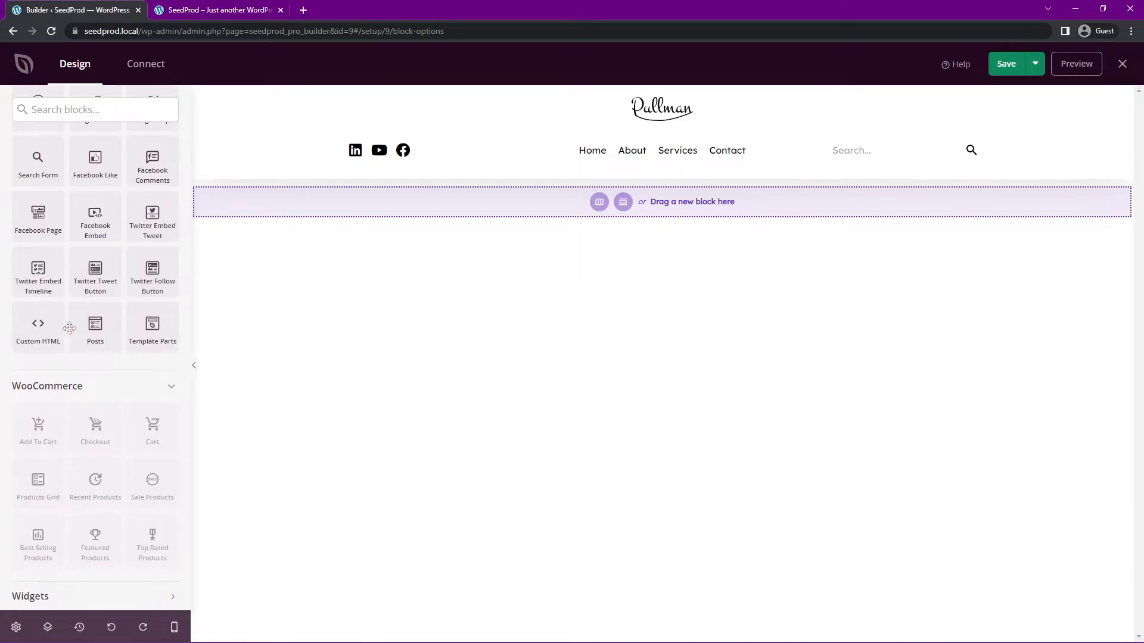
scroll("down", 3)
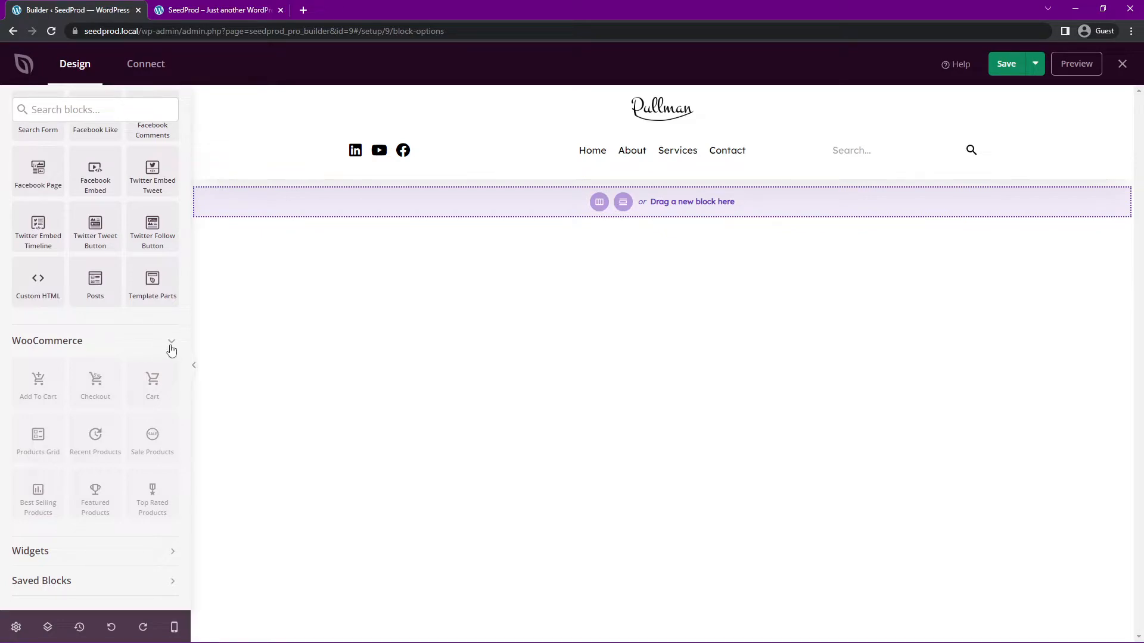
mouse_move(161, 386)
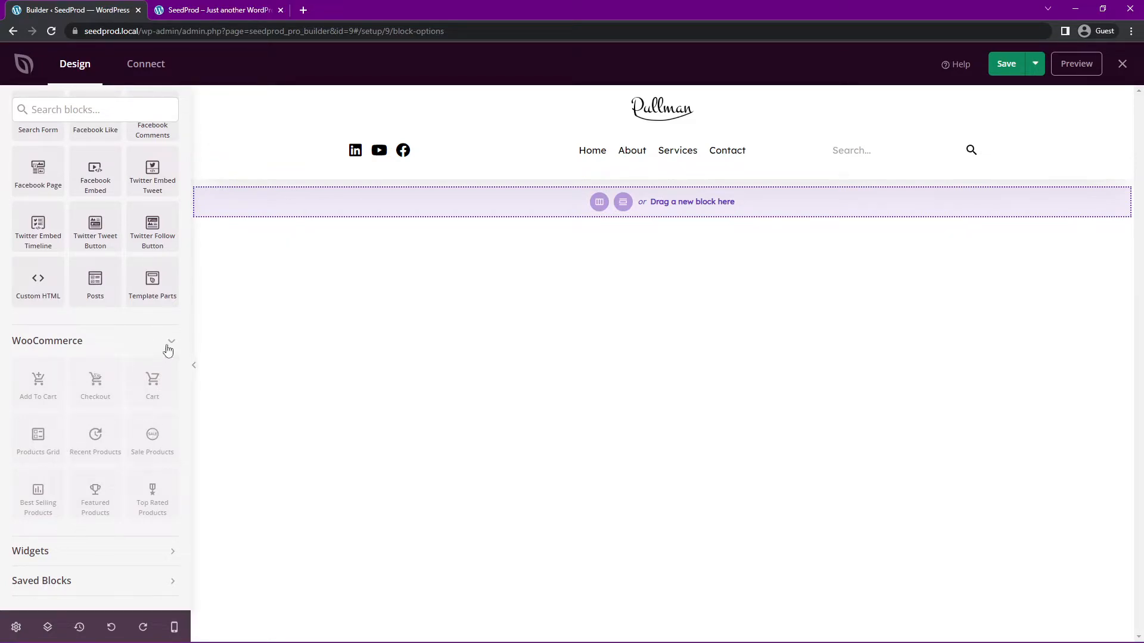
left_click(171, 343)
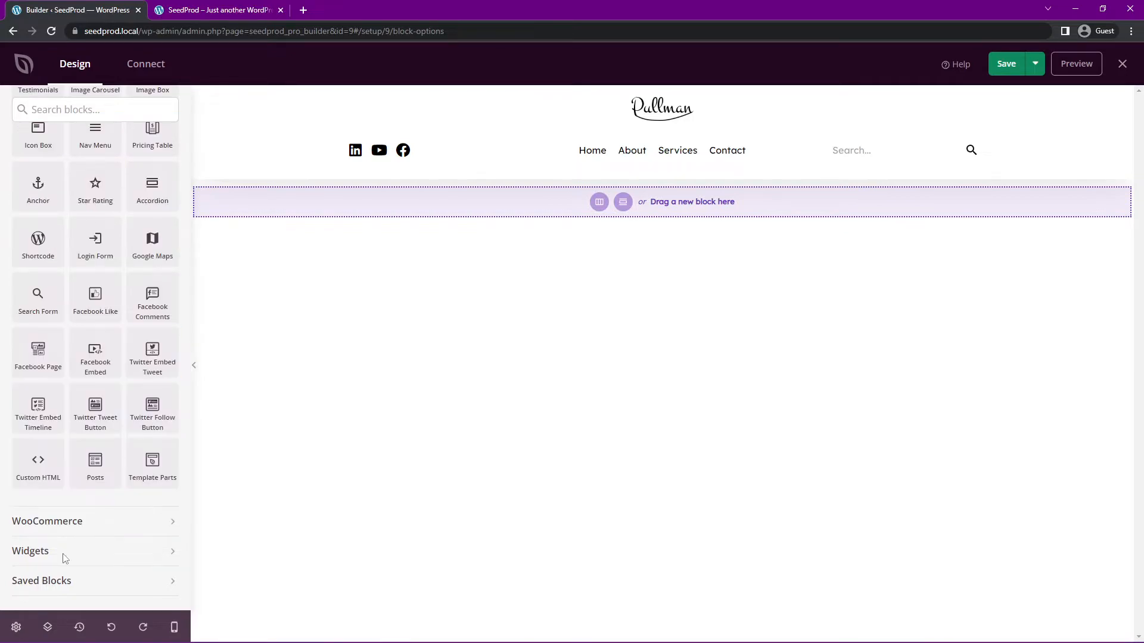
left_click(30, 551)
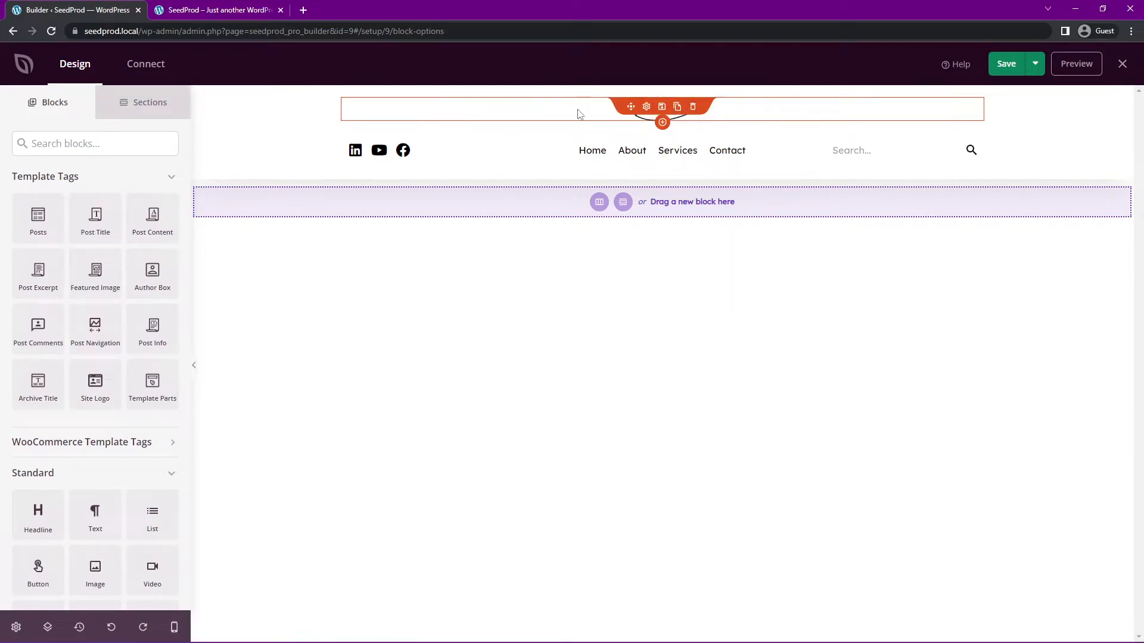
mouse_move(646, 106)
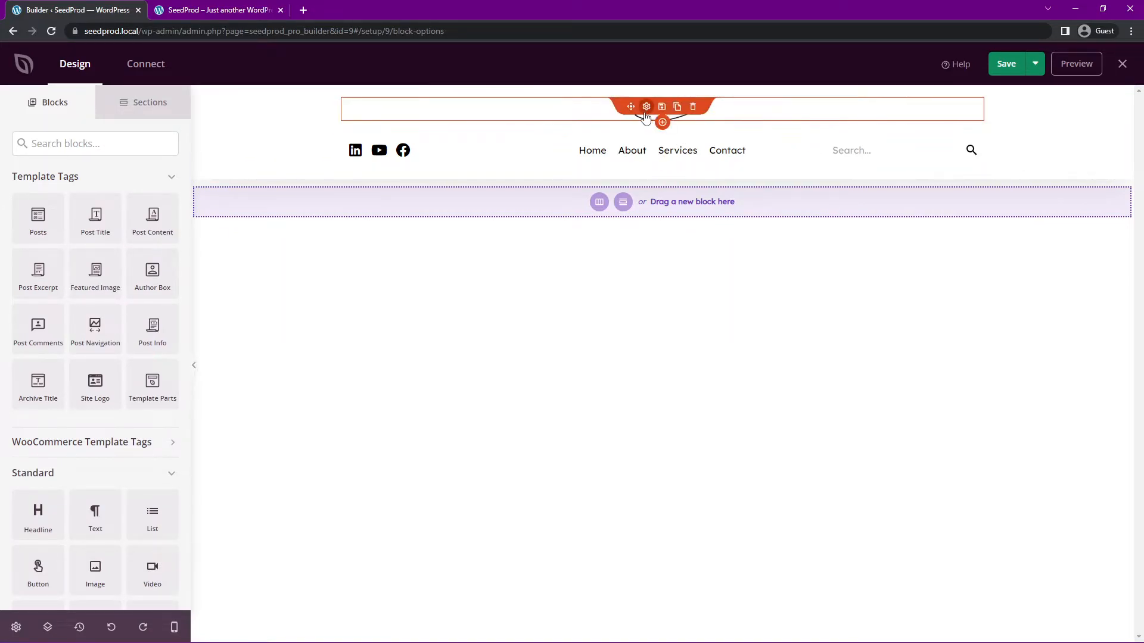
Swap the header logo image for the ROGUE image from the Media Library
left_click(646, 107)
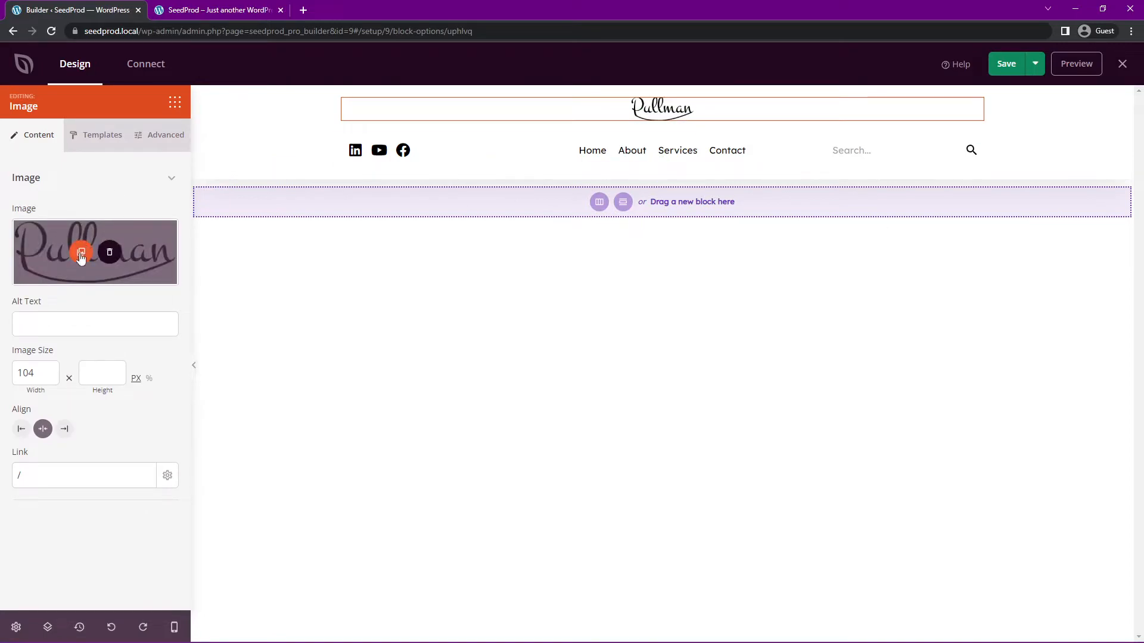
left_click(81, 252)
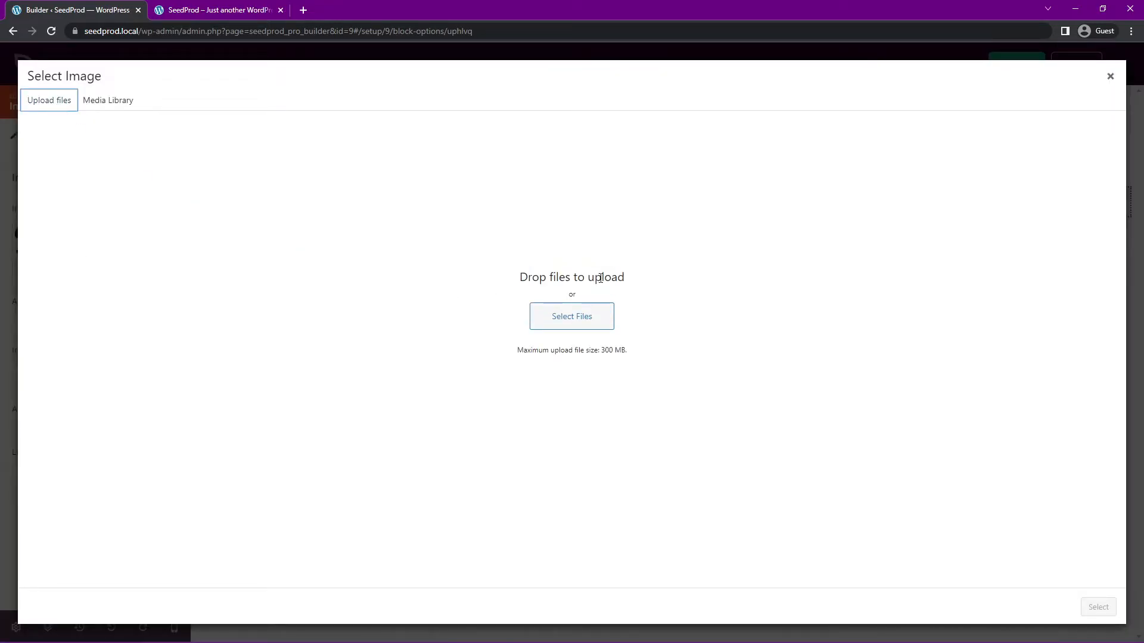
mouse_move(572, 316)
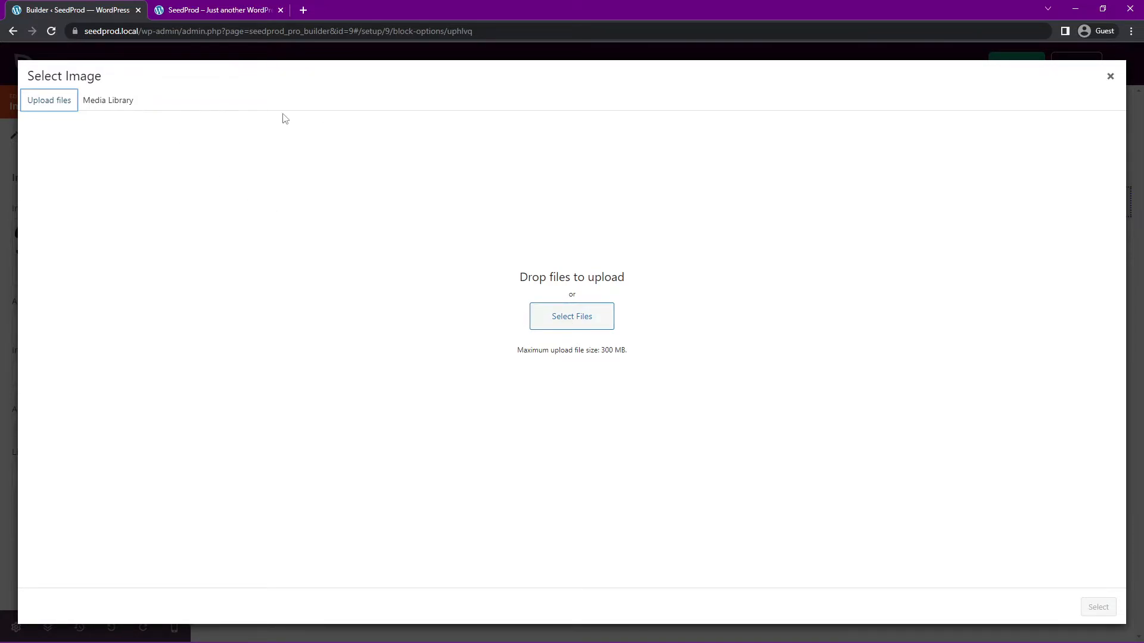
left_click(108, 101)
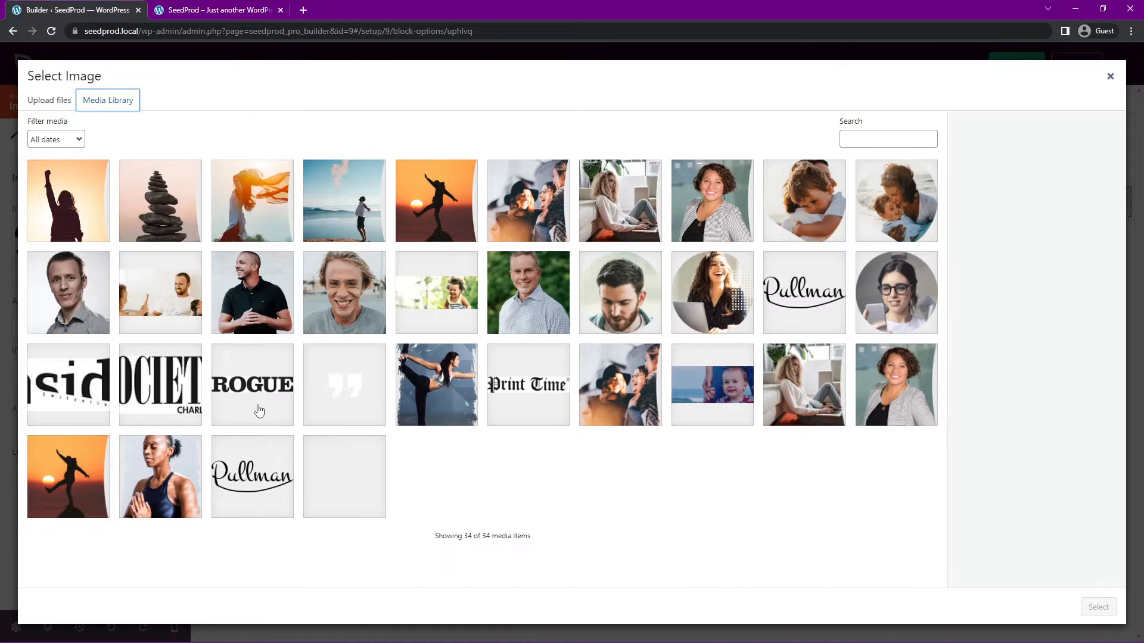
left_click(251, 385)
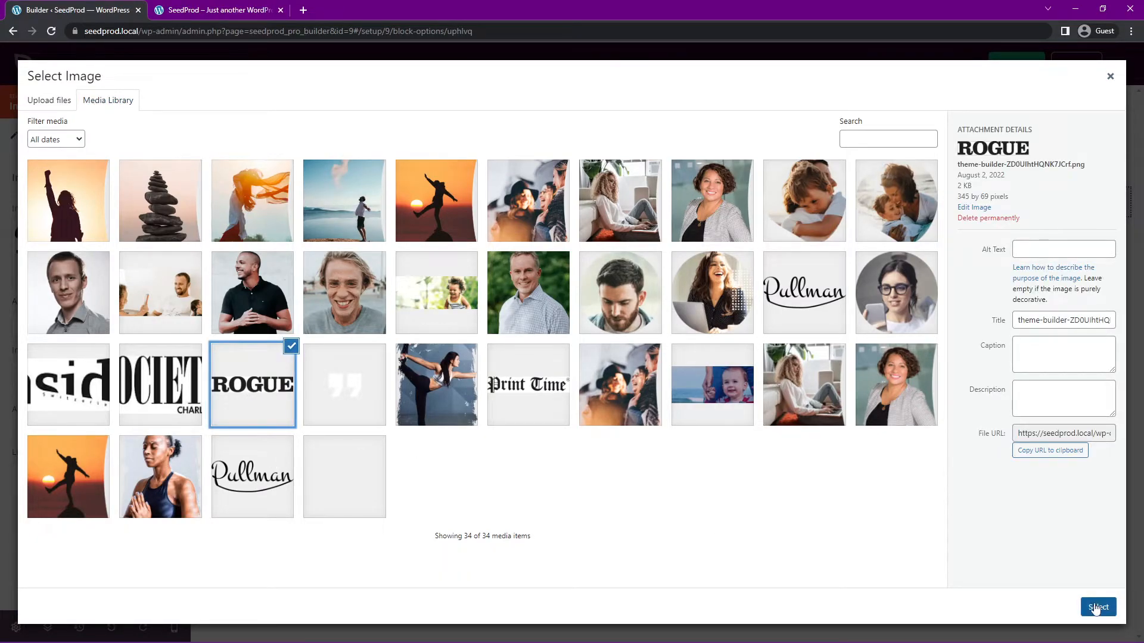
left_click(1097, 607)
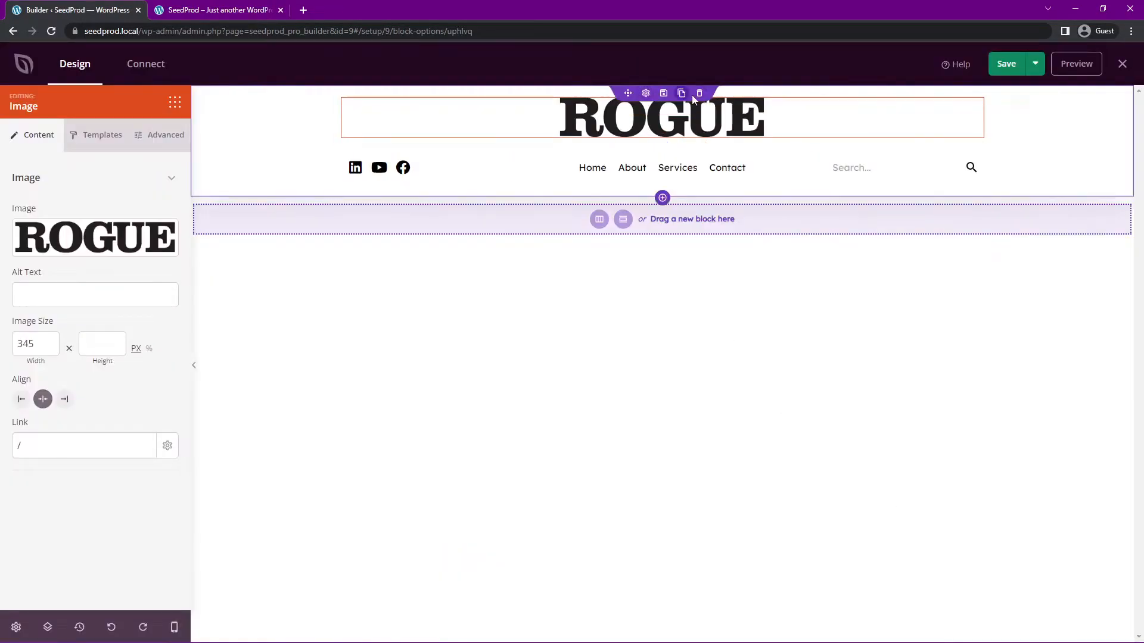
mouse_move(917, 441)
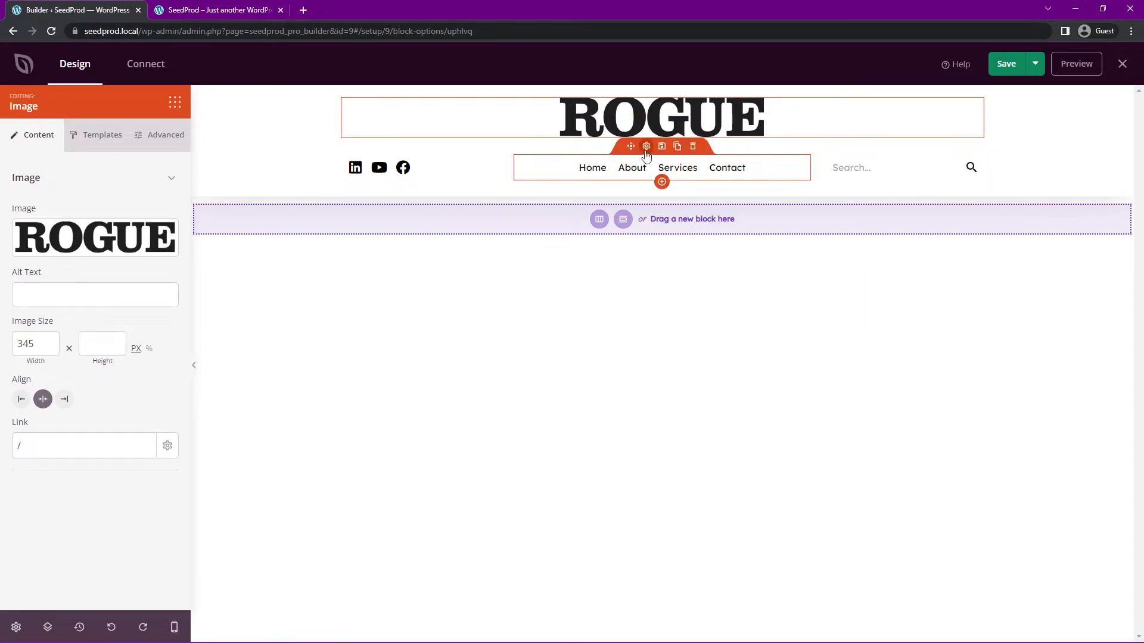
Inspect the settings of the header's Nav Menu, Social Profiles and Search Form blocks
left_click(879, 167)
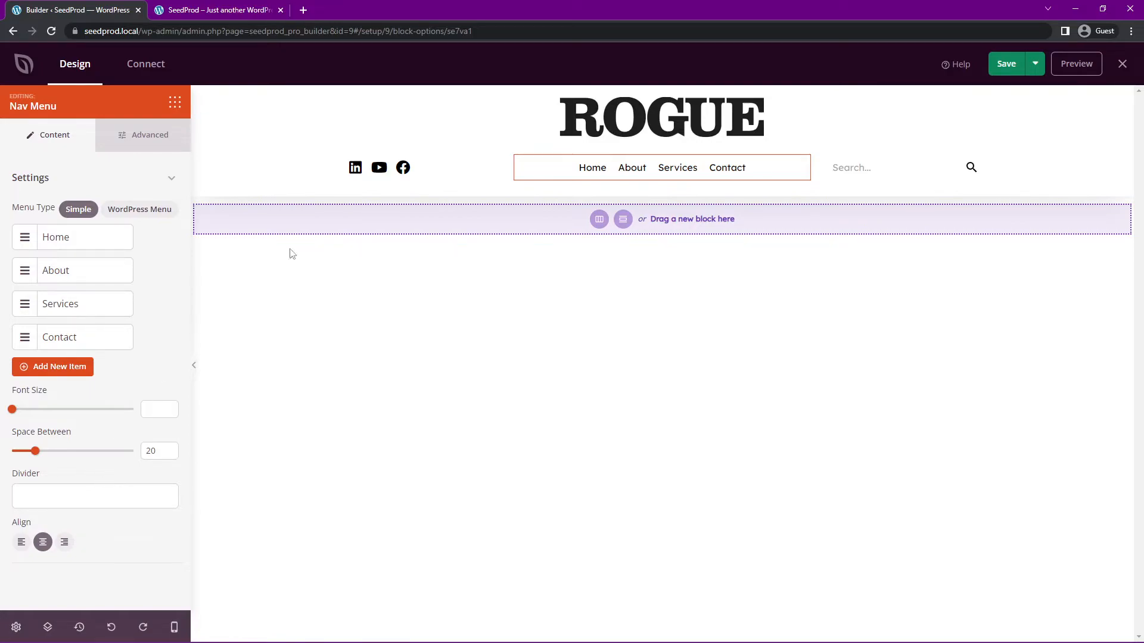
left_click(379, 167)
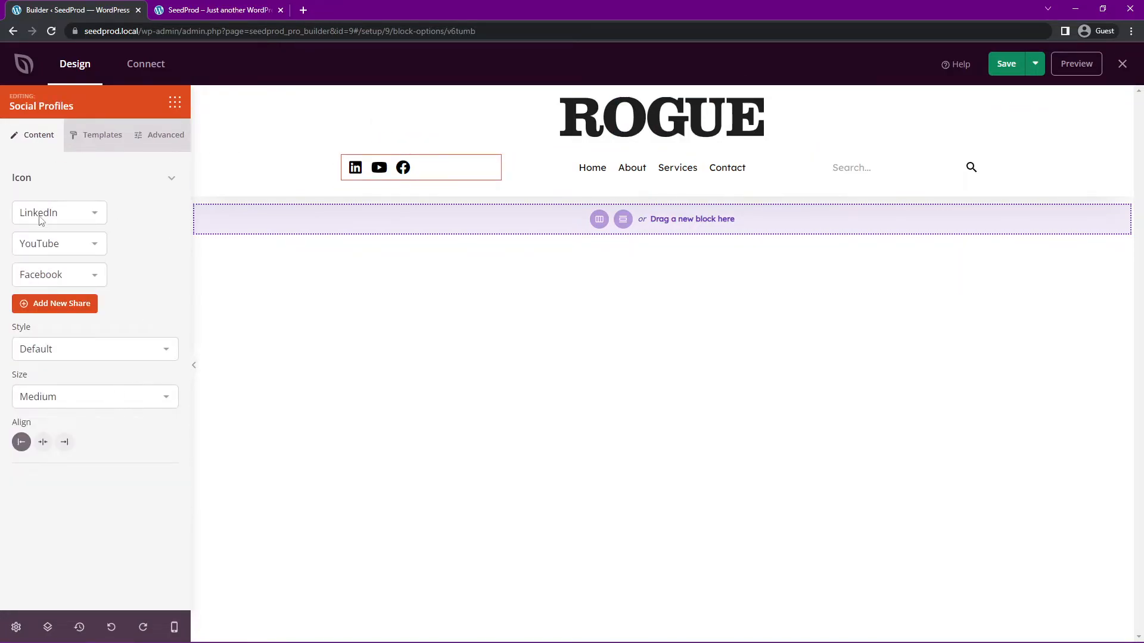
left_click(903, 167)
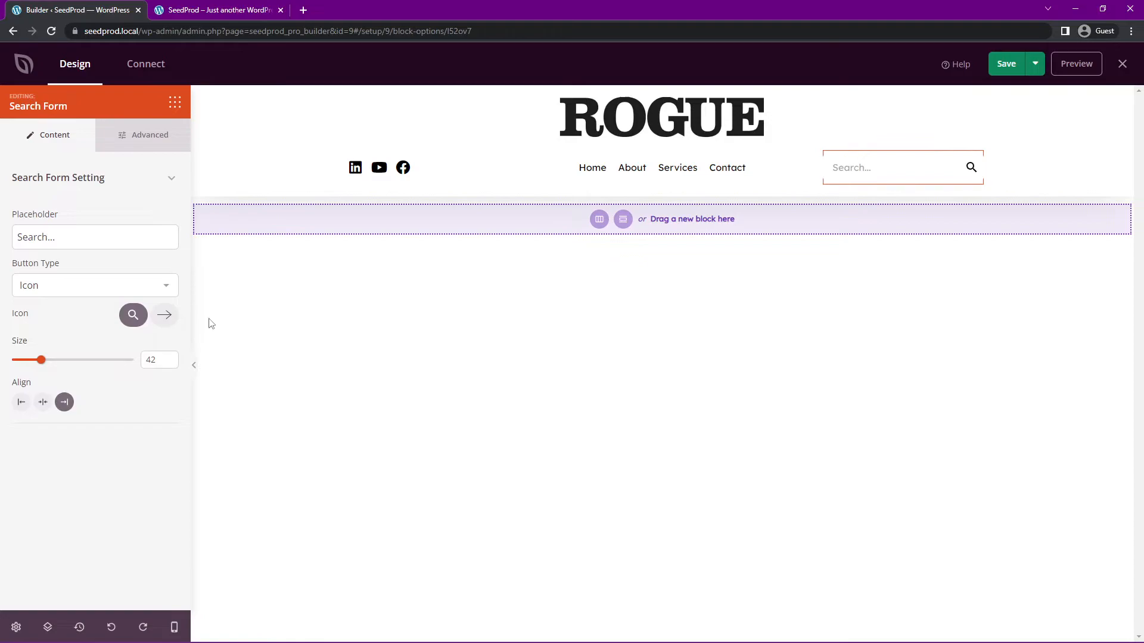
mouse_move(82, 202)
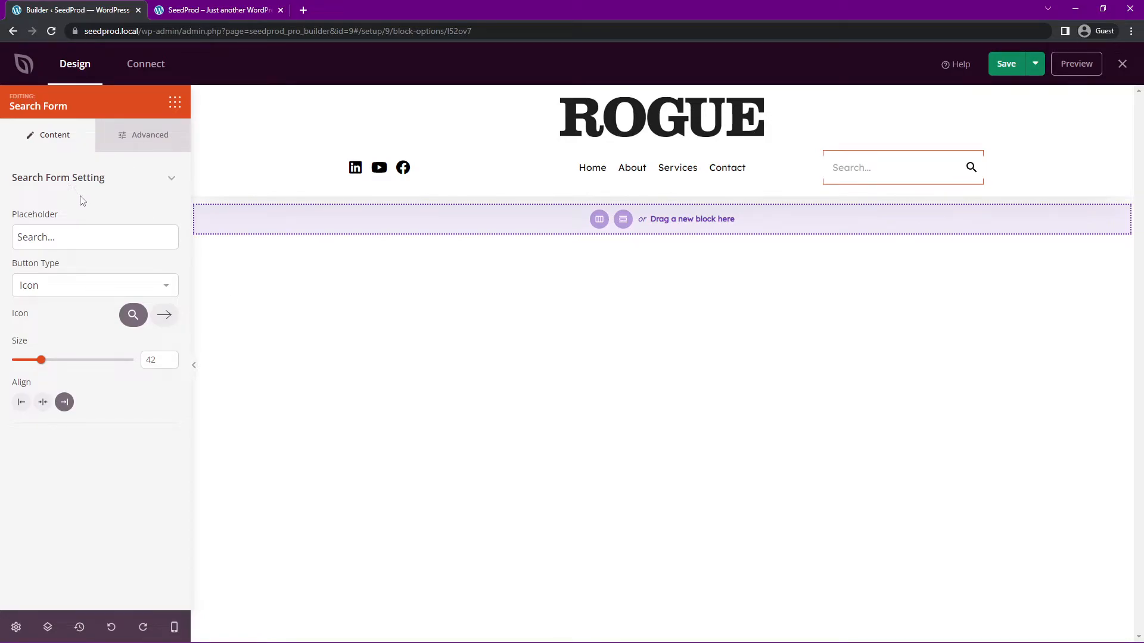
left_click(661, 166)
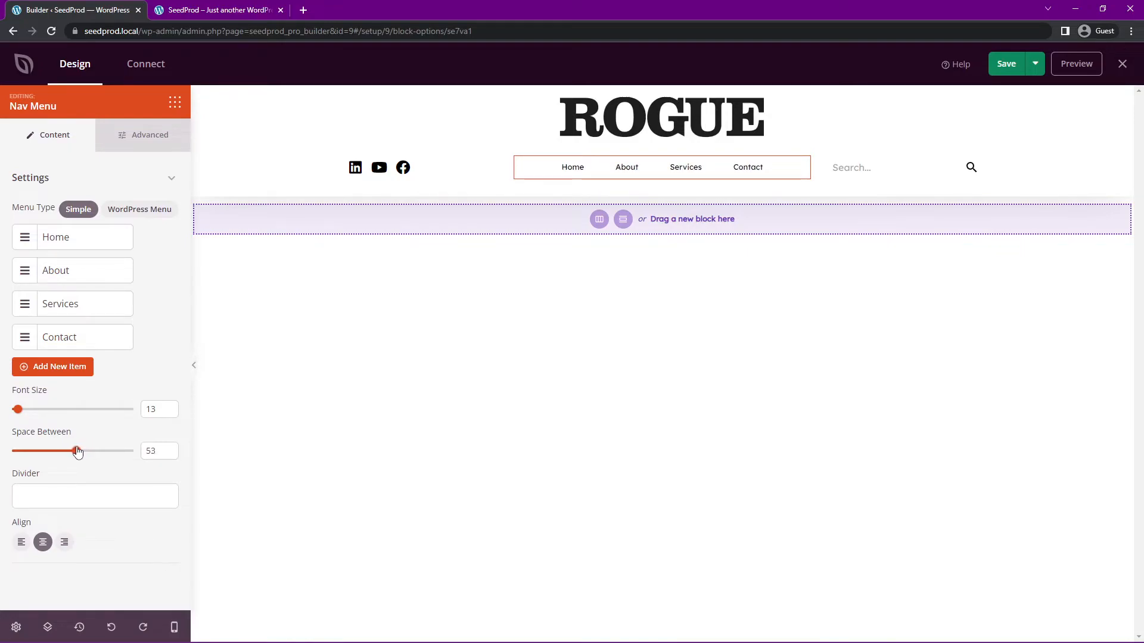
Adjust the menu link spacing and try left alignment before re-centring the items
left_click(95, 497)
type("|")
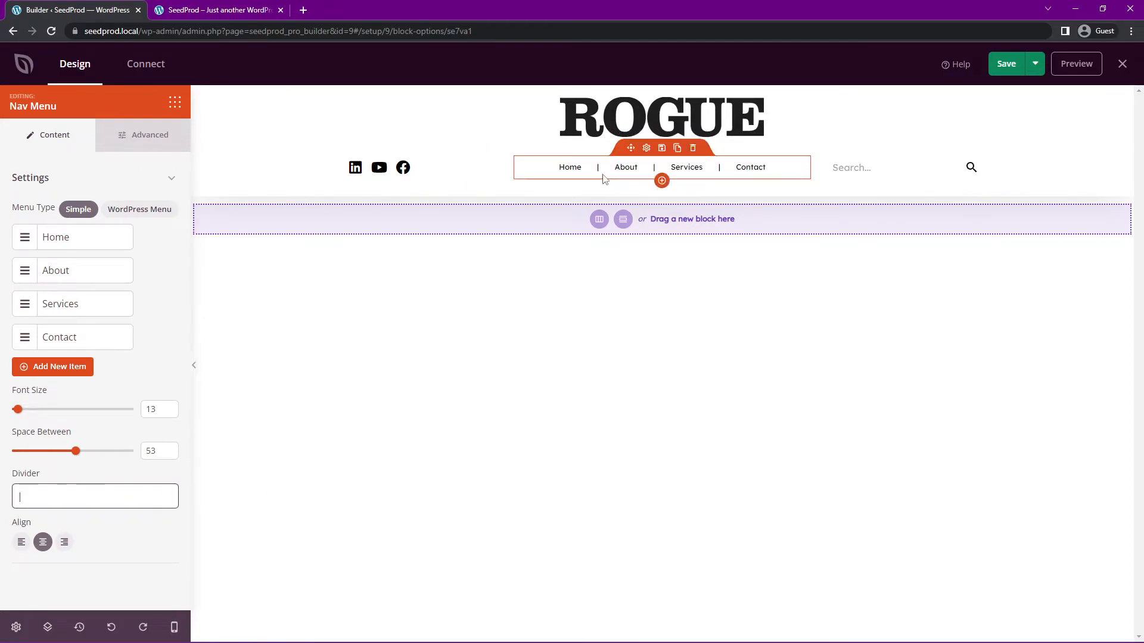
left_click(21, 542)
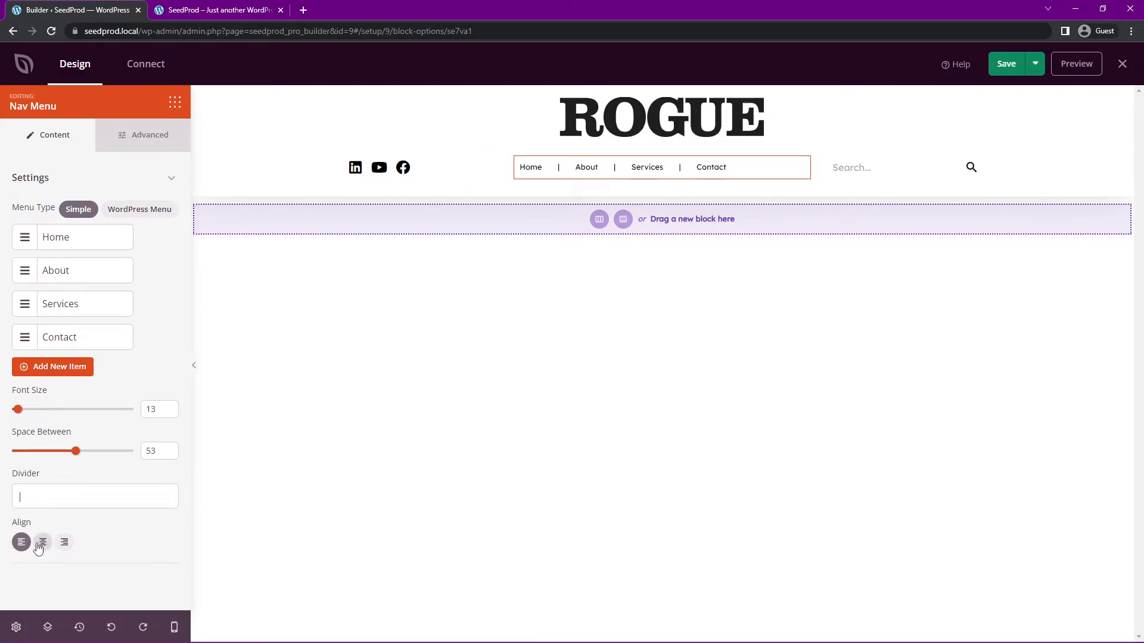
left_click(43, 542)
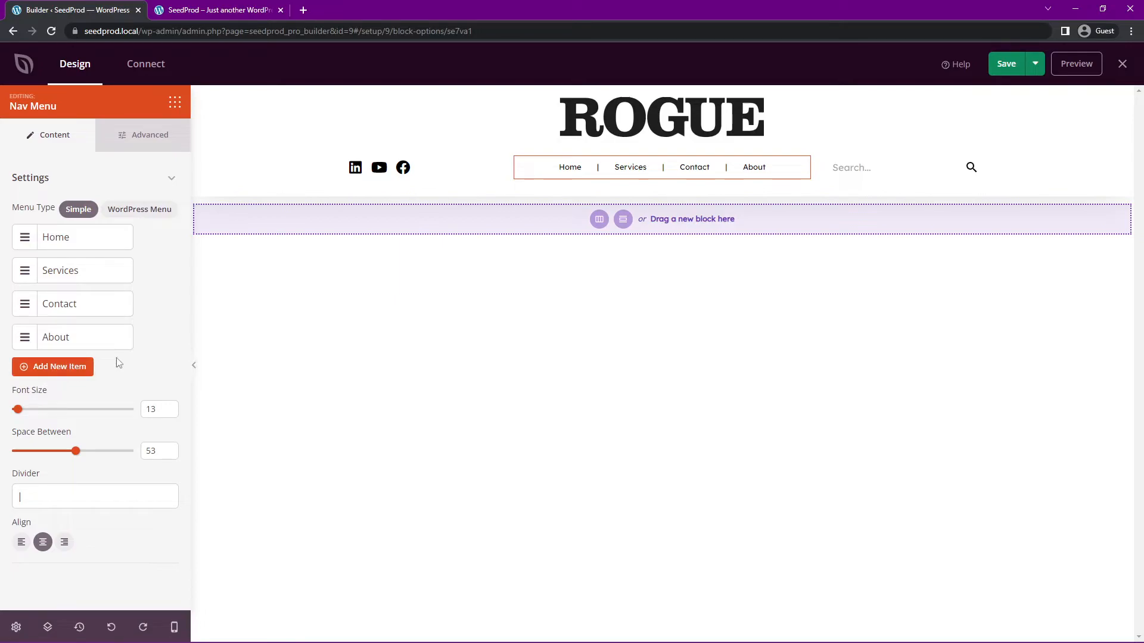
left_click(150, 134)
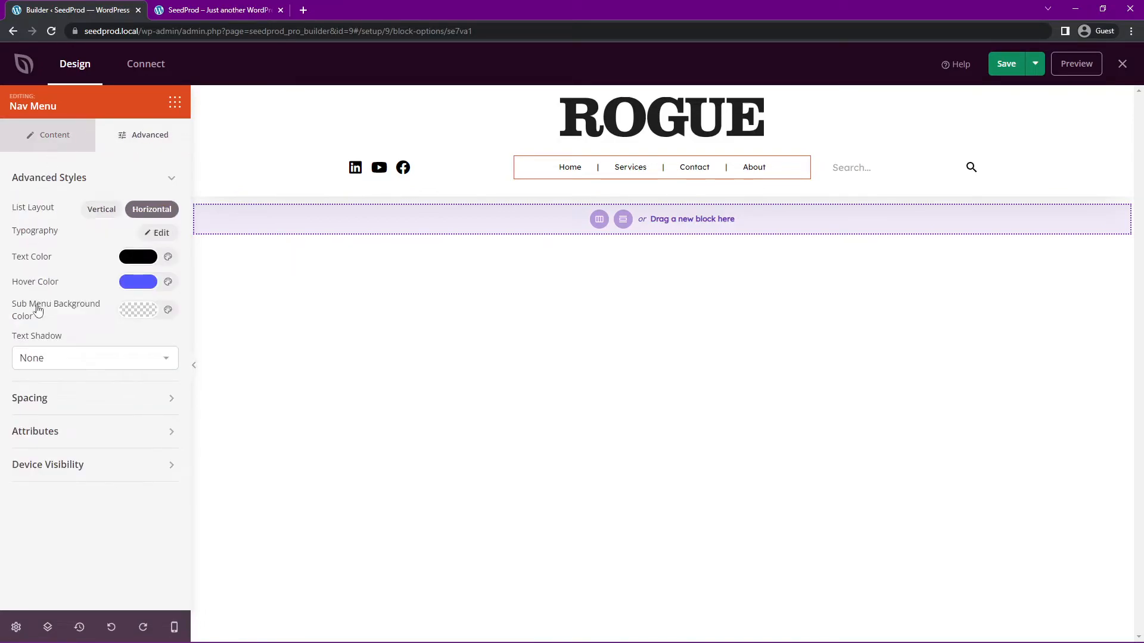
mouse_move(48, 421)
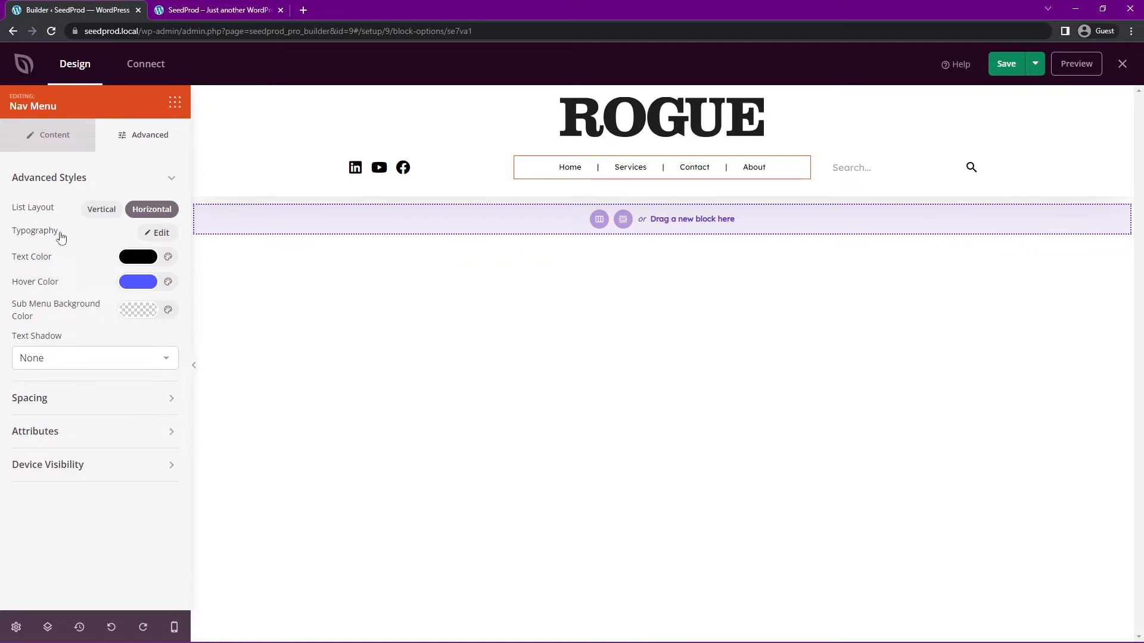
Keep the menu List Layout Horizontal, save the ROGUE header, and close the builder
left_click(101, 209)
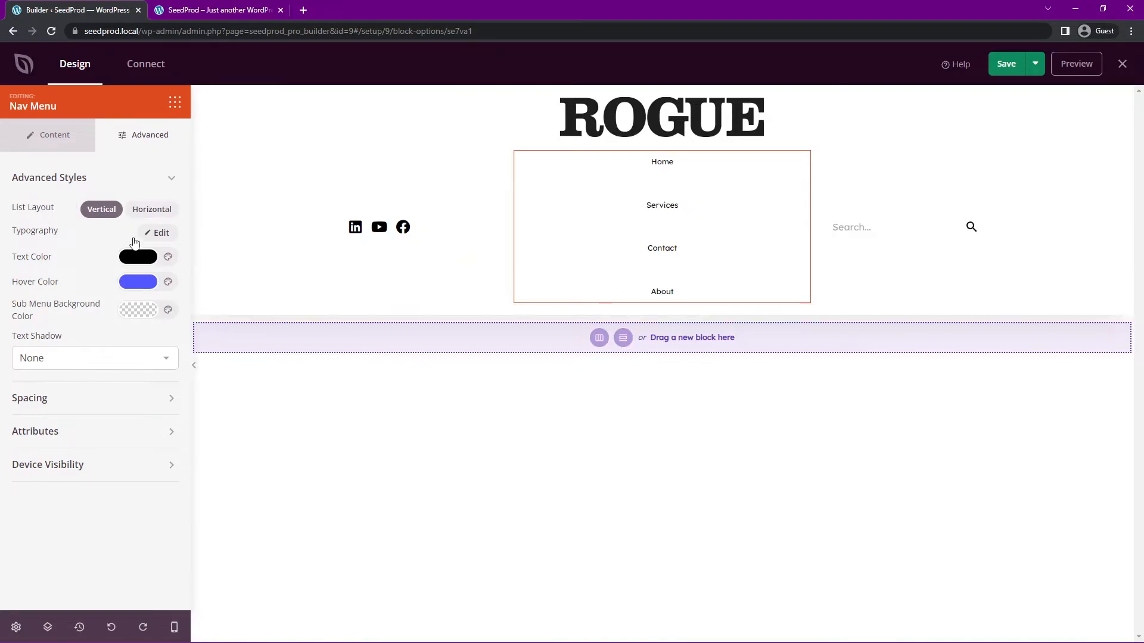
left_click(152, 209)
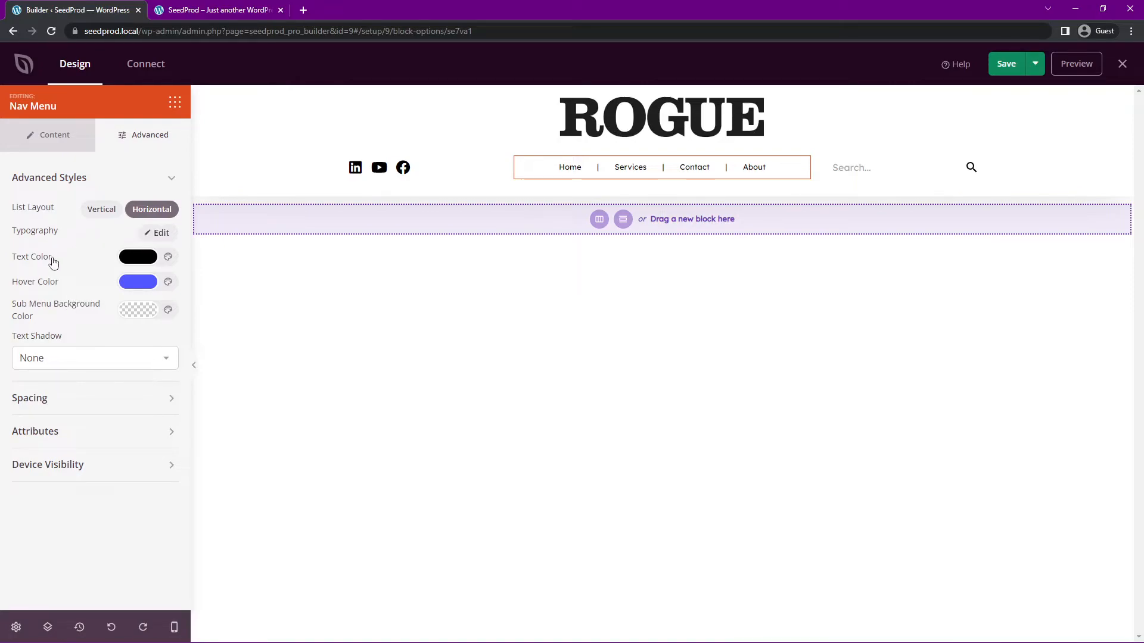
mouse_move(38, 409)
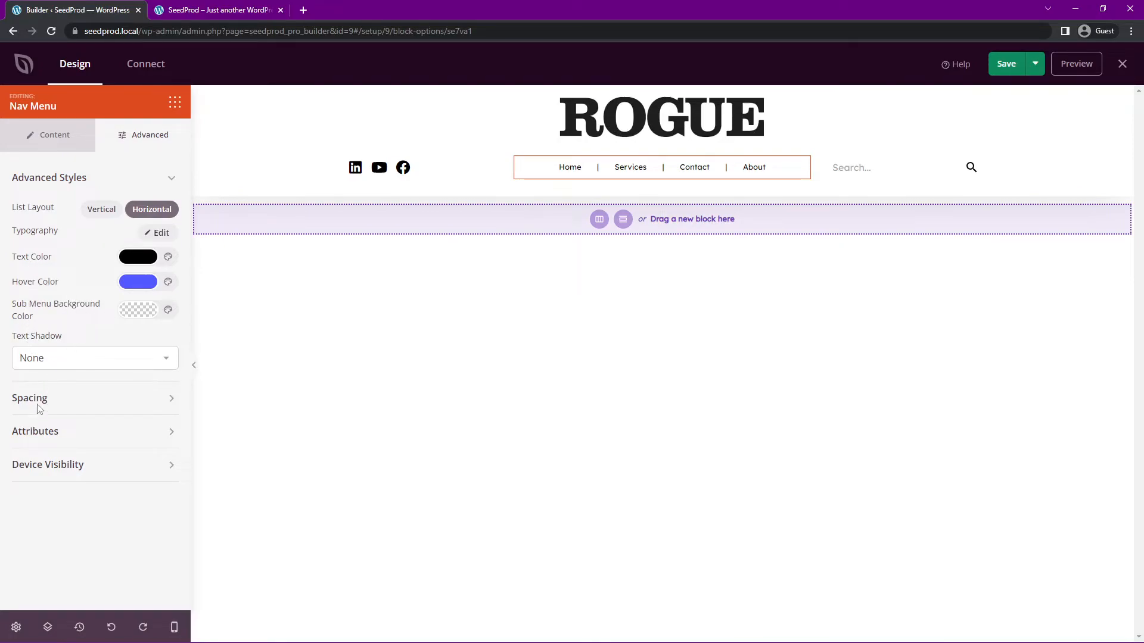
mouse_move(79, 491)
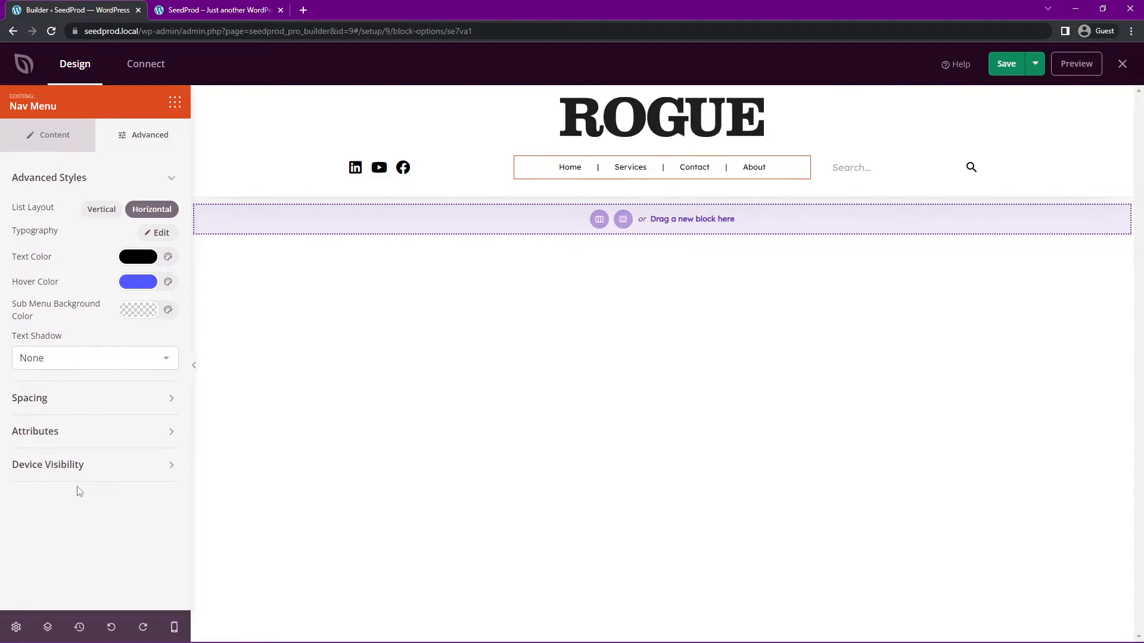
mouse_move(905, 233)
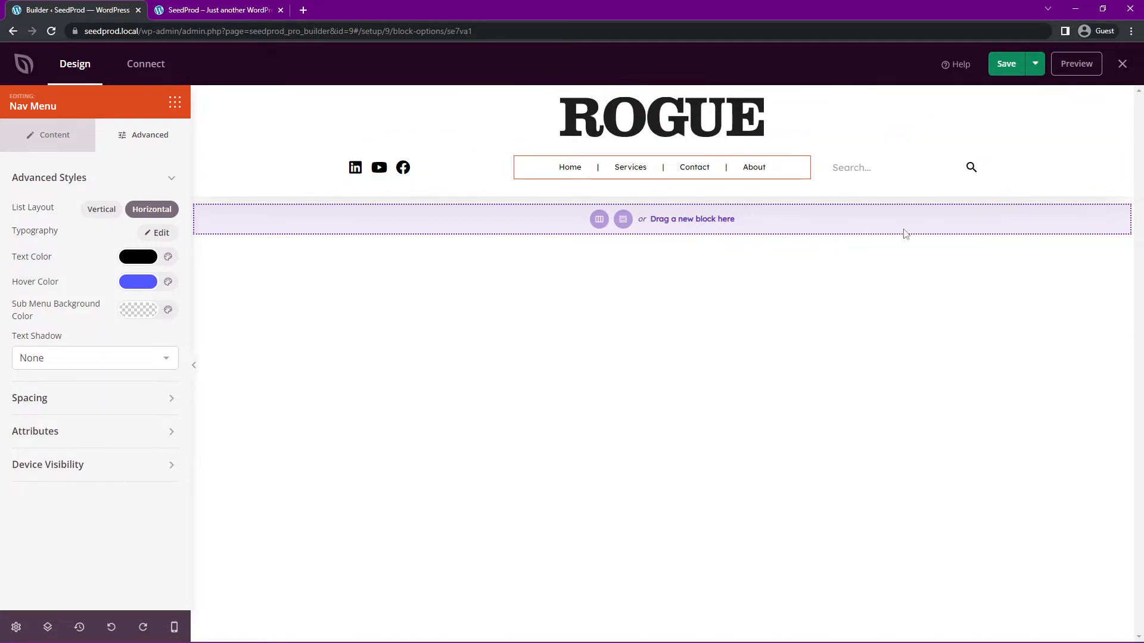
left_click(1005, 64)
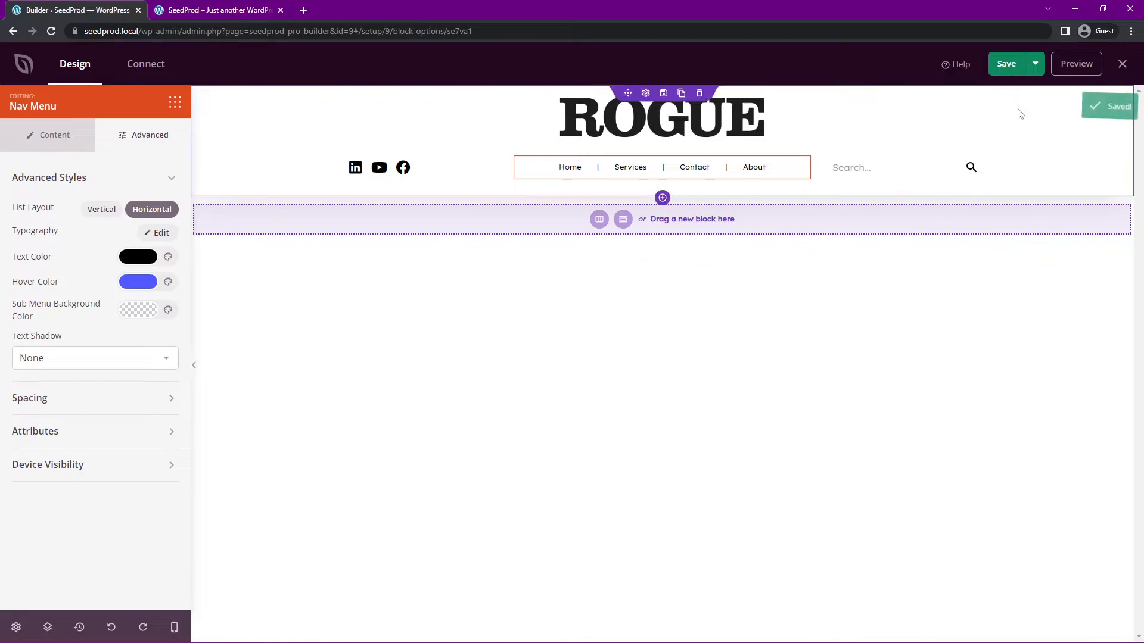
left_click(1122, 64)
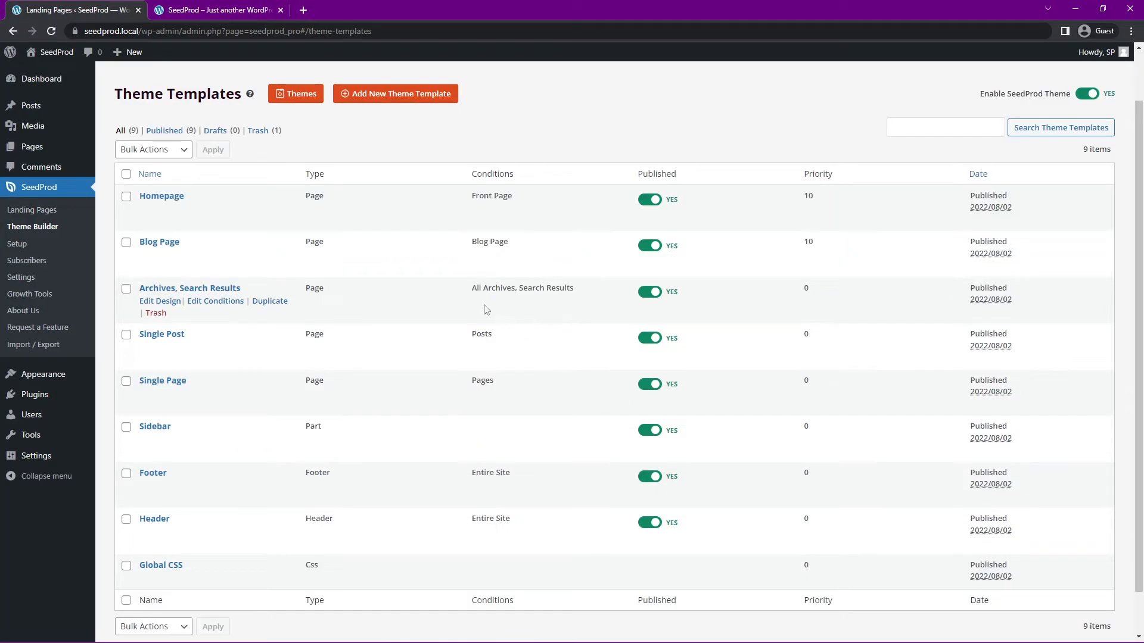
mouse_move(211, 9)
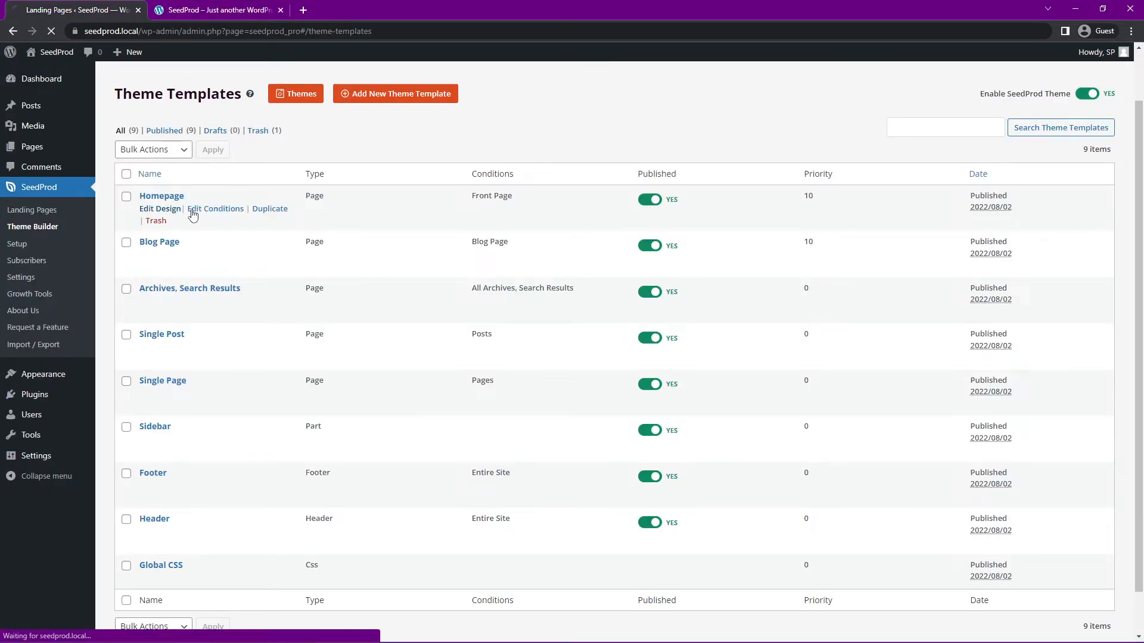
Open the Homepage theme template in the SeedProd builder via Edit Design
left_click(159, 209)
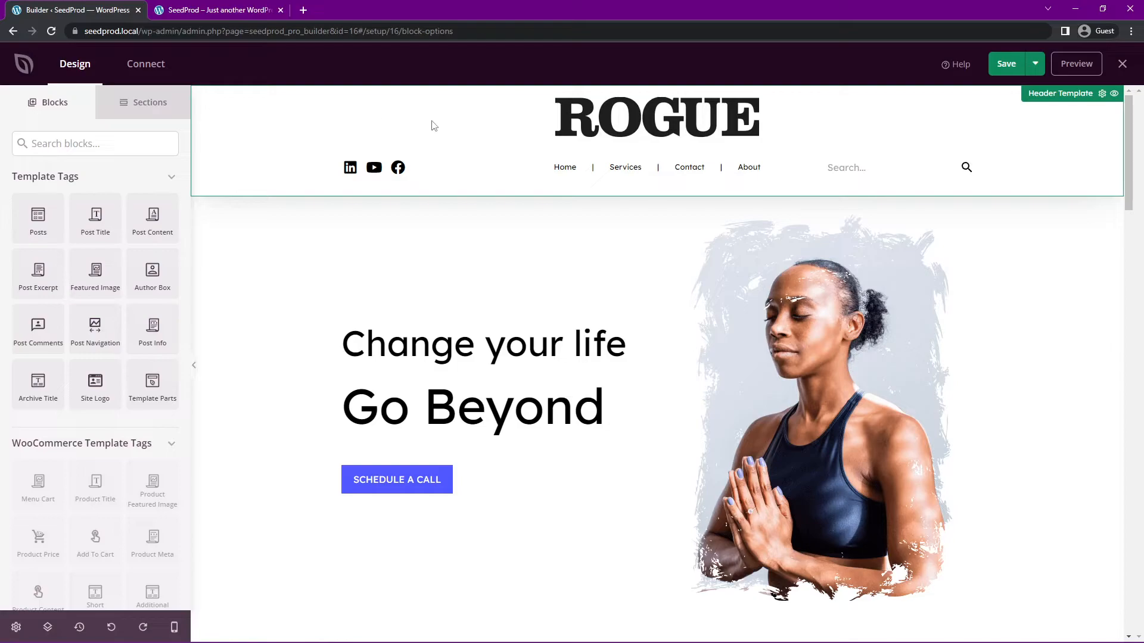
mouse_move(566, 158)
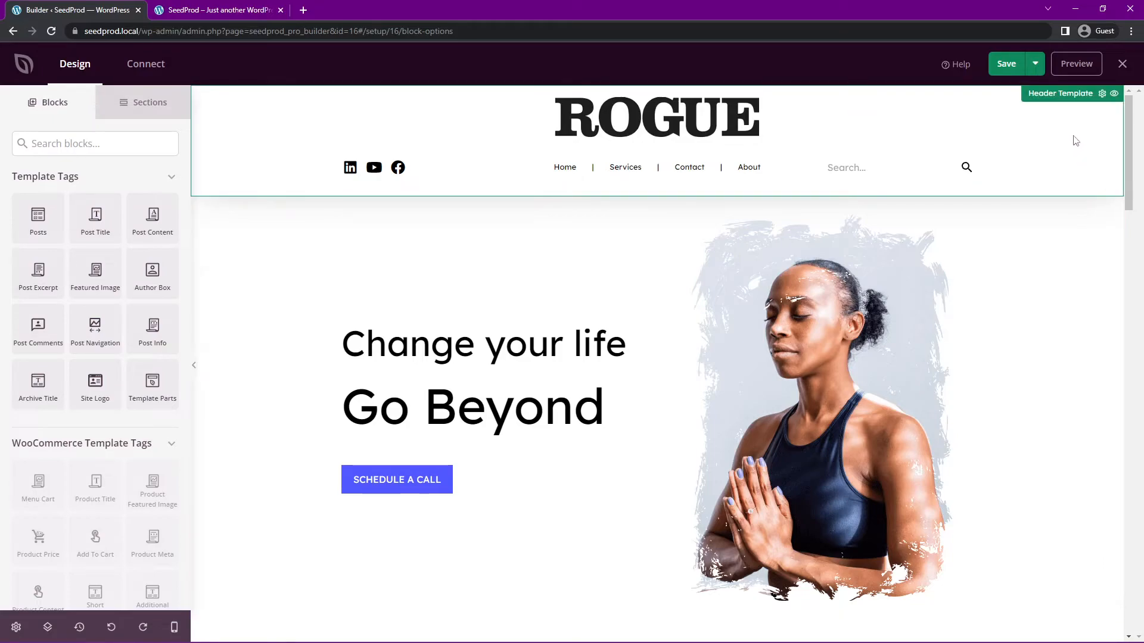
mouse_move(1103, 93)
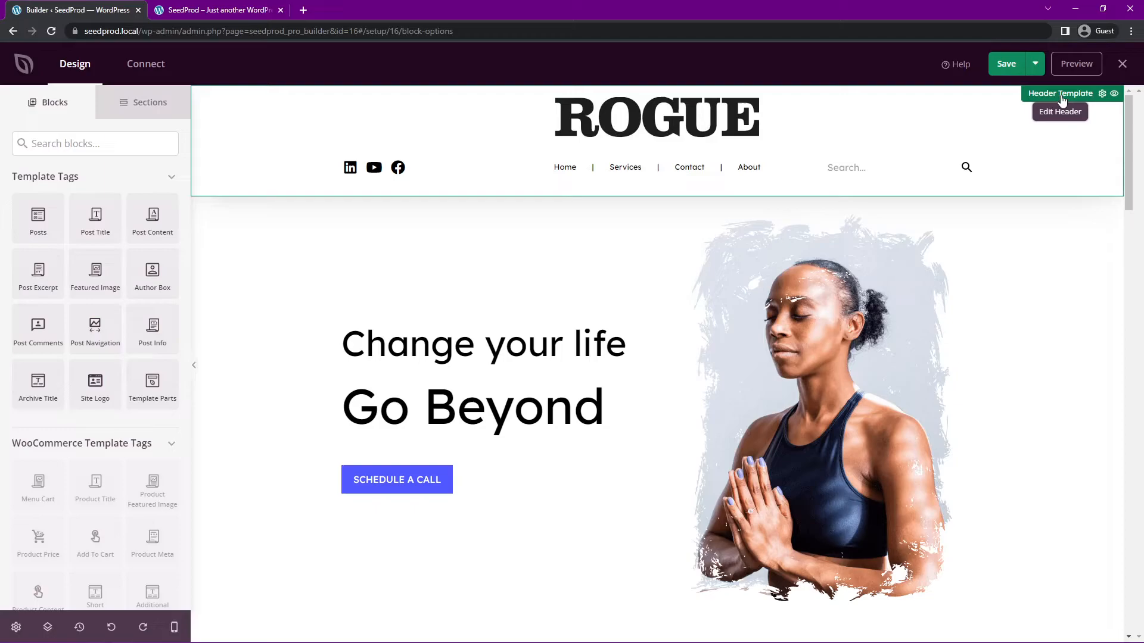
mouse_move(1056, 228)
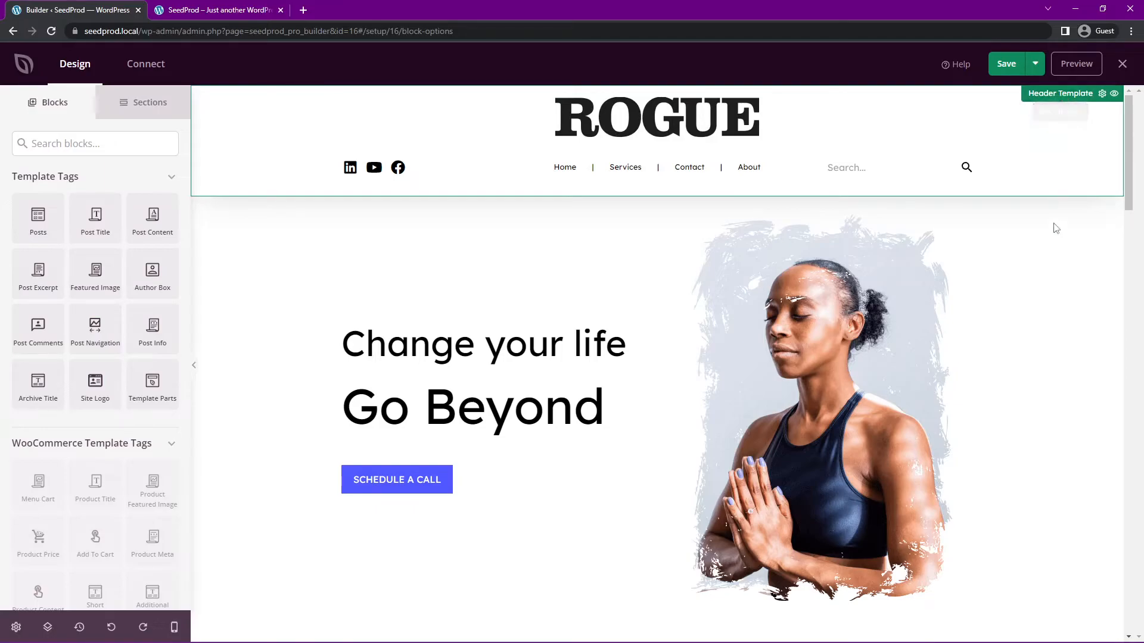
Relabel the Schedule a Call hero button 'Call Us Now' and empty the hero image block
scroll("down", 3)
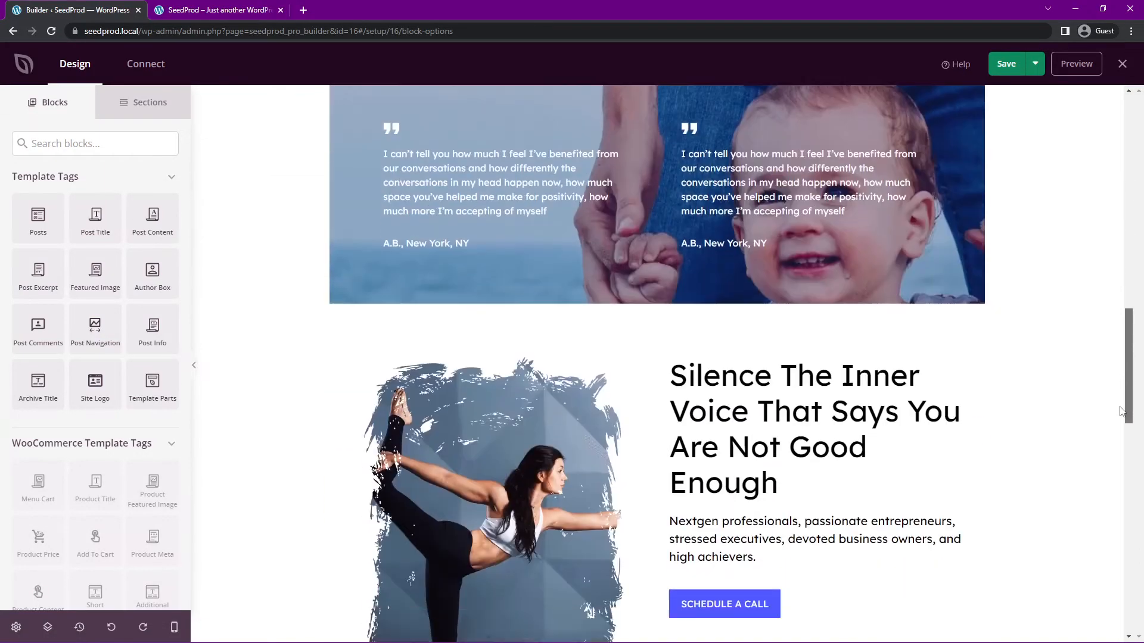
scroll("down", 3)
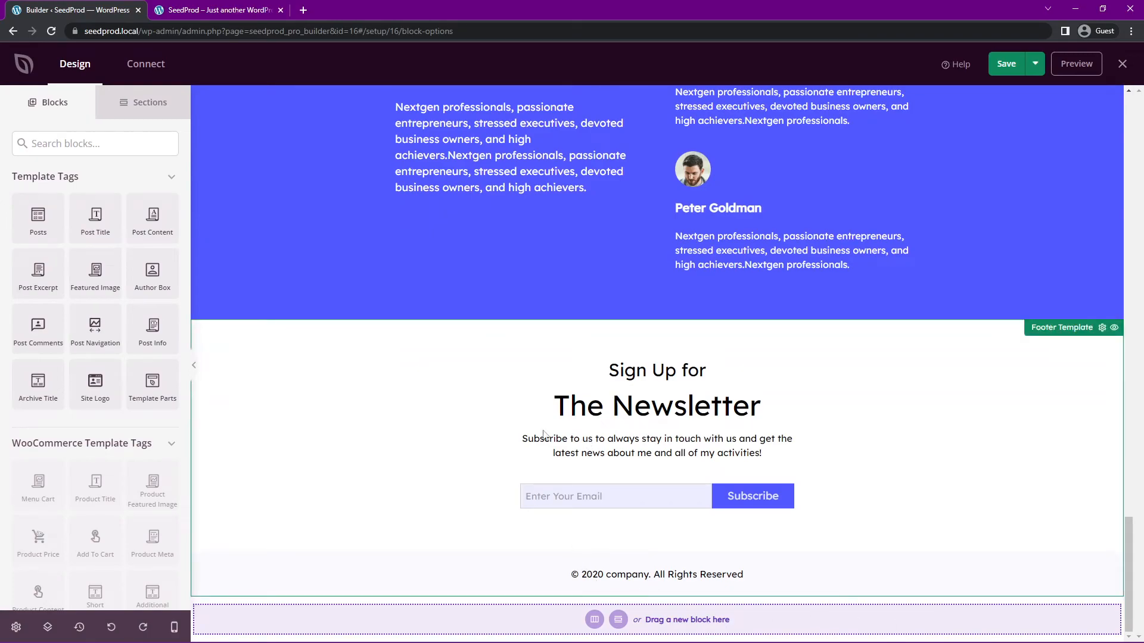
mouse_move(490, 413)
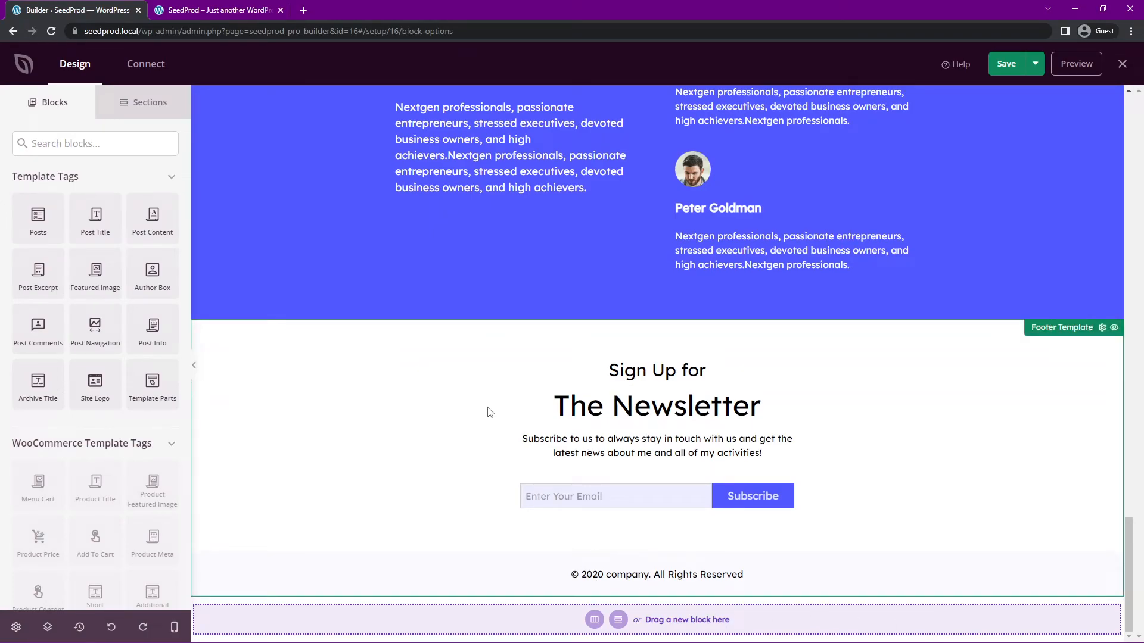
scroll("up", 3)
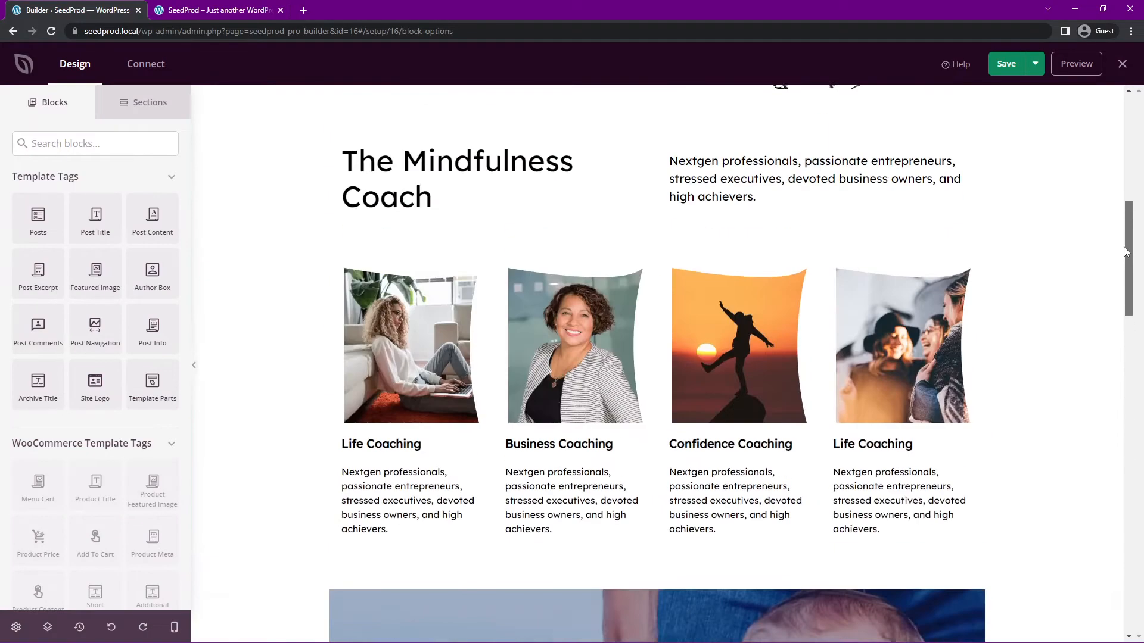
scroll("up", 3)
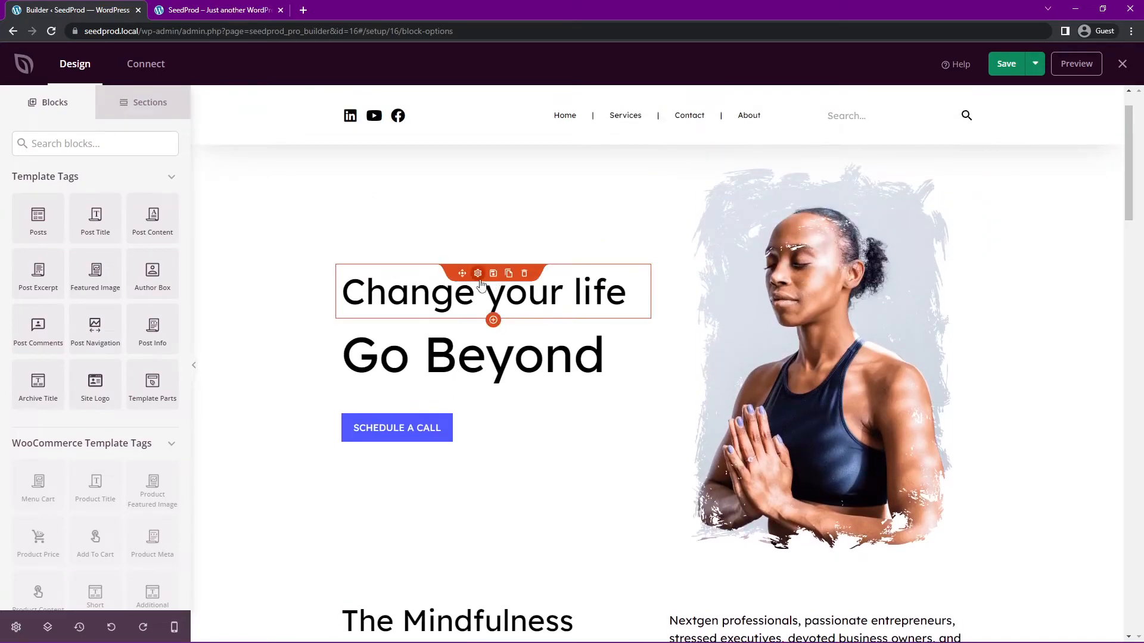
left_click(482, 292)
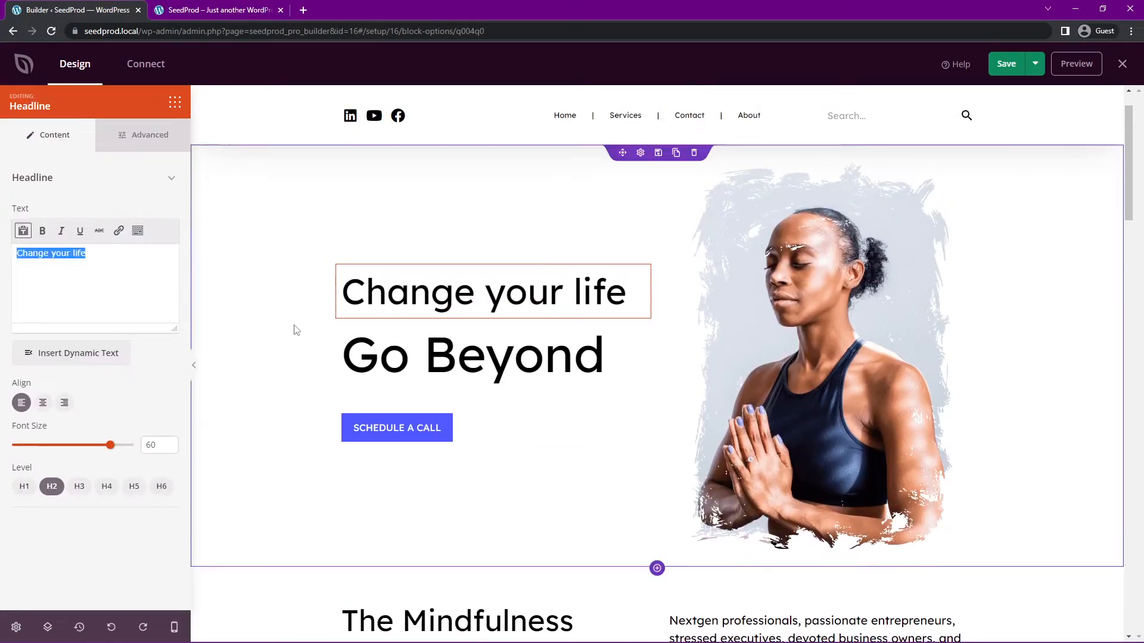
left_click(397, 428)
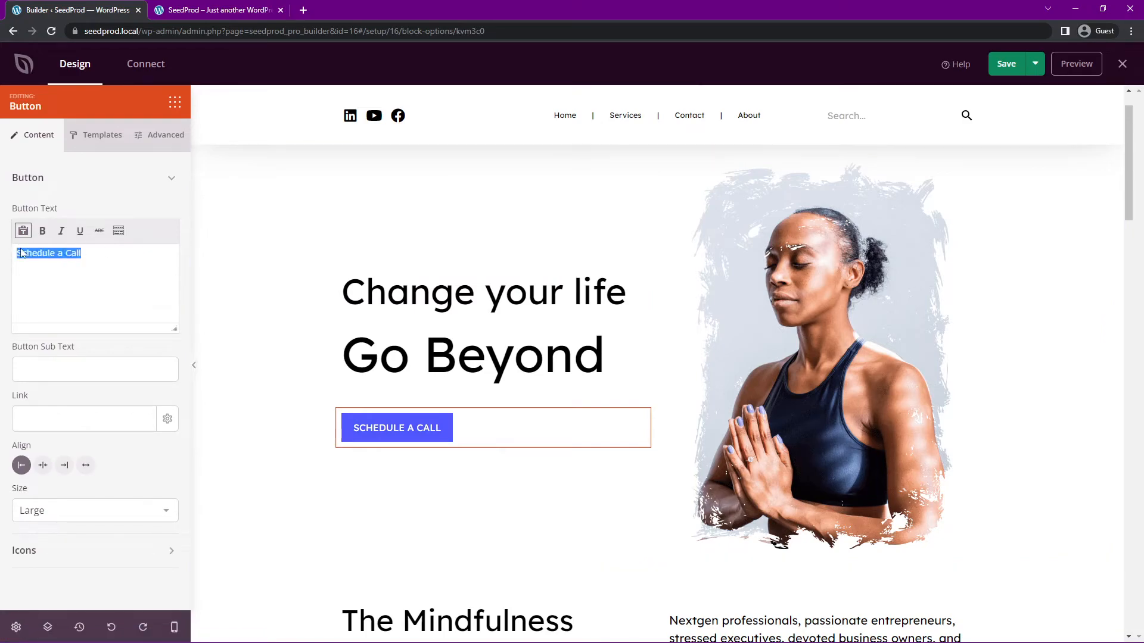
left_click(821, 350)
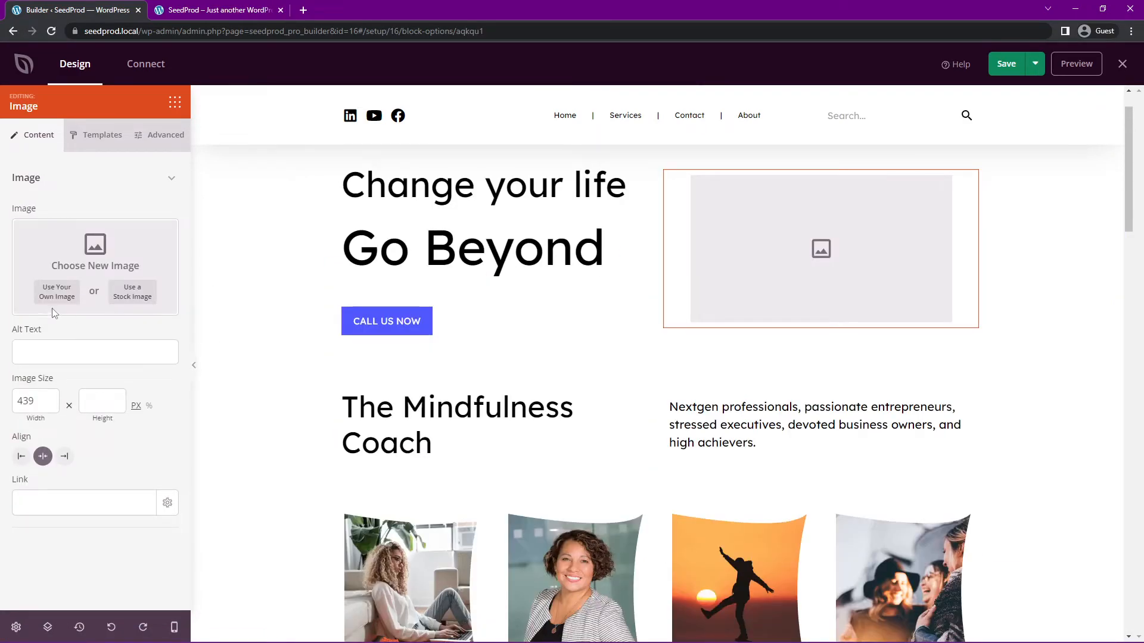
Fill the hero image with the stock silhouette-meditating-at-sunset photo and browse preset image styles
left_click(133, 291)
type("meditate")
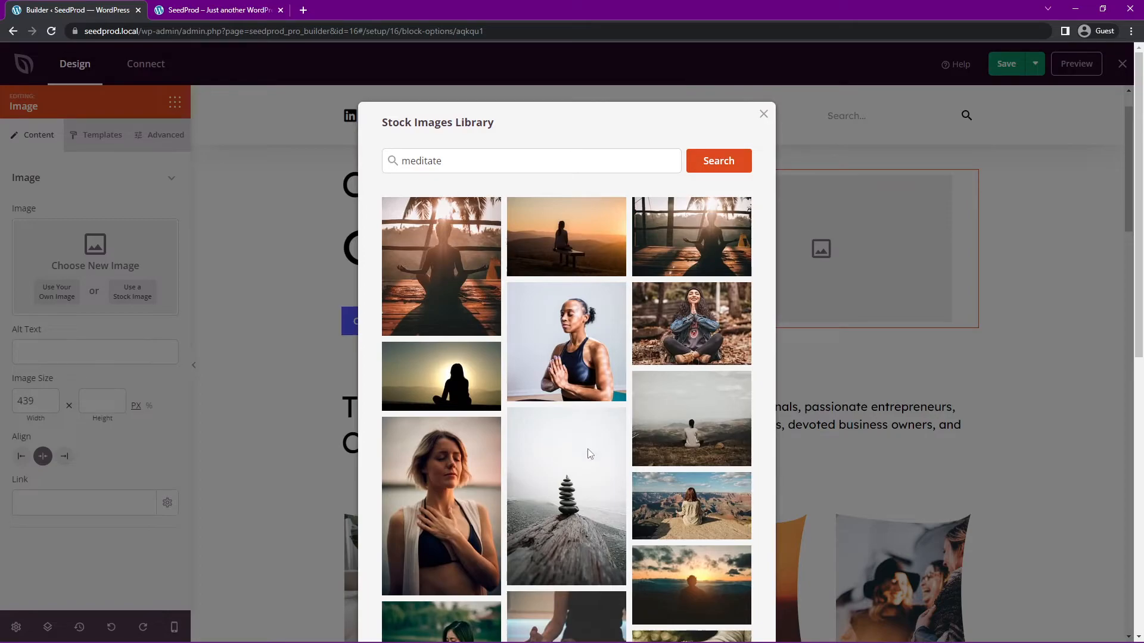
left_click(441, 266)
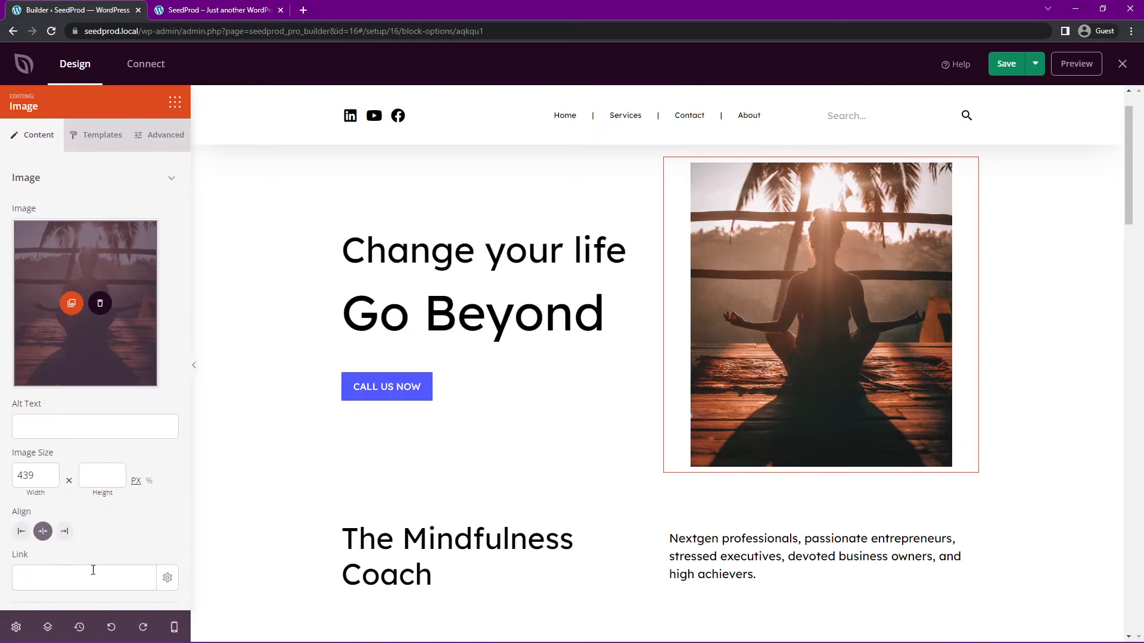
left_click(102, 135)
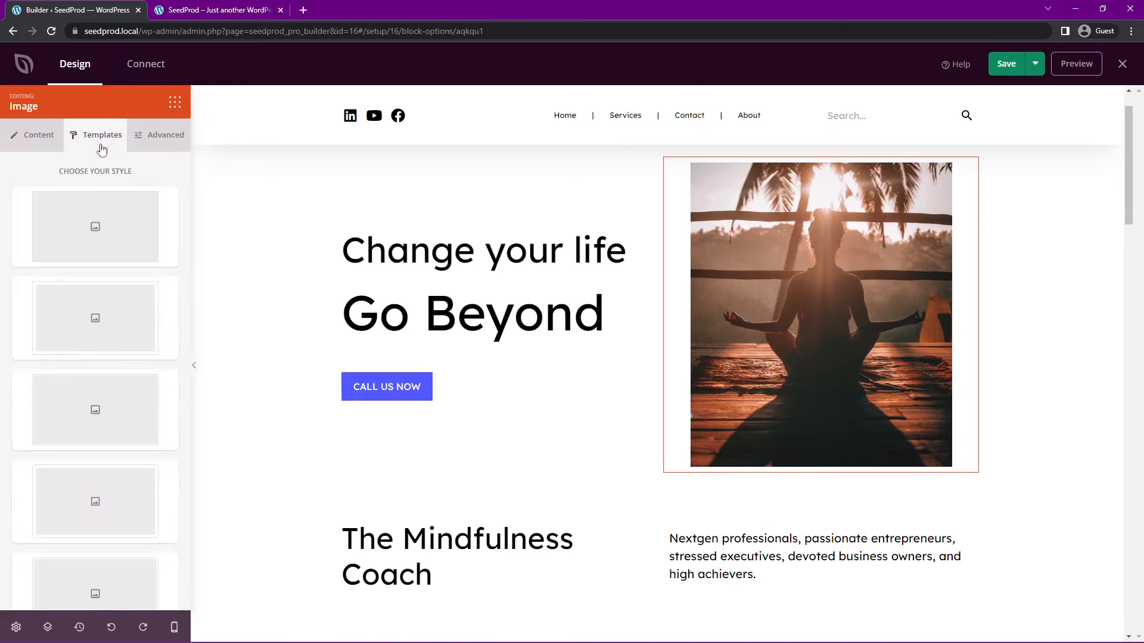
scroll("down", 3)
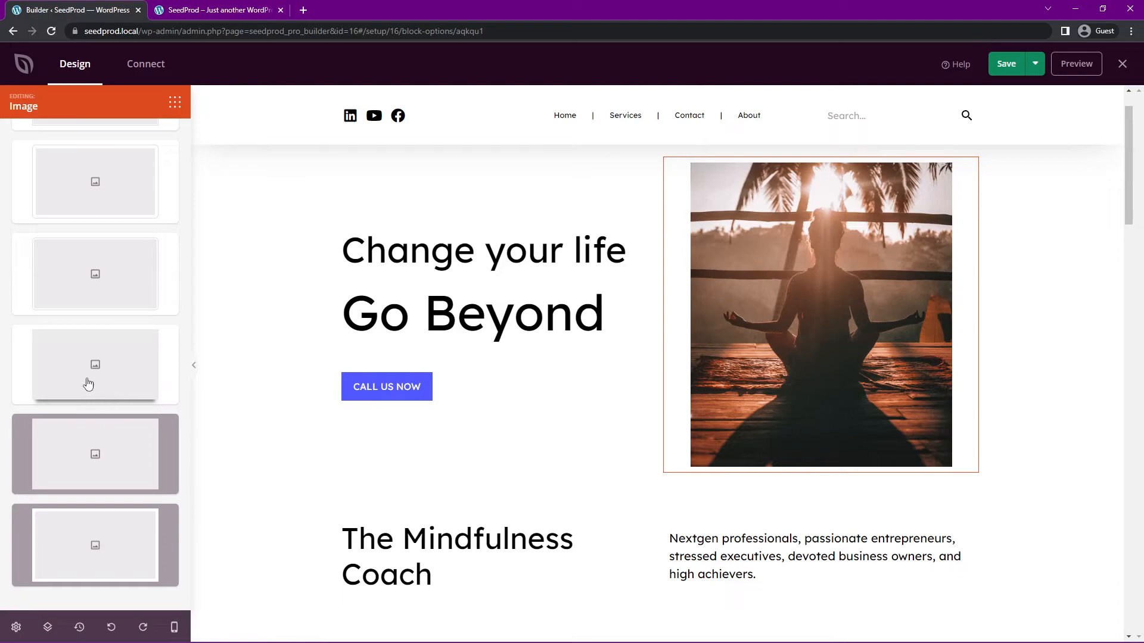
scroll("down", 3)
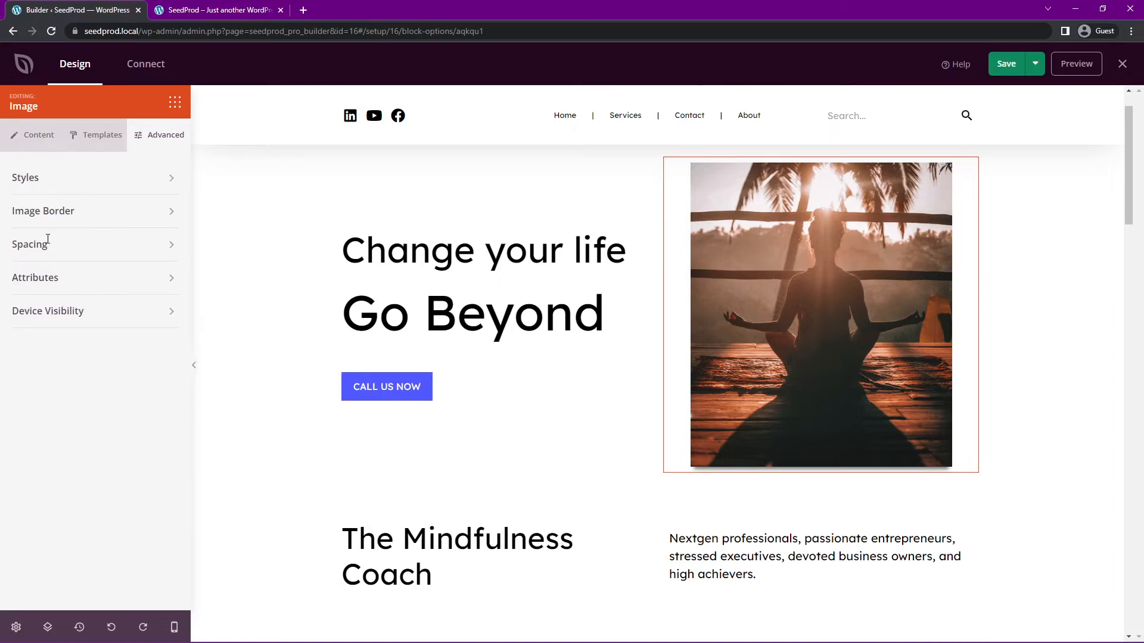
mouse_move(180, 233)
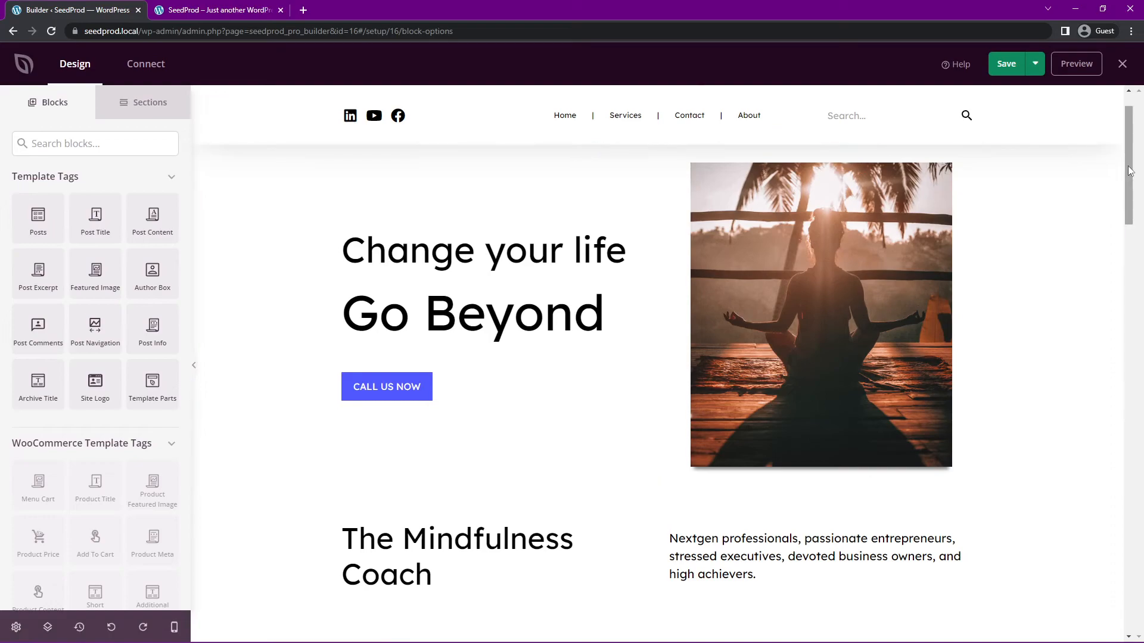
Select the Print Time logo, save the Homepage template, and exit to the live site
scroll("down", 3)
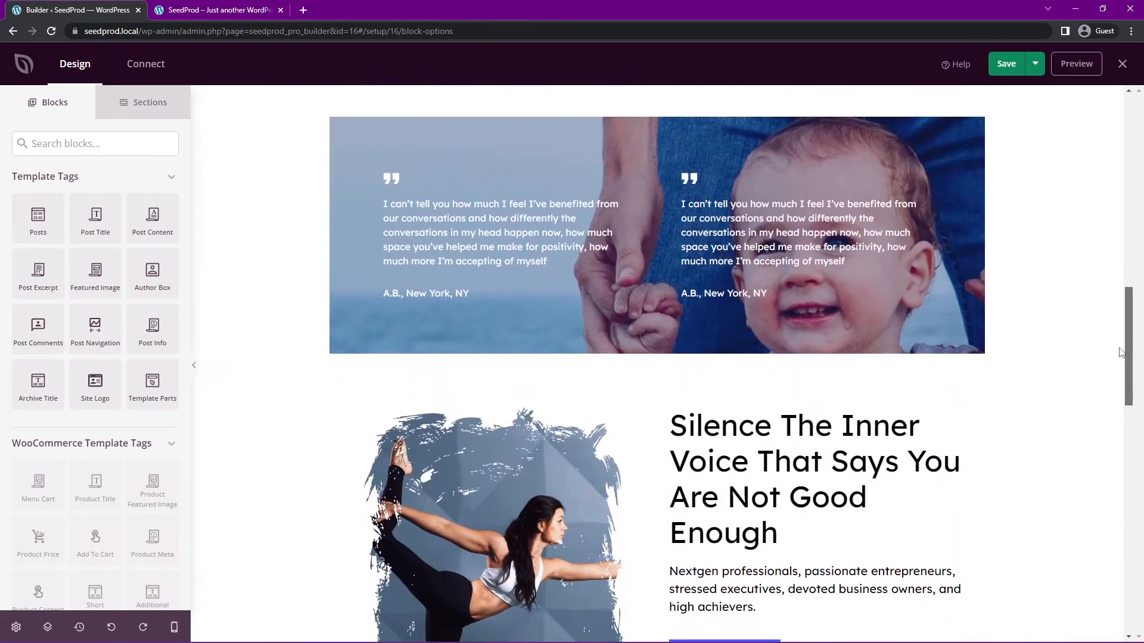
scroll("down", 3)
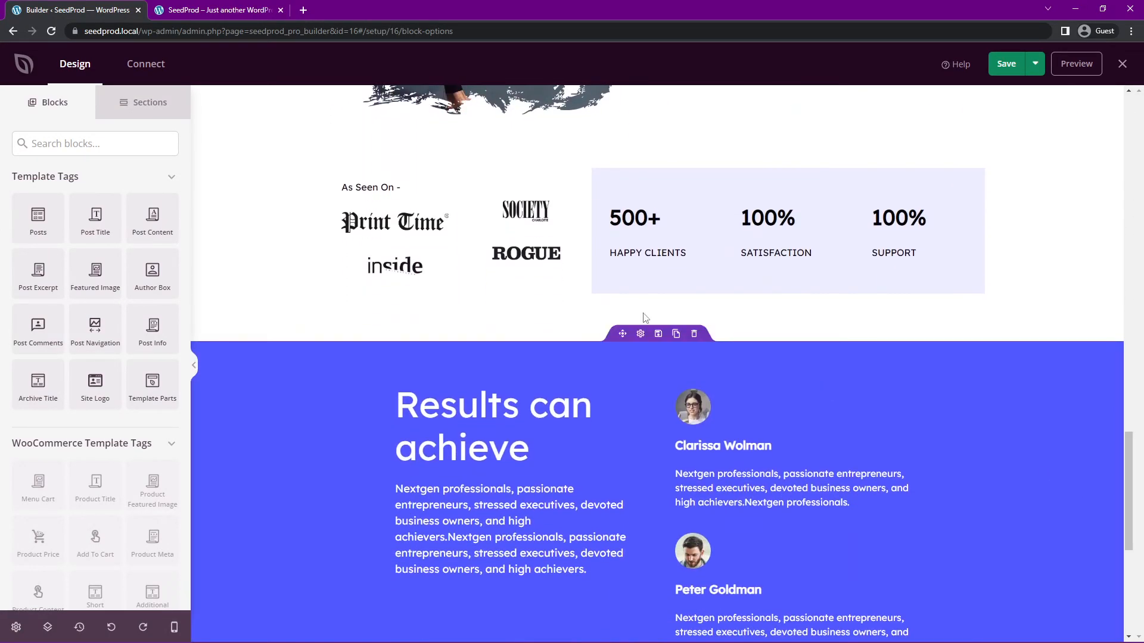
left_click(394, 222)
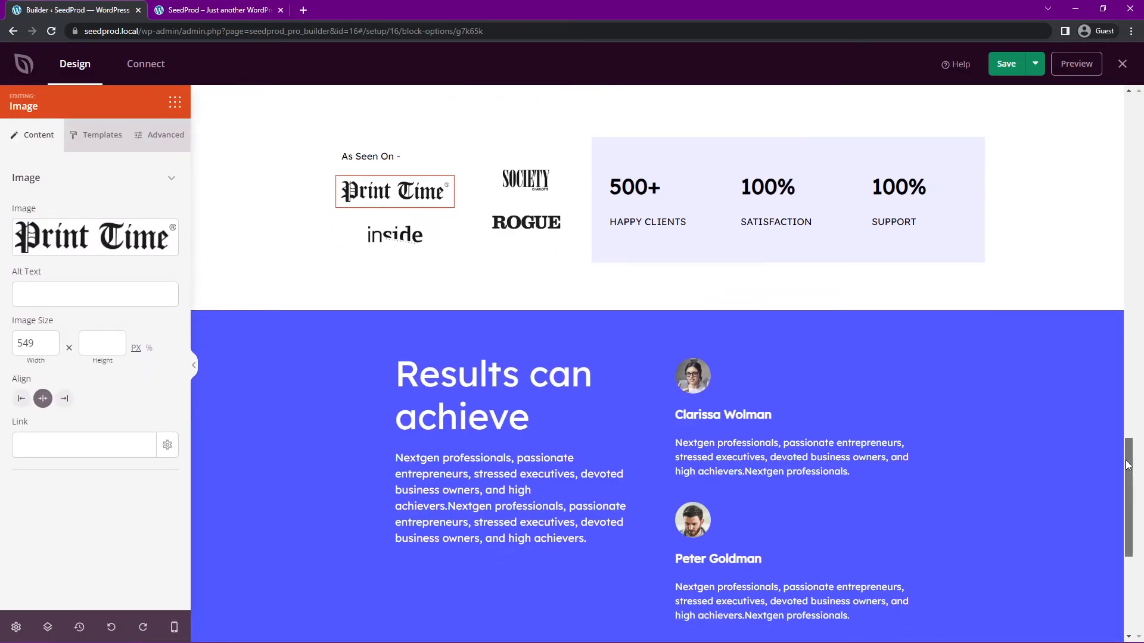
left_click(1007, 64)
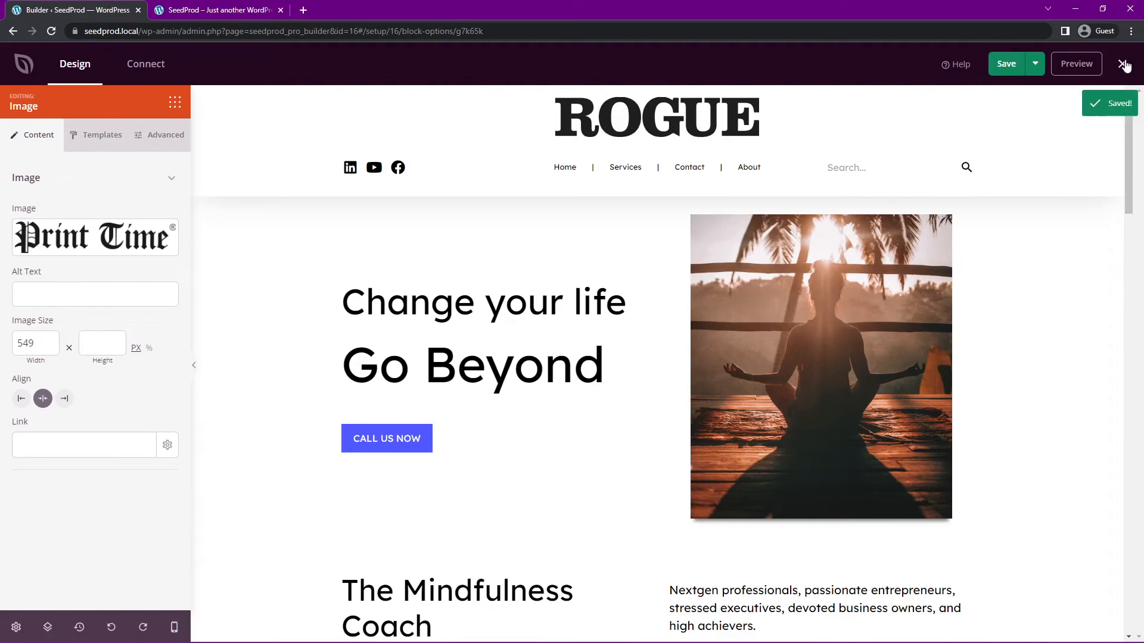
left_click(1128, 64)
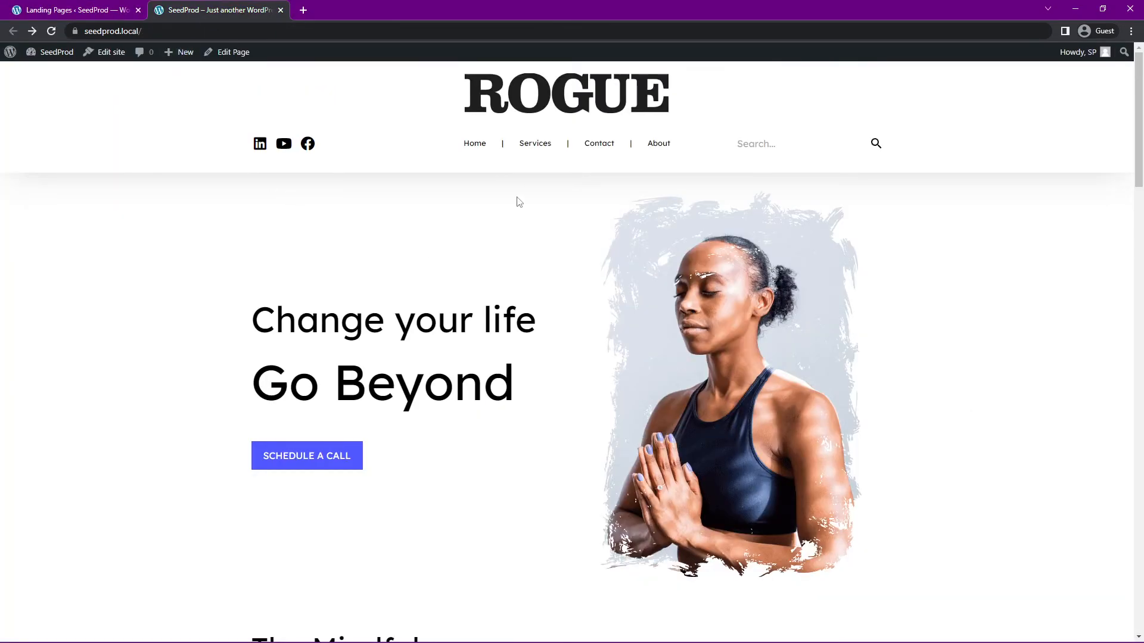
Check the ROGUE header on the live Contact and About pages
left_click(598, 143)
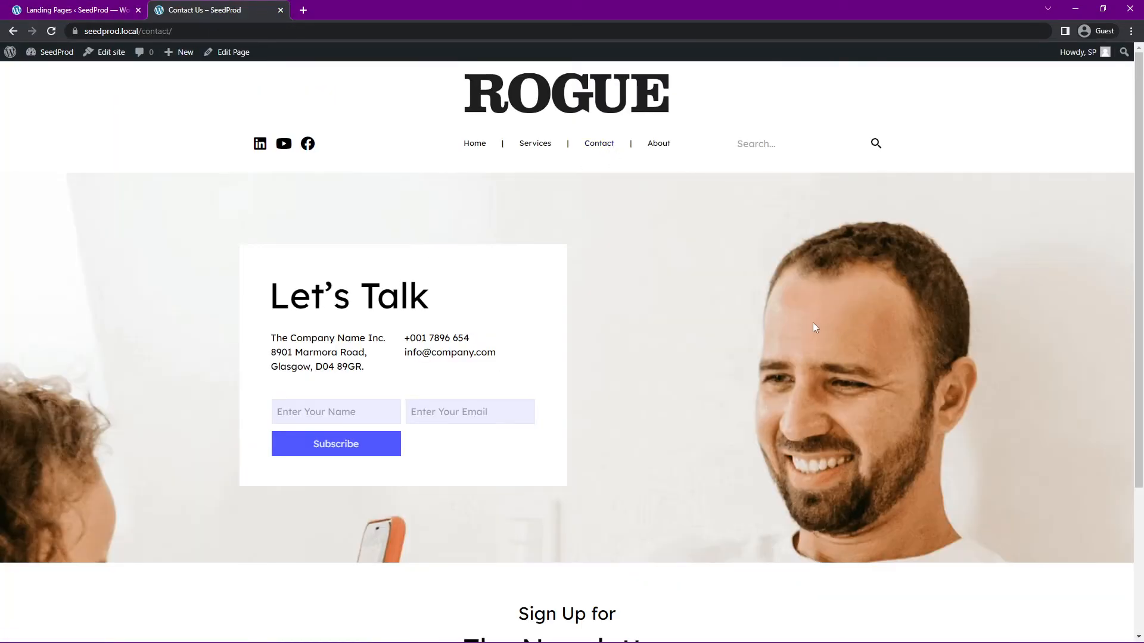
left_click(657, 143)
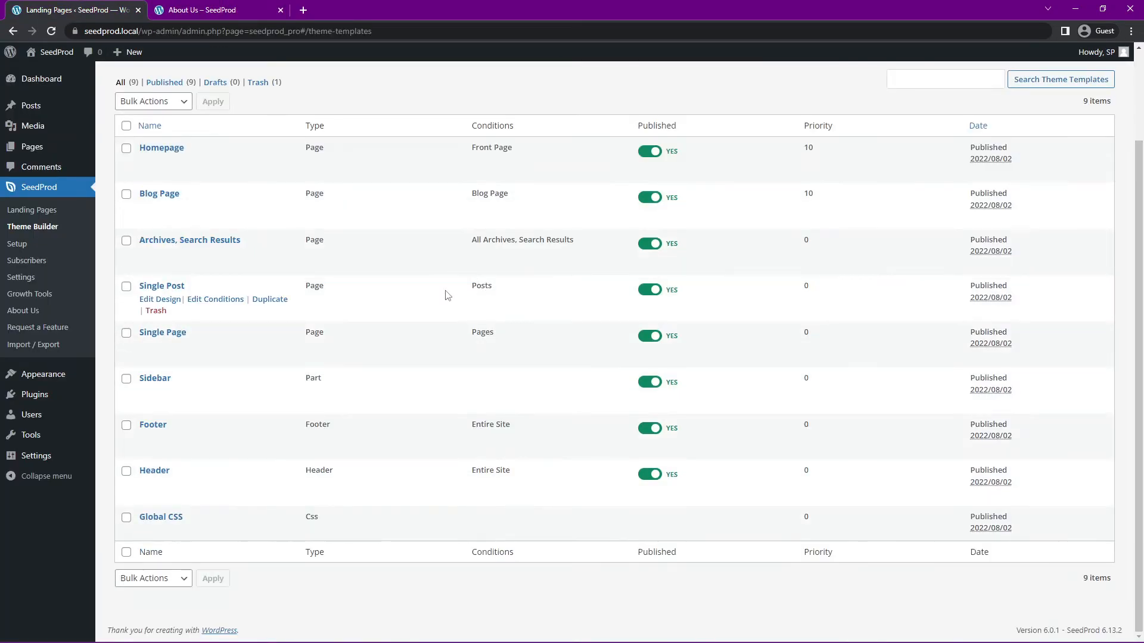
left_click(211, 10)
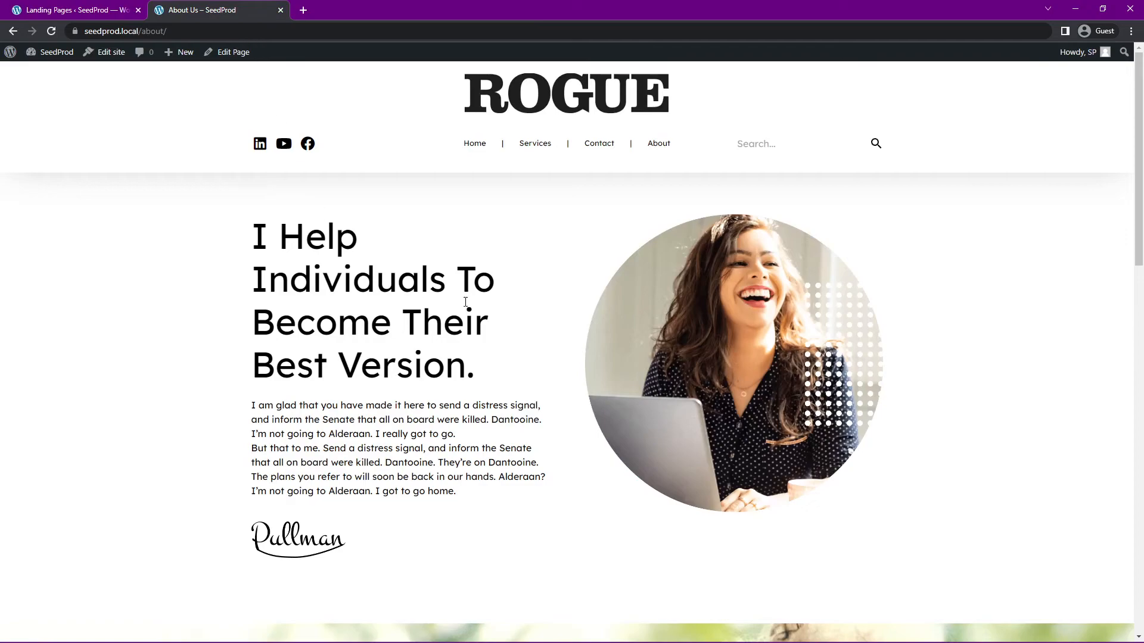
Open the About Us page in SeedProd from the admin All Pages list
left_click(598, 143)
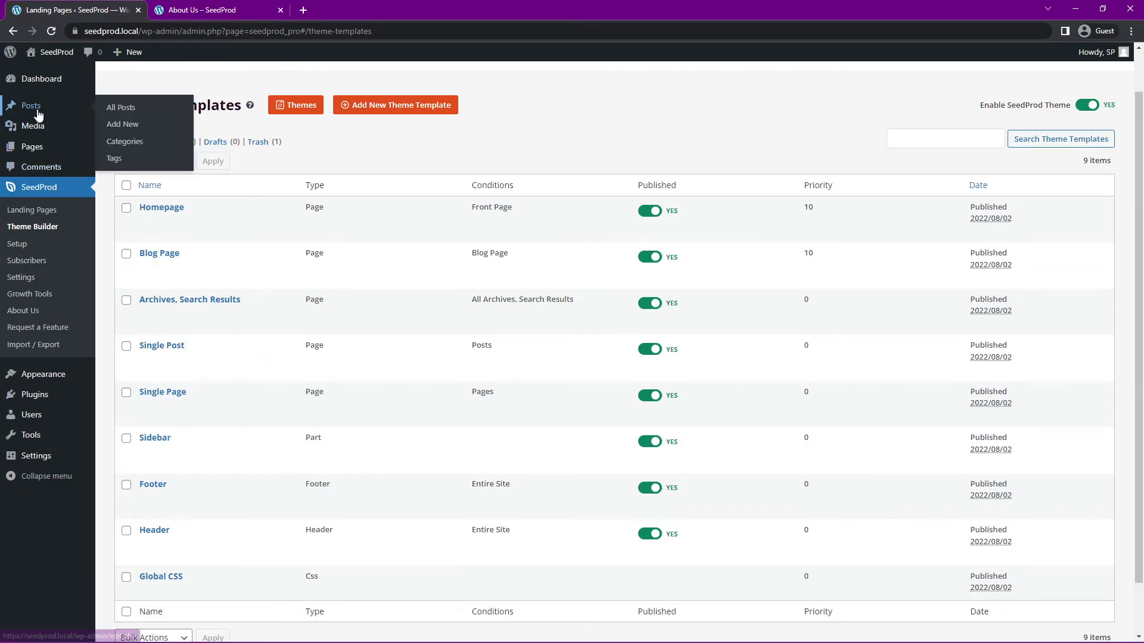
left_click(32, 147)
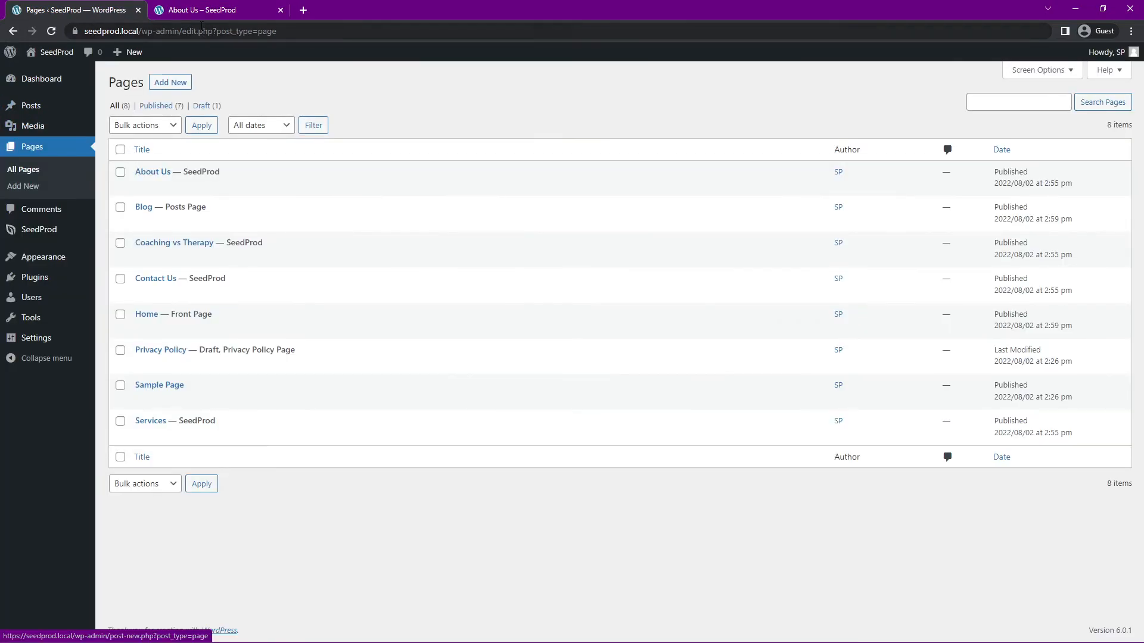
mouse_move(177, 172)
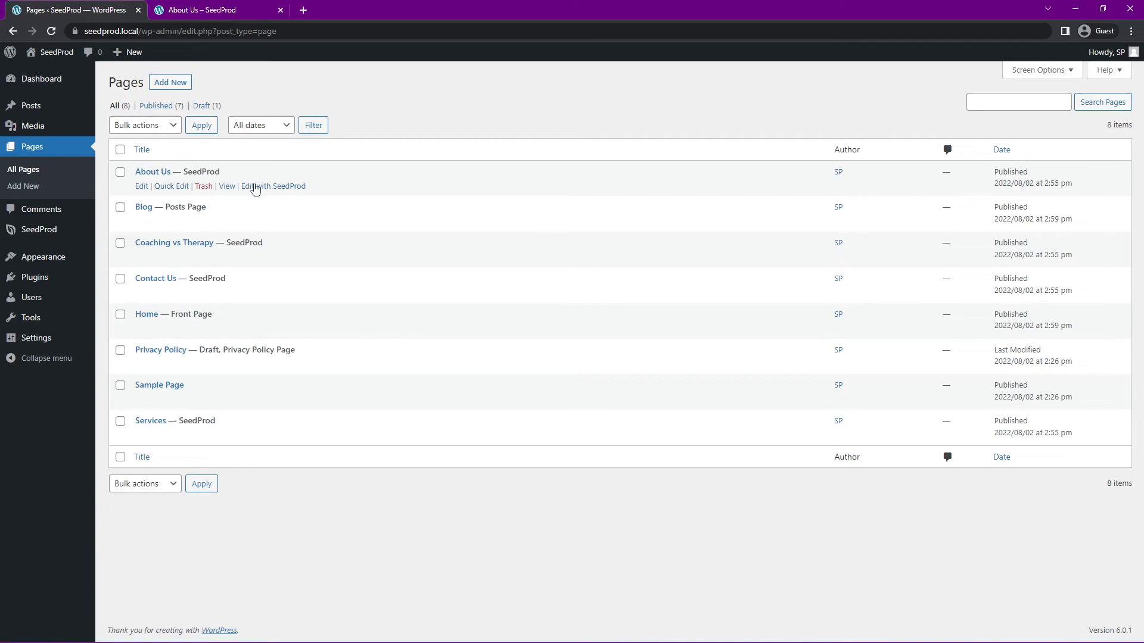
left_click(273, 186)
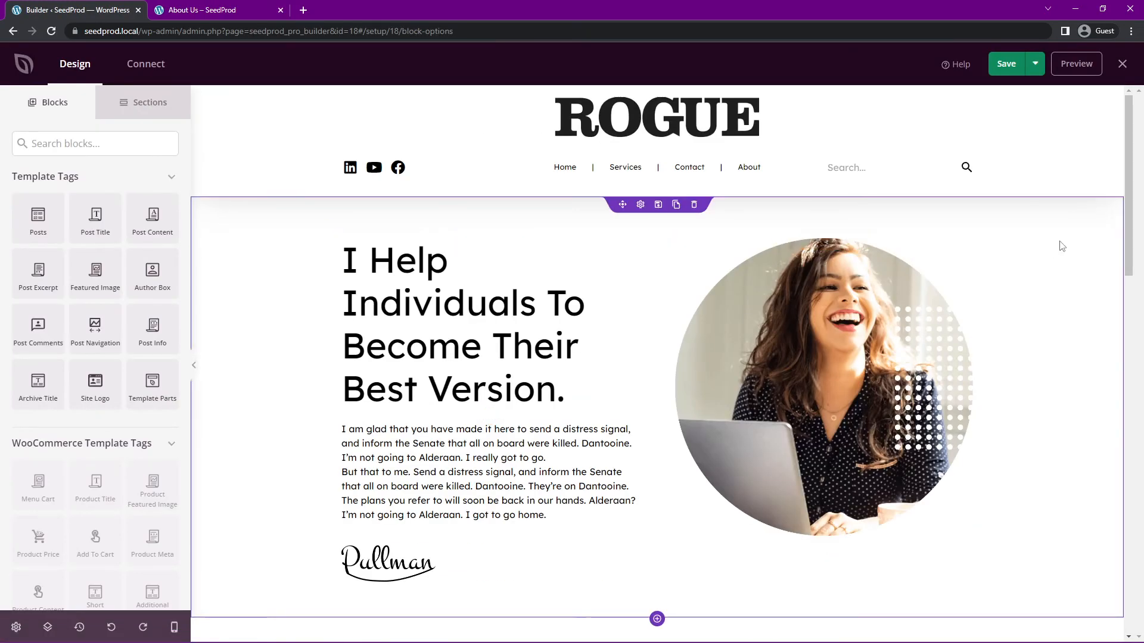
Swap the About portrait for the man-in-red photo and set its border radius to 1000
scroll("down", 3)
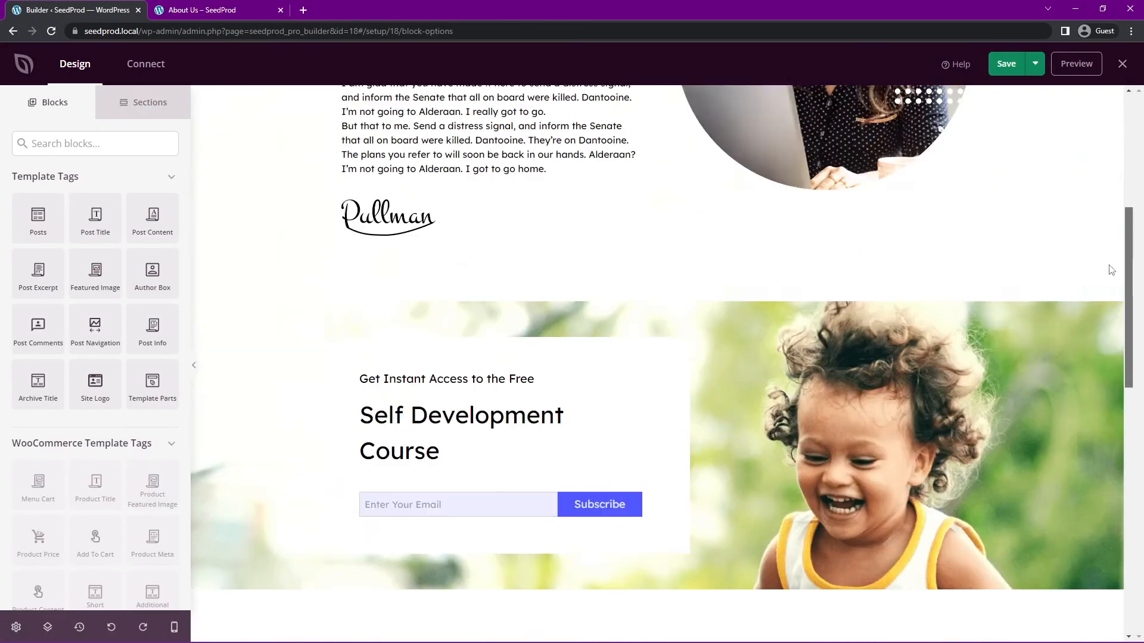
left_click(823, 386)
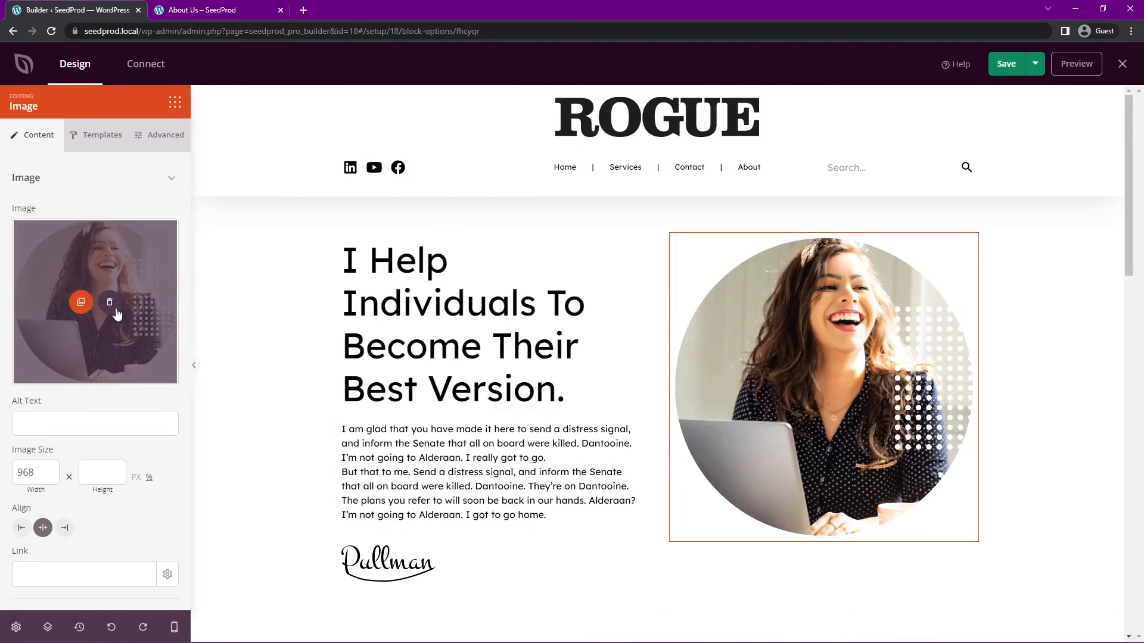
left_click(81, 302)
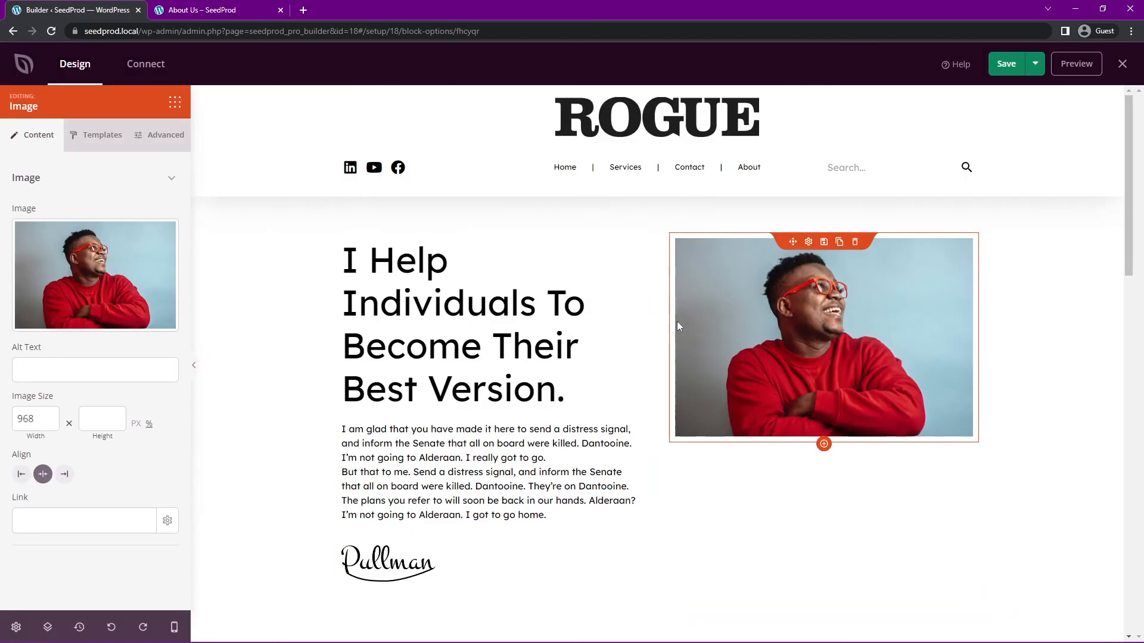
left_click(165, 135)
type("1000")
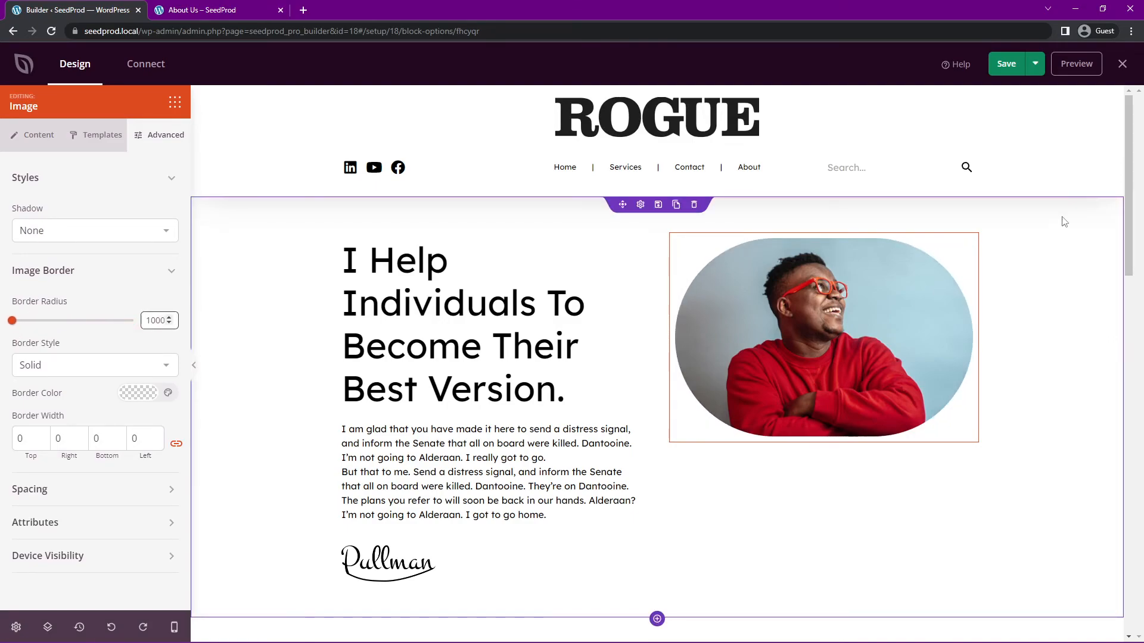
Save and preview the updated About Us page on the live site
left_click(1122, 64)
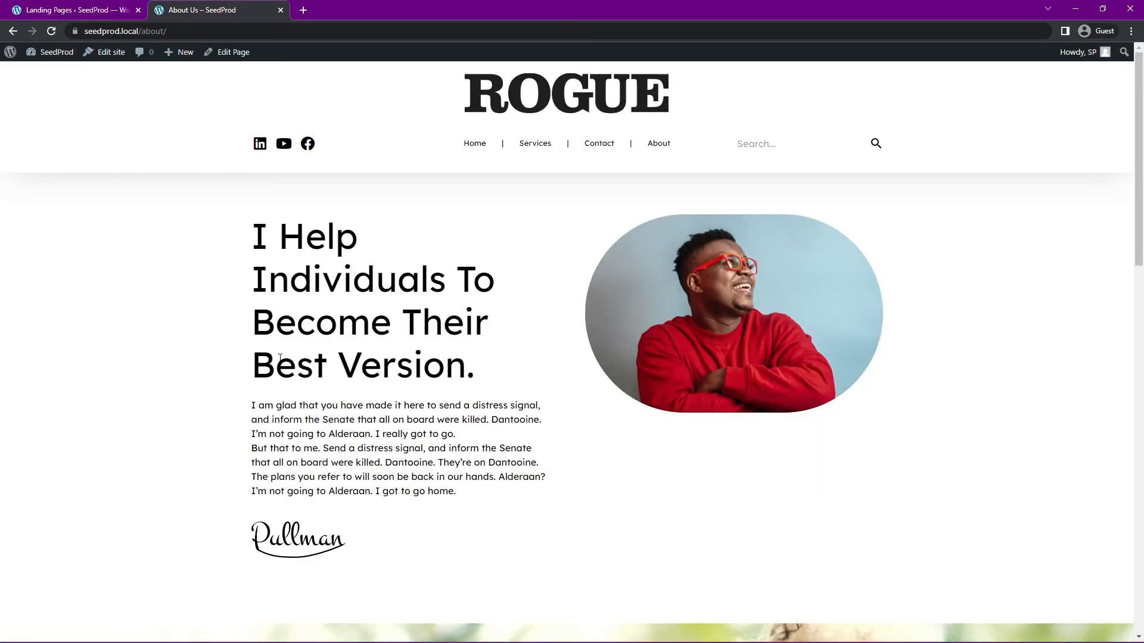
scroll("down", 3)
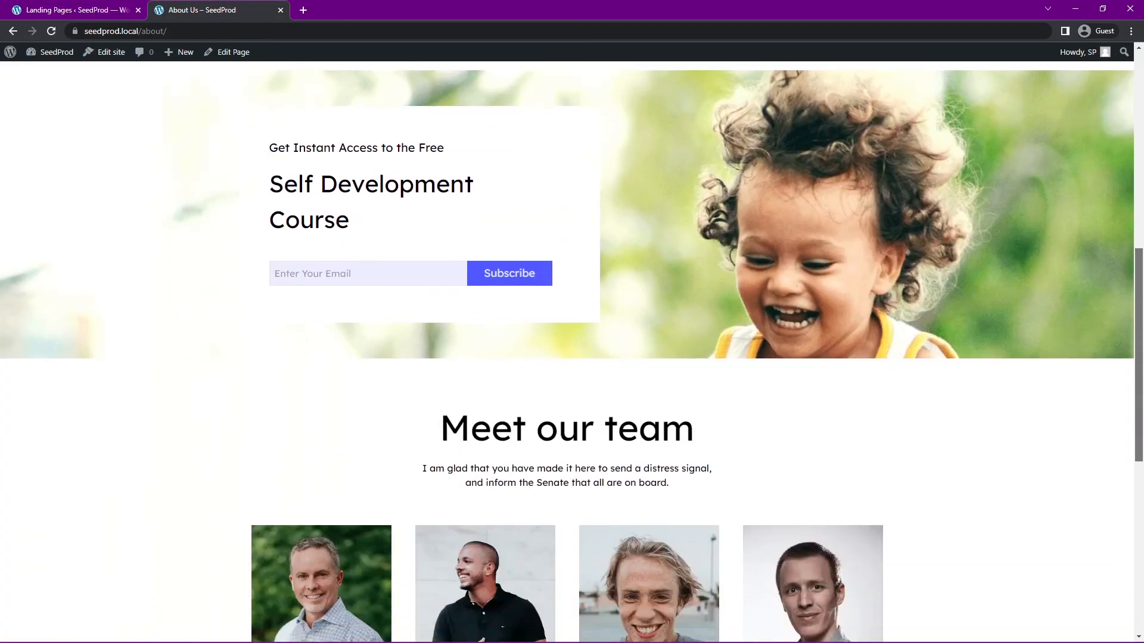
scroll("up", 3)
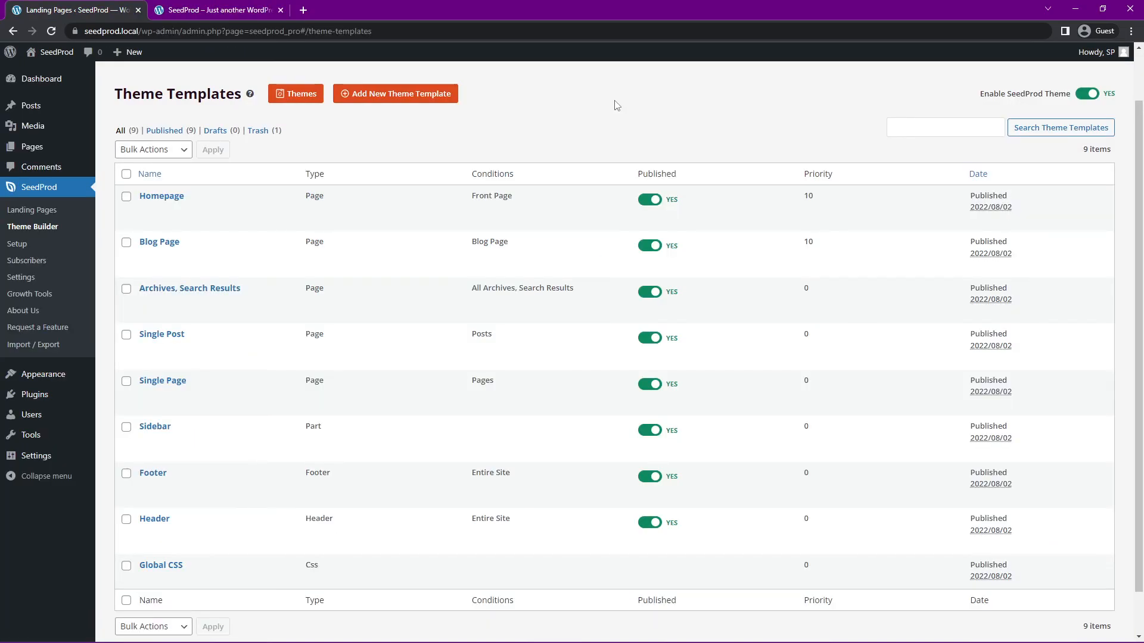
mouse_move(162, 381)
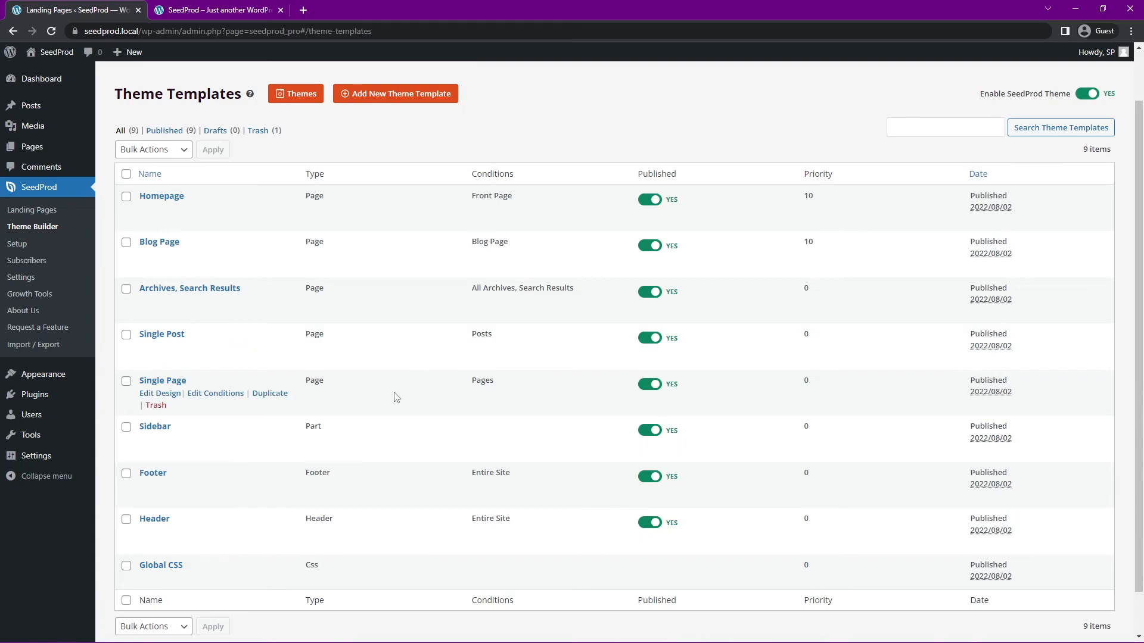
mouse_move(318, 253)
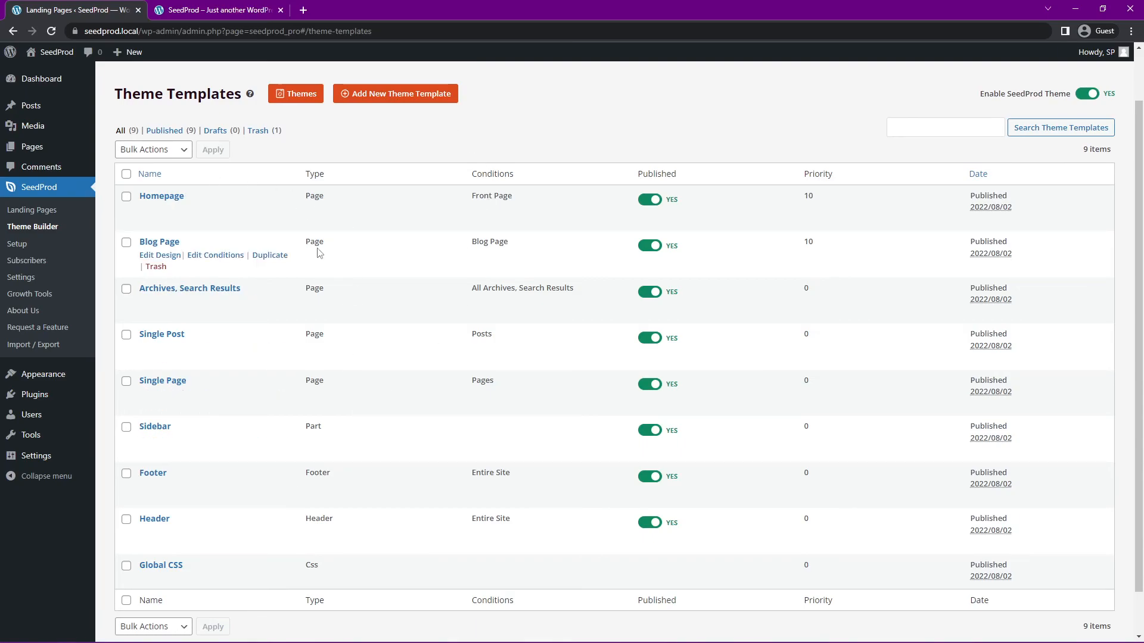
mouse_move(256, 381)
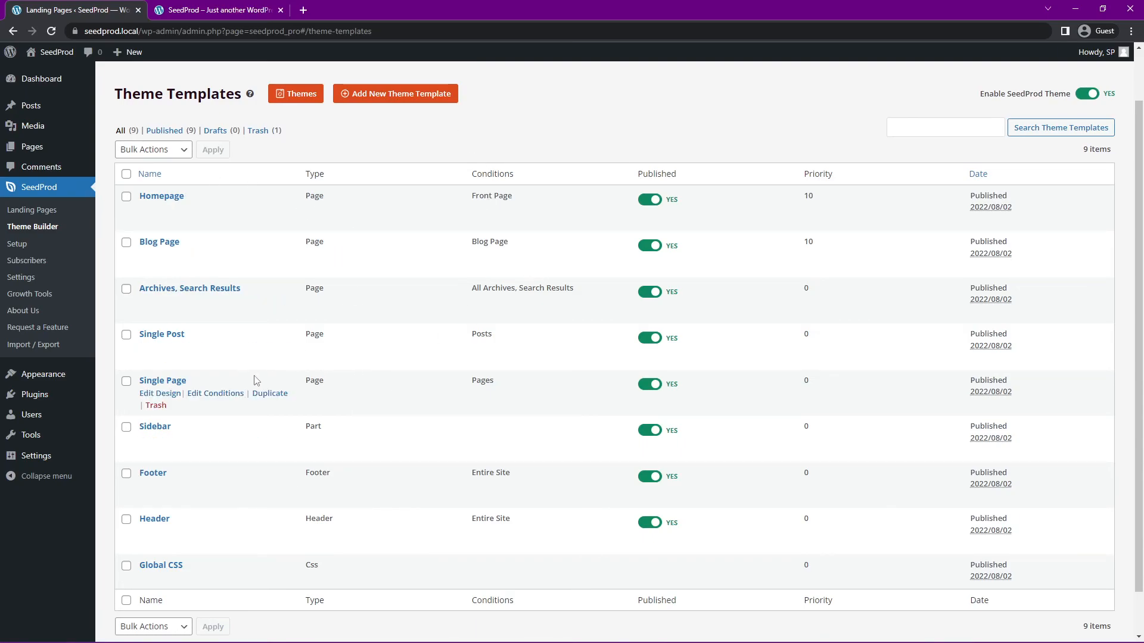
mouse_move(610, 146)
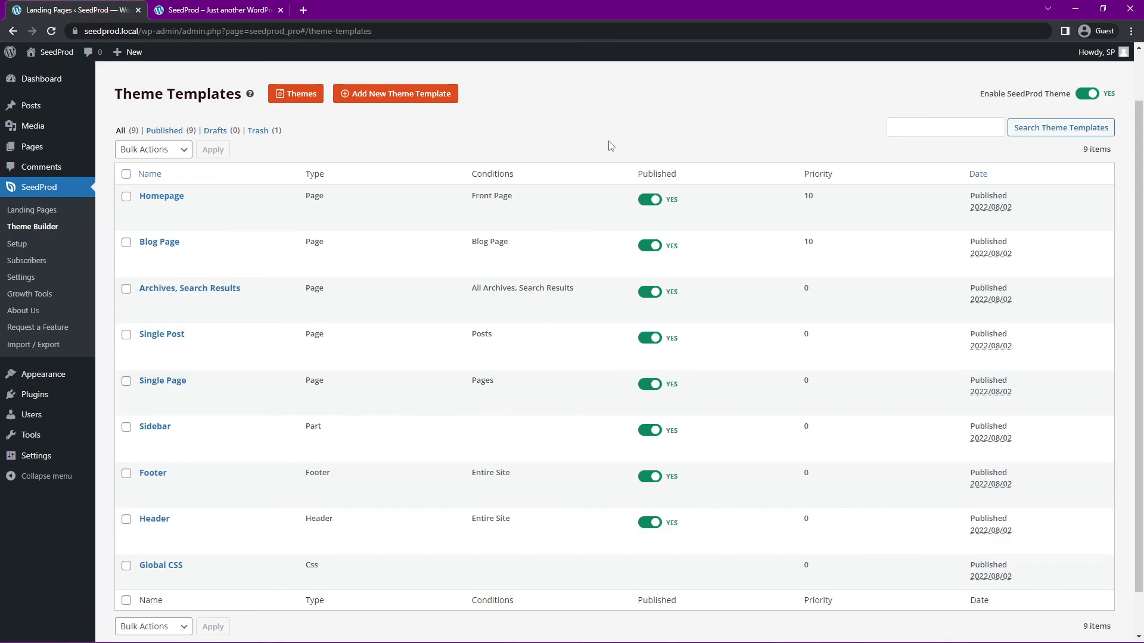
Open Pages > All Pages, showing eight pages including Blog, Home and Coaching vs Therapy
left_click(32, 147)
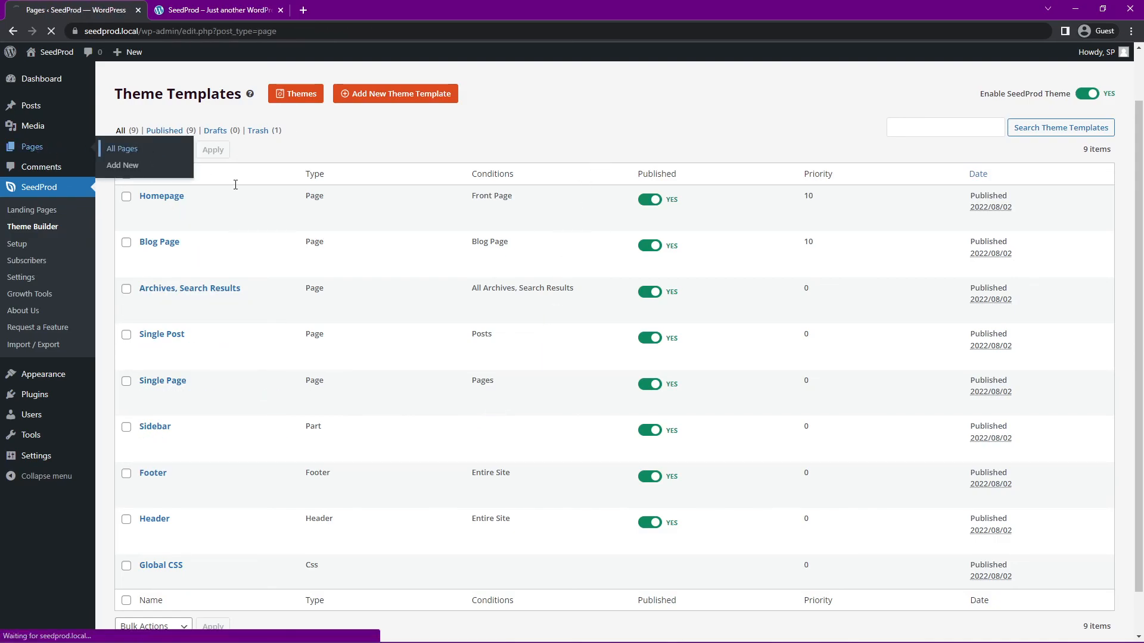
left_click(121, 148)
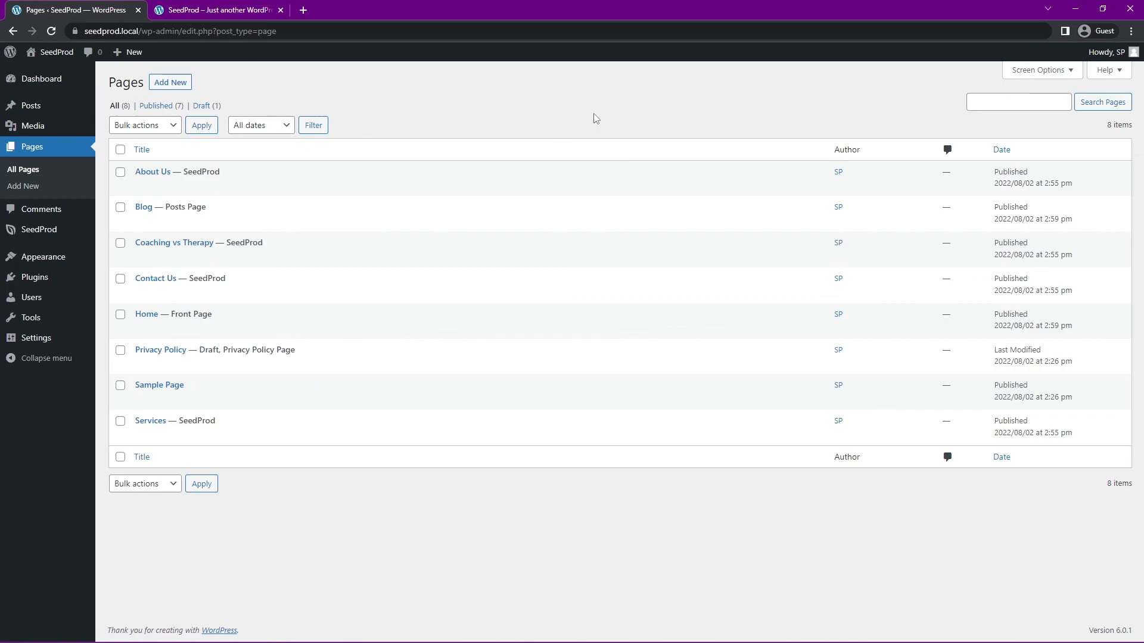